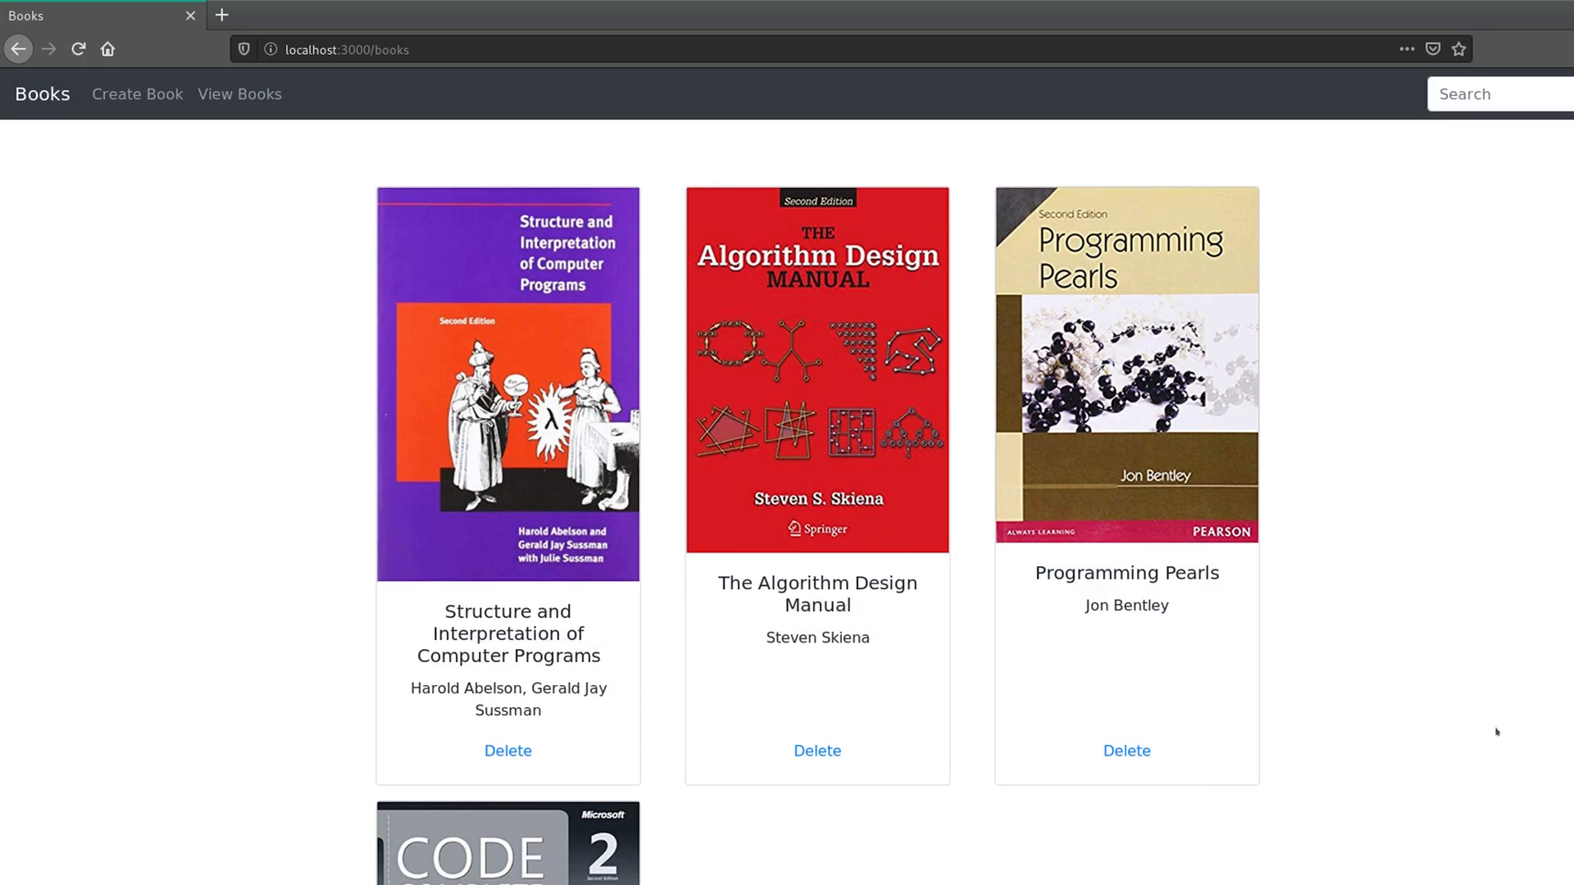
Step: Scroll through books_controller.rb to locate the index action
scroll(down, 3)
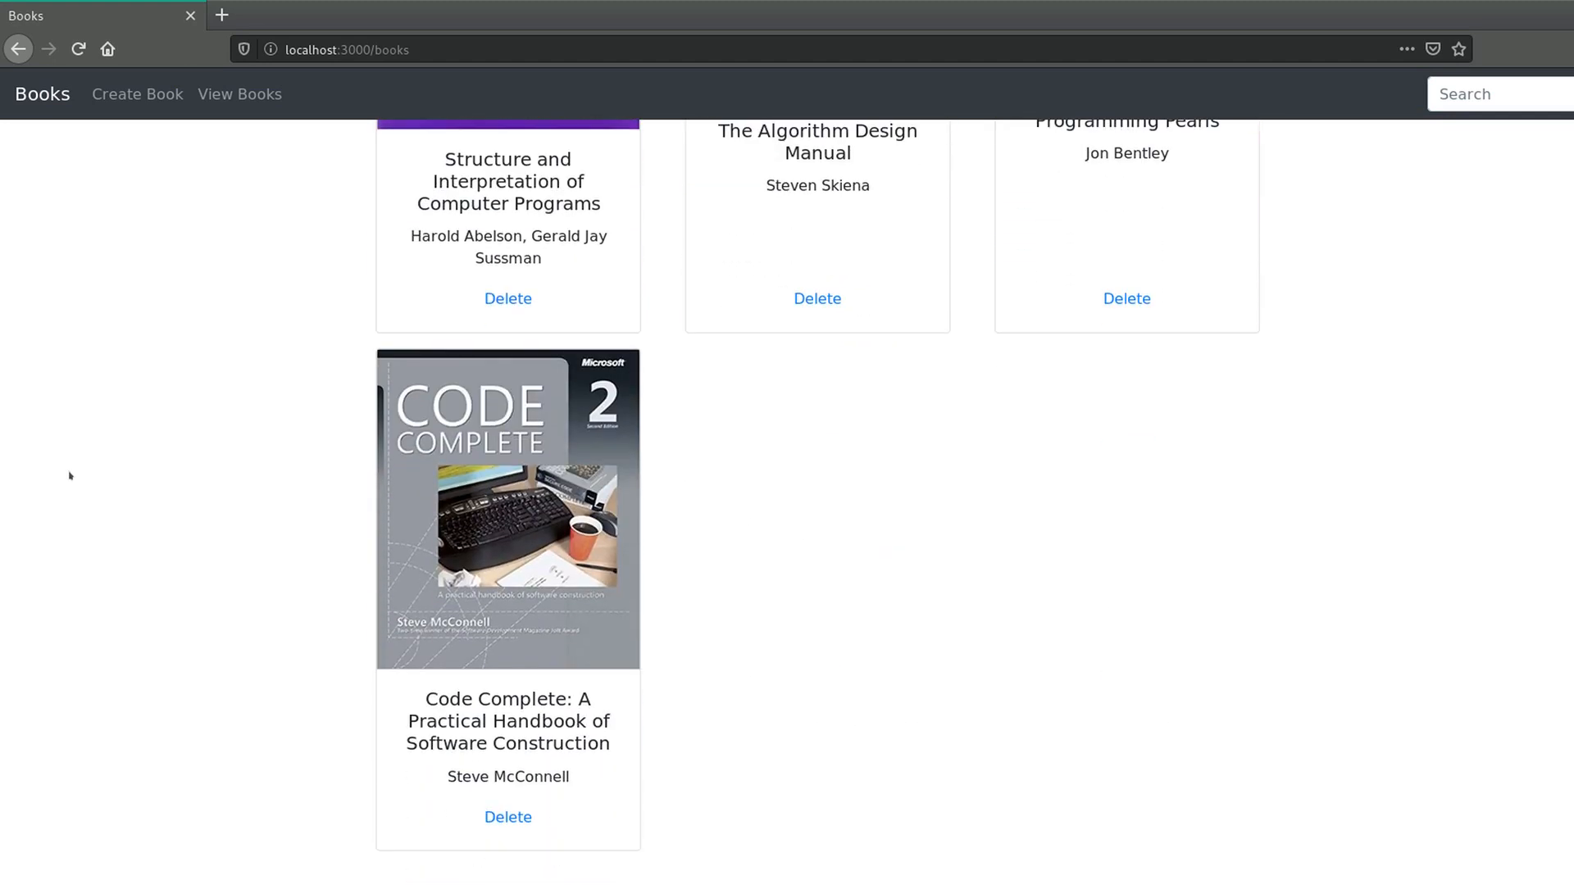
scroll(up, 3)
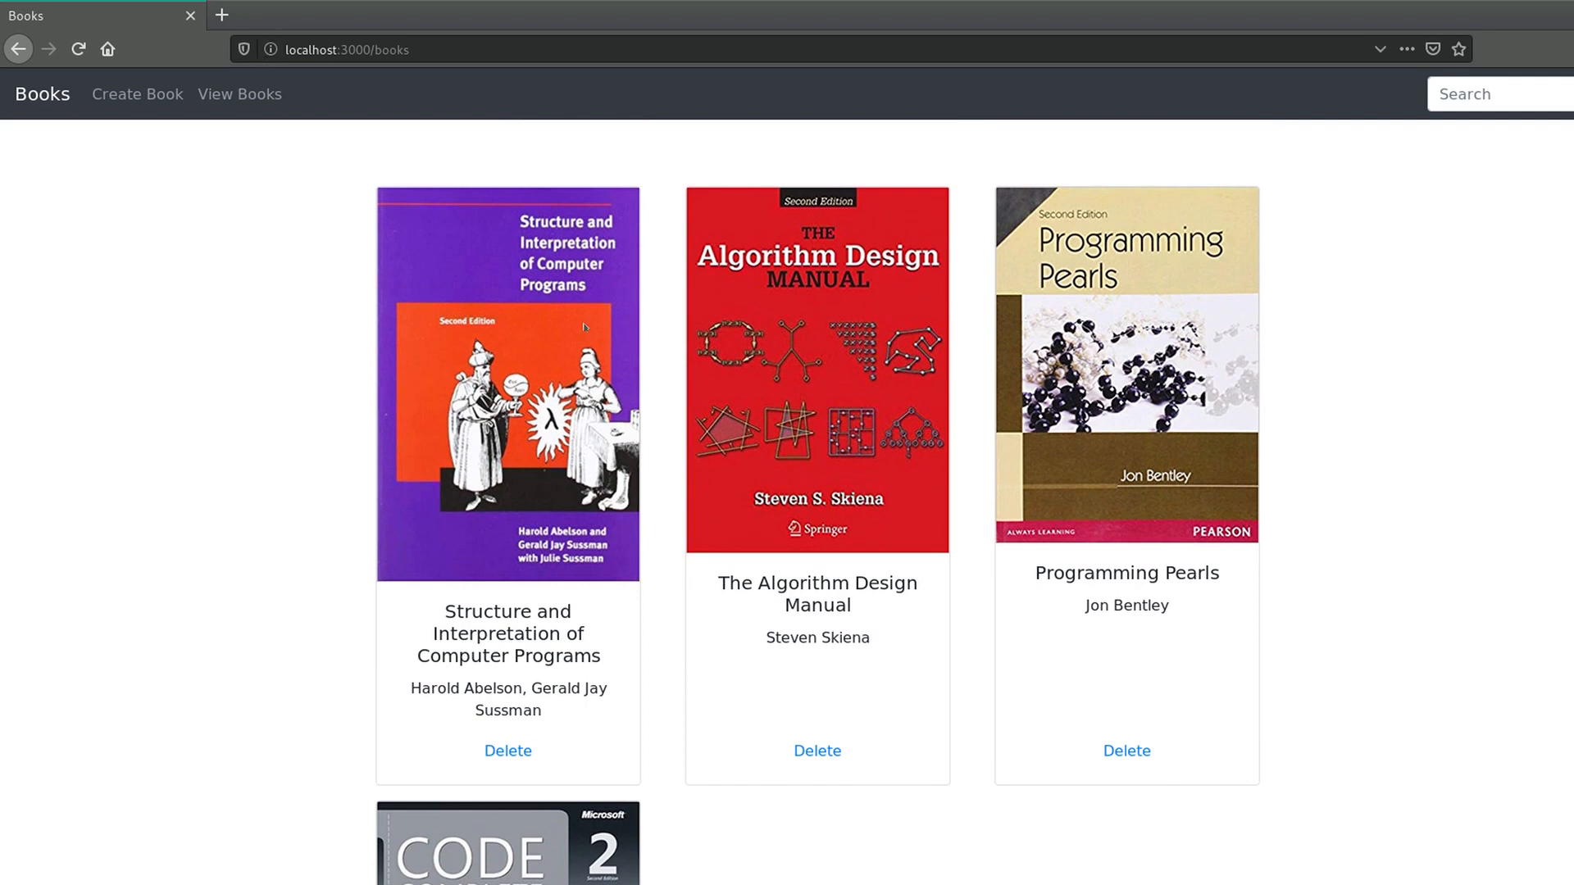
mouse_move(302, 442)
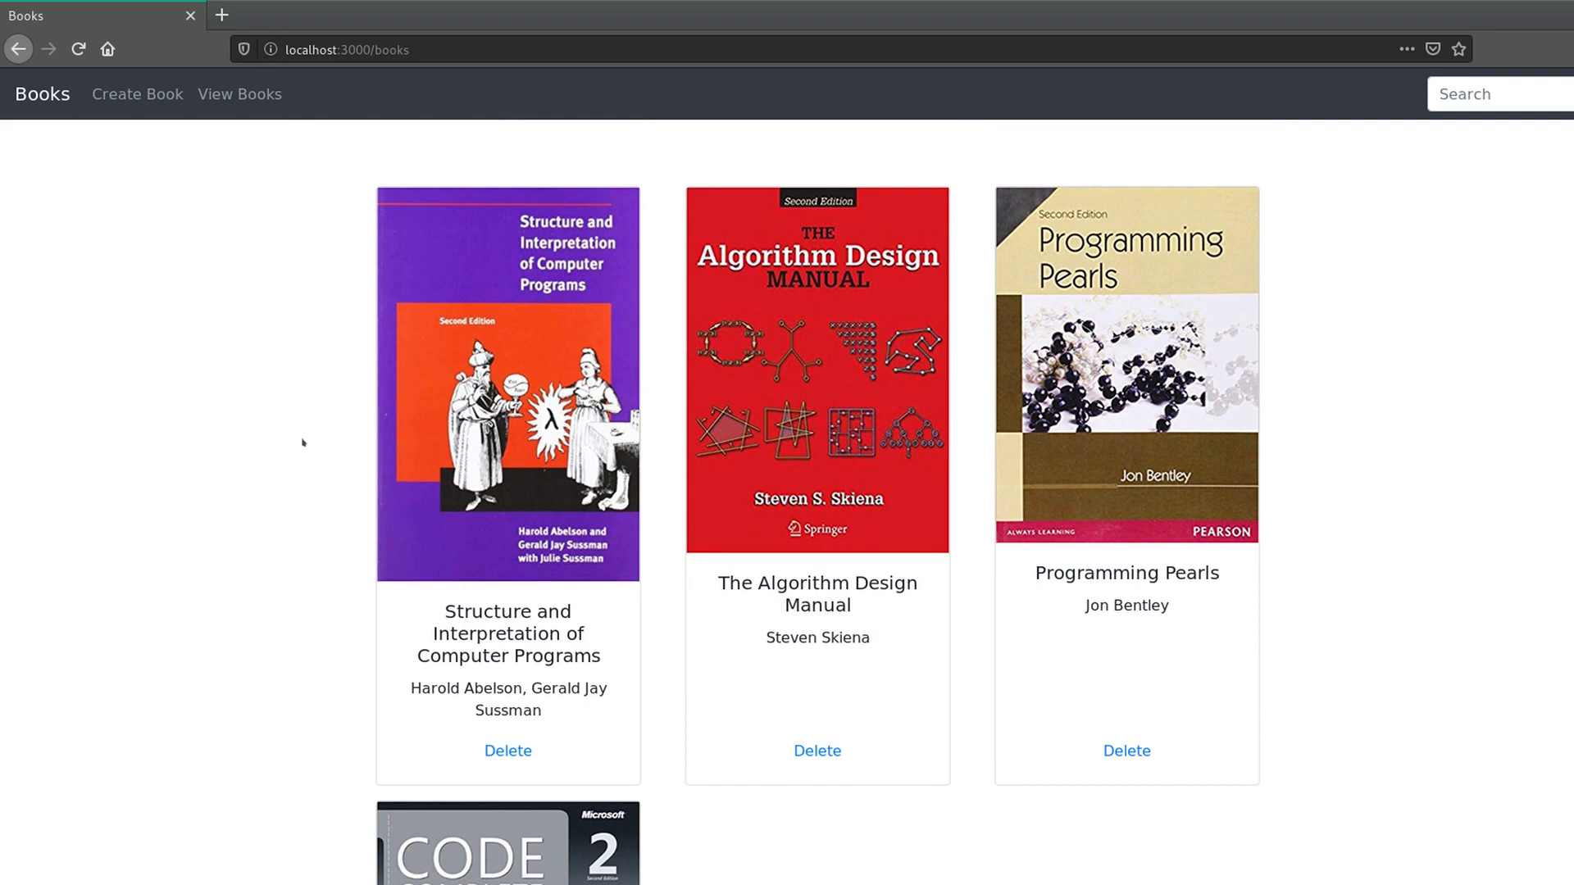
mouse_move(268, 559)
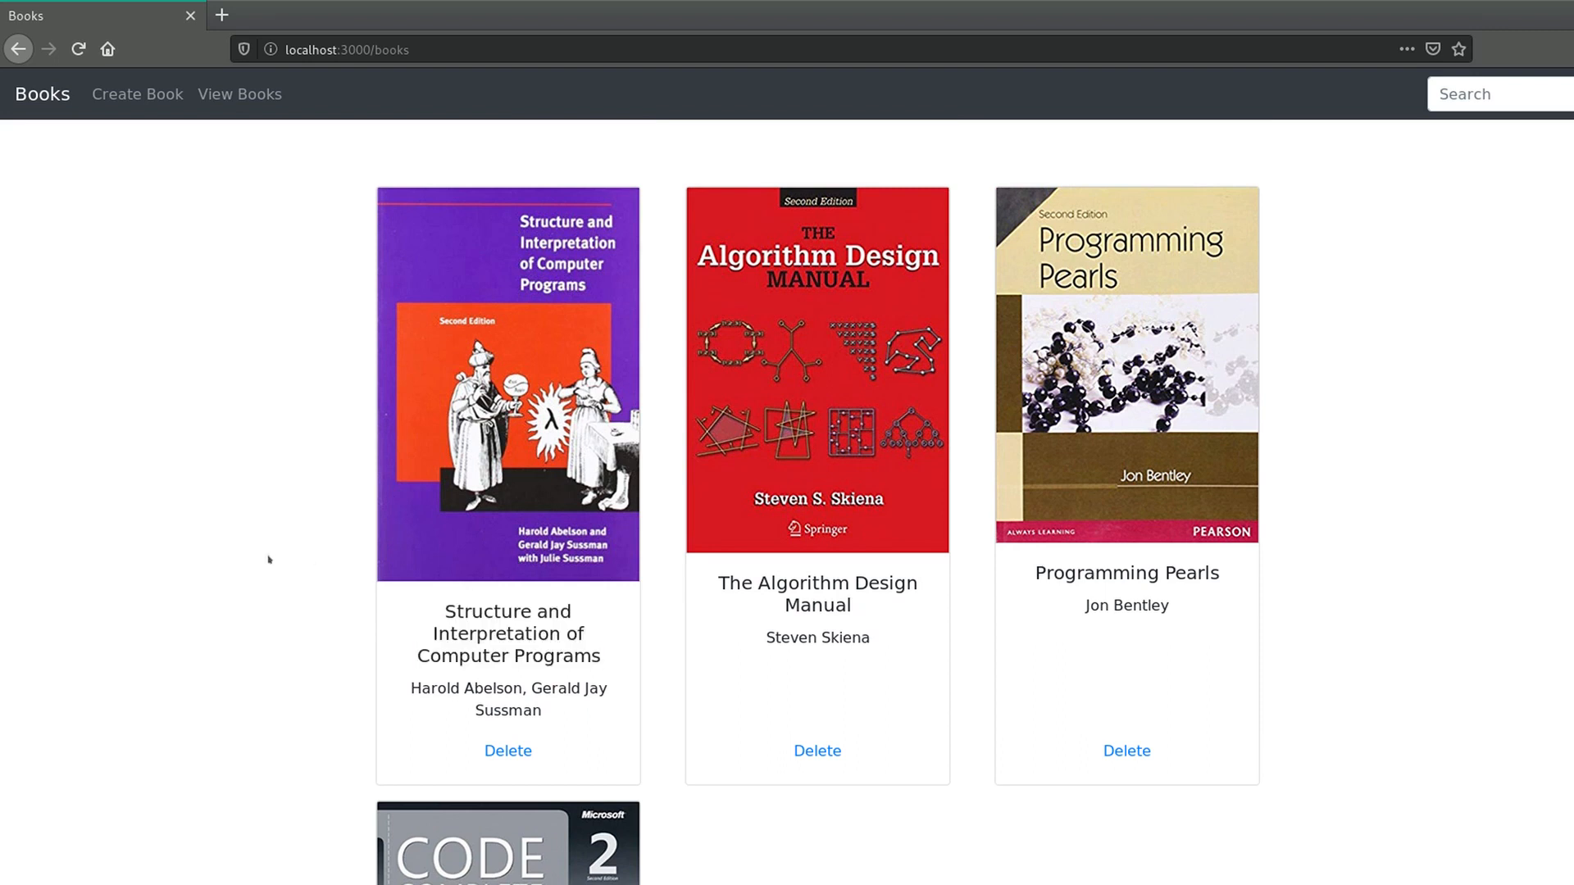
scroll(down, 3)
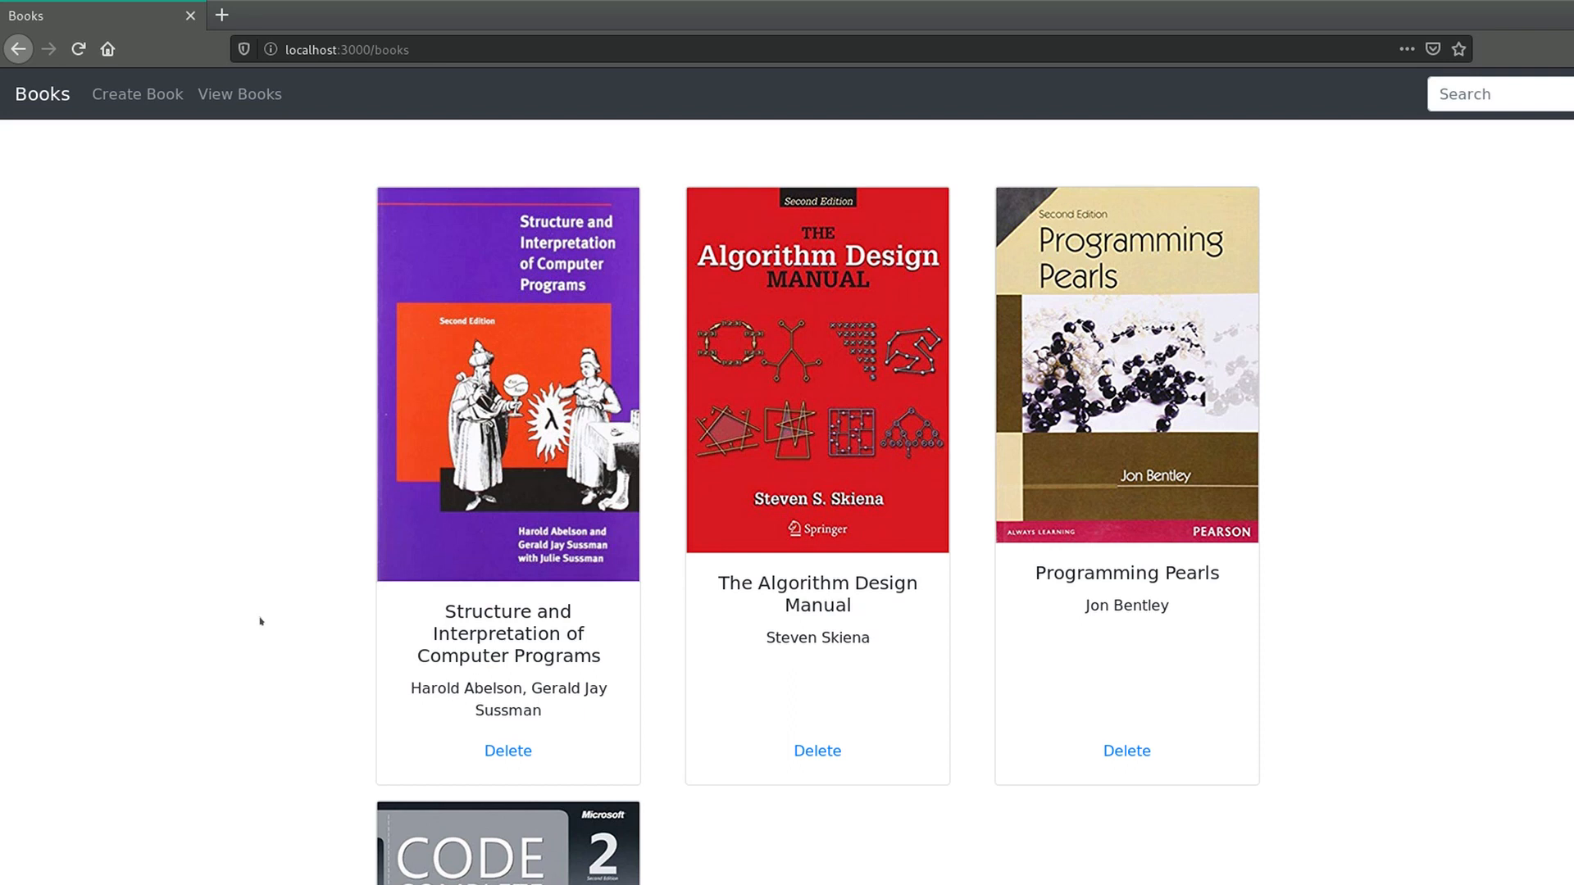
scroll(down, 3)
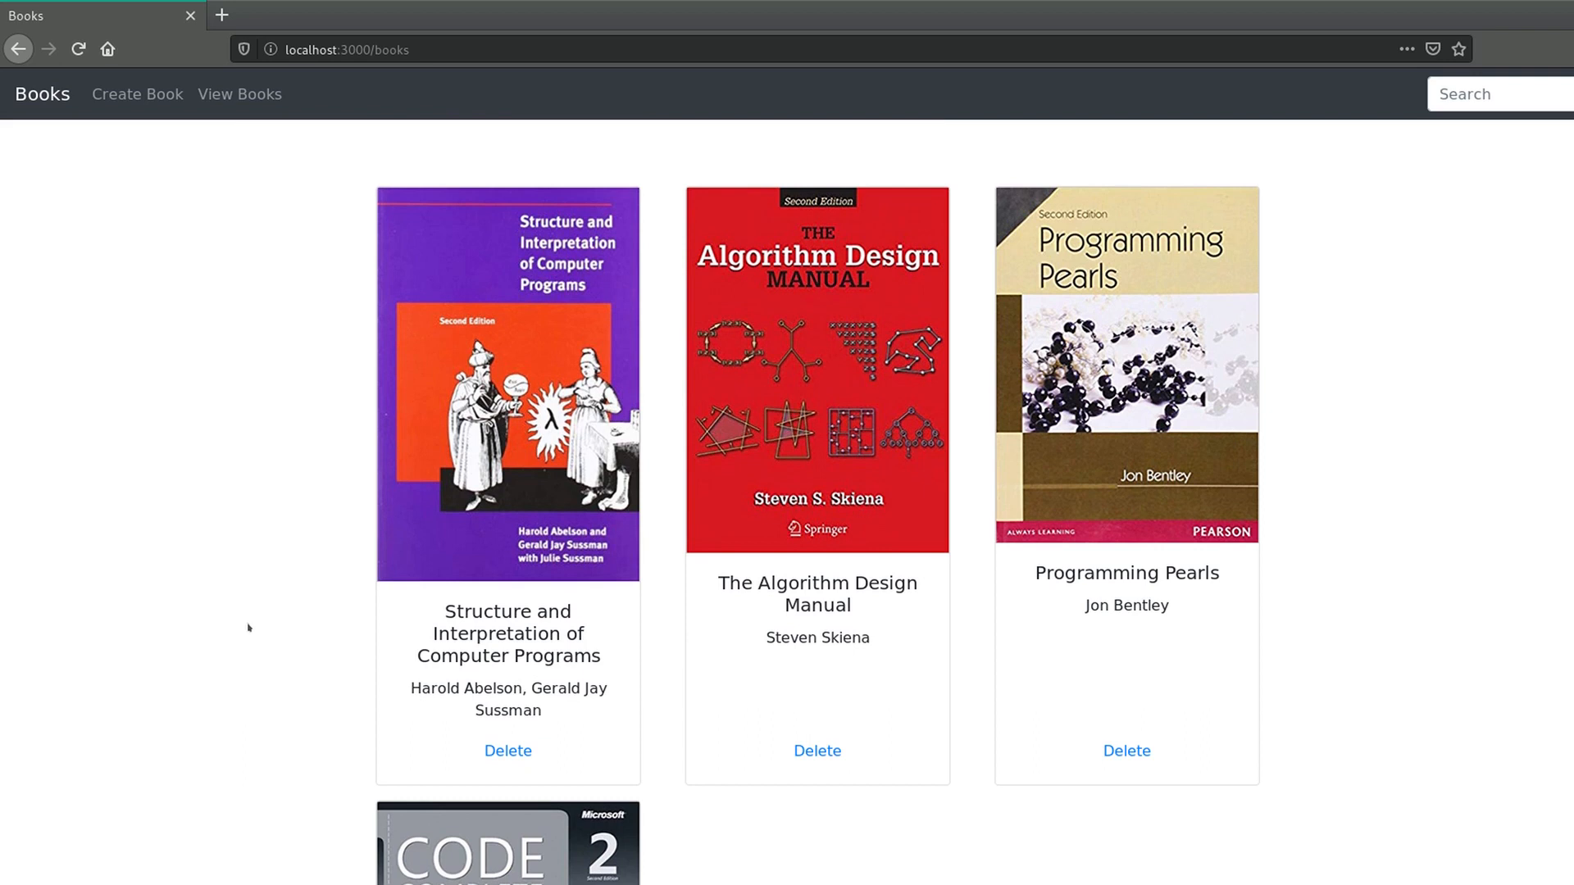
scroll(down, 3)
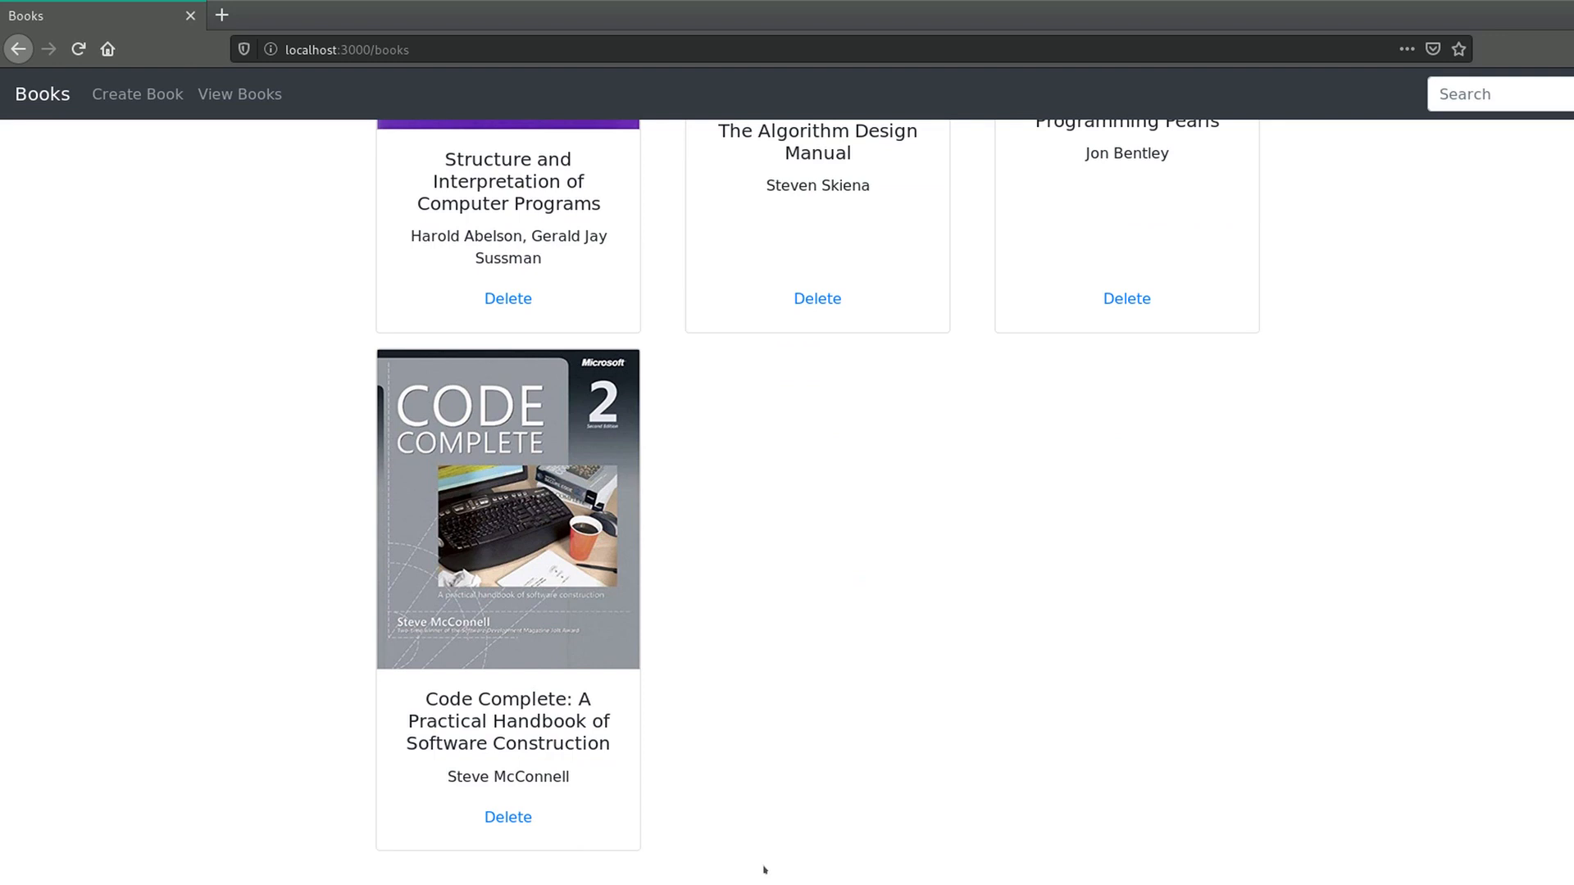
mouse_move(877, 859)
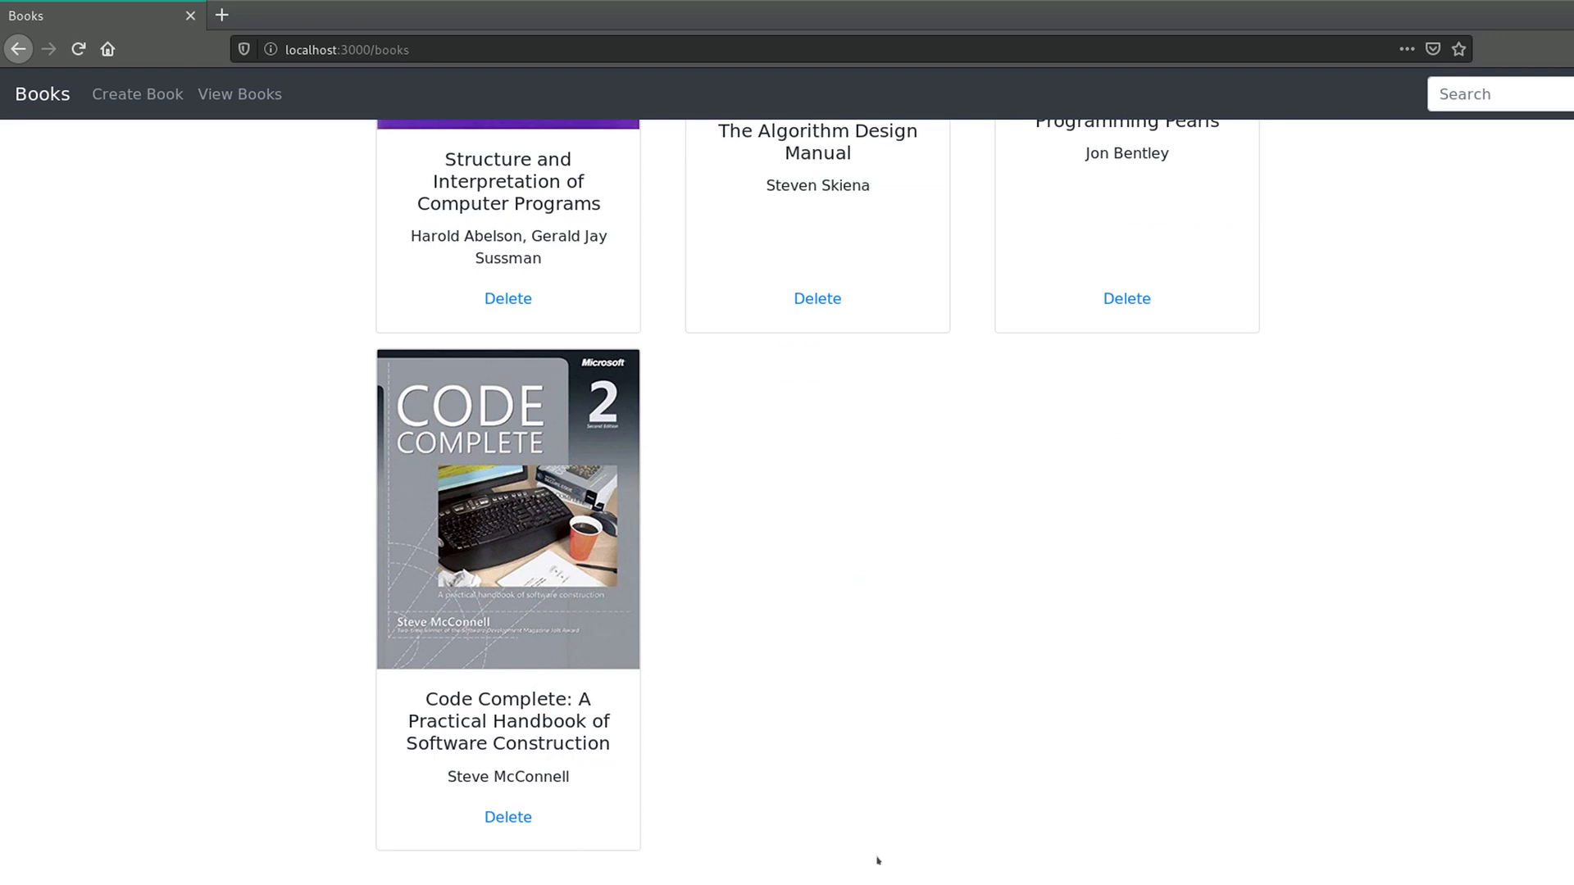
mouse_move(593, 841)
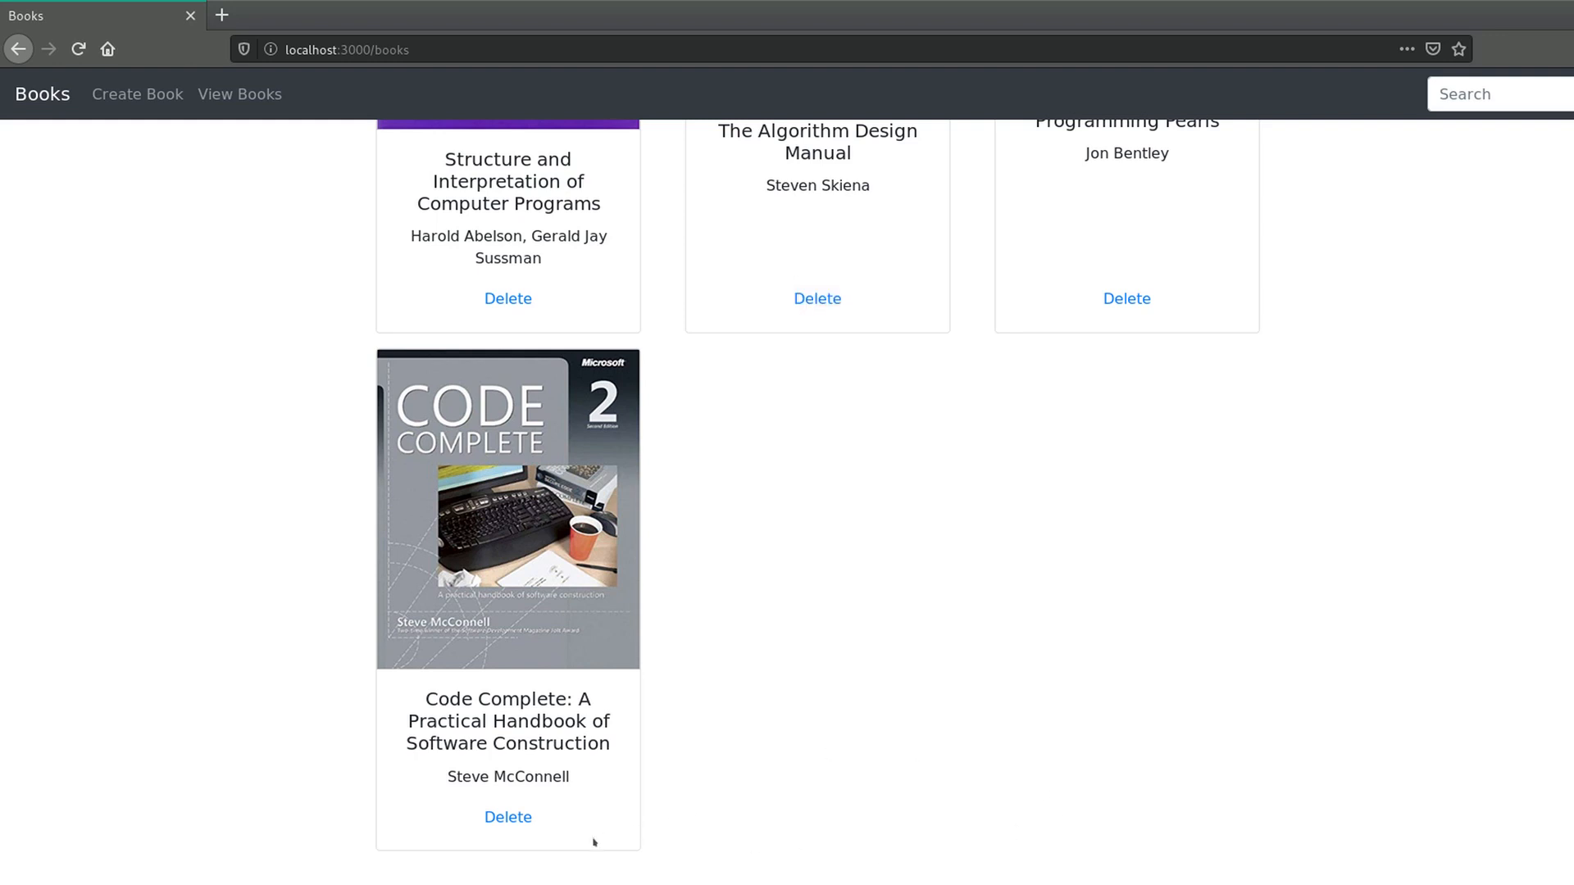
mouse_move(835, 861)
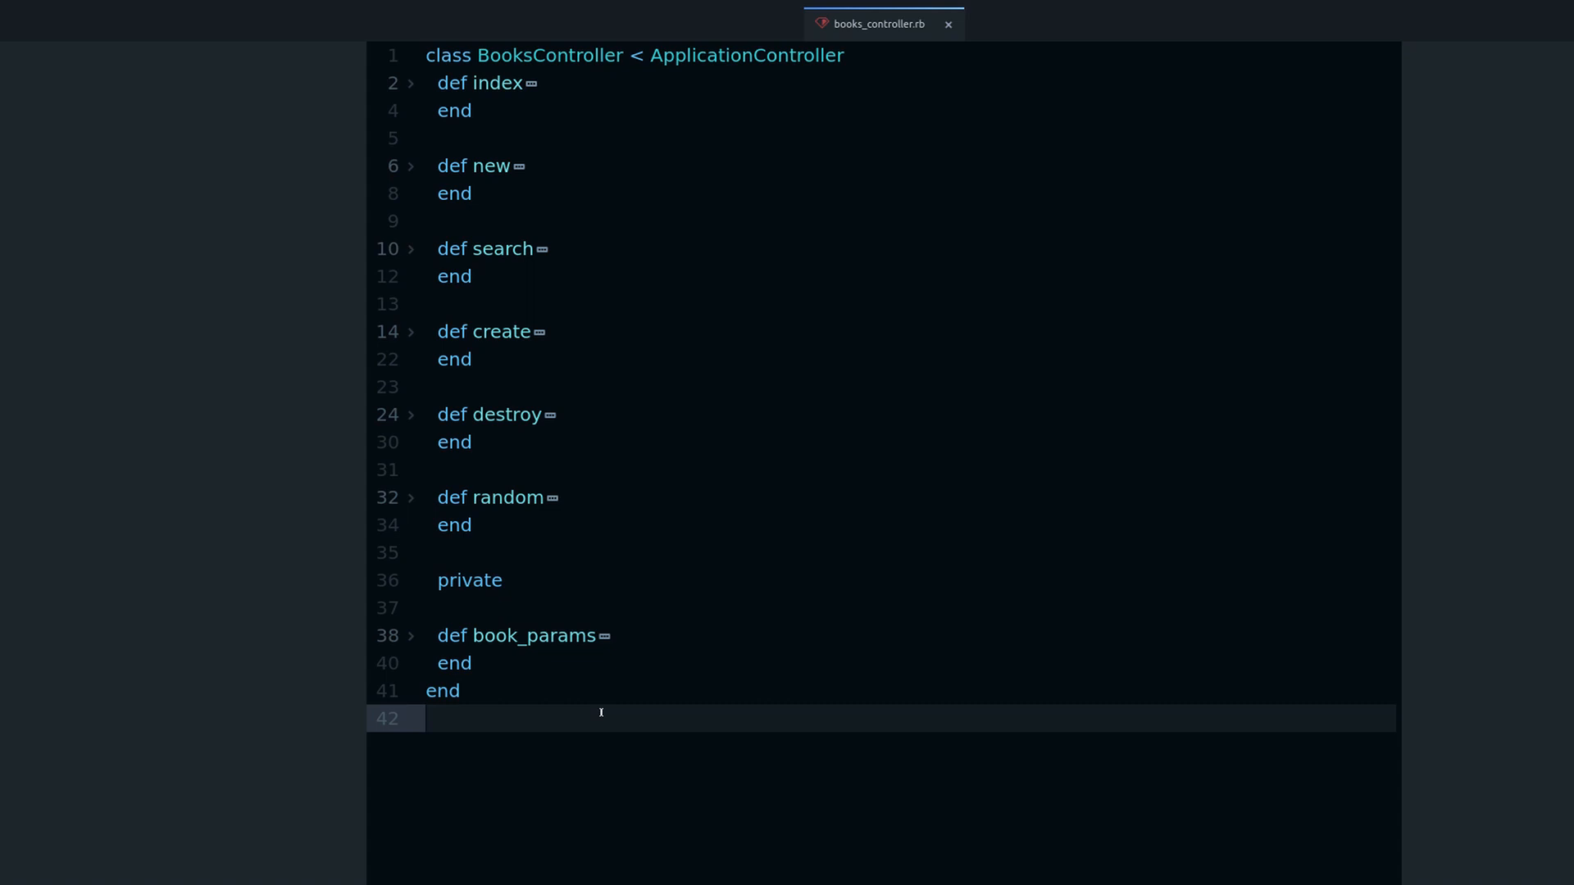
text(@books = Book.all)
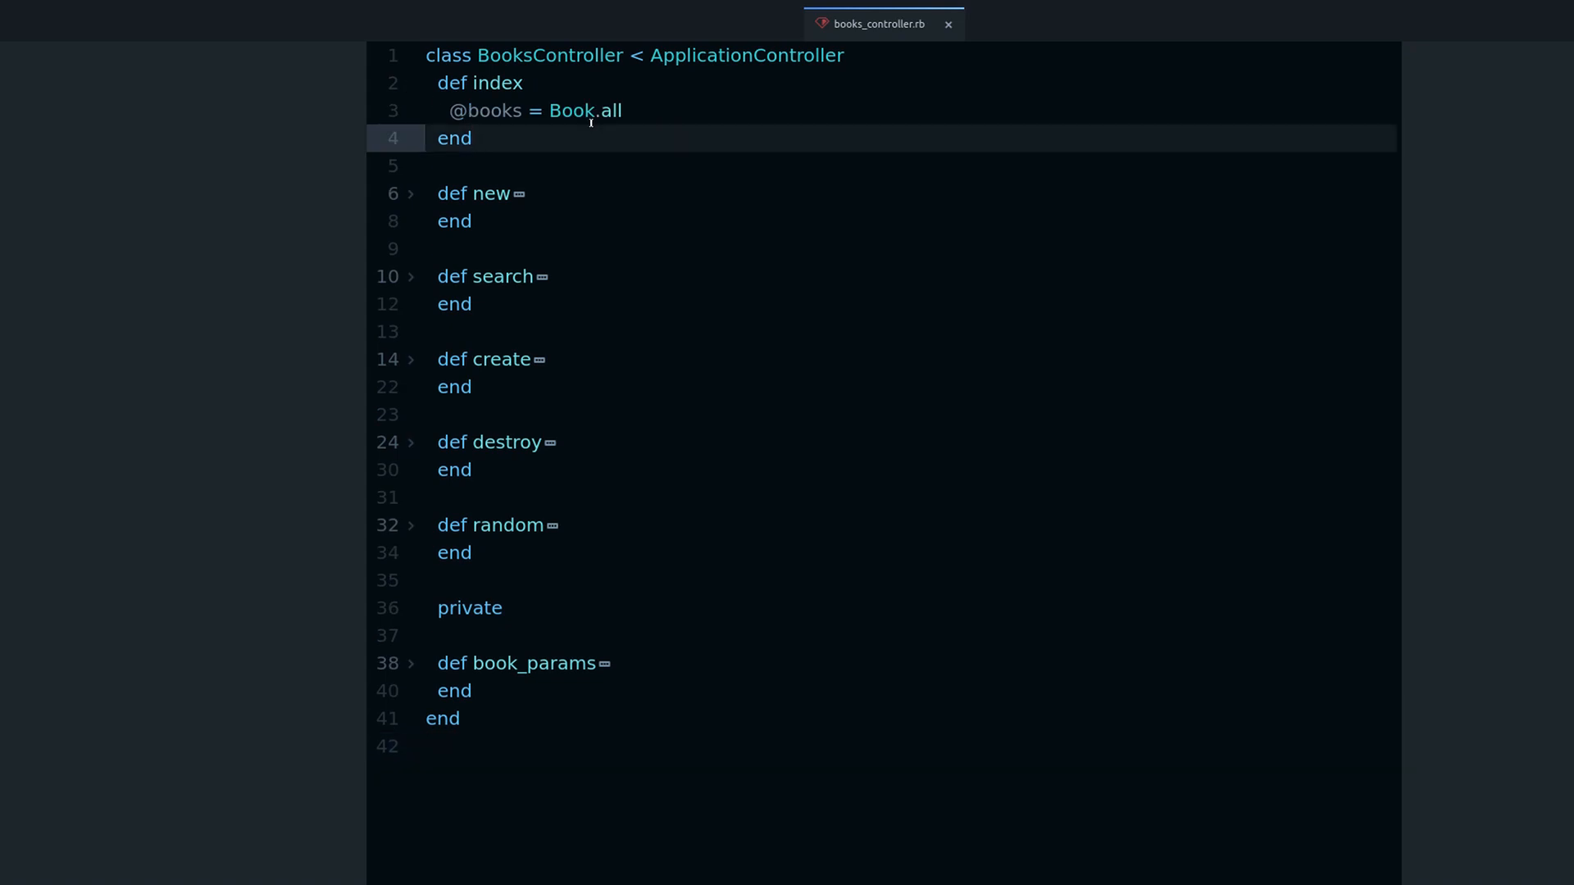
click(472, 138)
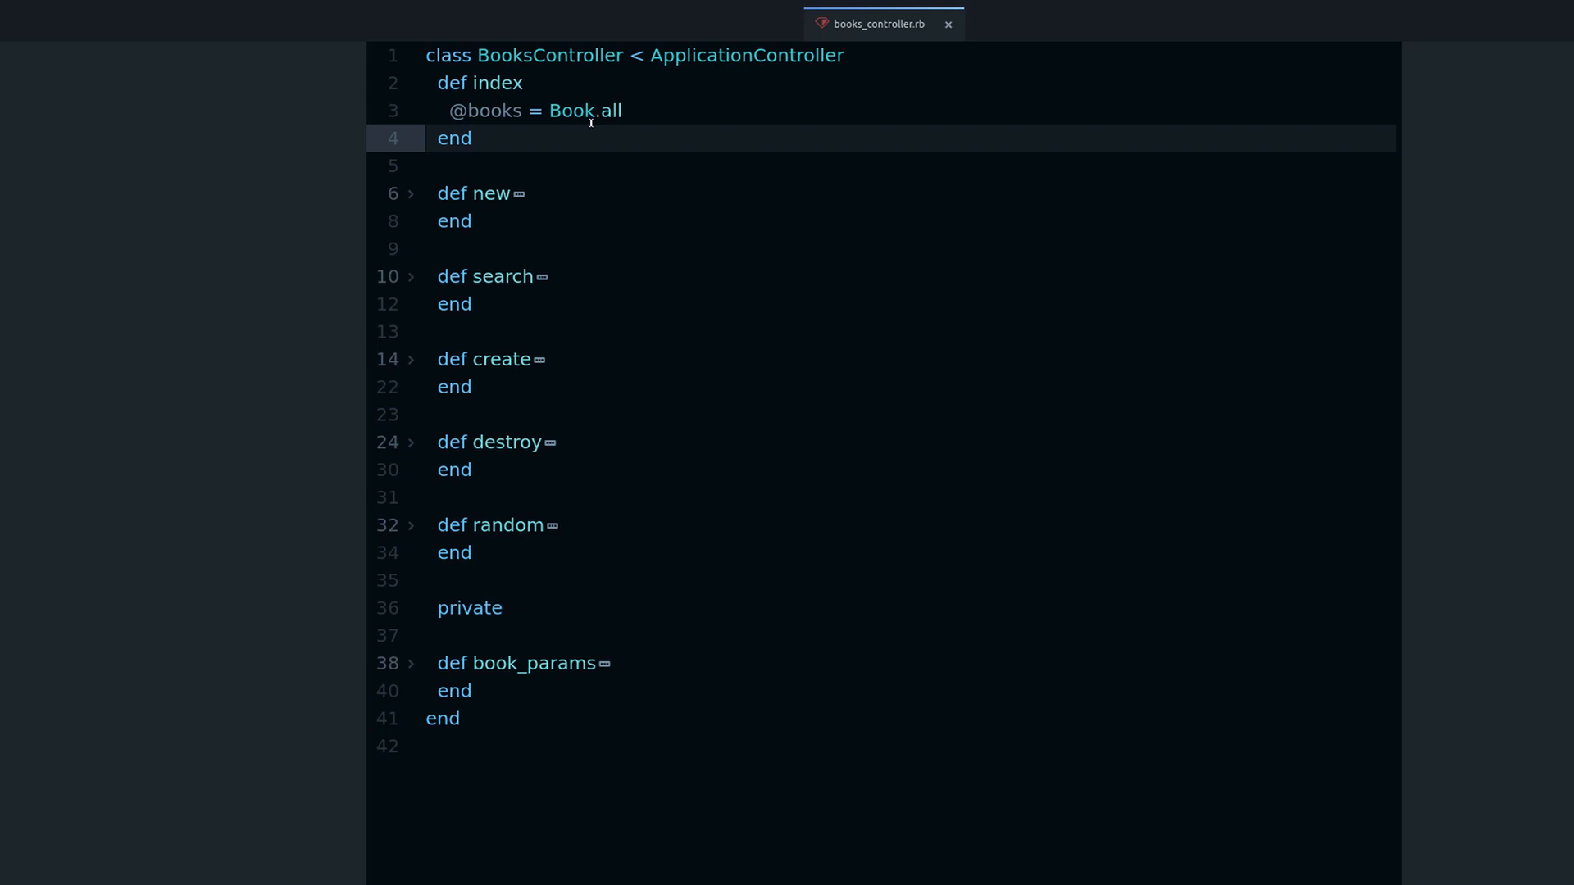
click(472, 137)
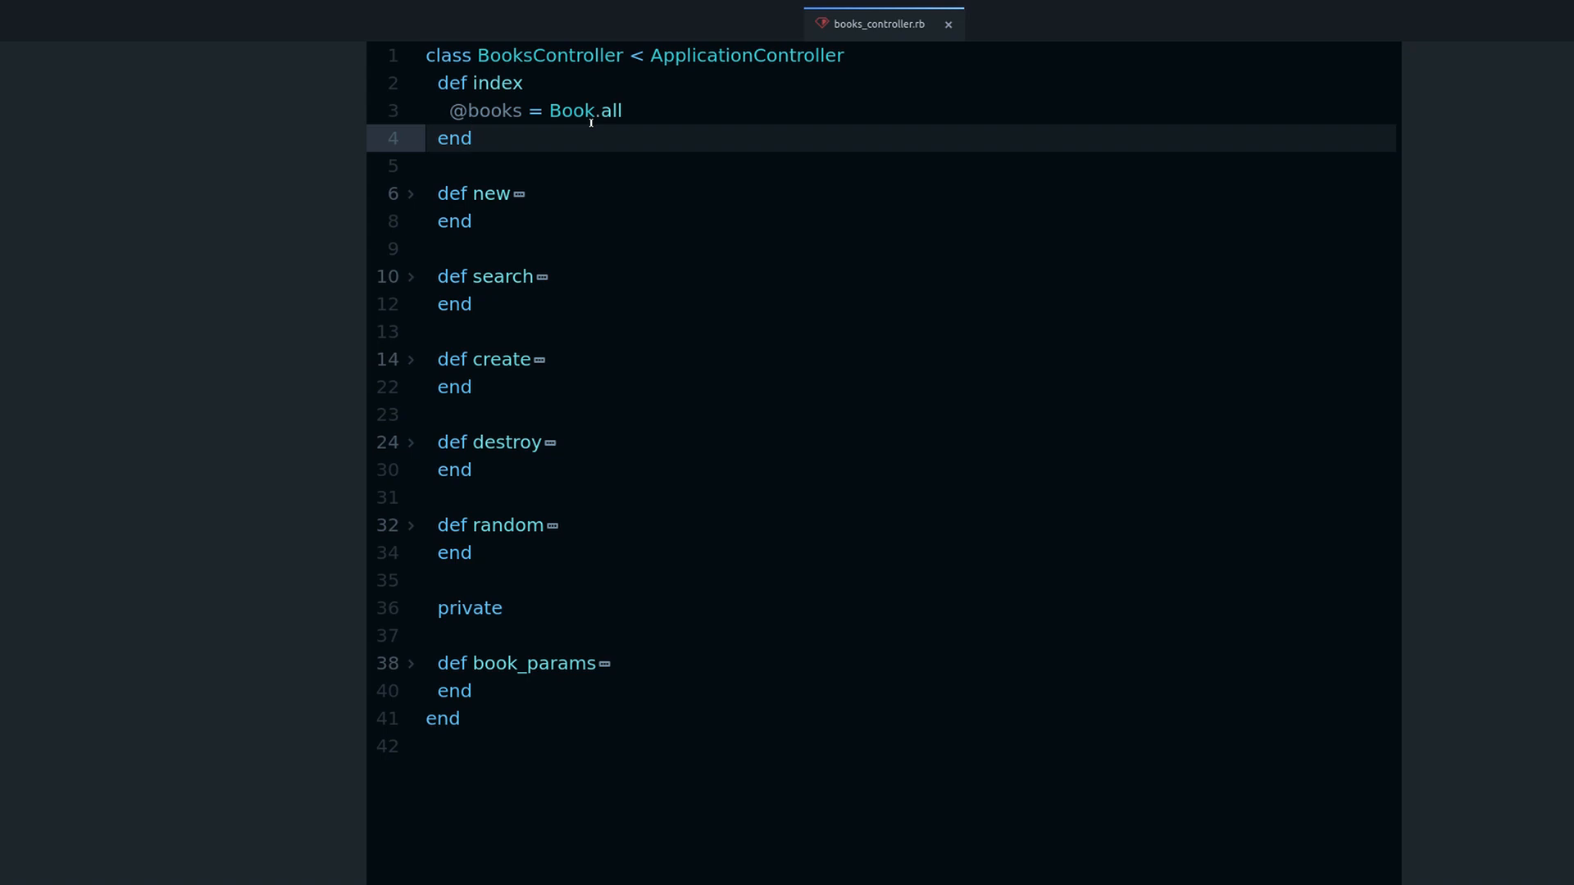
click(472, 138)
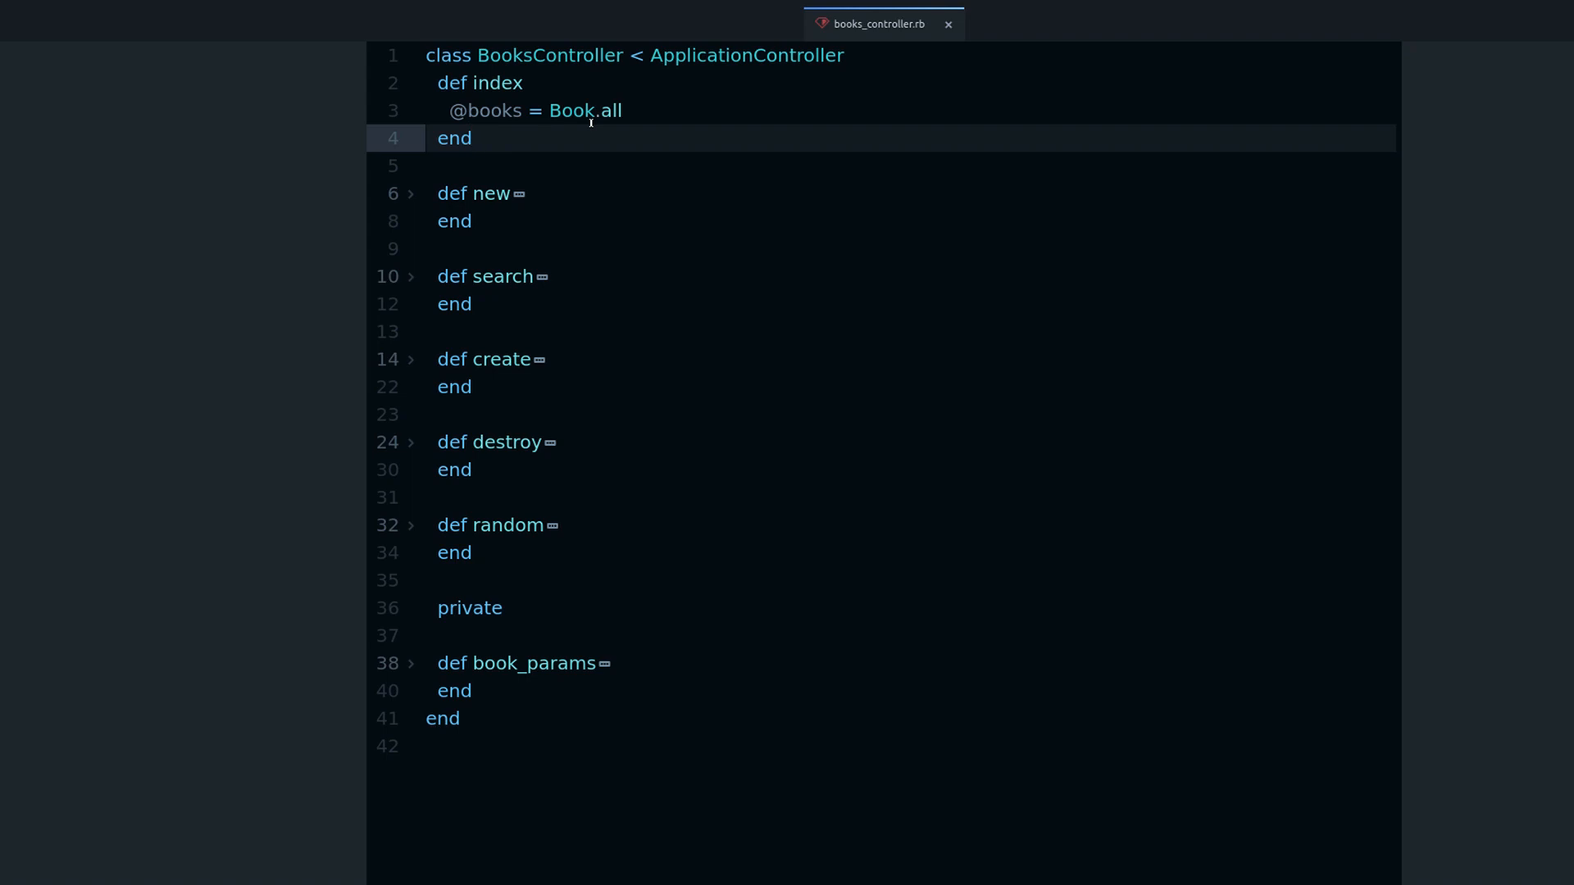
click(470, 138)
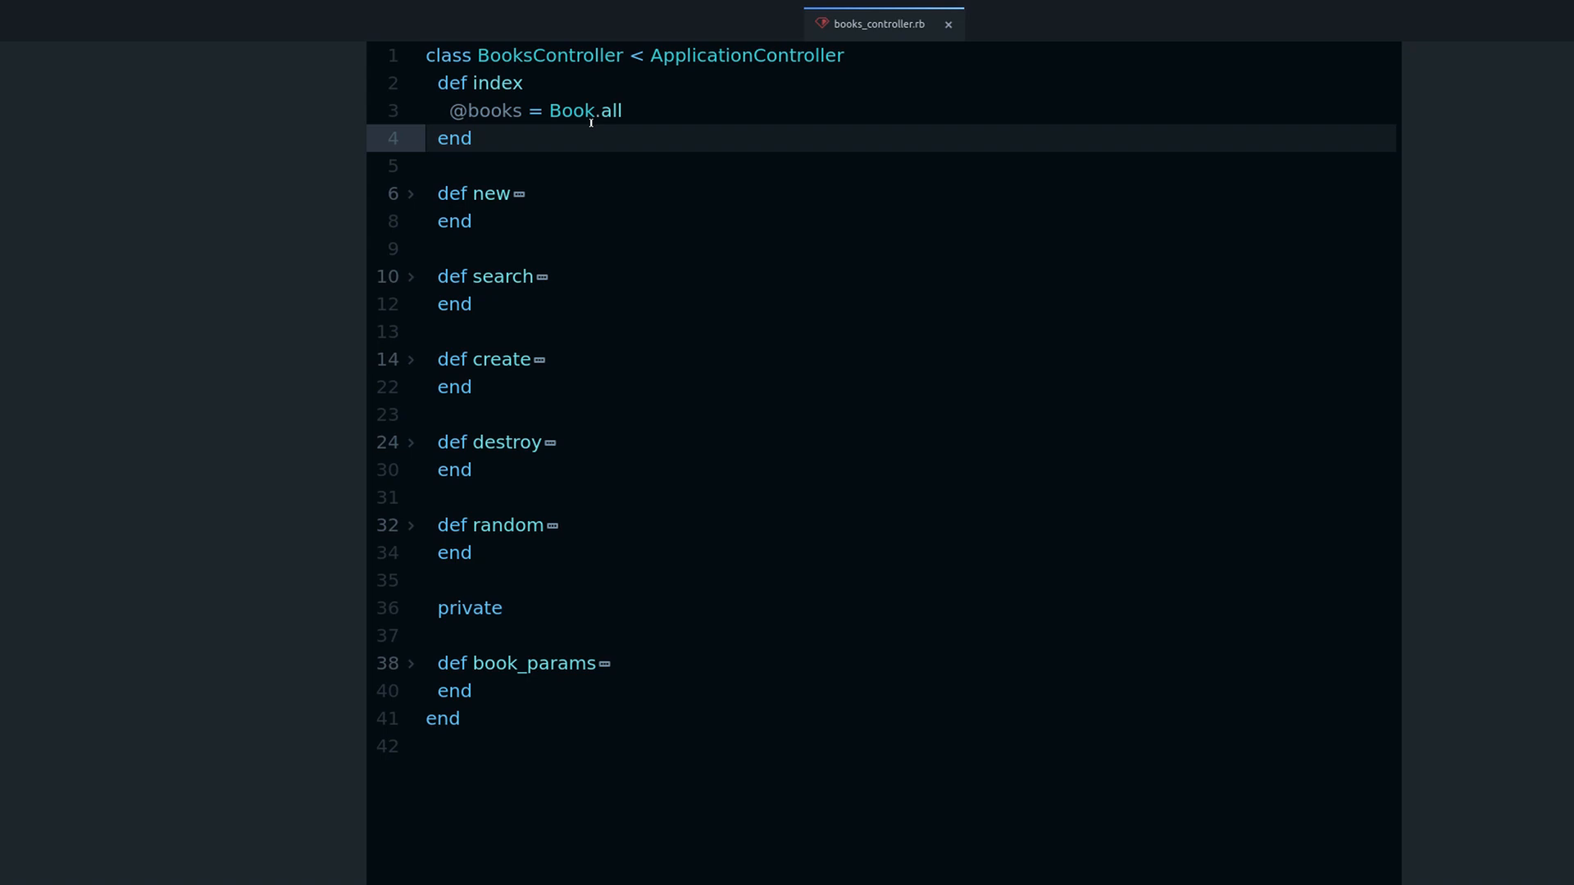
click(472, 137)
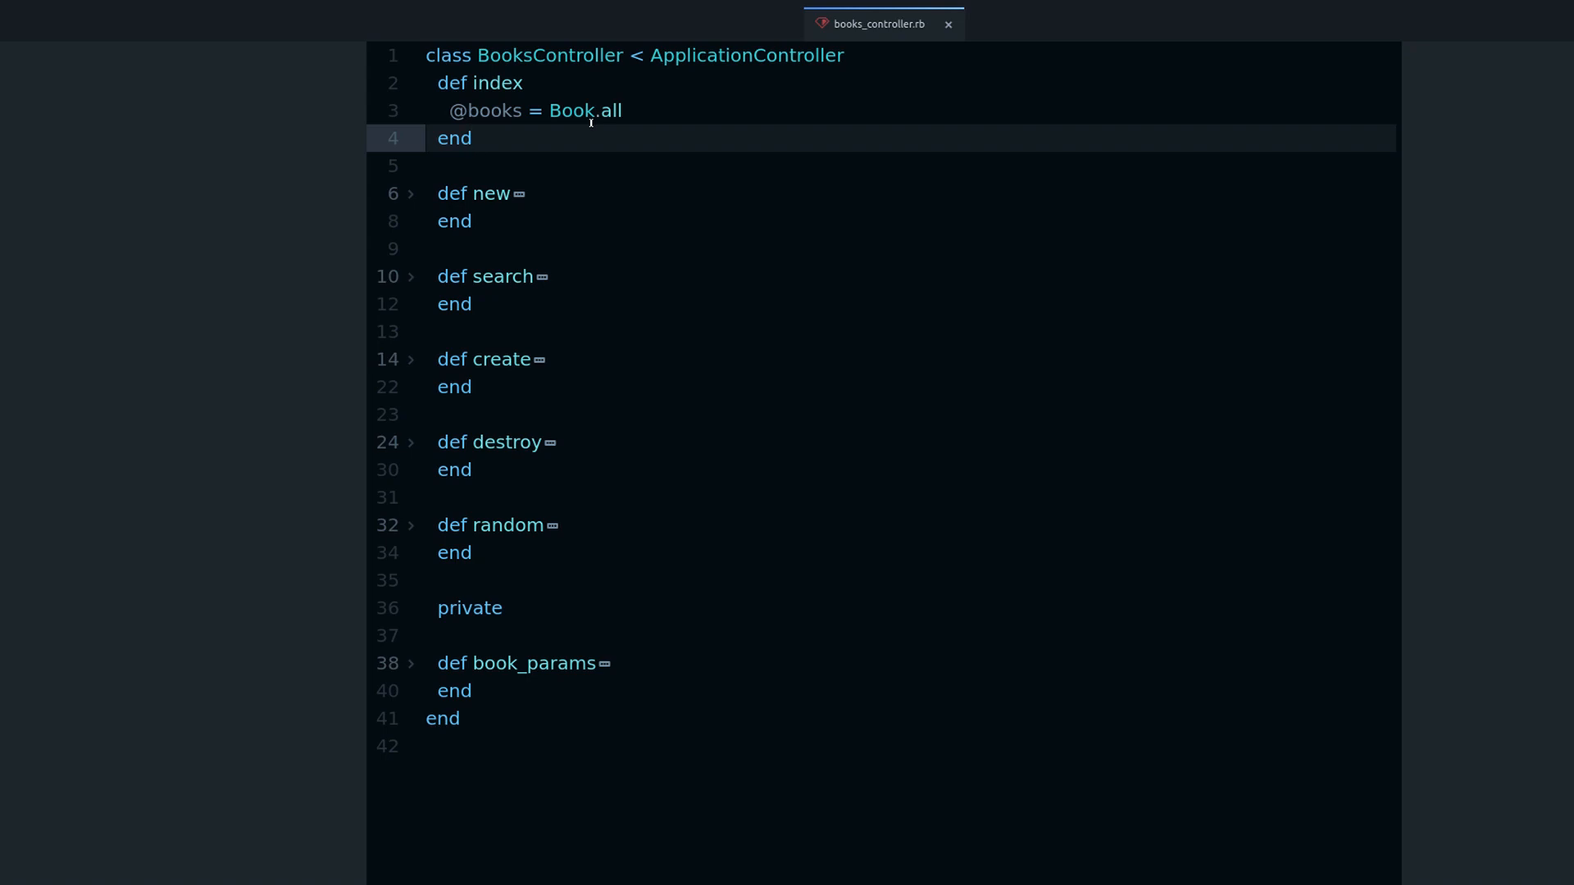
click(472, 138)
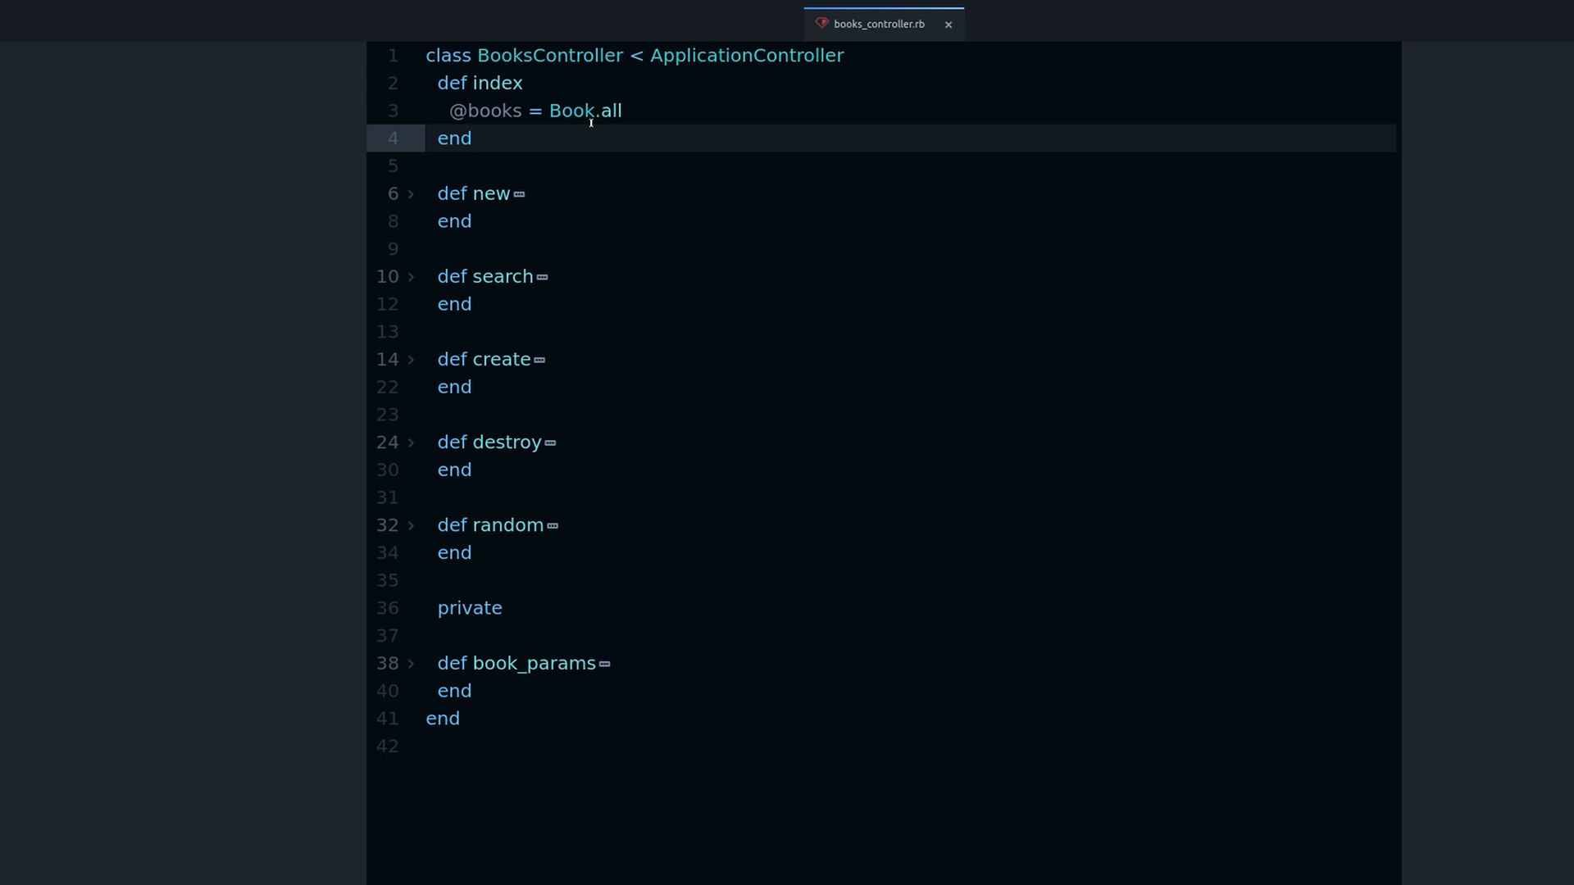
click(558, 55)
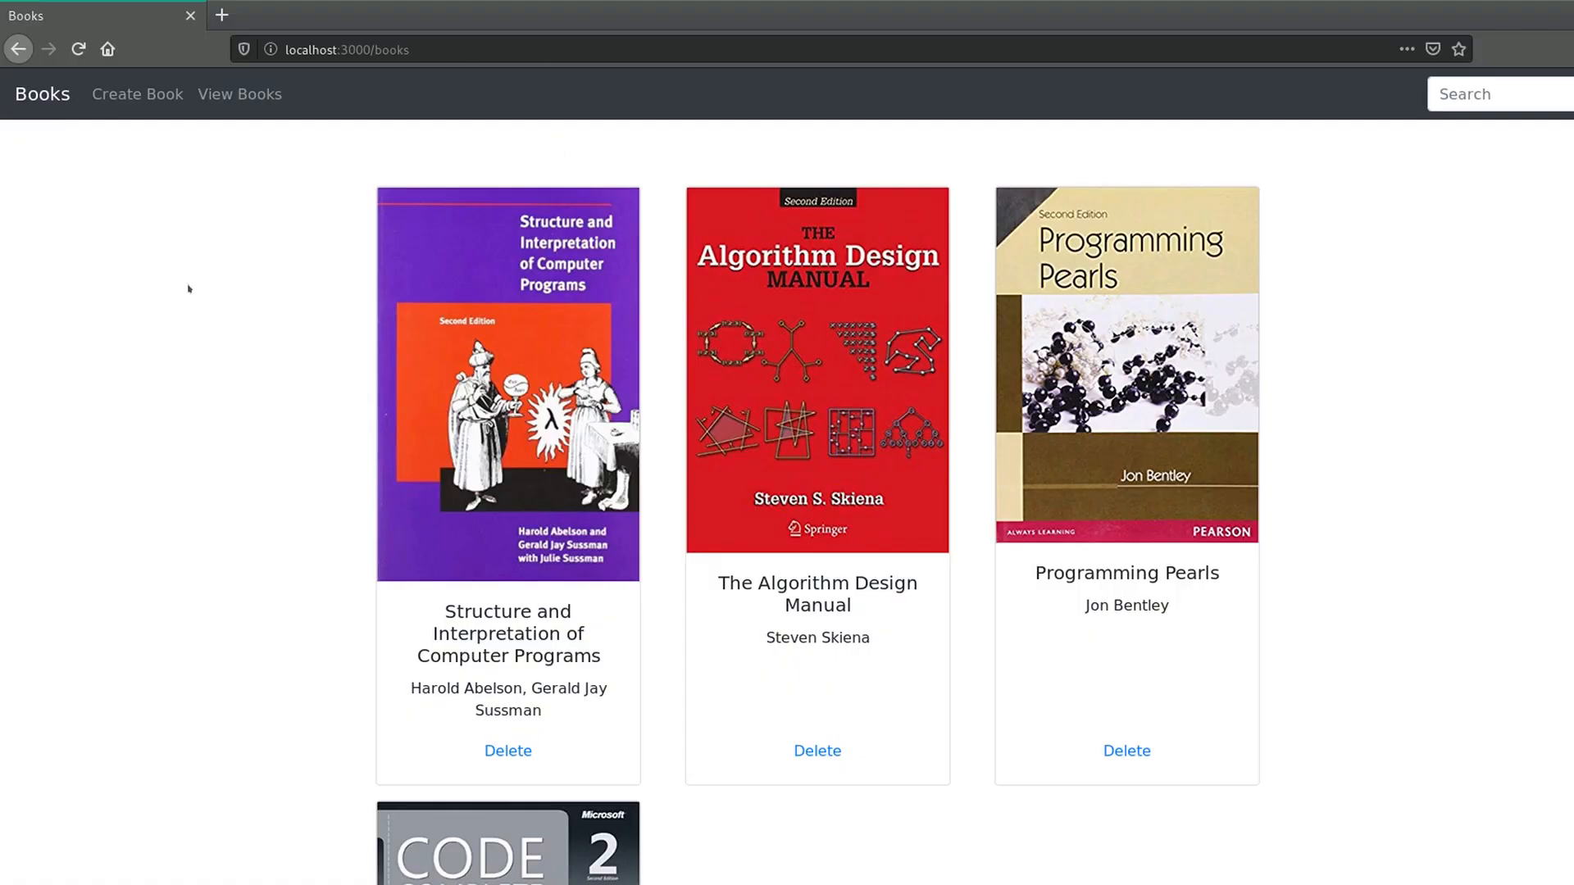
mouse_move(197, 502)
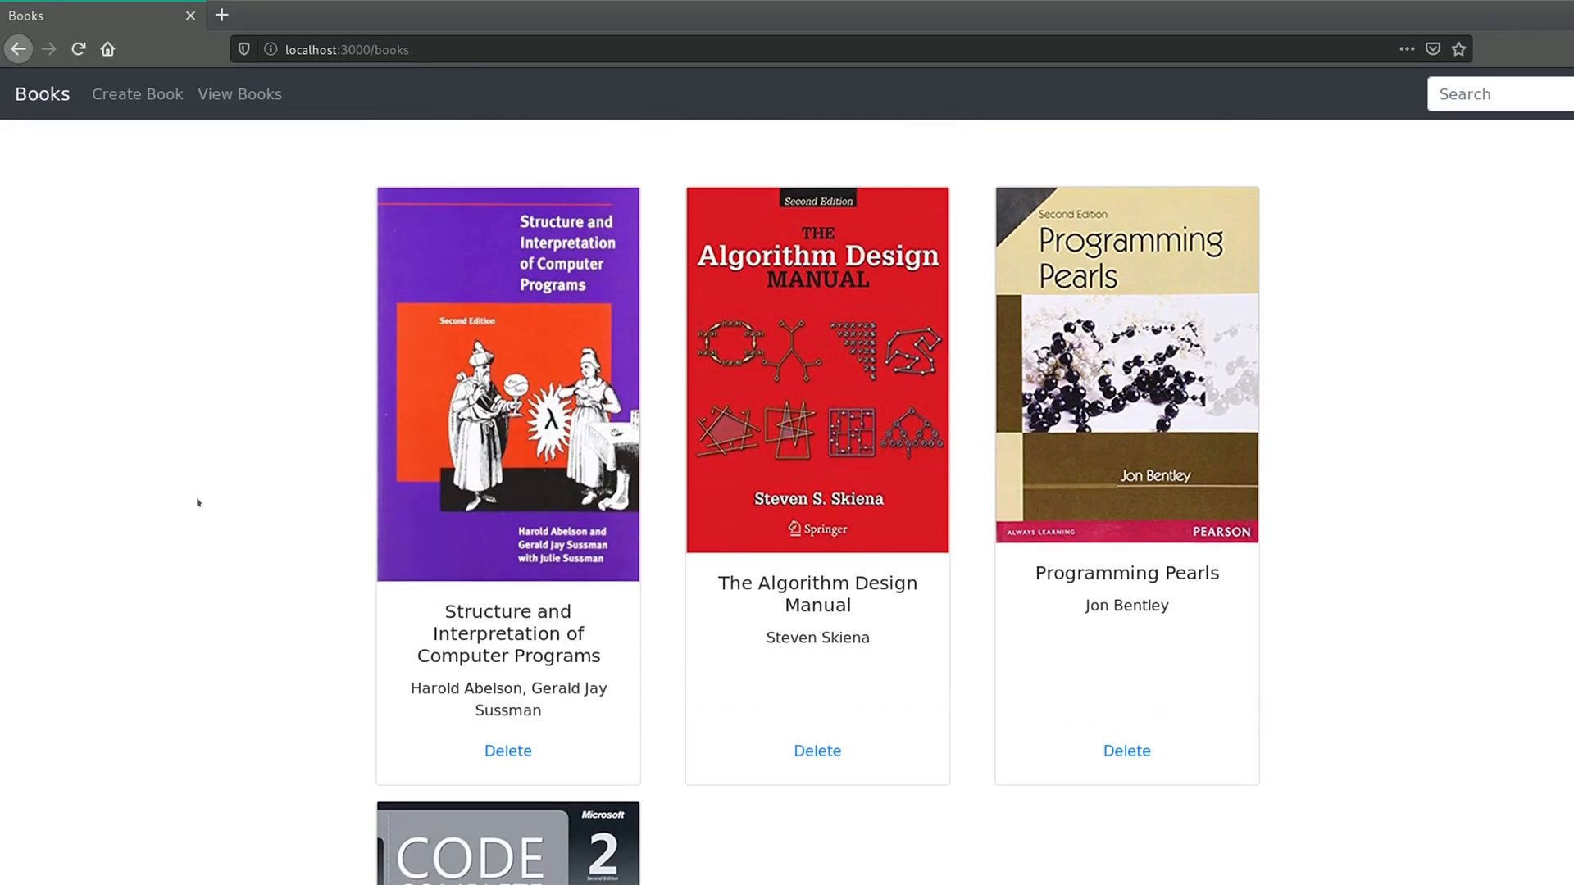
mouse_move(569, 349)
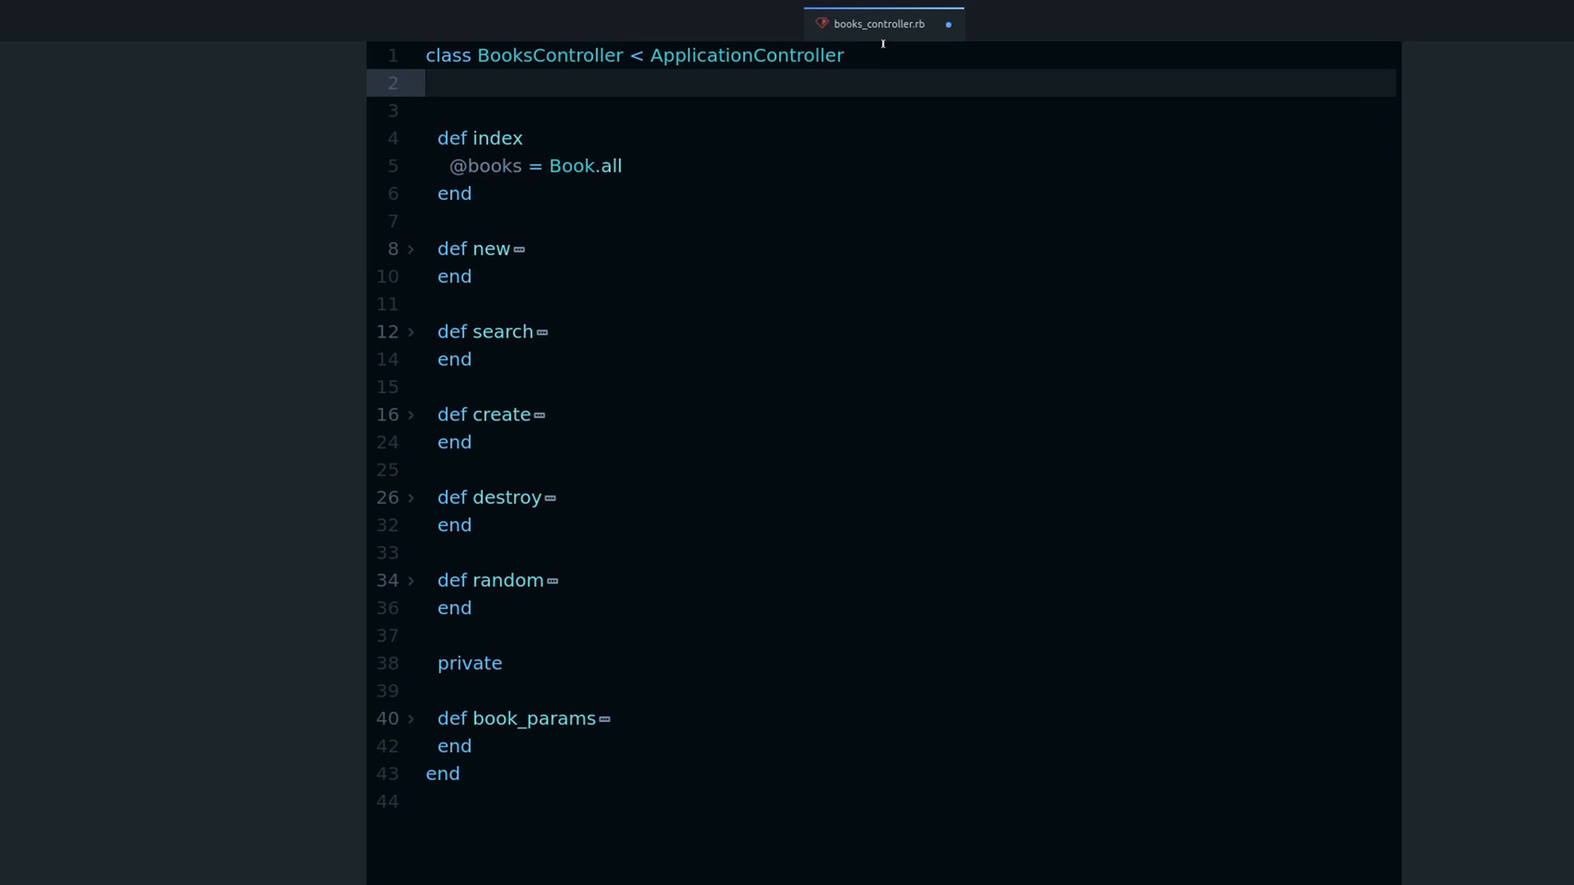
Step: Define BOOKS_PER_PAGE = 3 under the BooksController class line
text(BOOKS_)
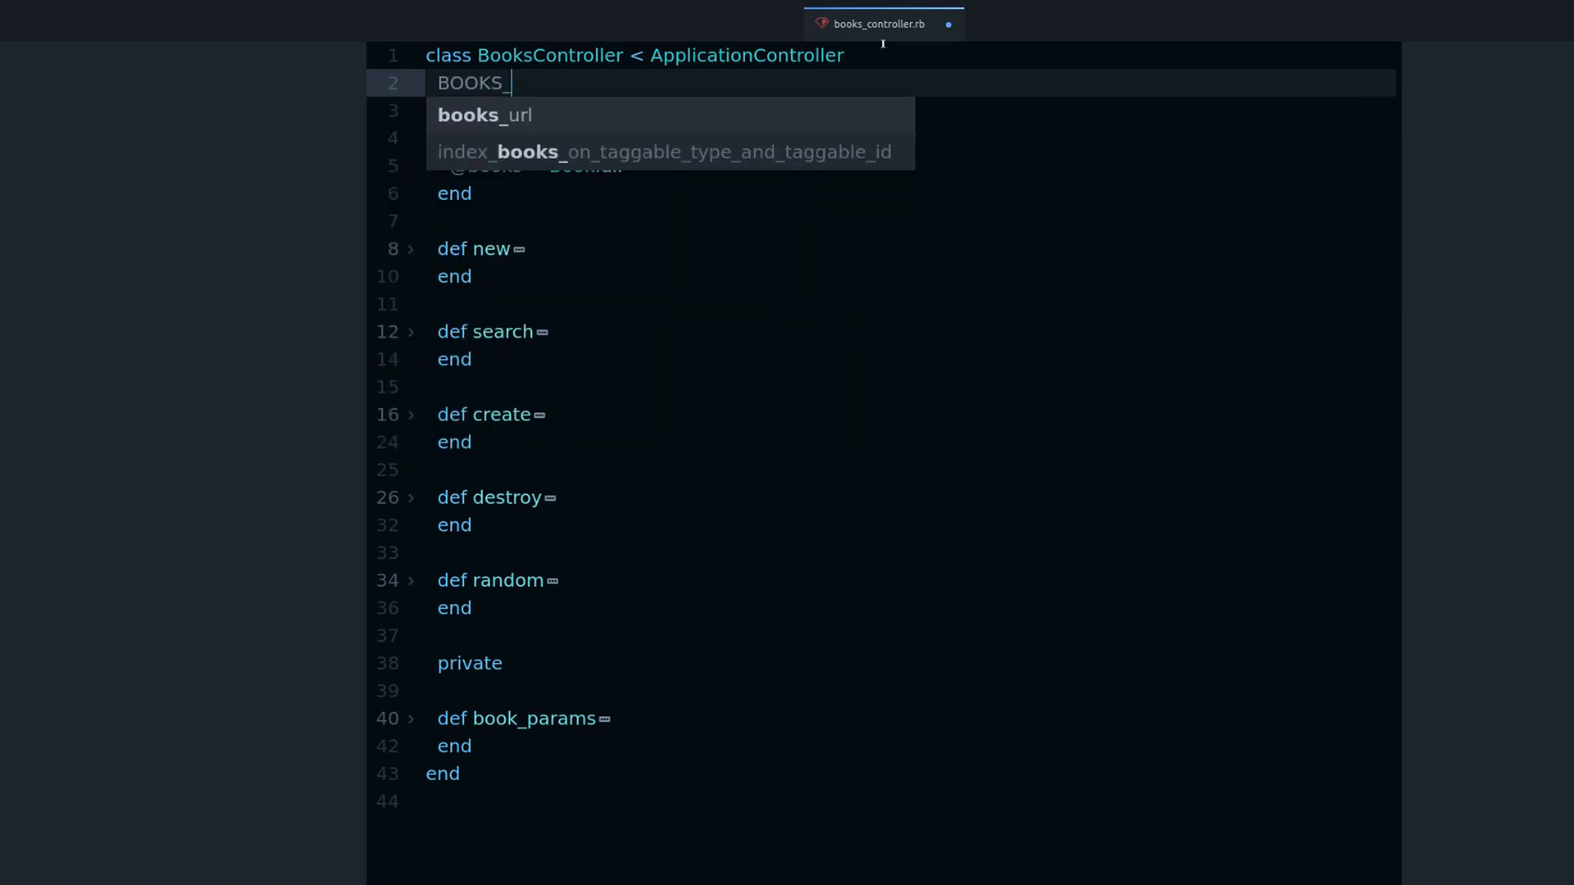
text(PER_A)
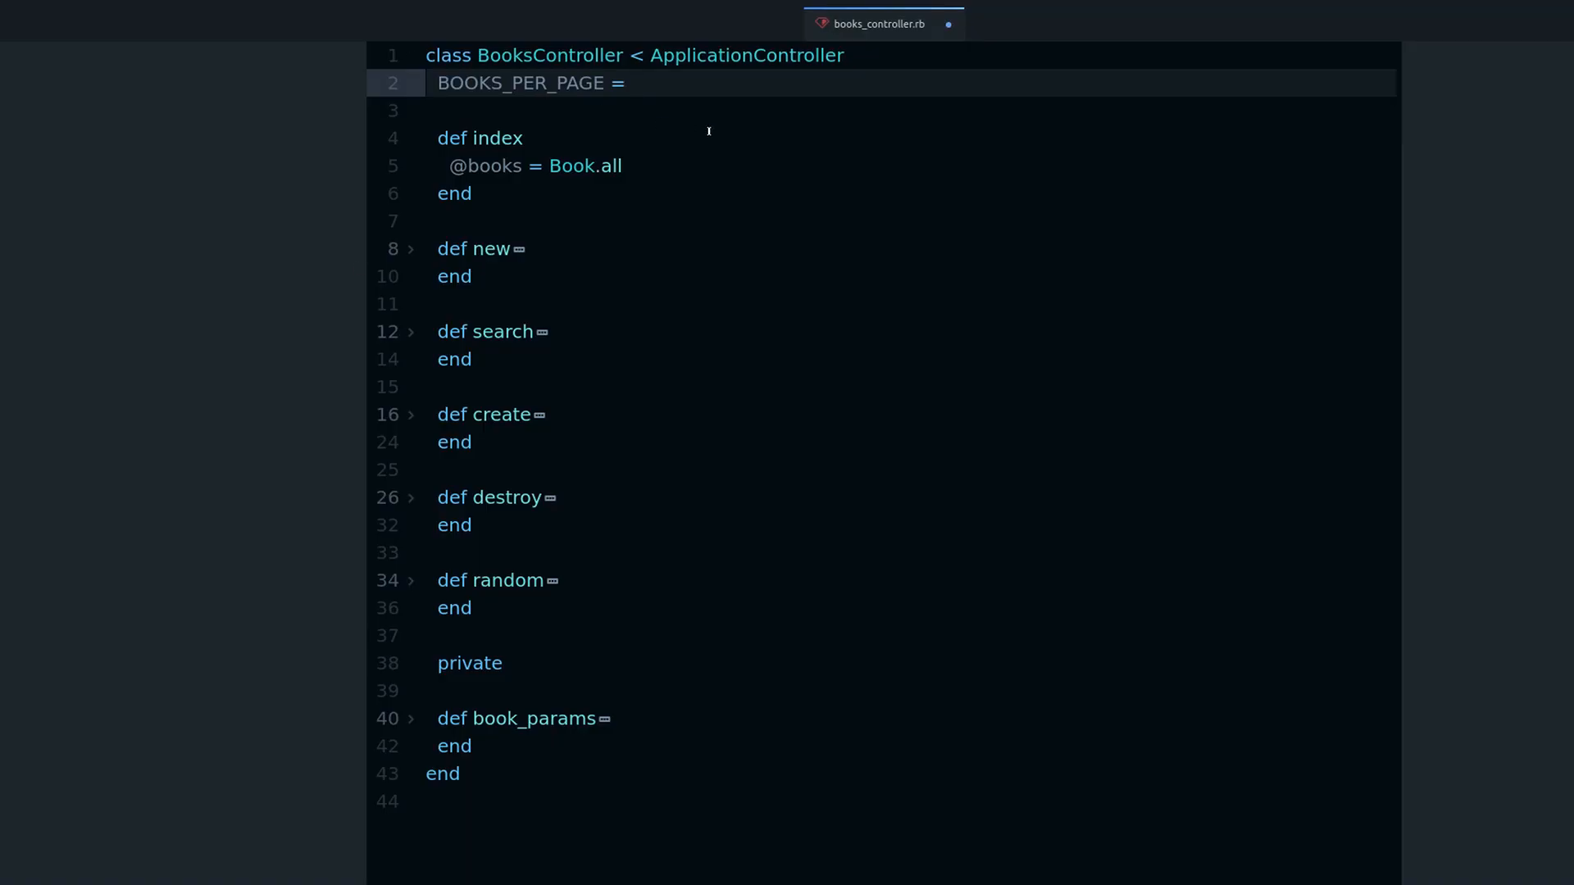
text(3)
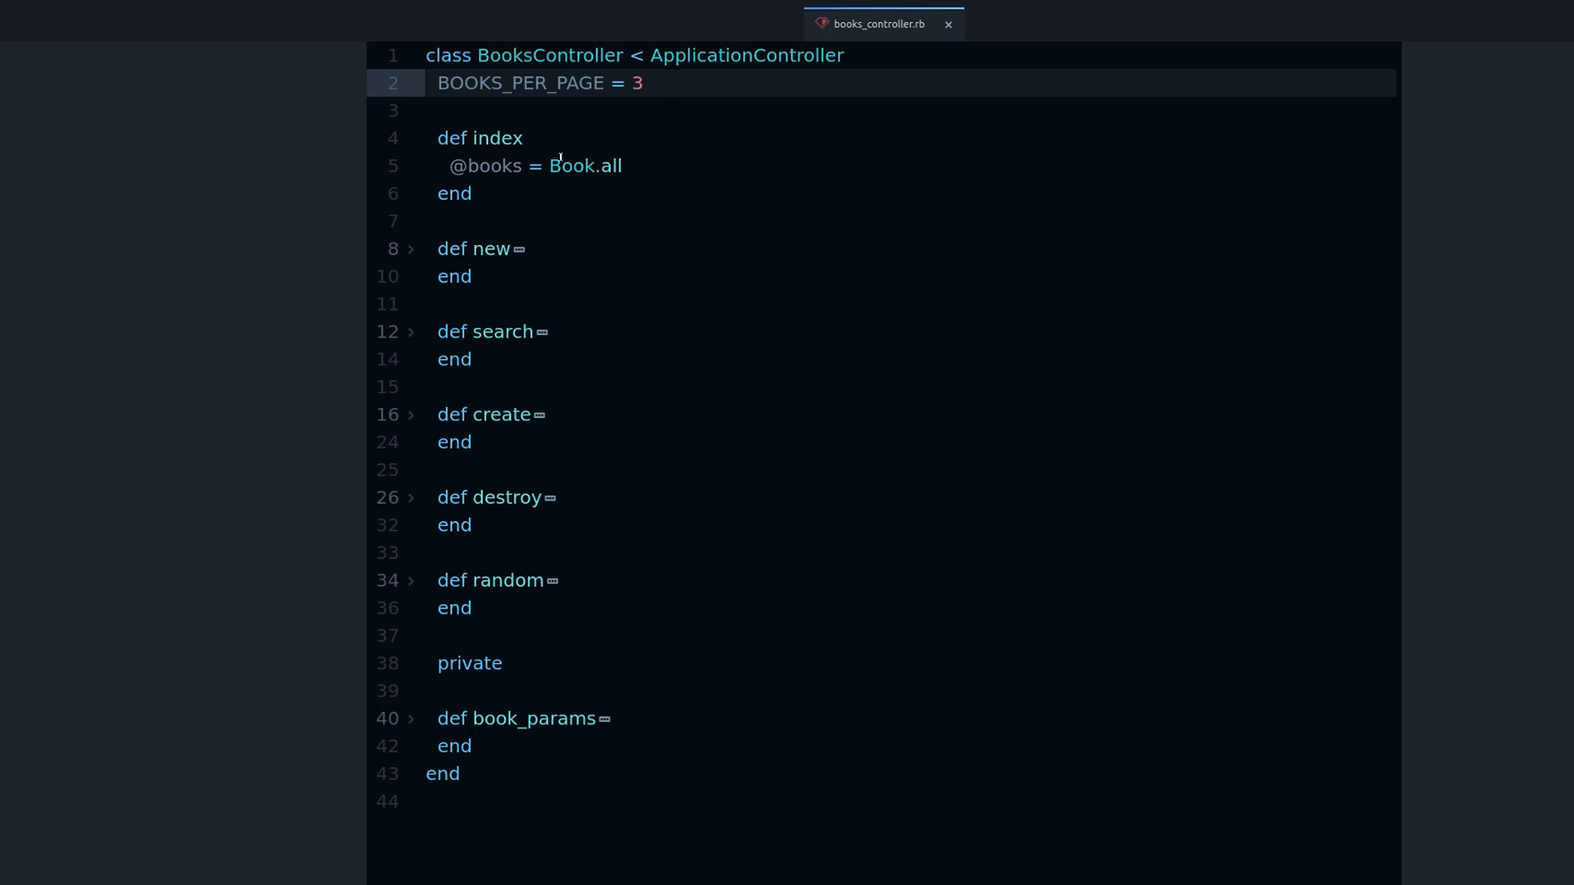
Step: Change index's Book.all to Book.limit(BOOKS_PER_PAGE)
click(473, 192)
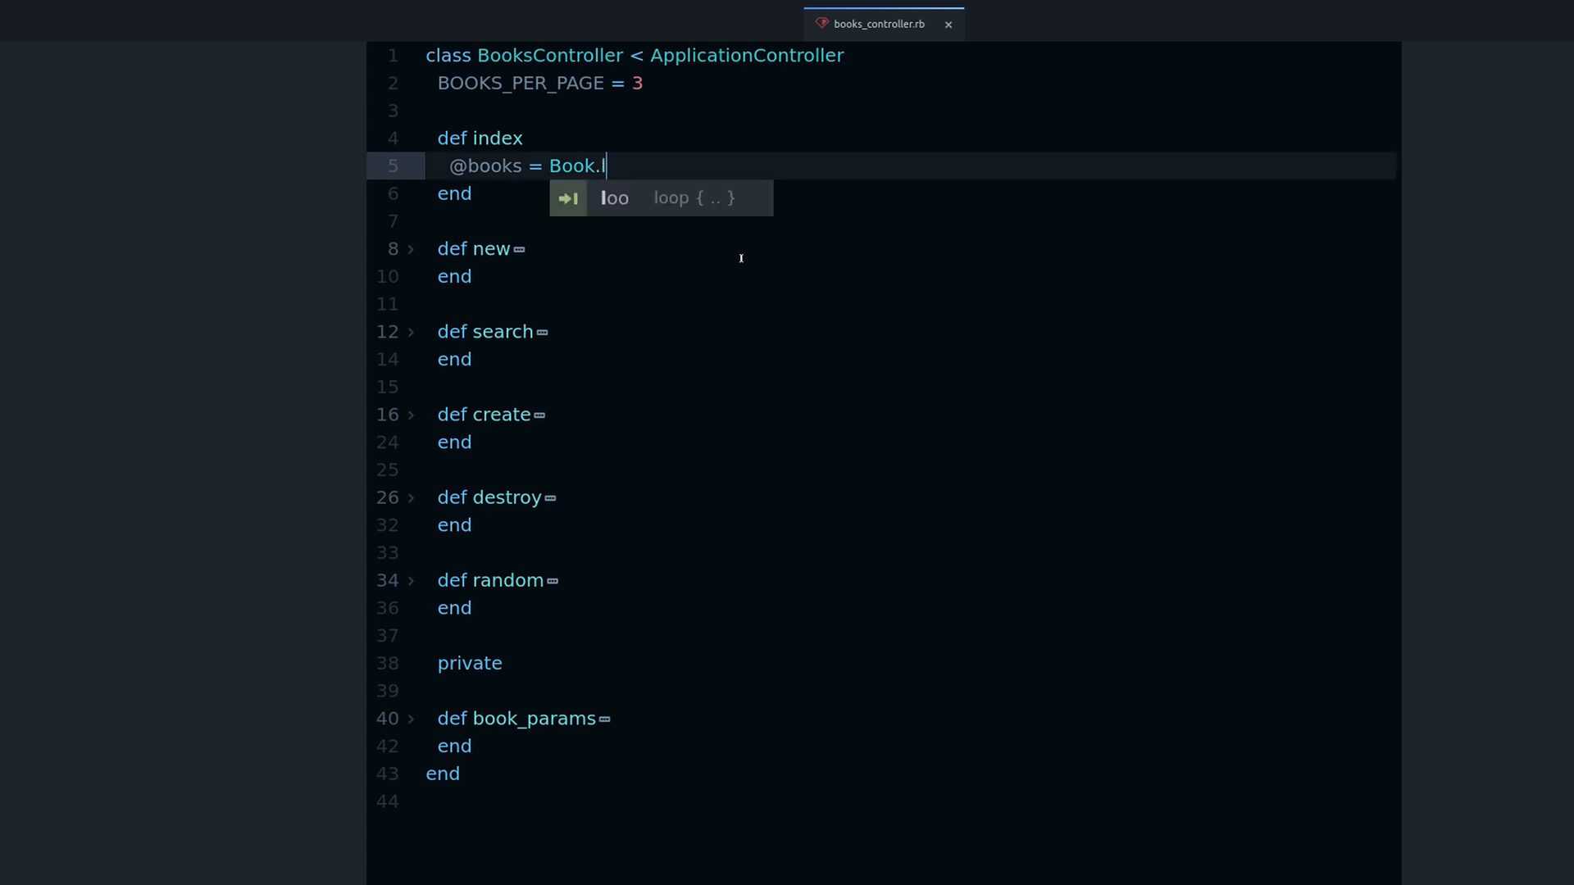
text(limit(3))
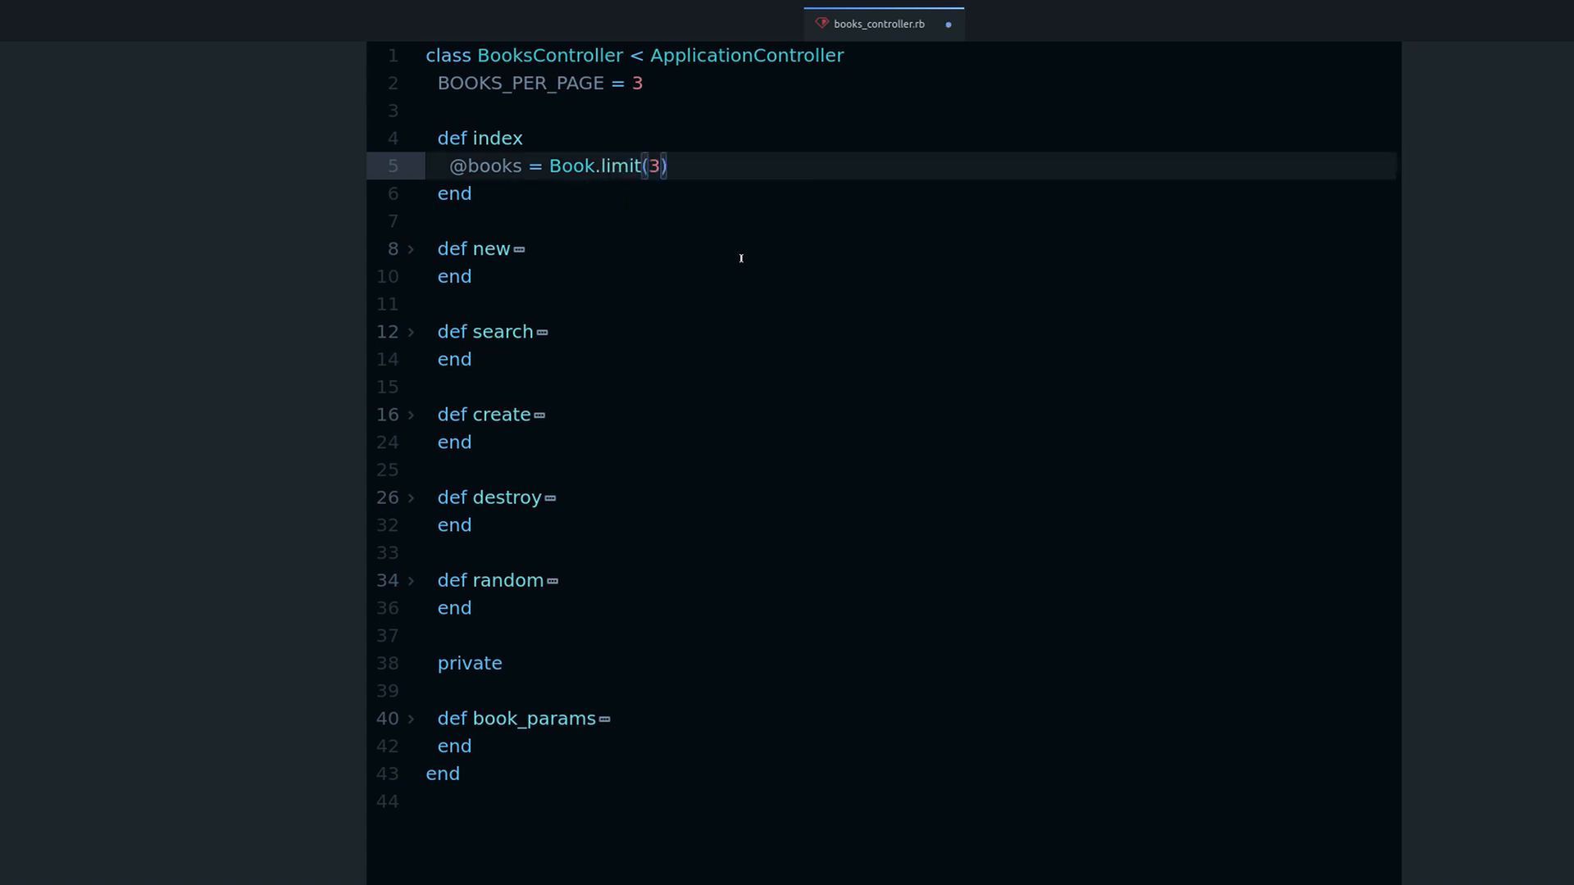
double_click(620, 165)
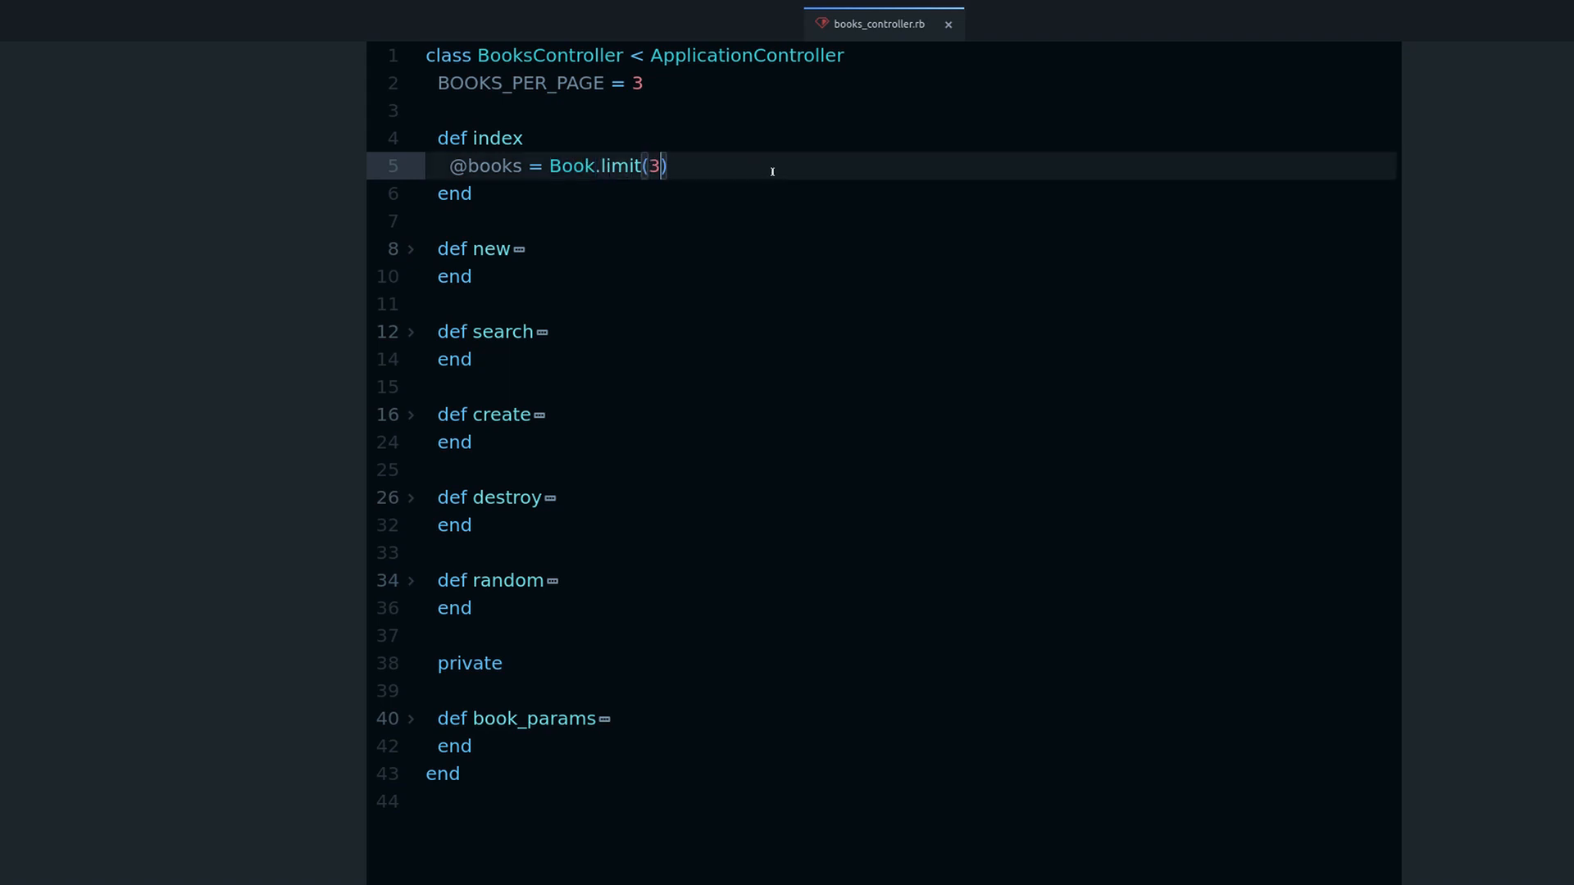
text(BOOK)
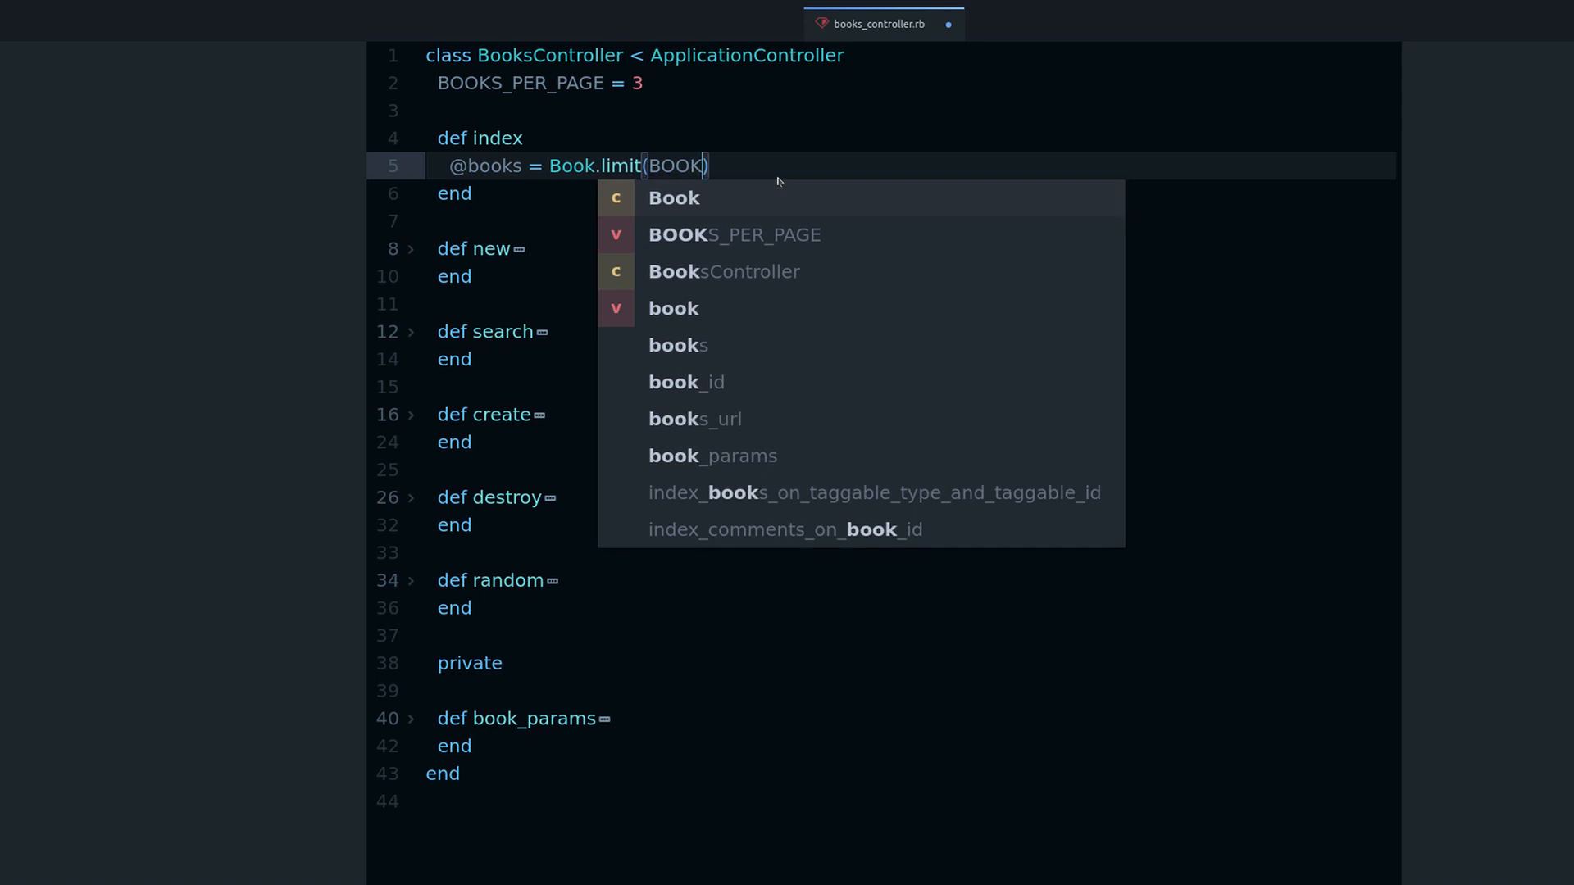
click(733, 234)
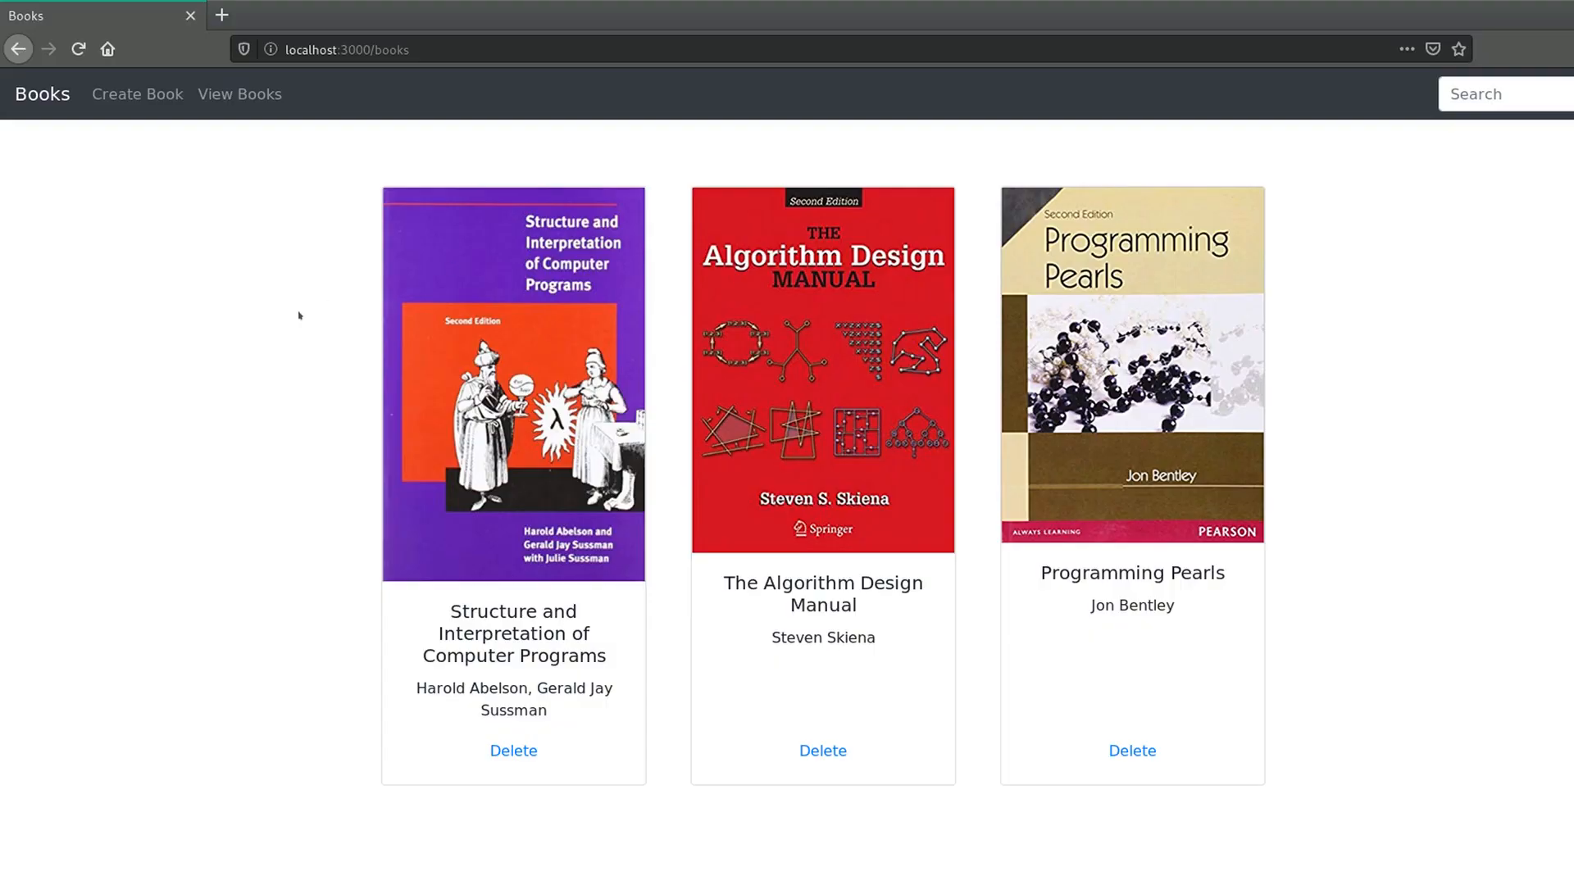
mouse_move(327, 318)
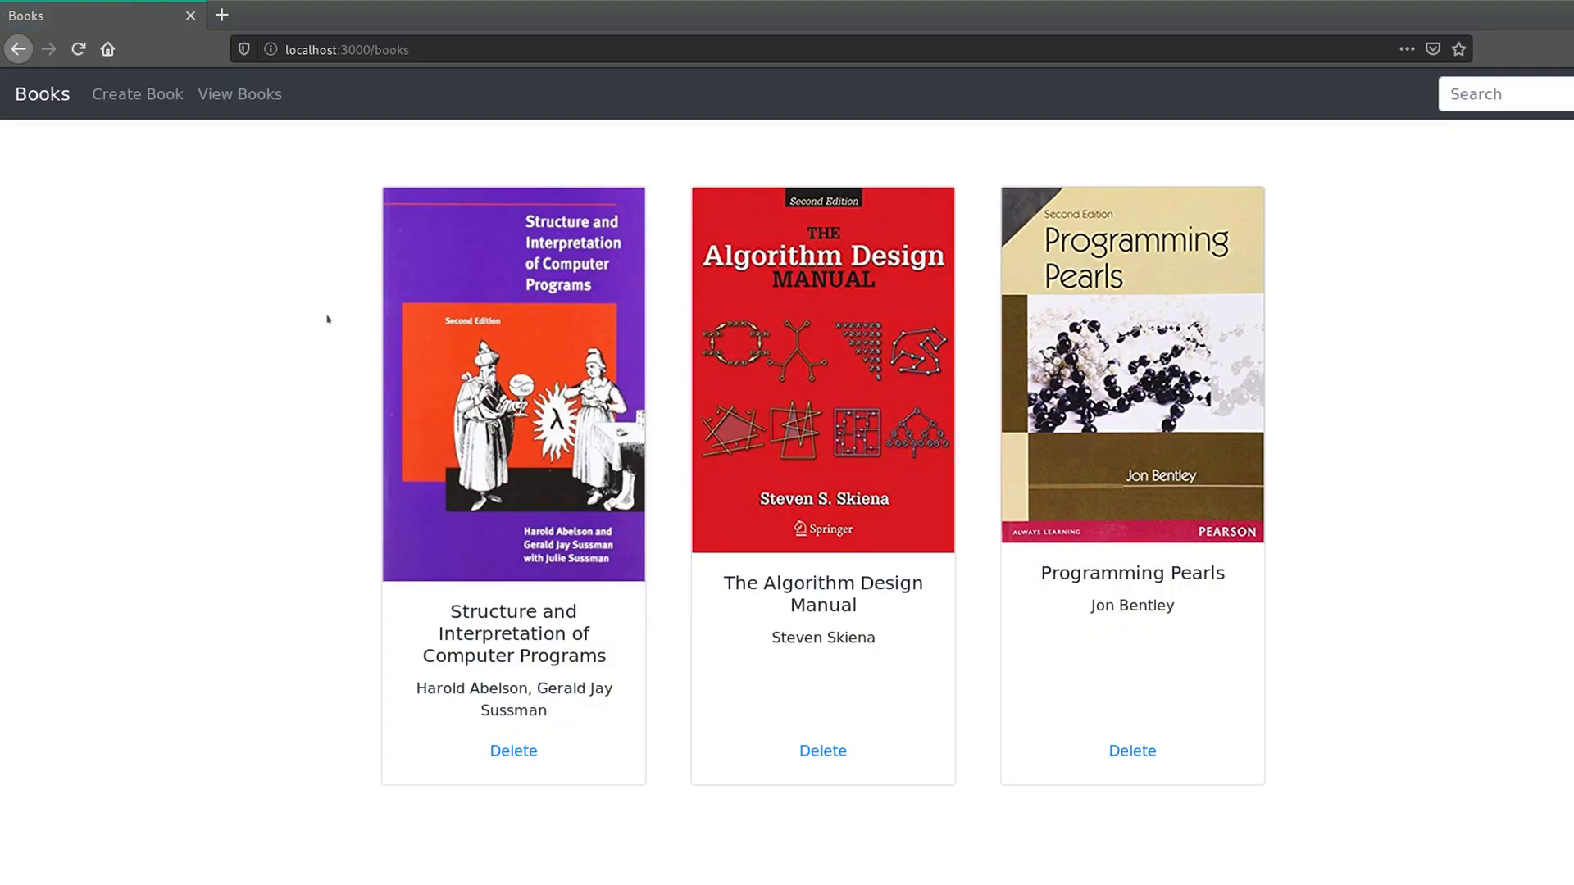
mouse_move(204, 451)
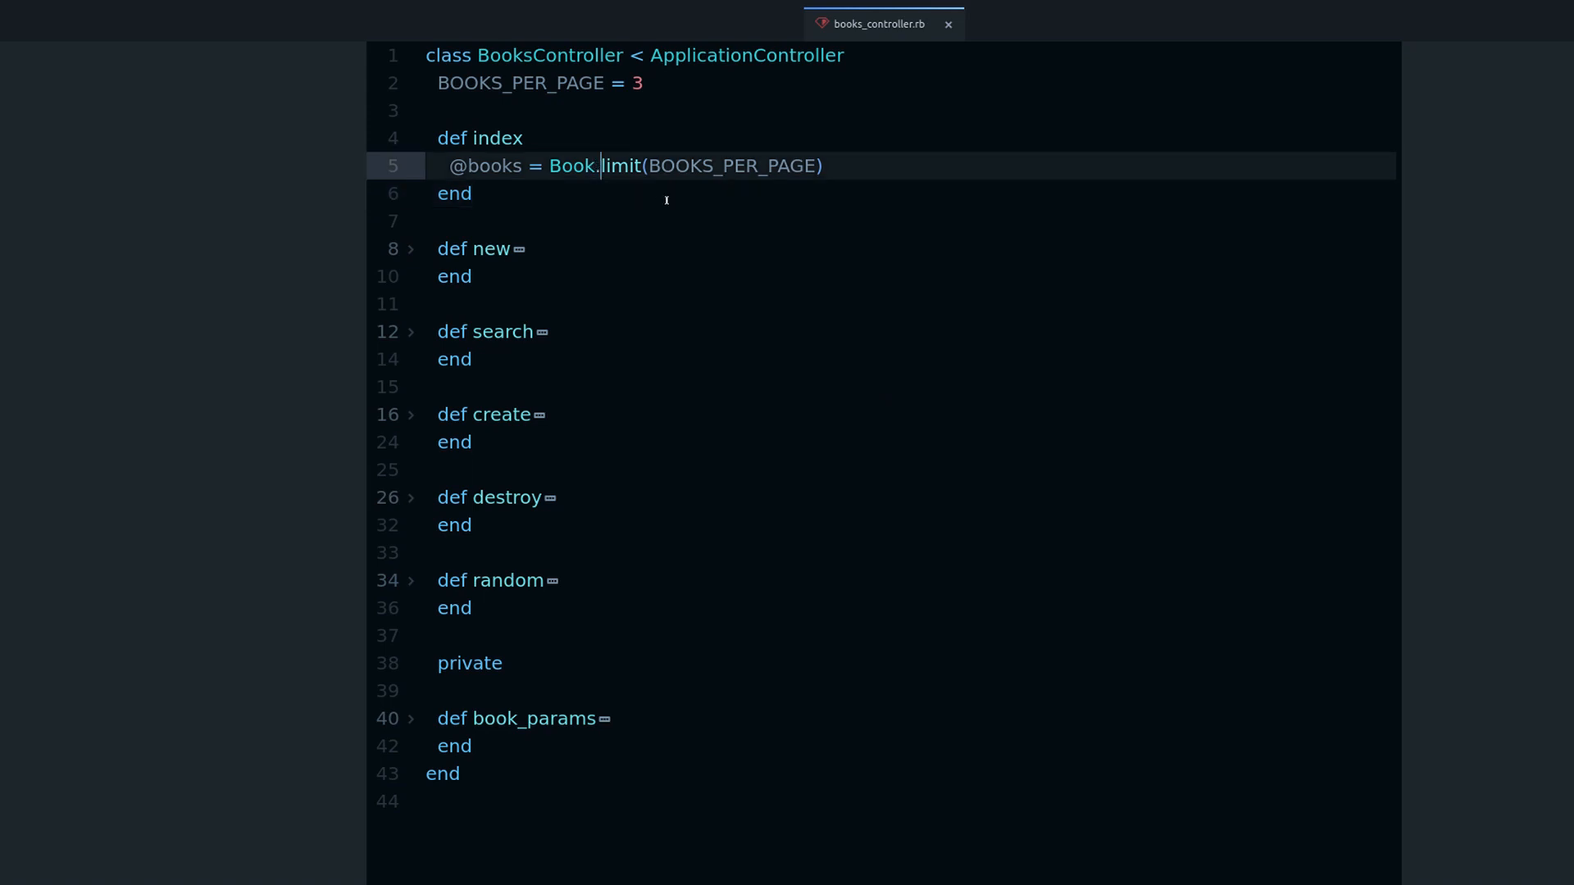
Step: Insert offset() before limit in the line 5 books query
text(offset.)
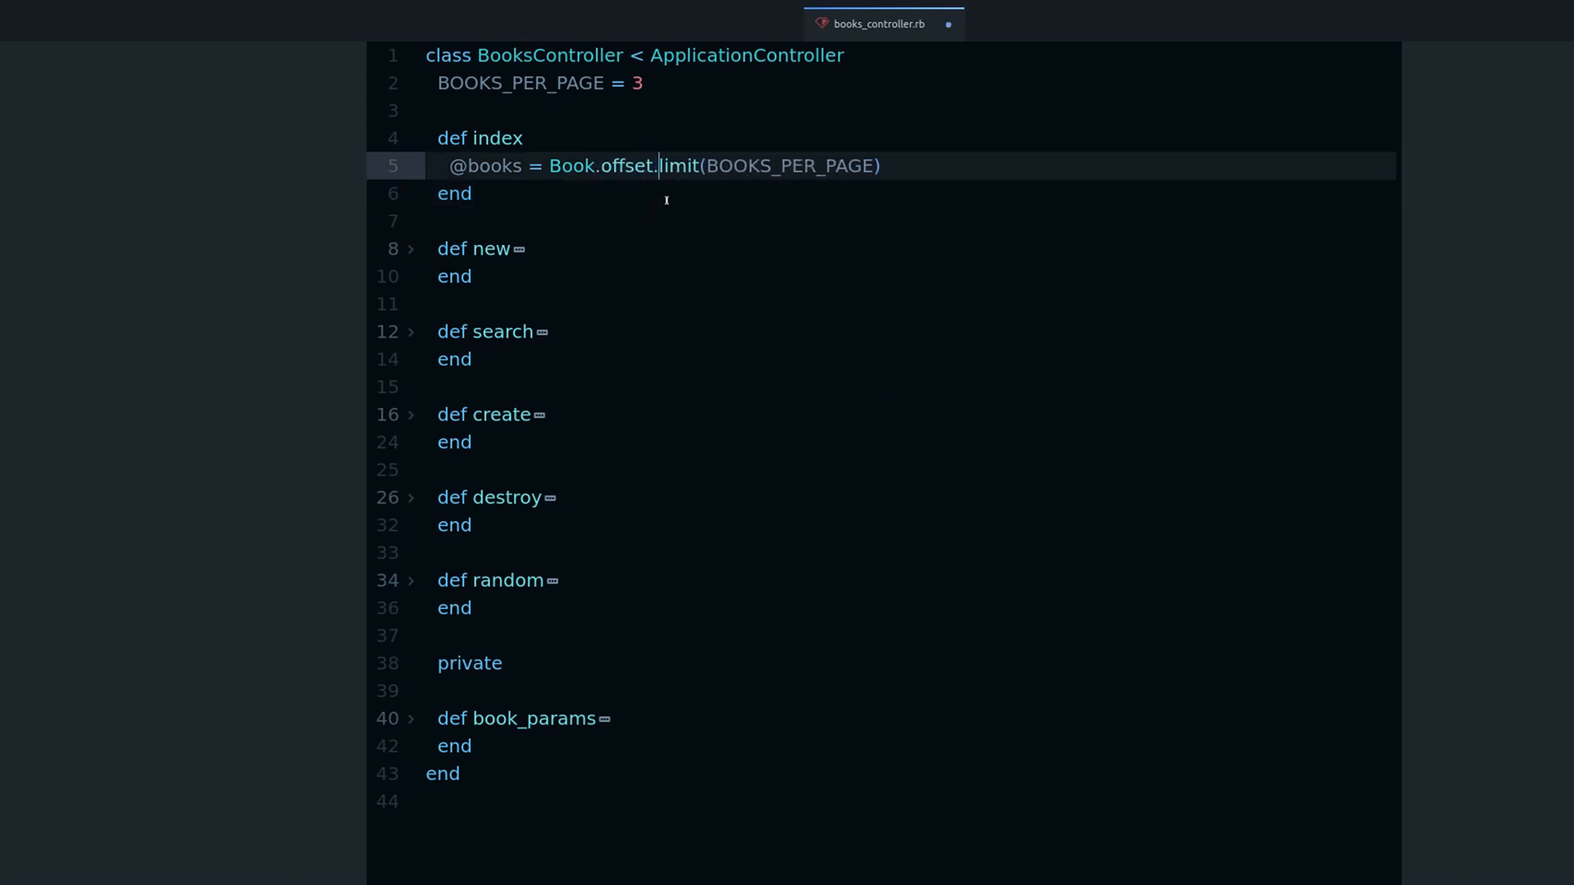
text(())
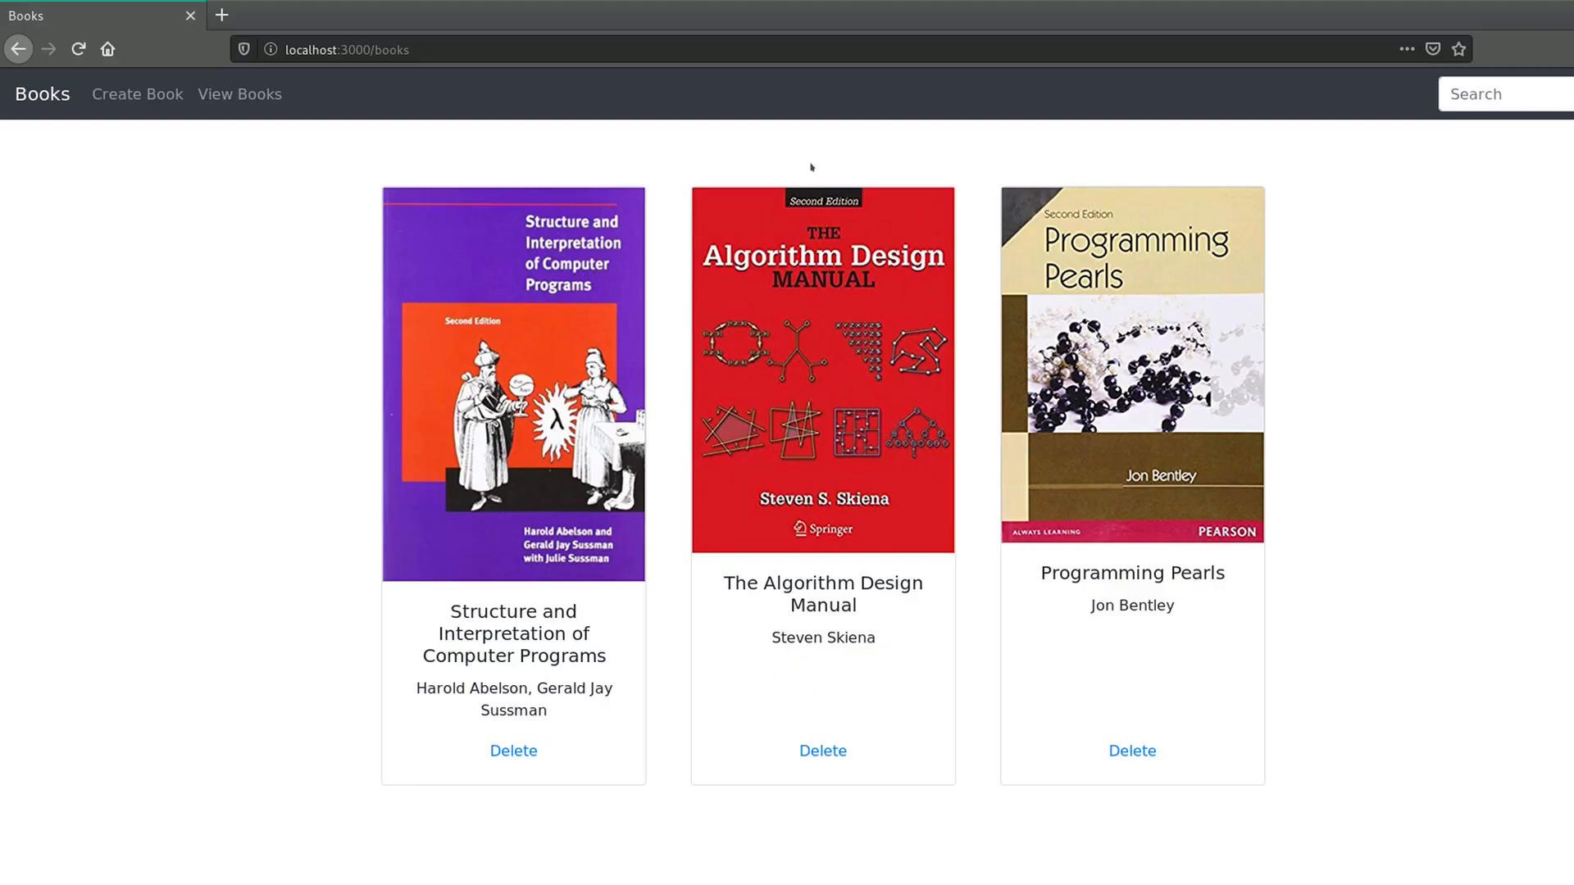
mouse_move(364, 440)
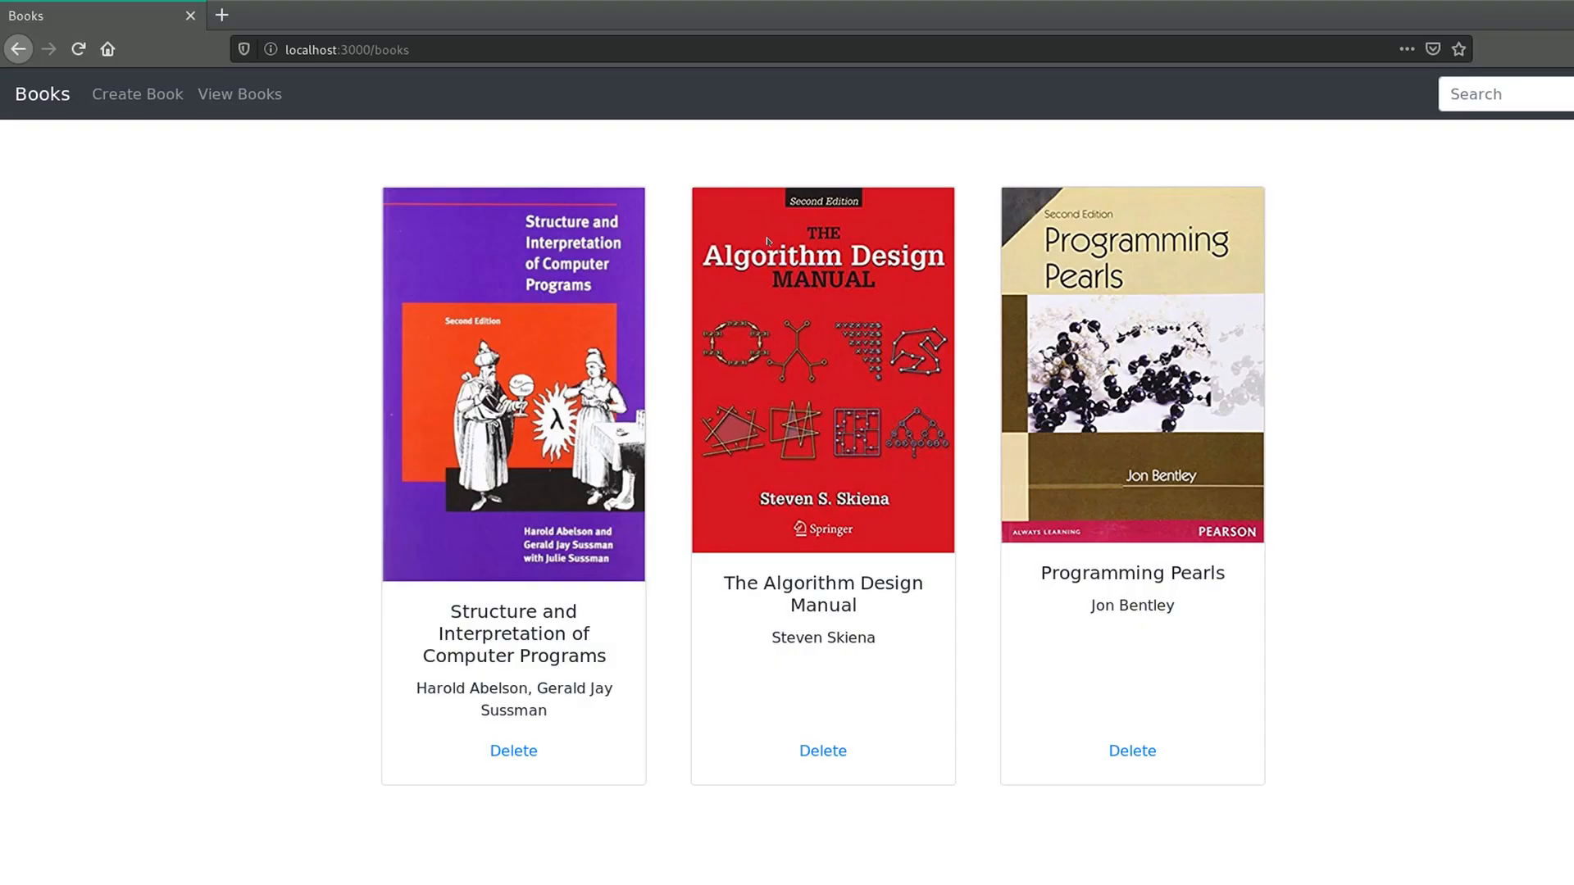
click(513, 750)
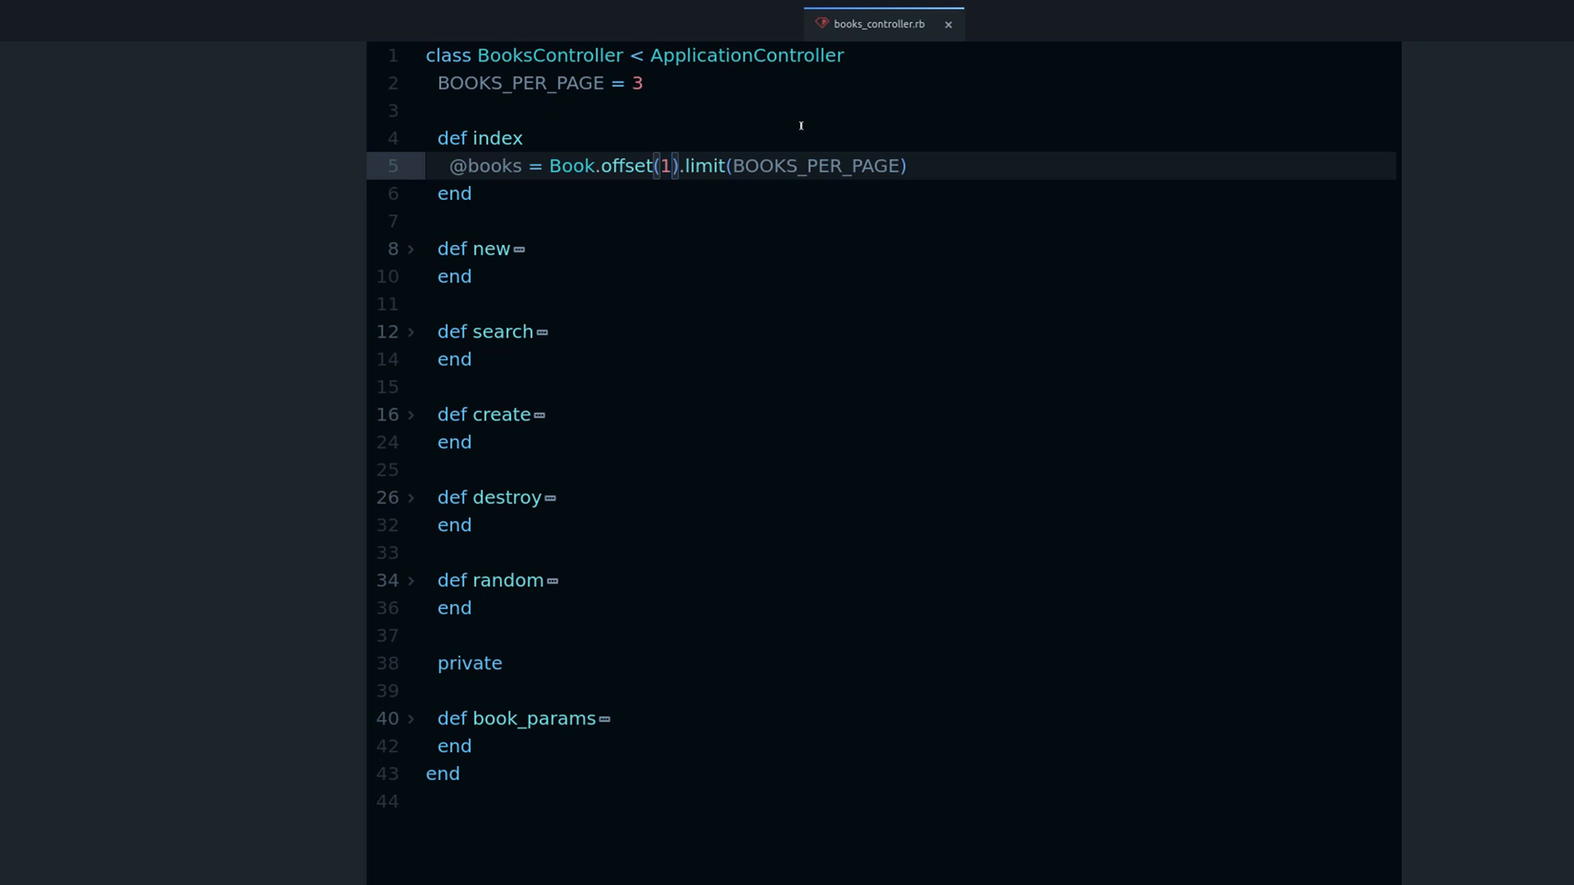
Step: Test Book.offset(0) in Firefox, then set the query offset to 1
text(0)
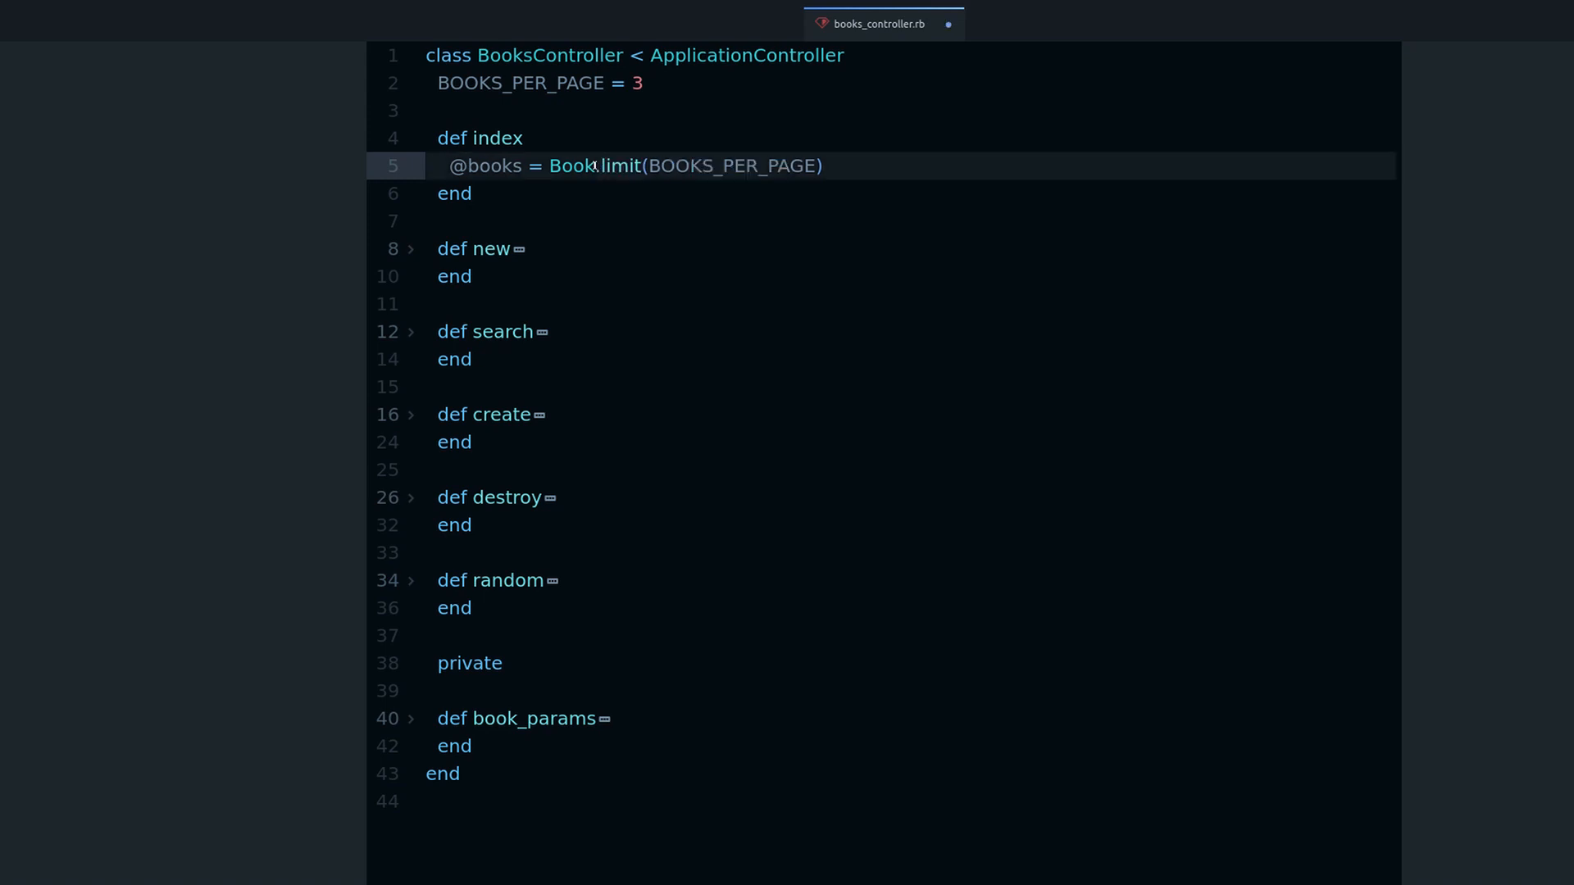
text(.offset(0))
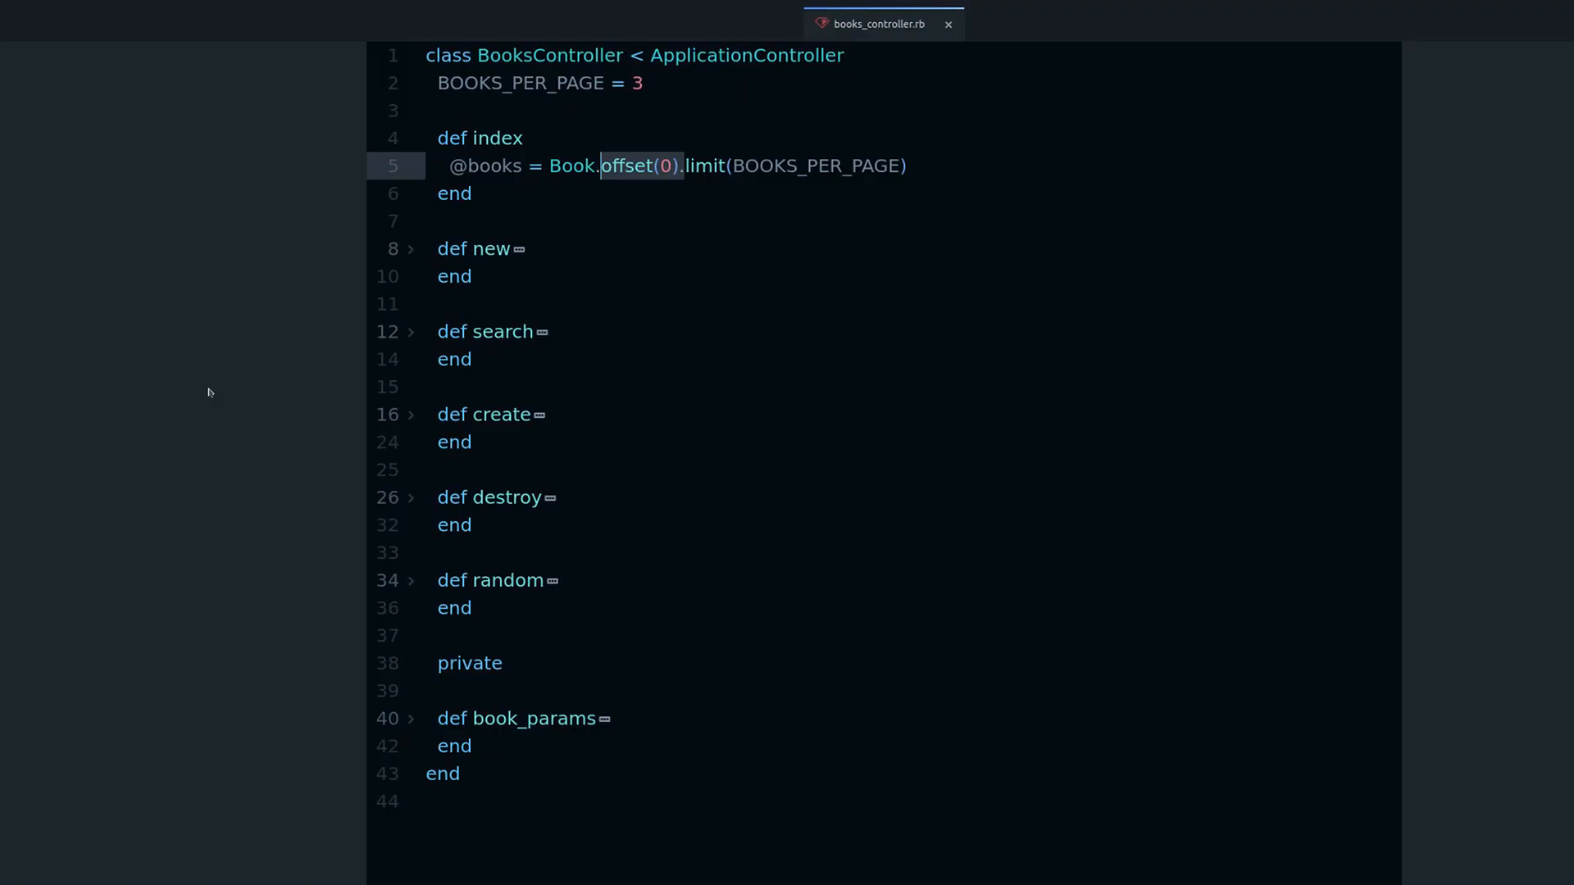
text(1)
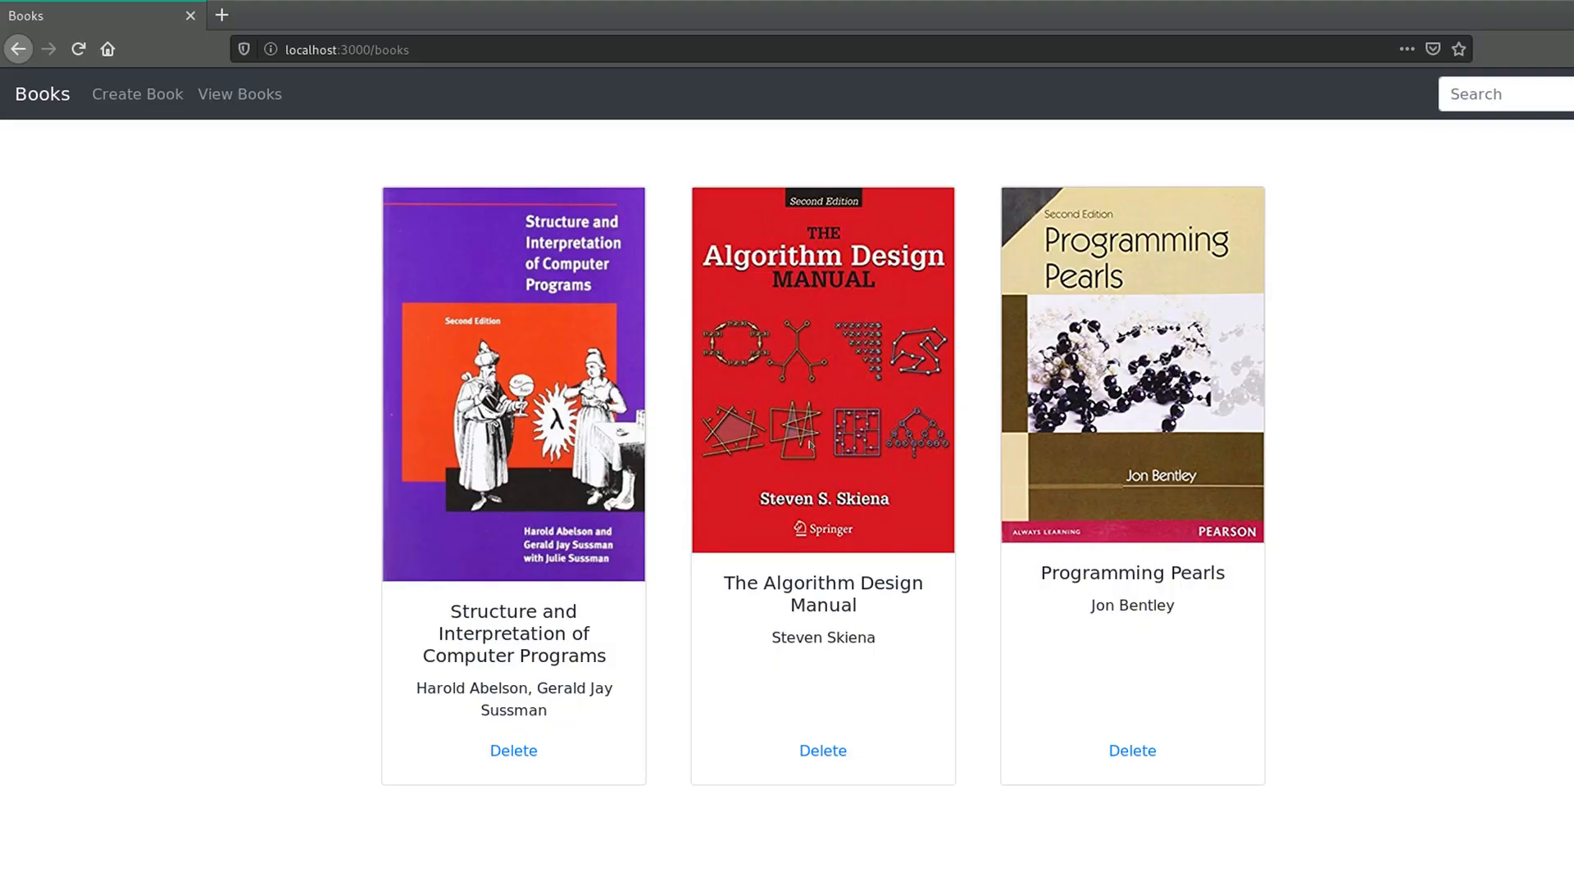
click(514, 750)
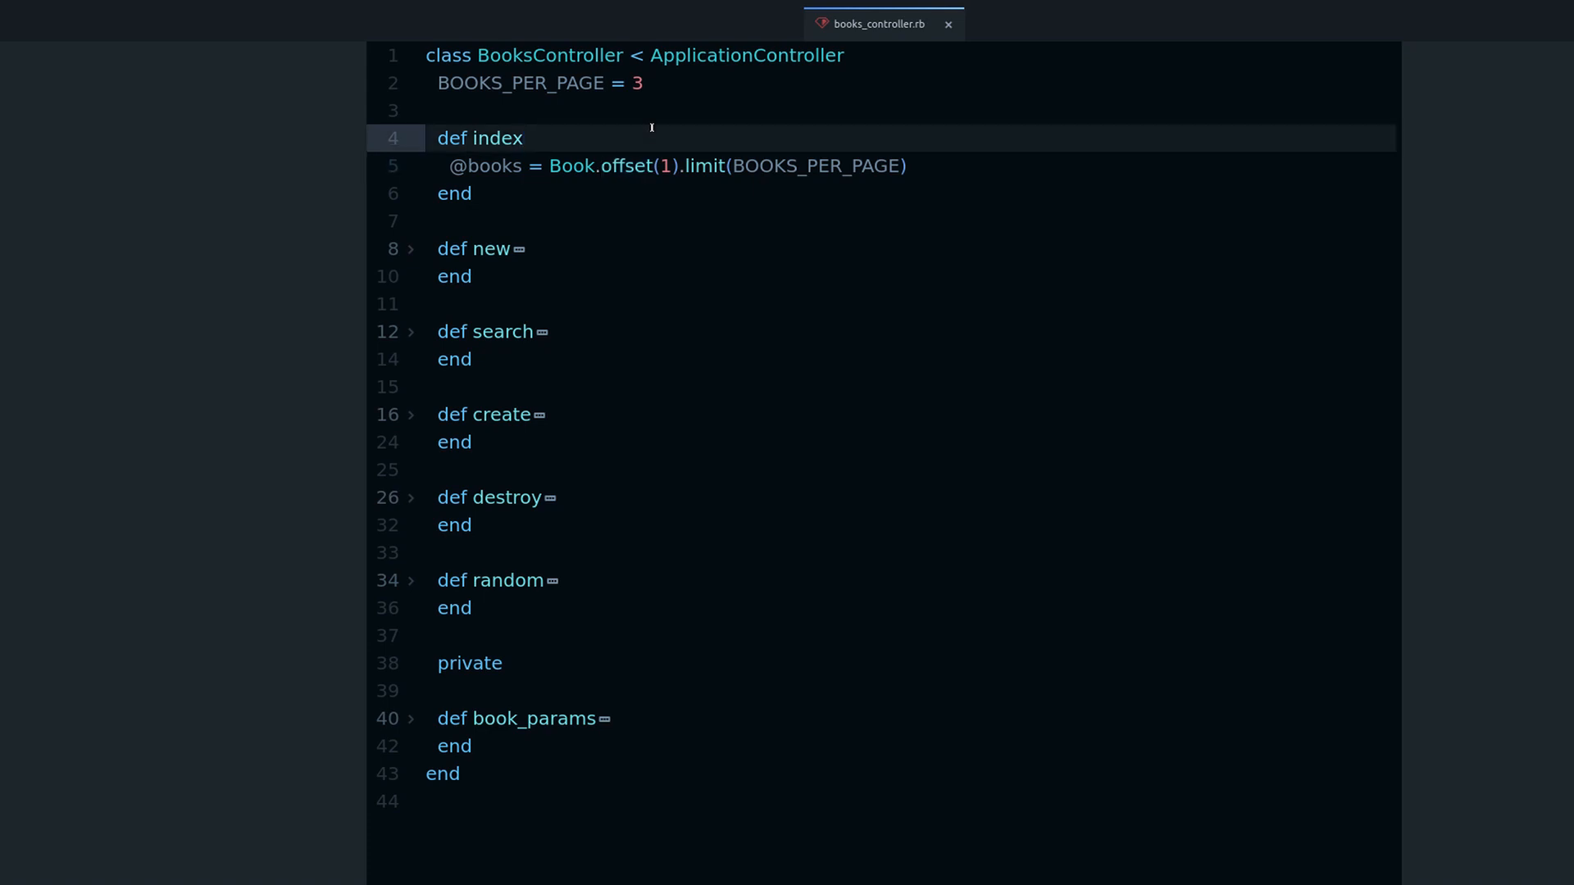
text(@)
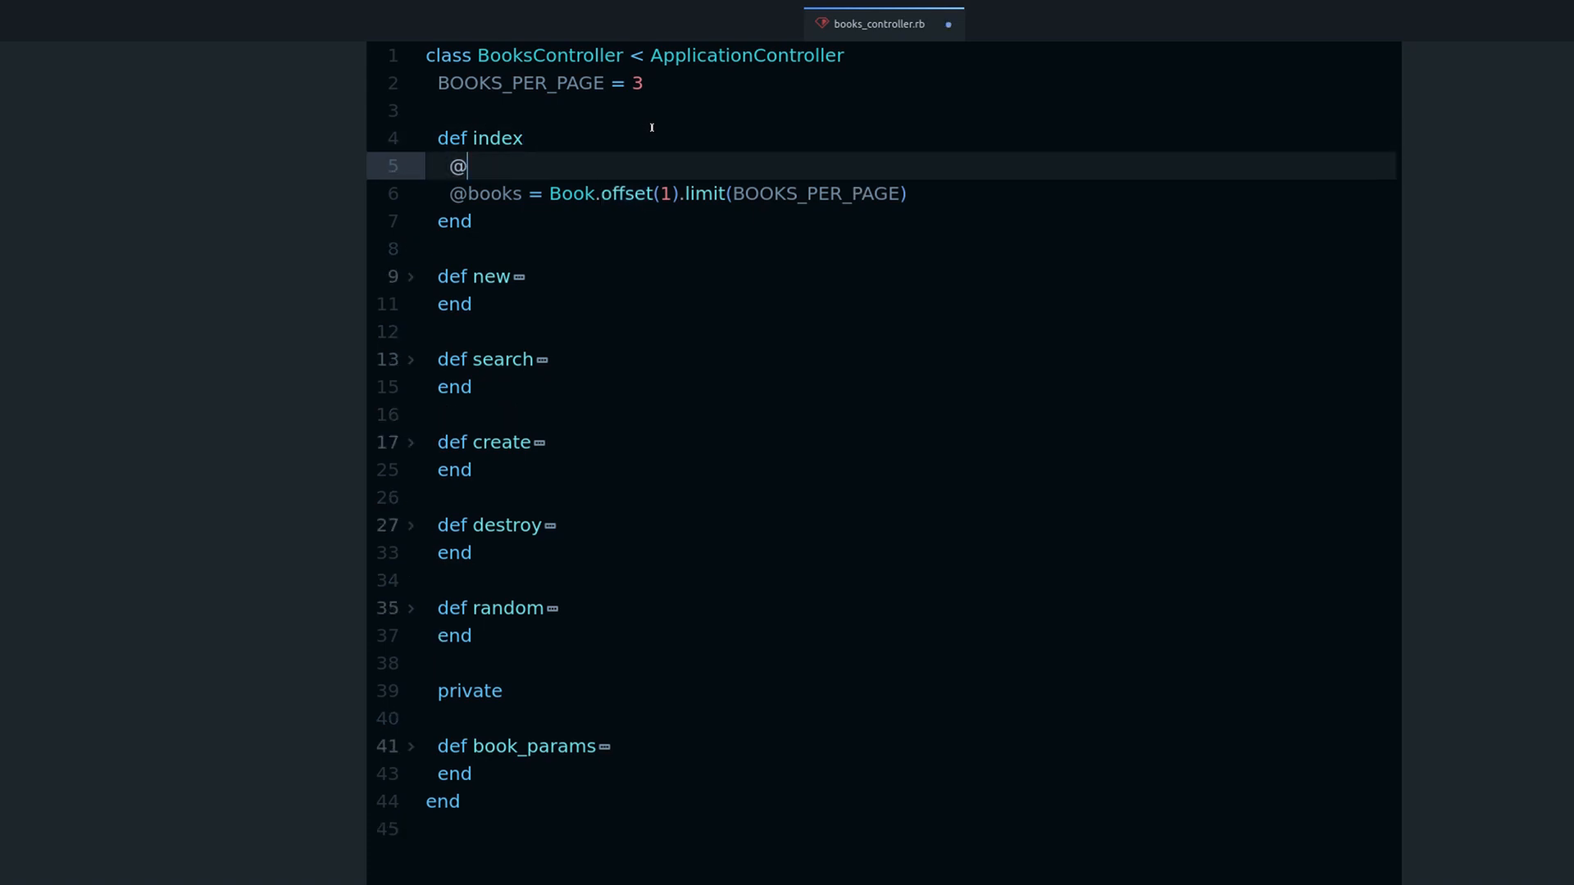
text(page)
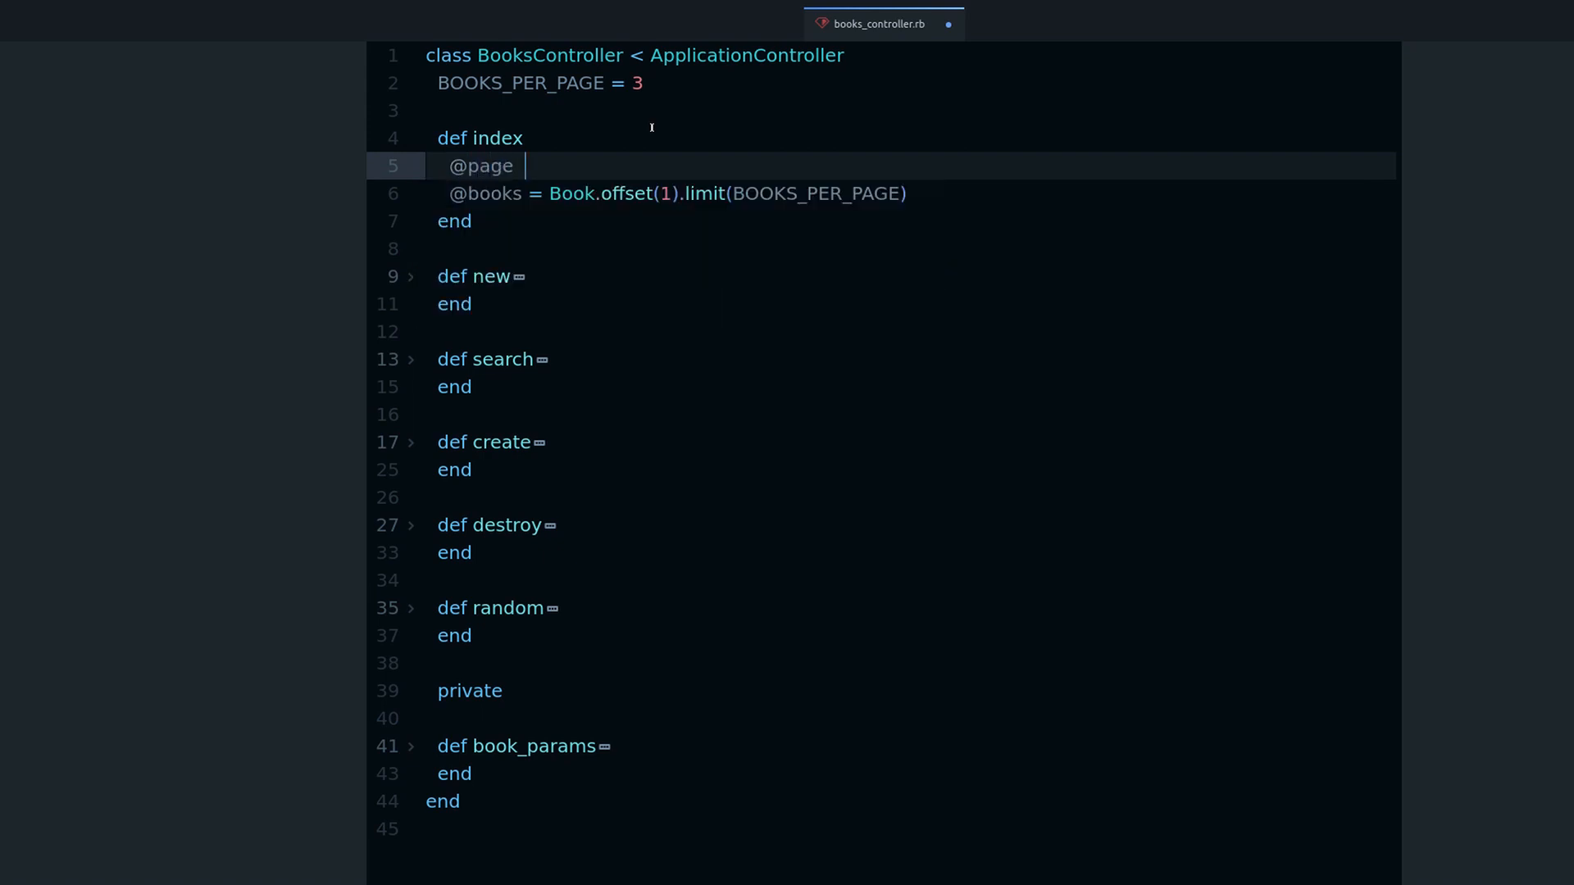
text(=)
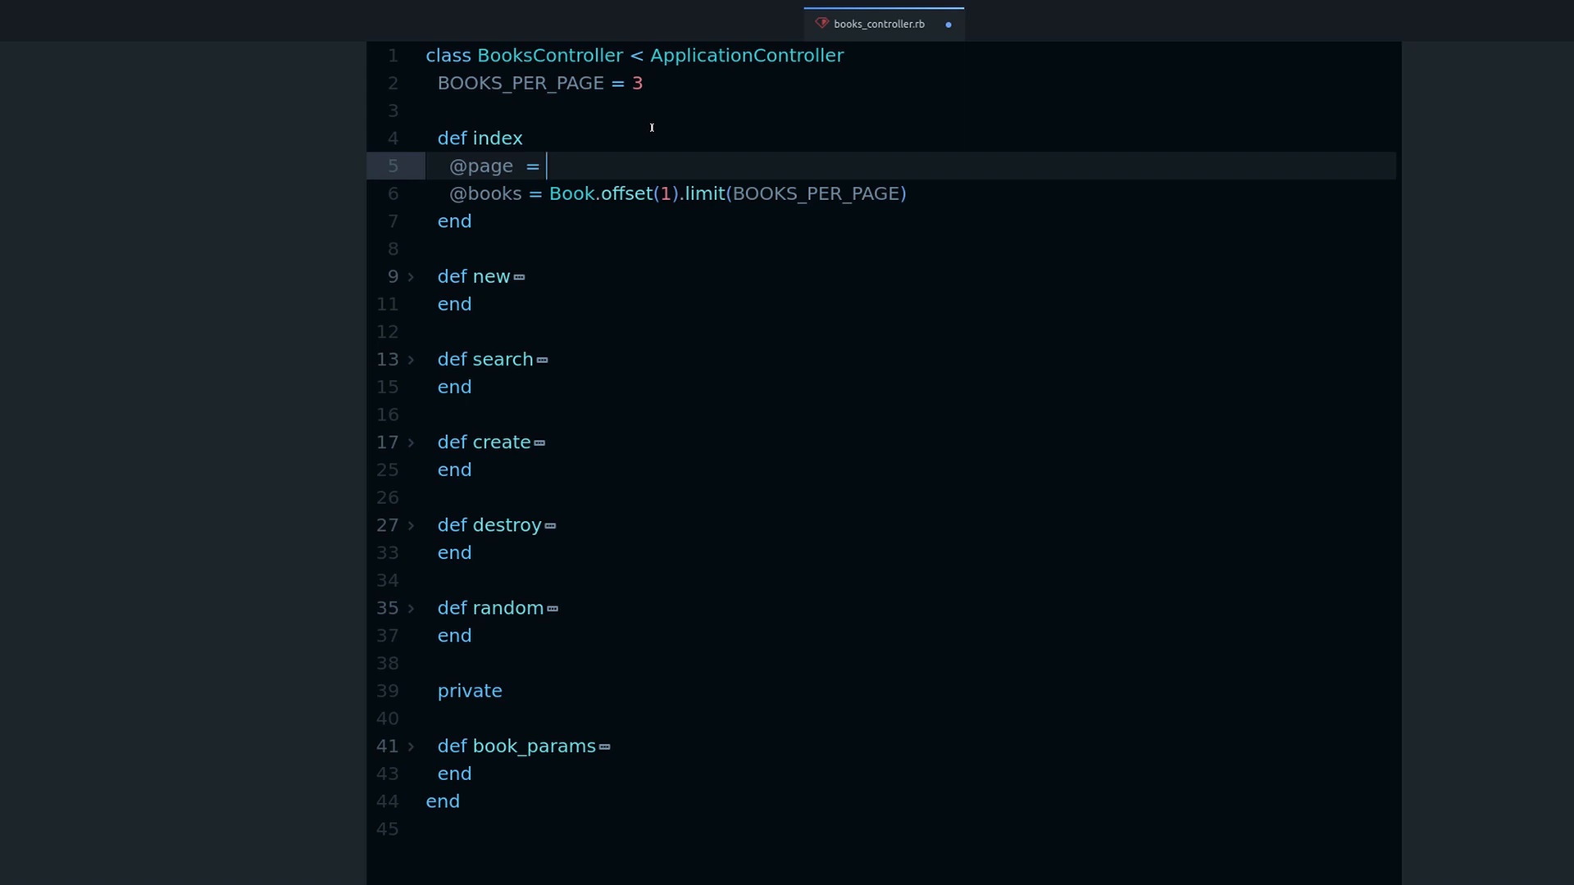
text(params[:)
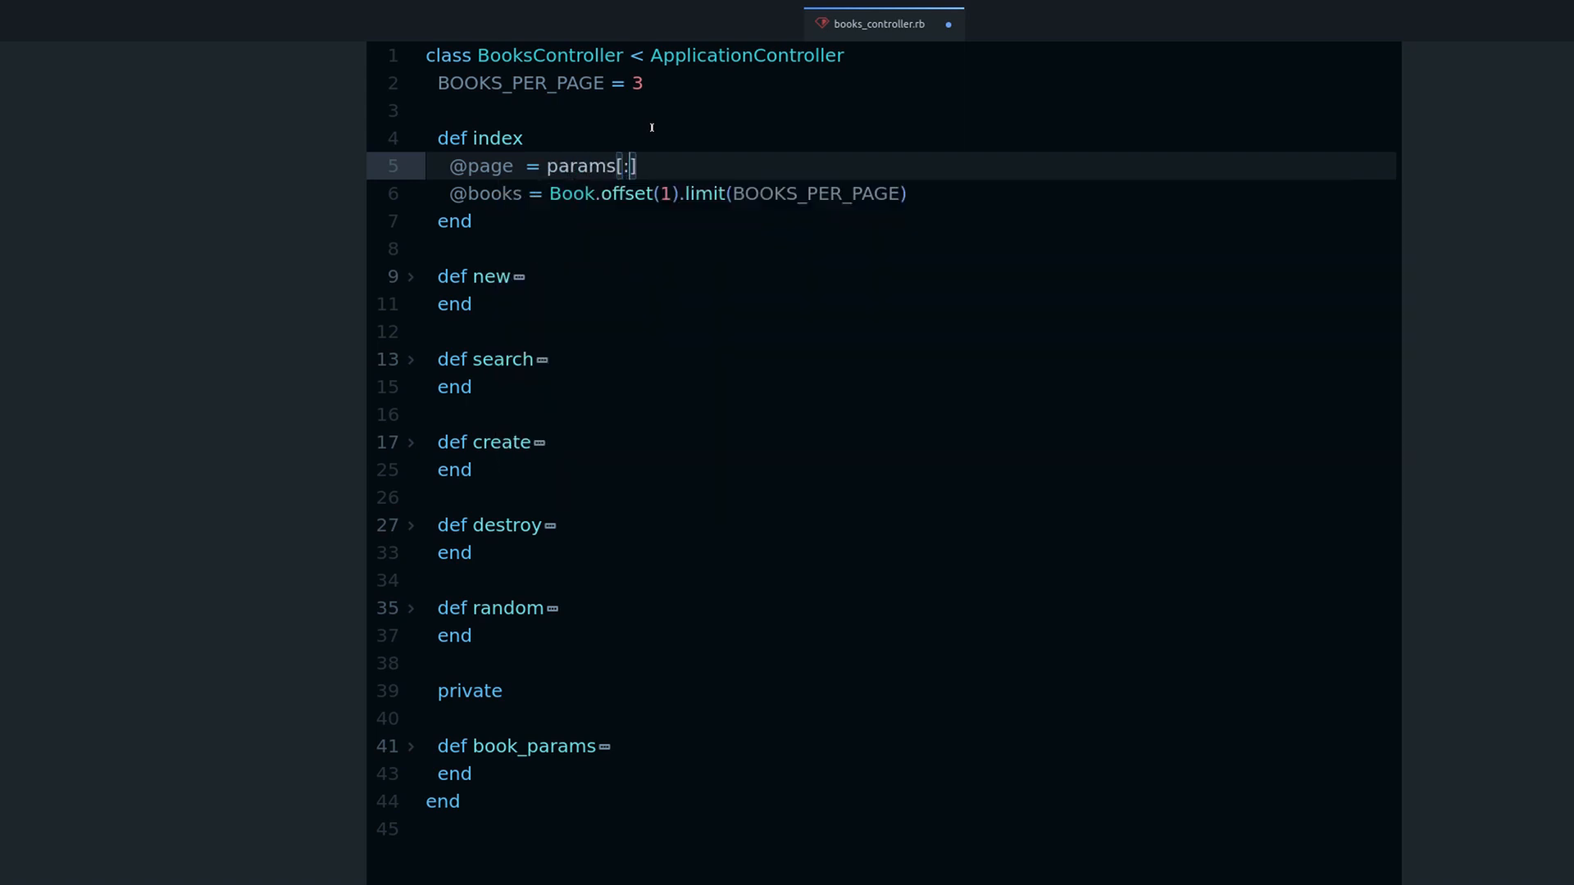
text(page)
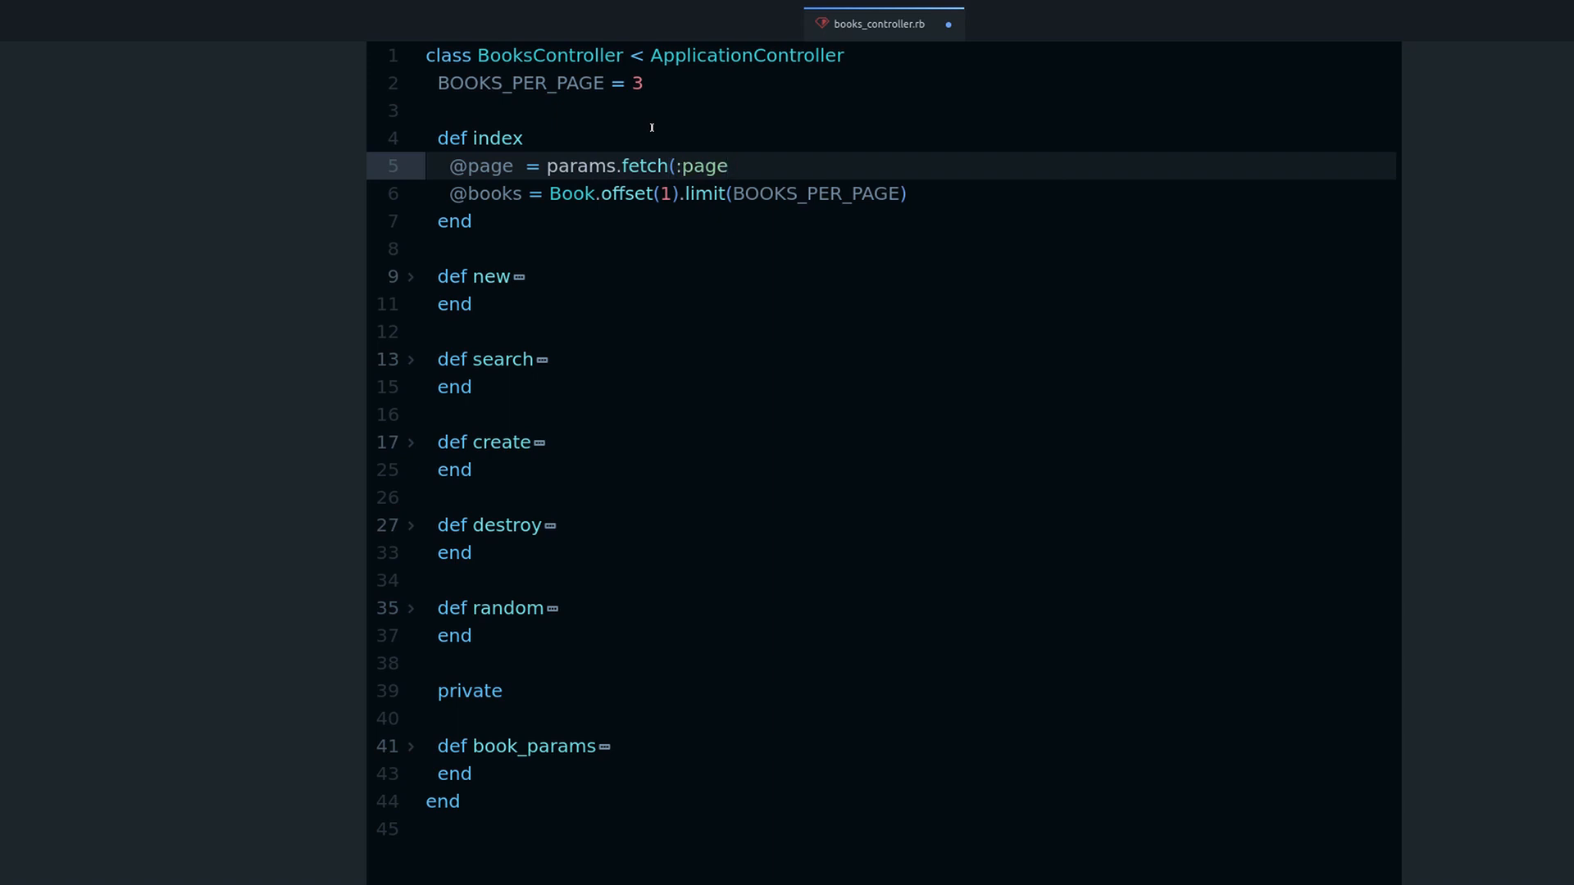
text(, 0))
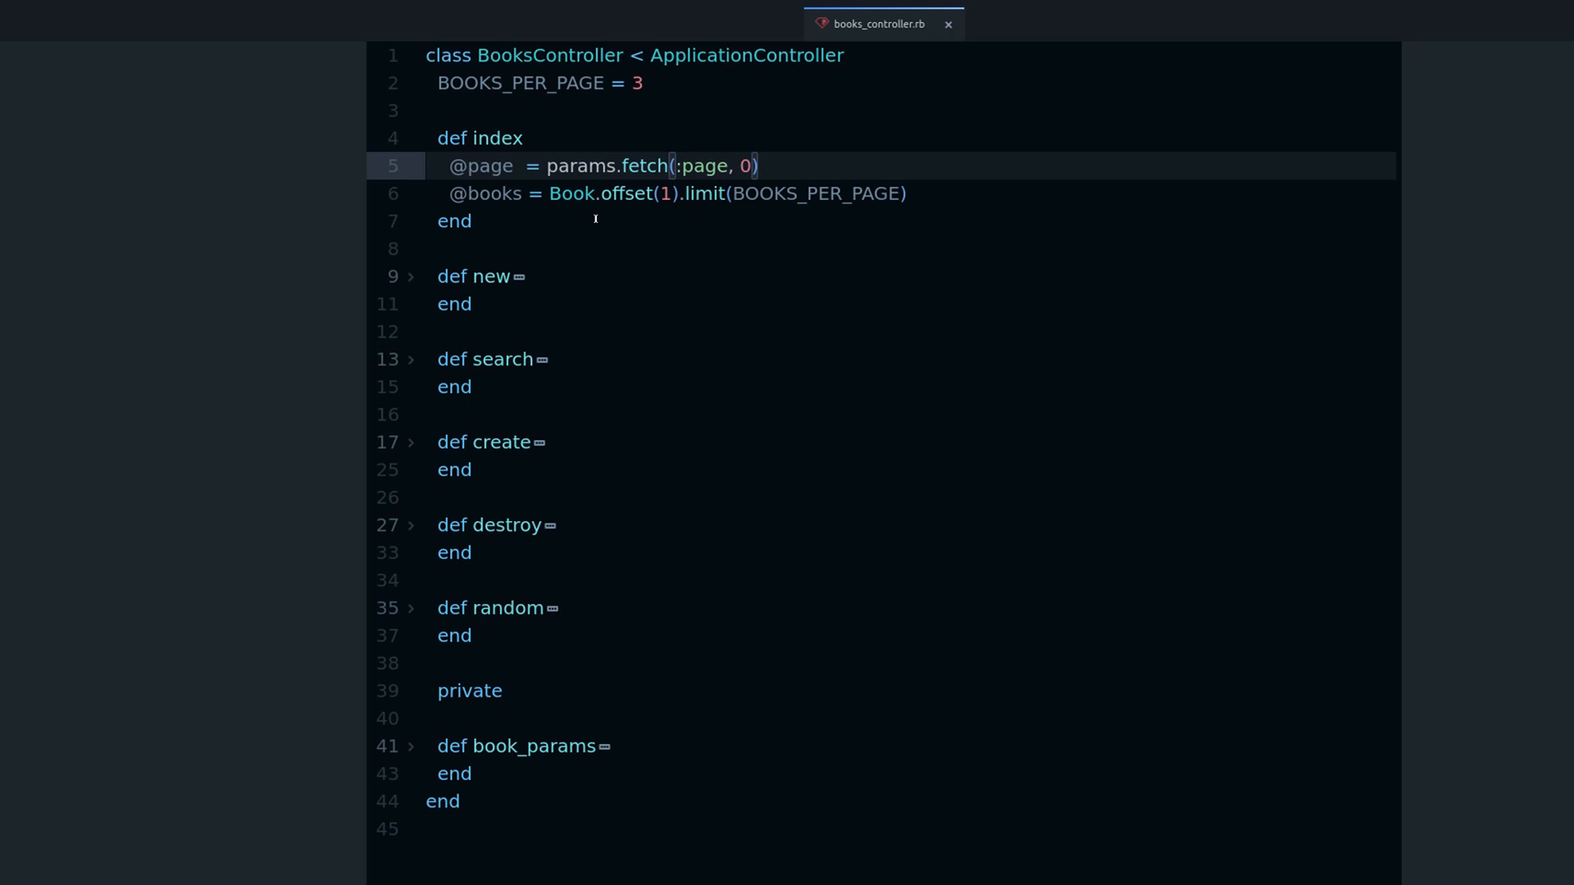
click(454, 221)
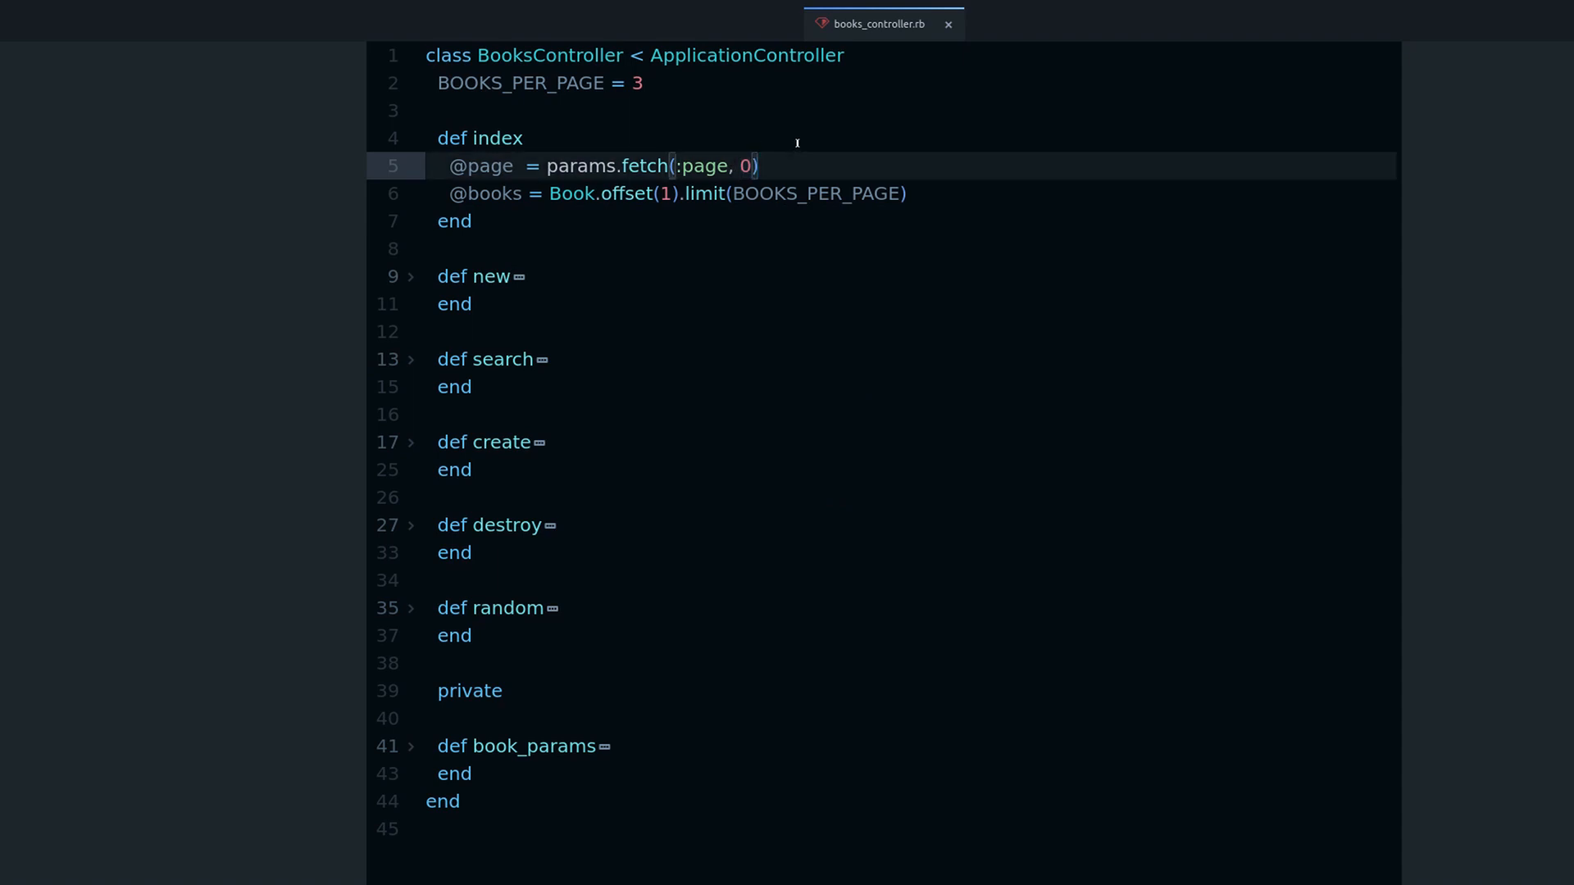
text(.to)
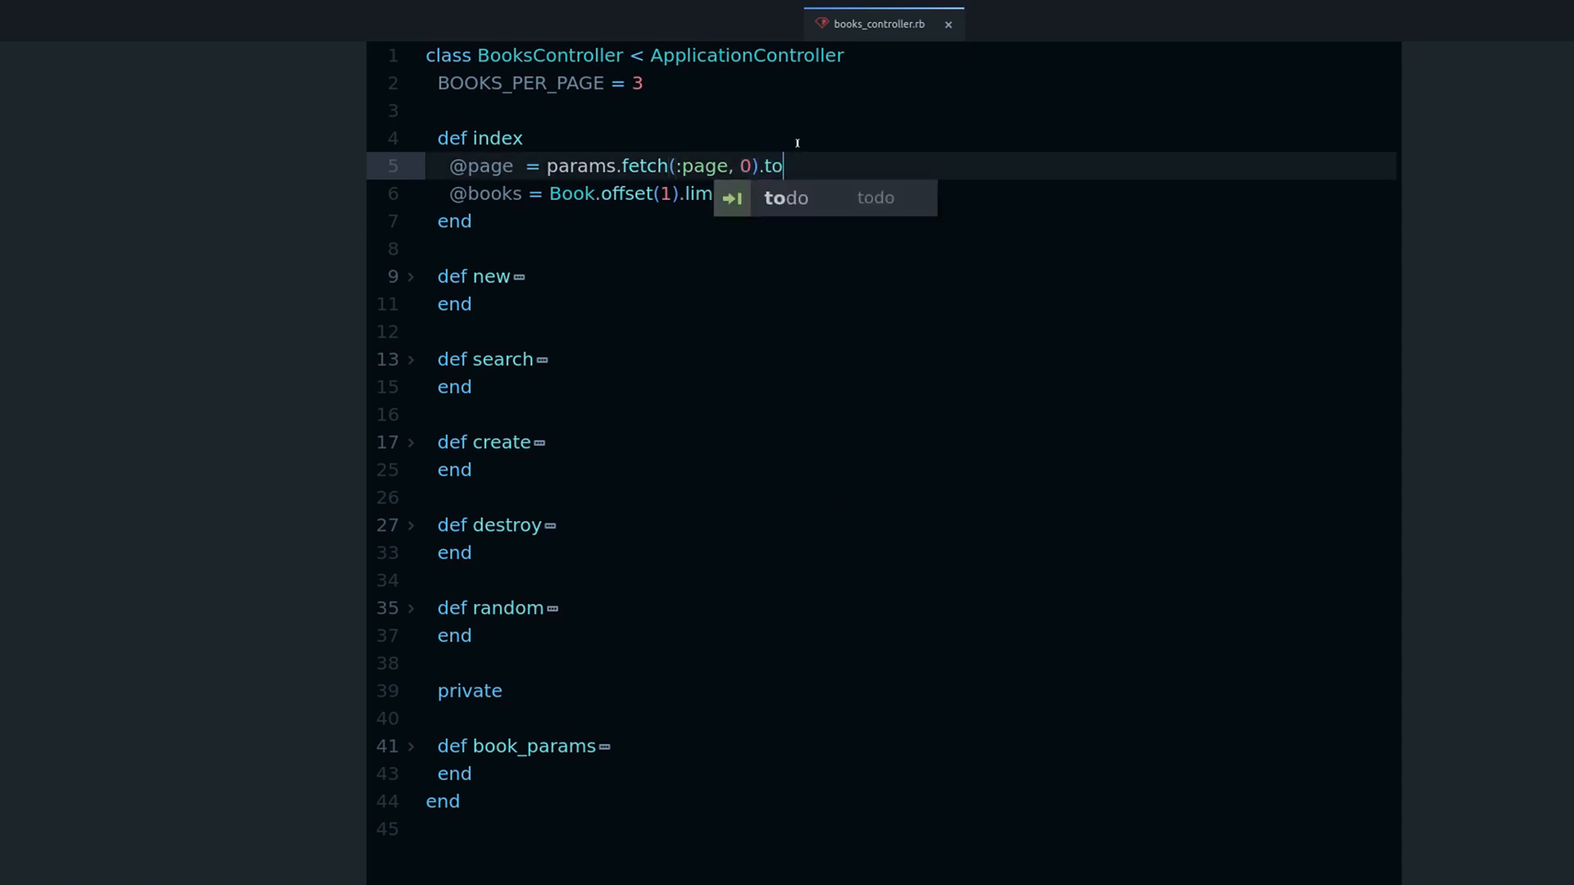
text(_i)
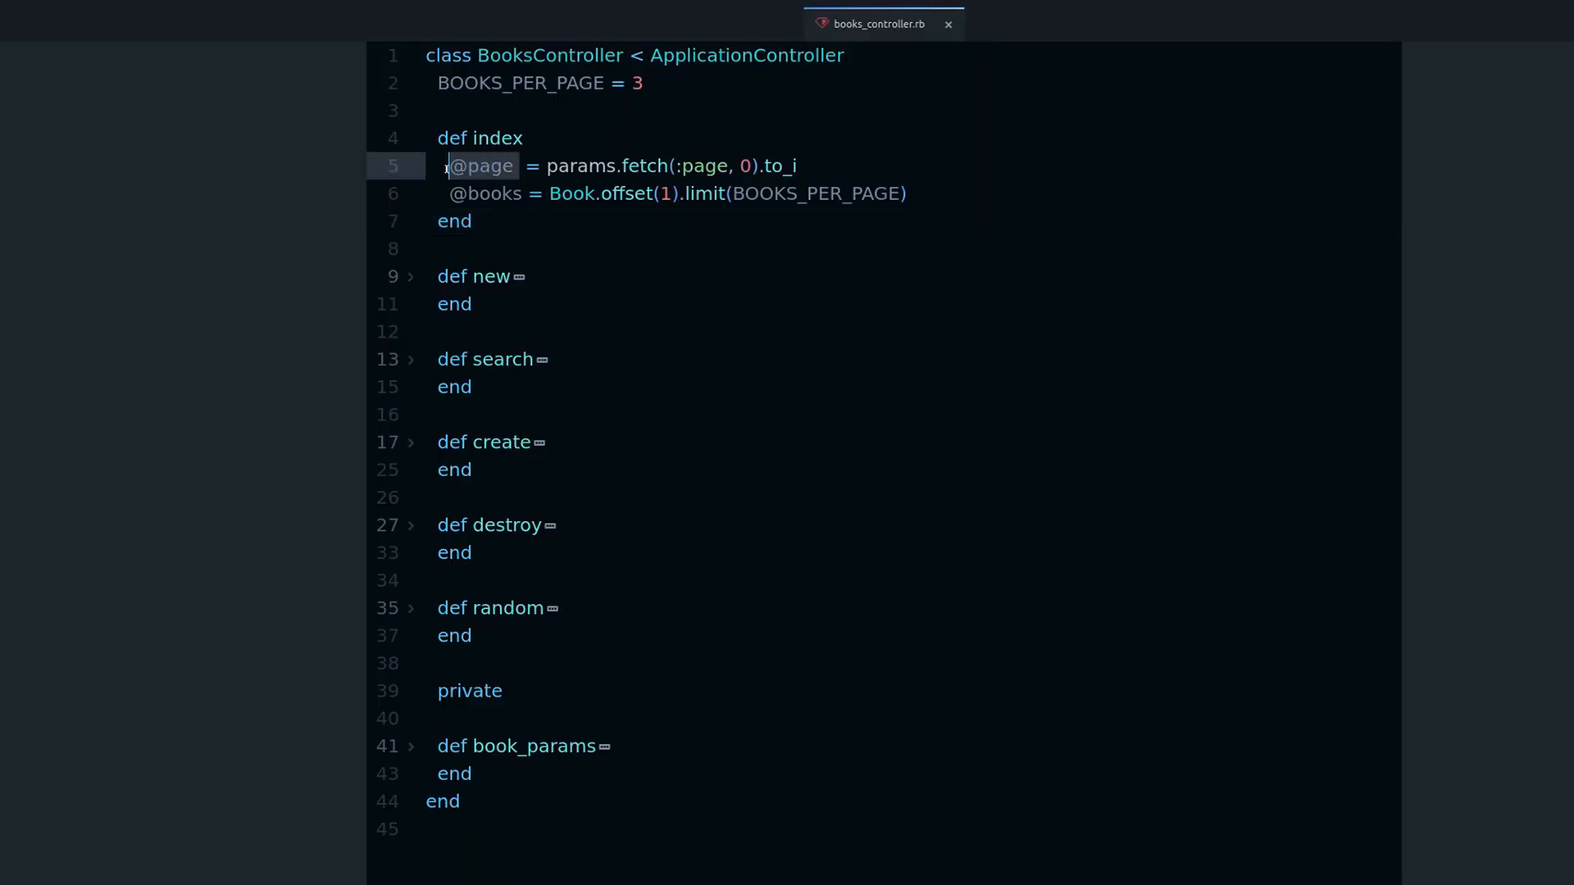
click(662, 193)
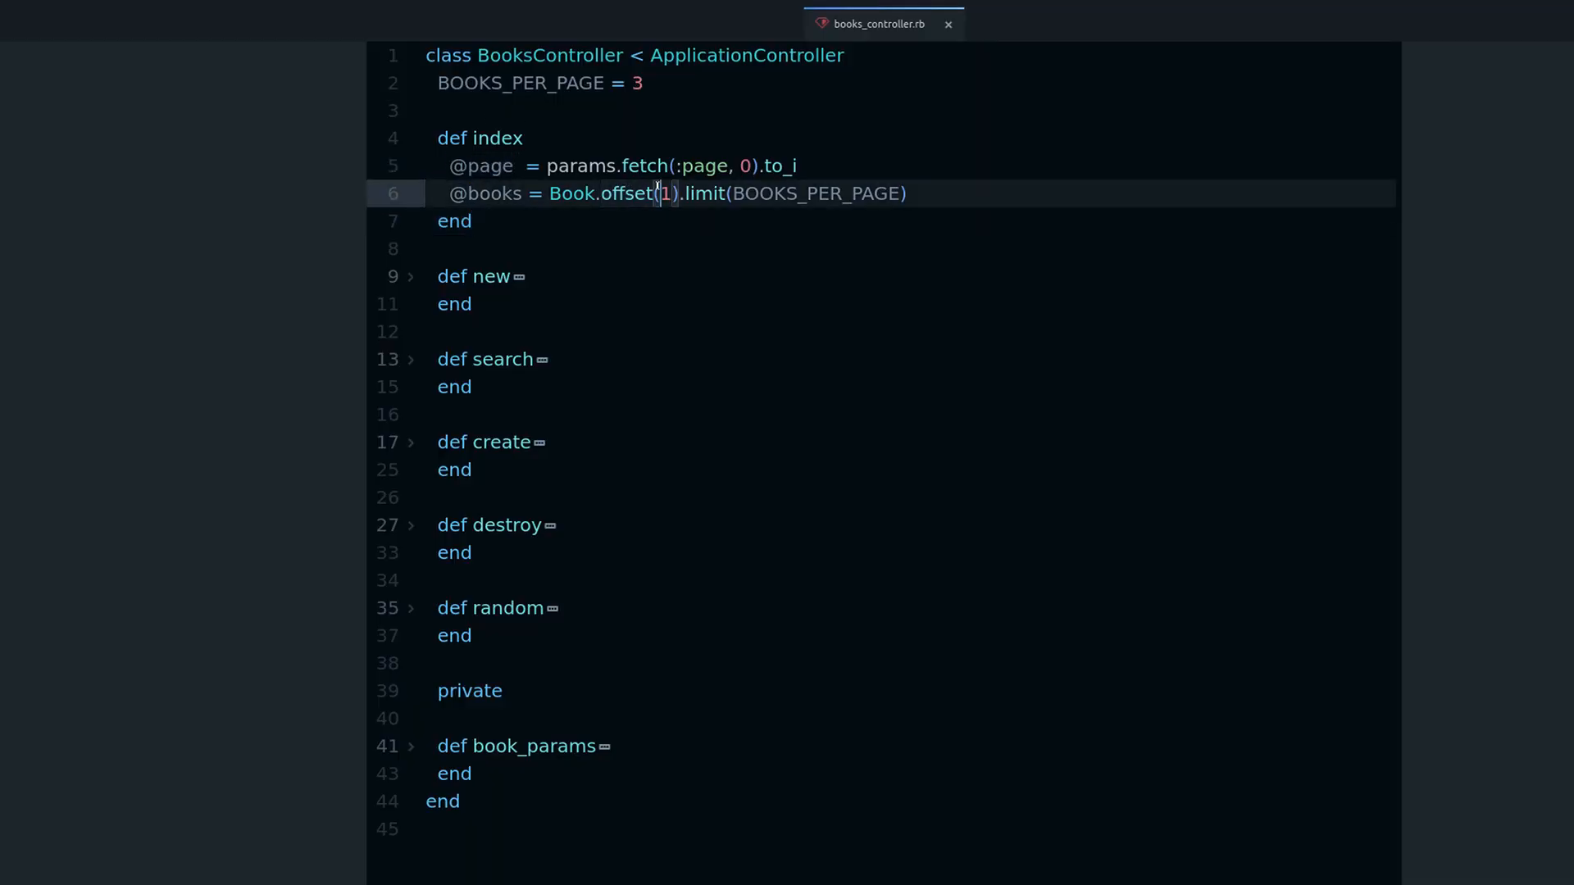
text(0)
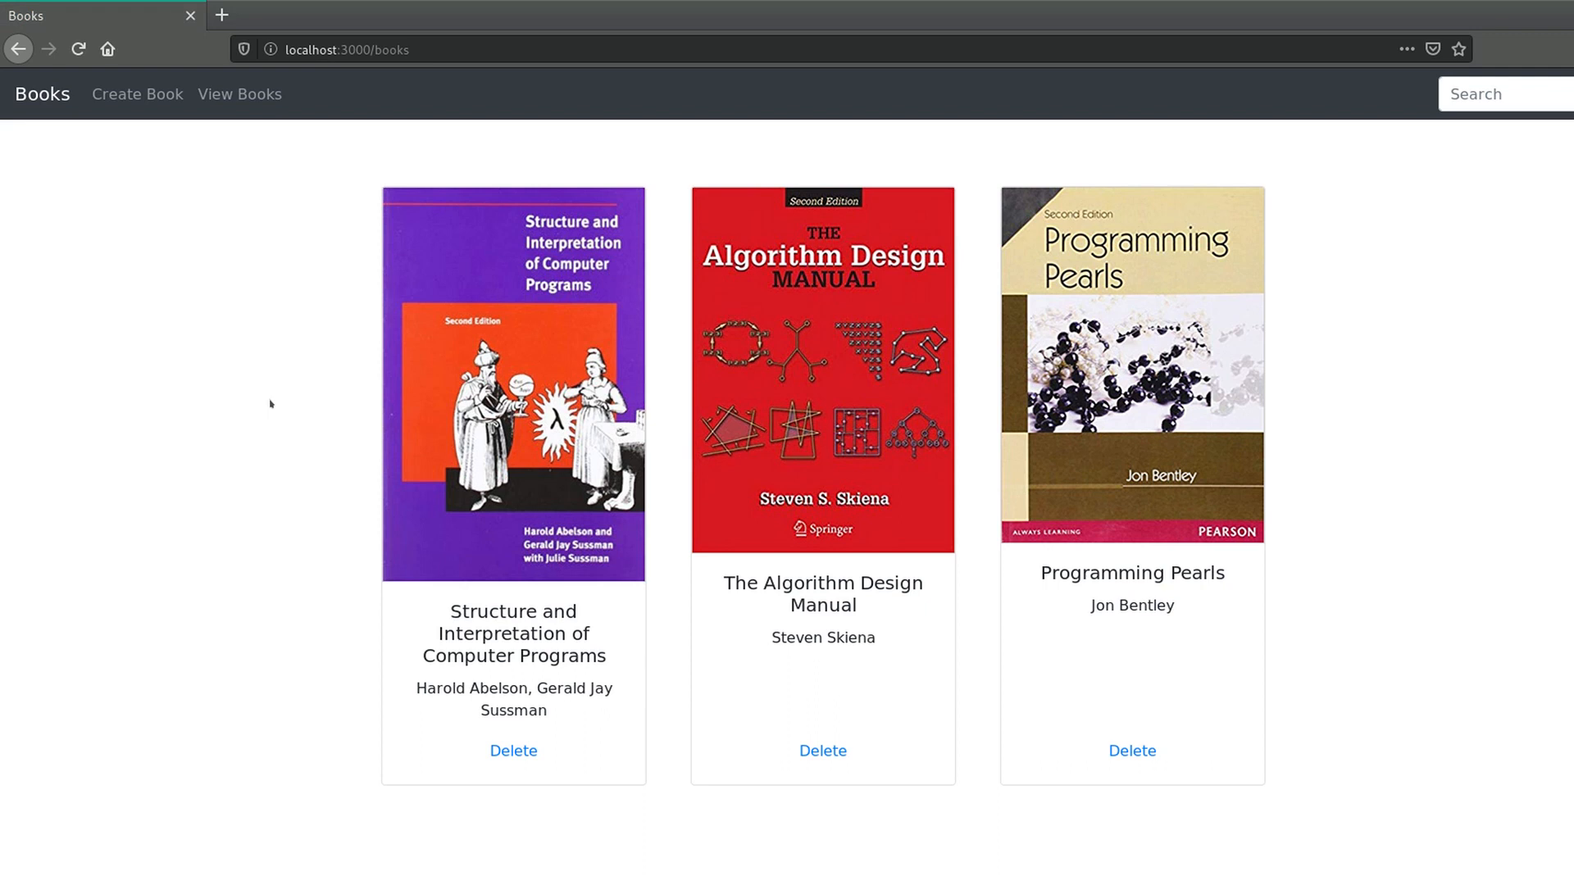
mouse_move(38, 492)
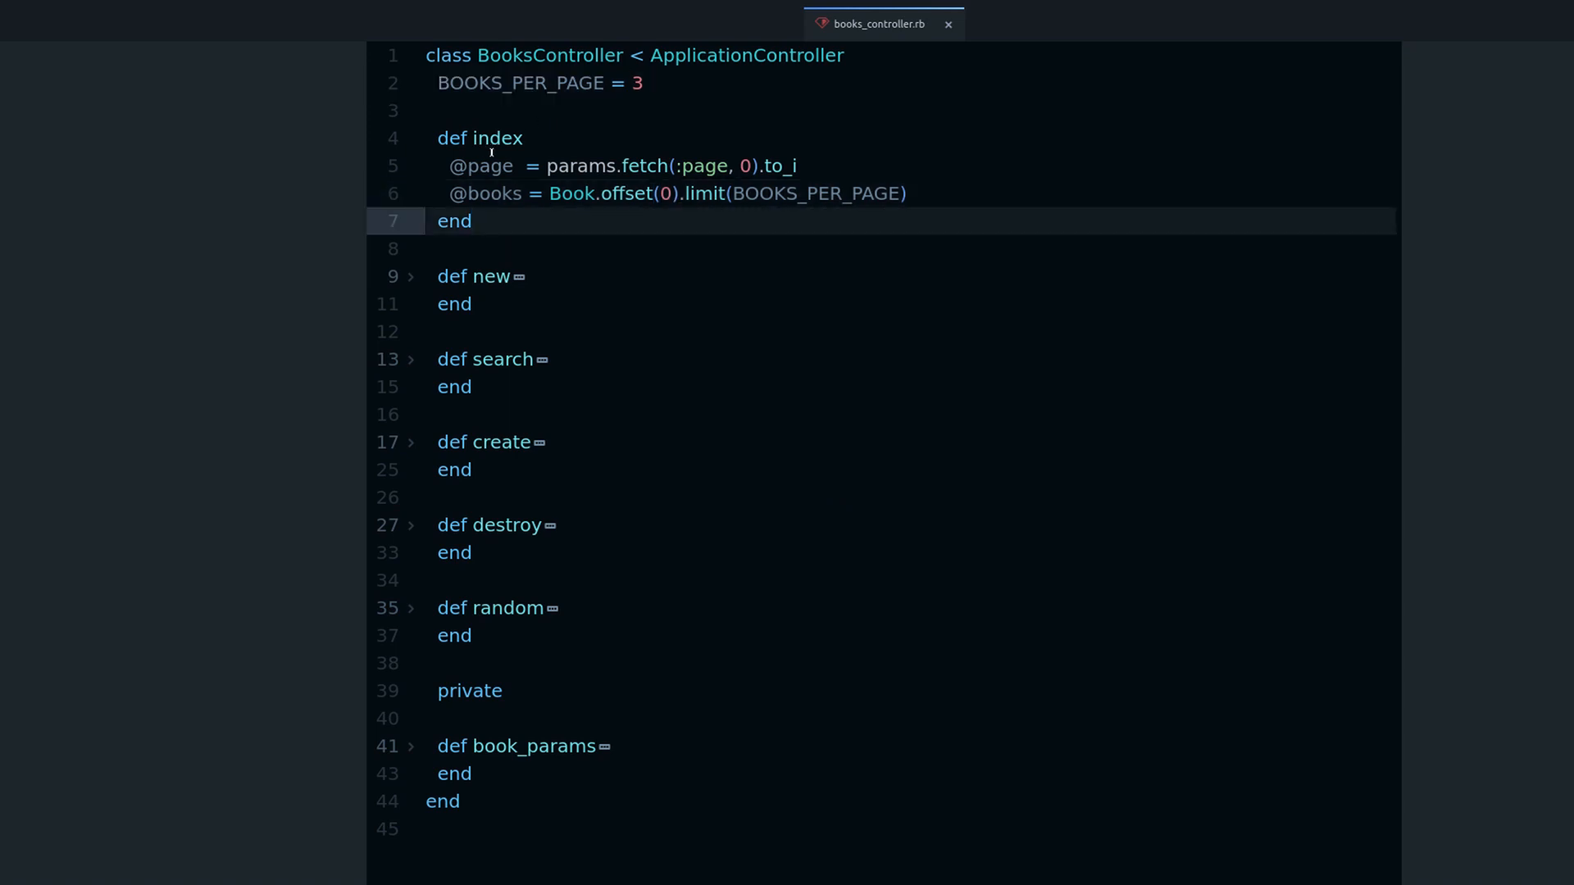
double_click(482, 165)
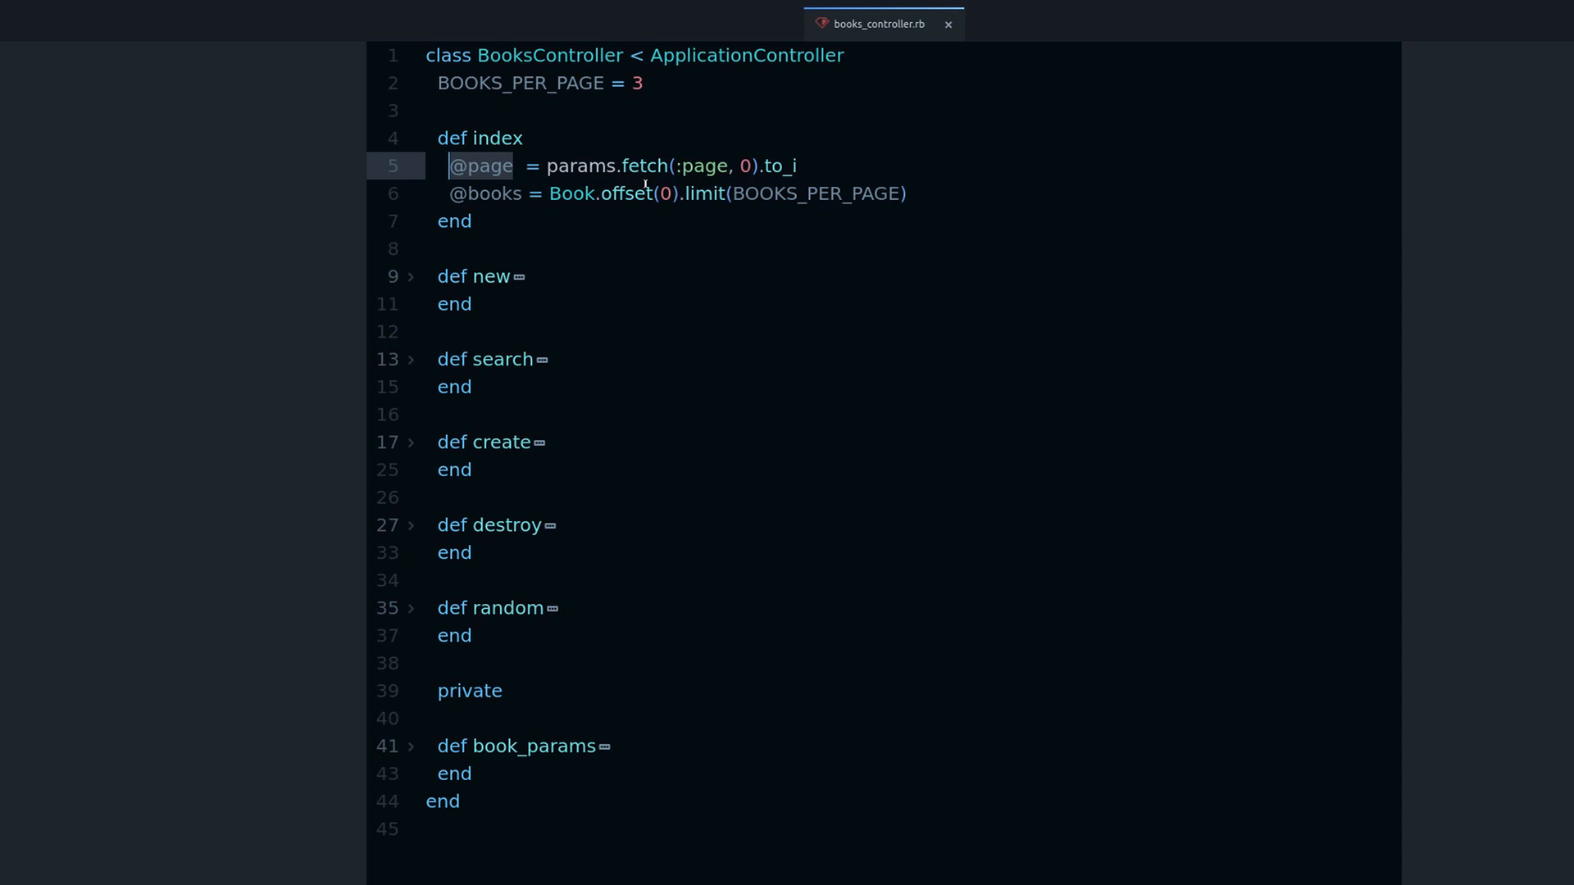
text(@page *)
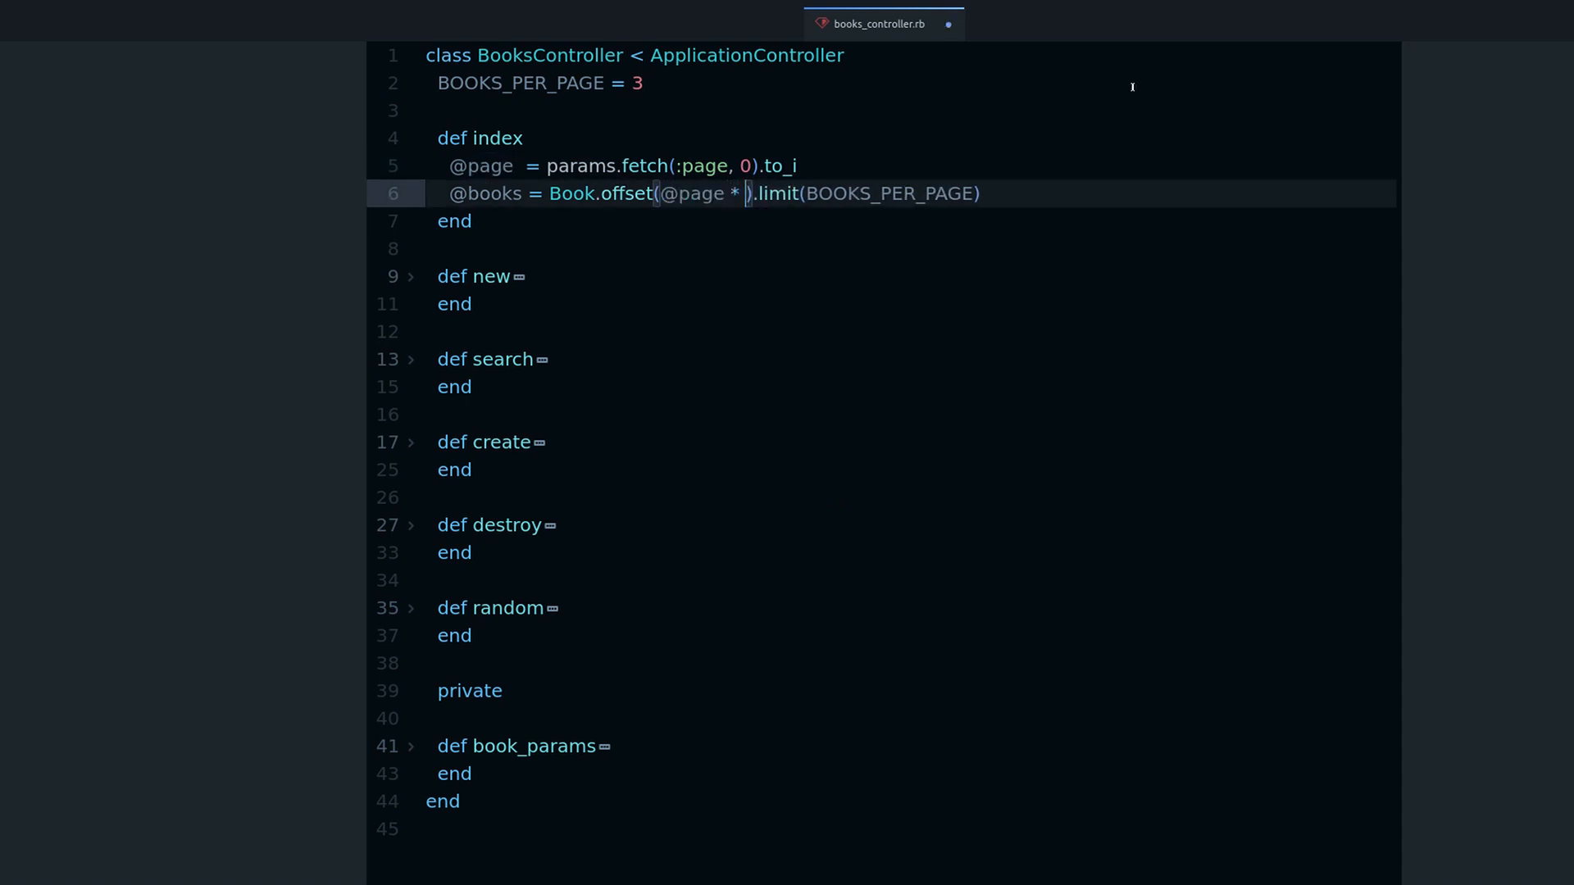
text(BOOKS_PER_PAGE)
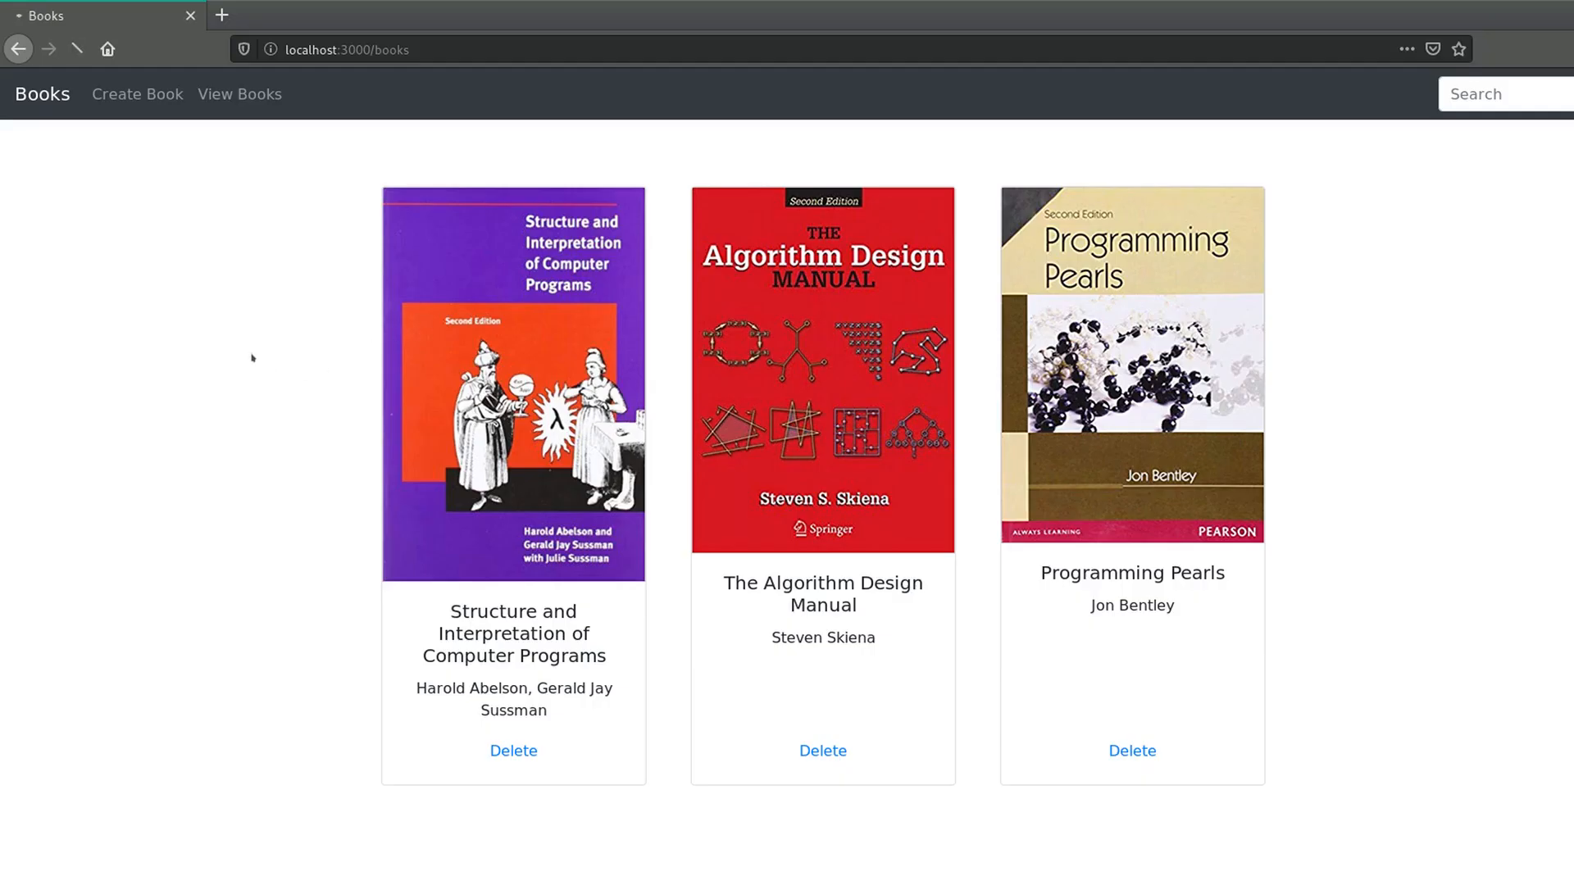
Step: Reload the Books page with ?page=1 to show only Code Complete
click(79, 48)
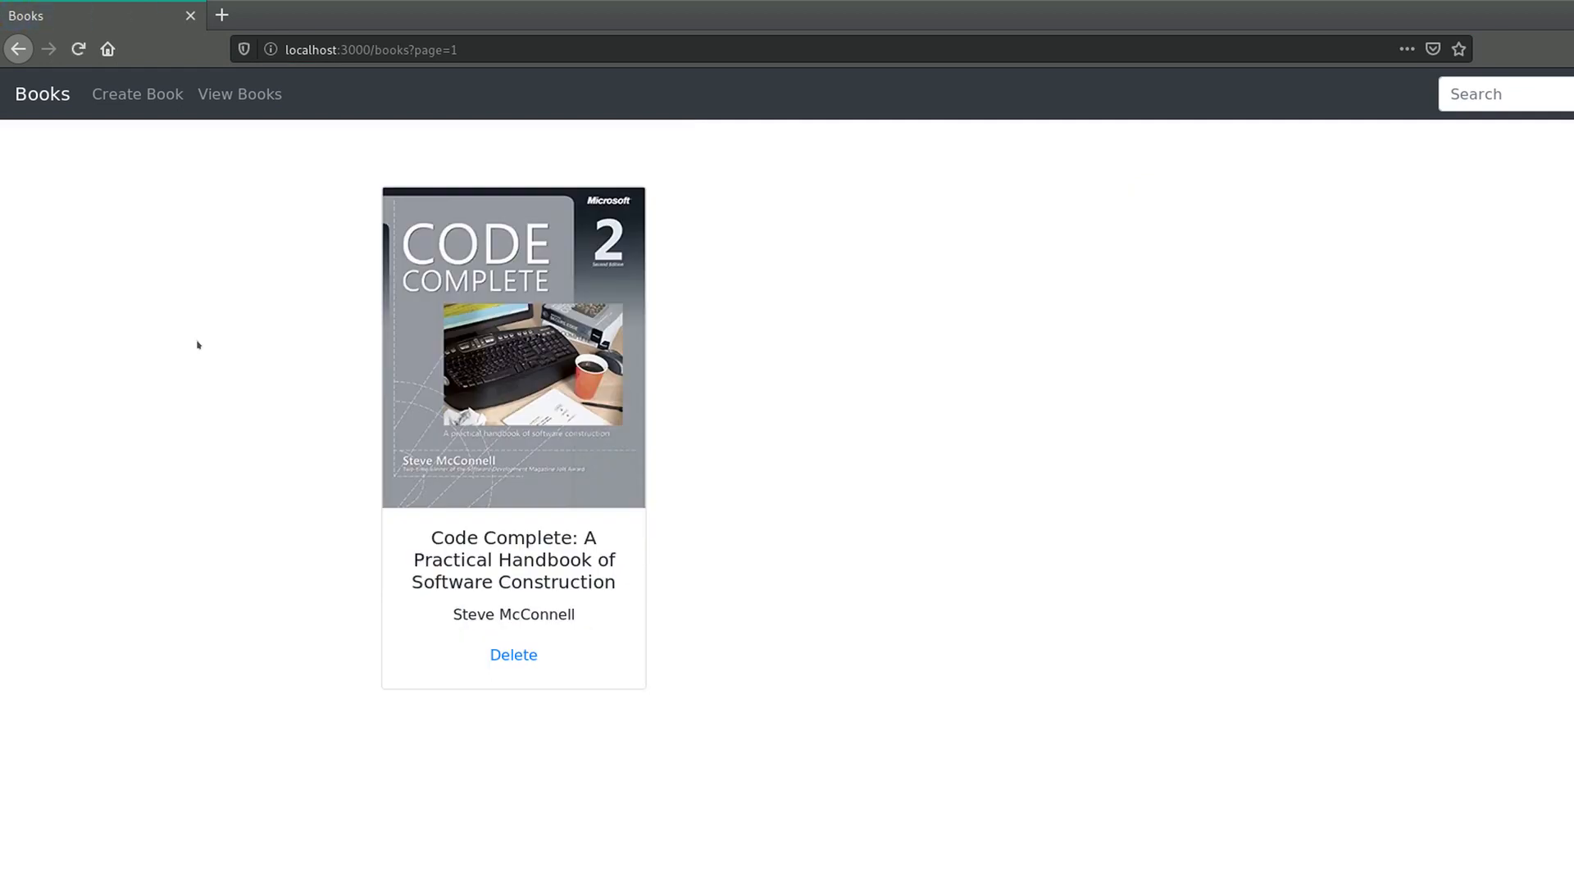
mouse_move(472, 26)
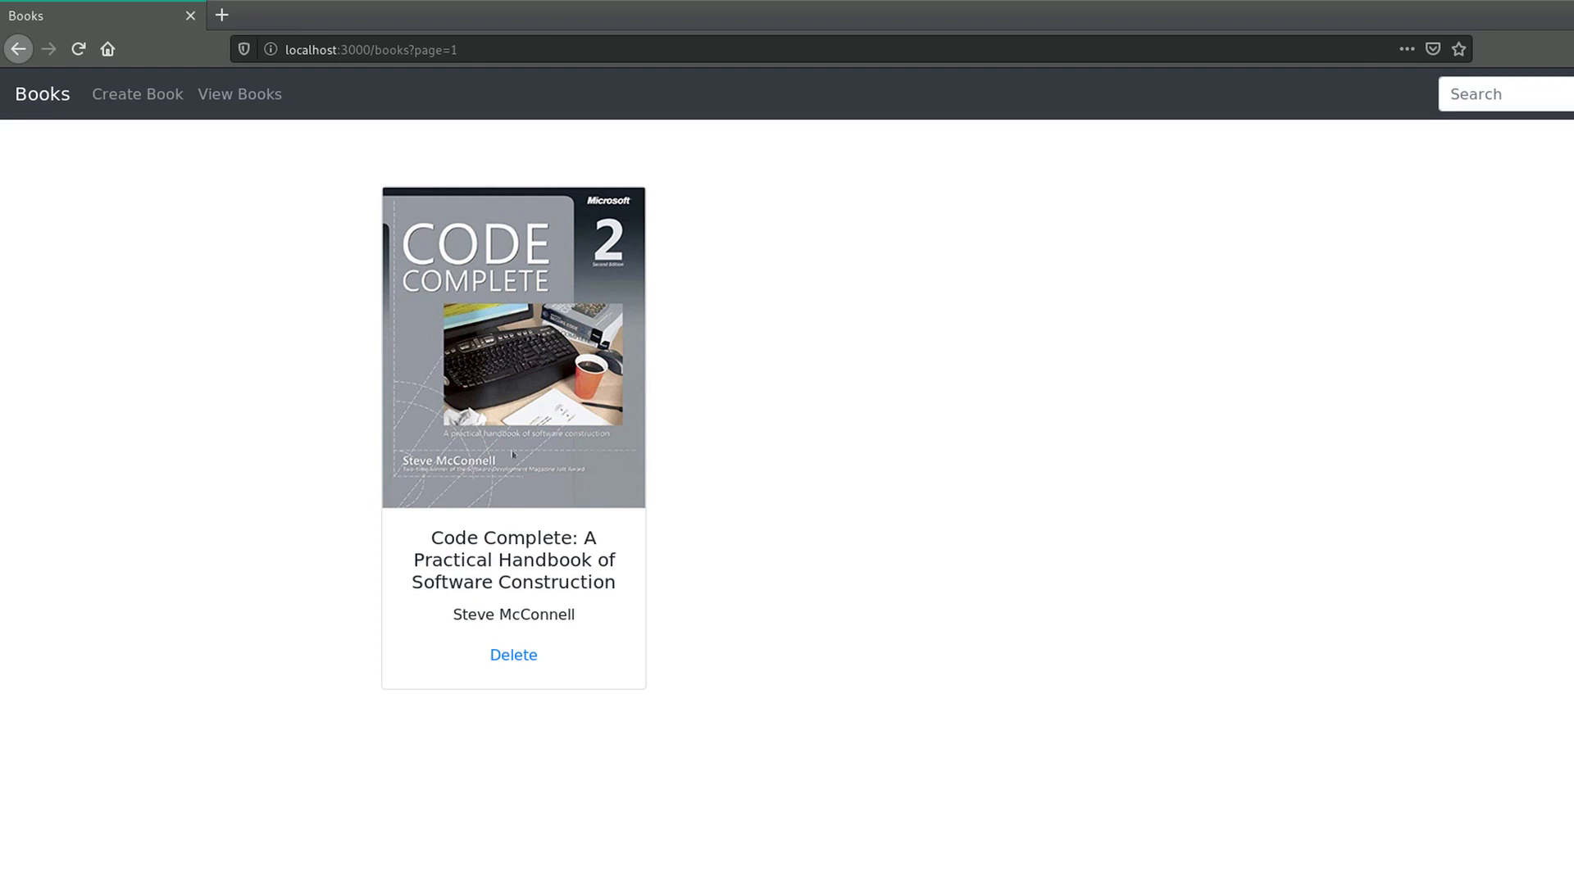
mouse_move(120, 323)
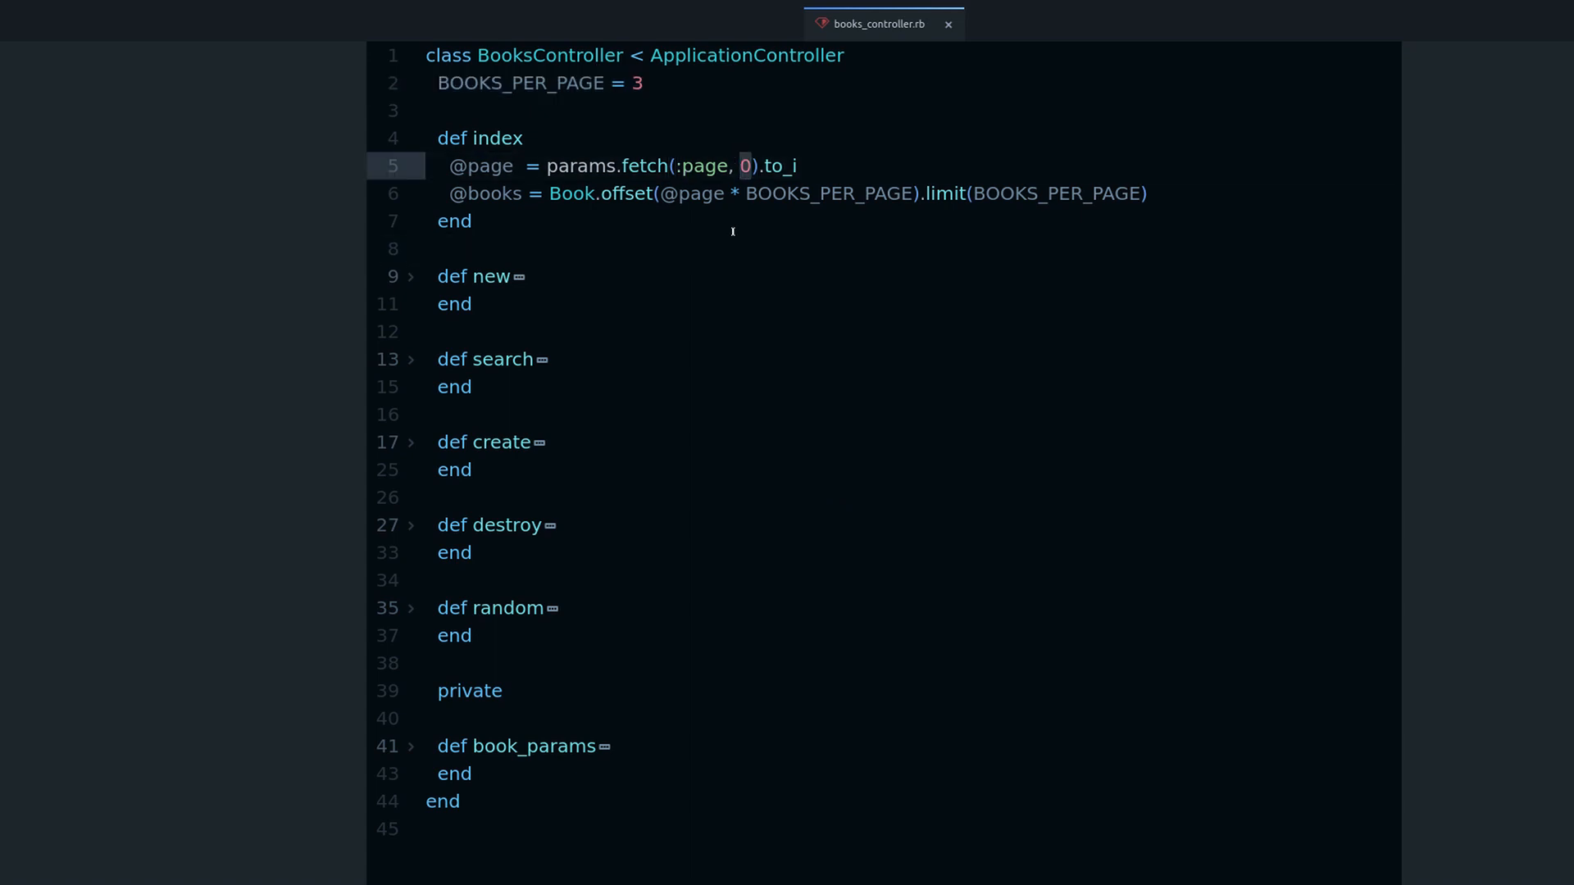
double_click(624, 193)
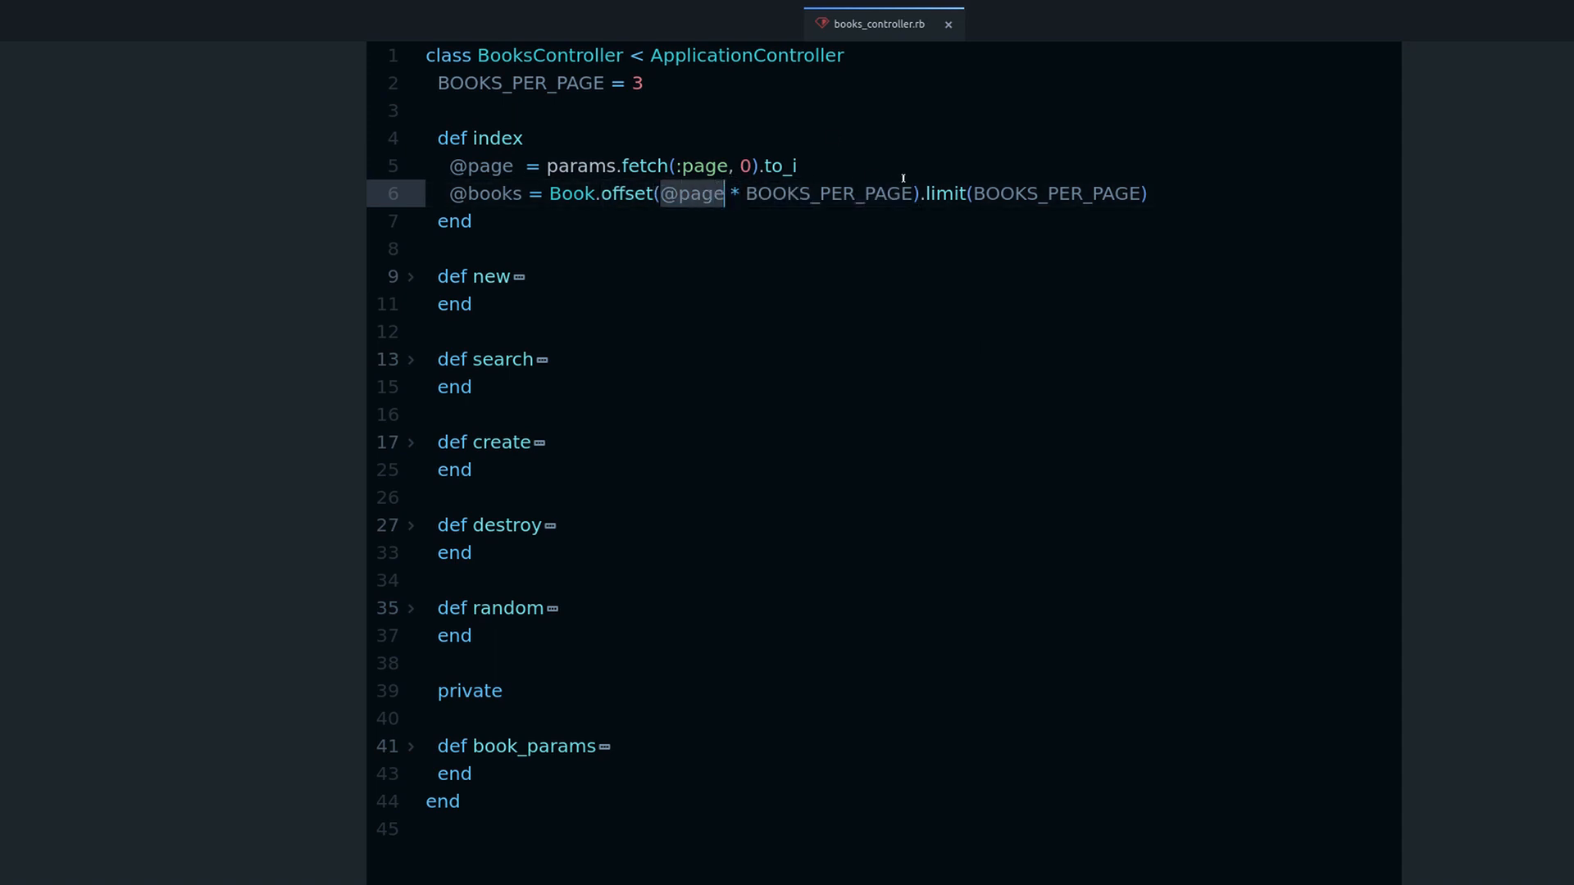
key(alt+Tab)
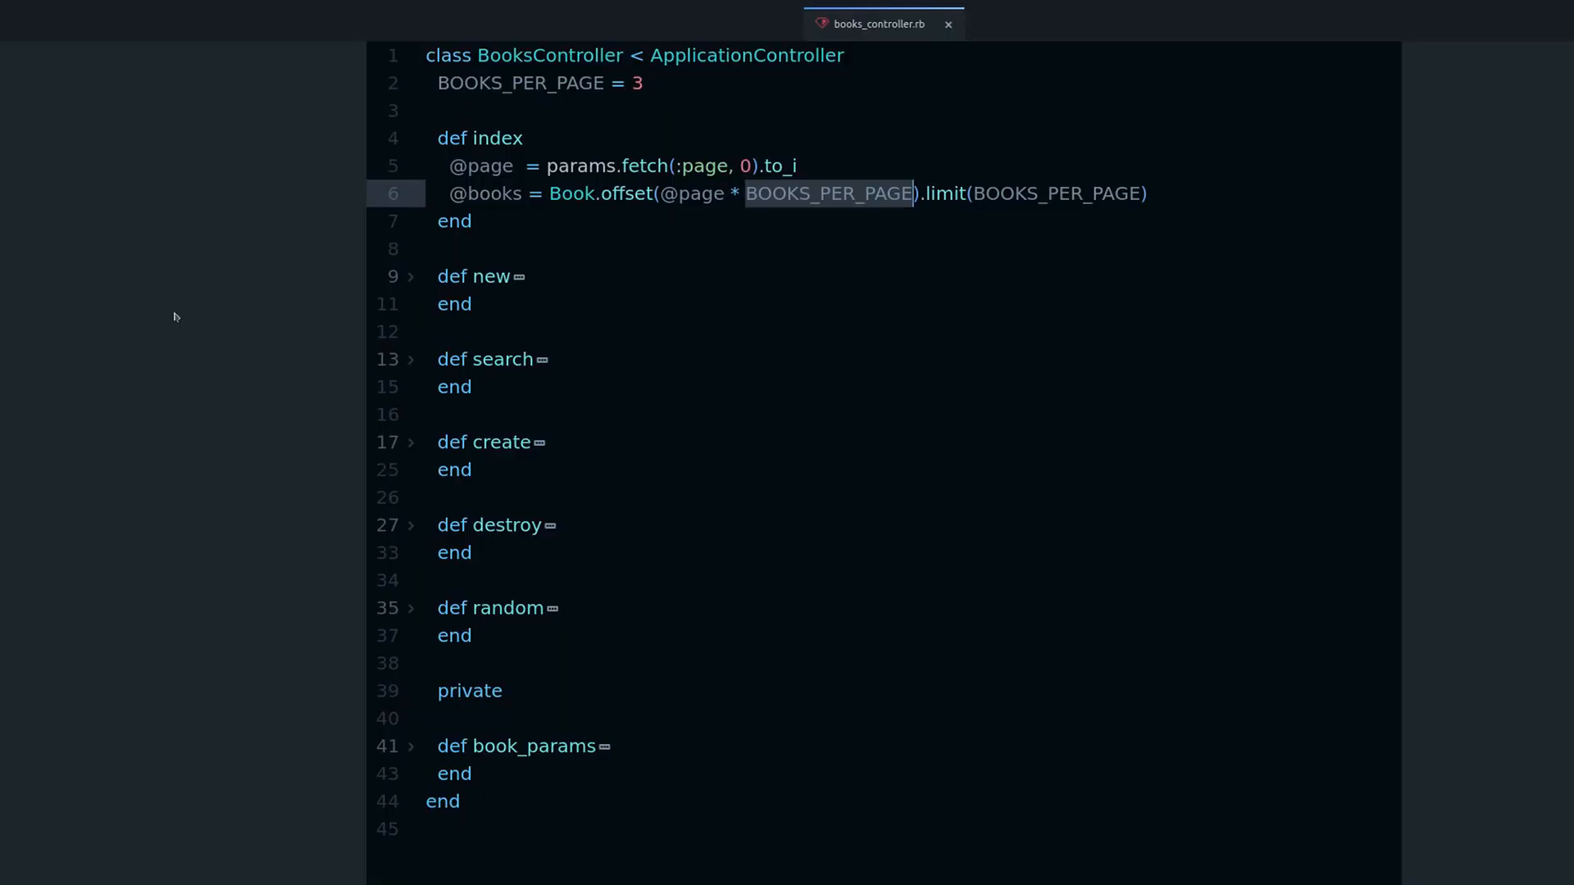
click(656, 221)
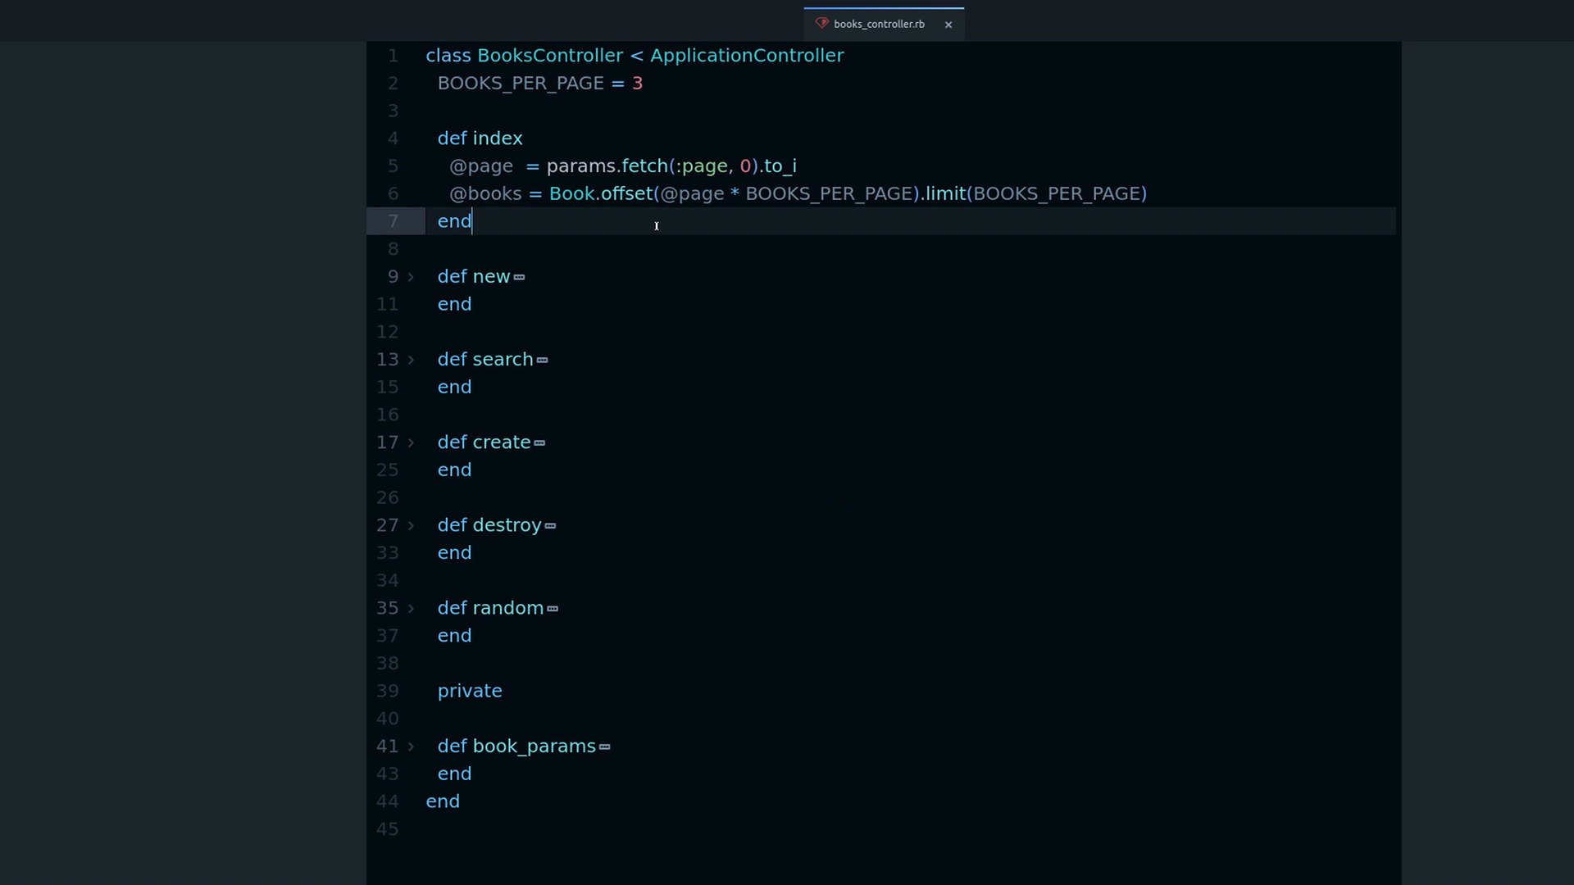
double_click(626, 192)
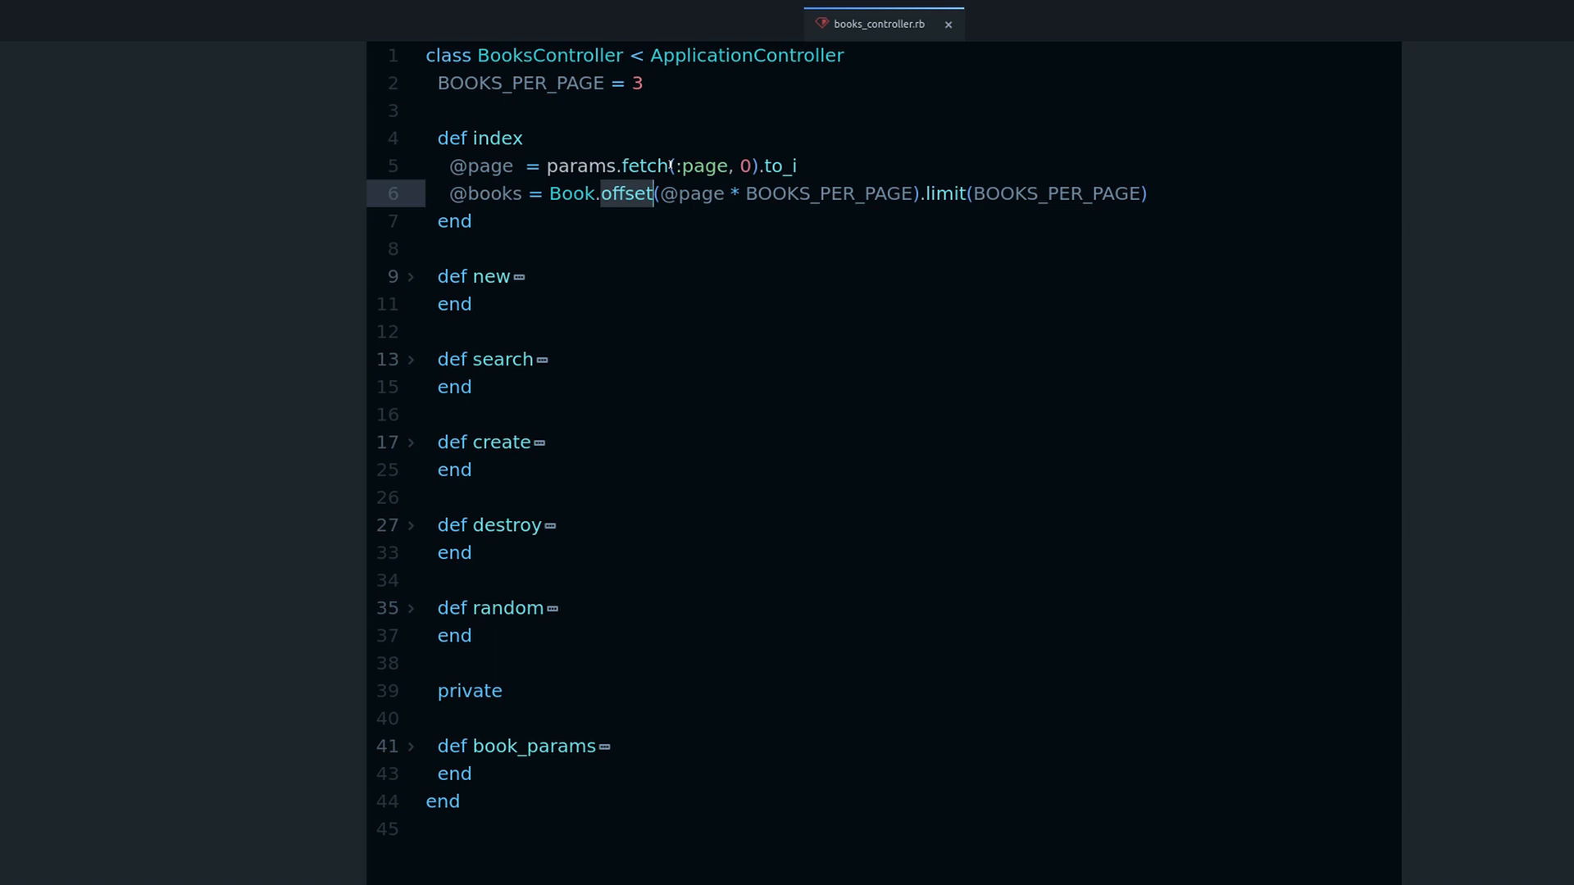
click(945, 193)
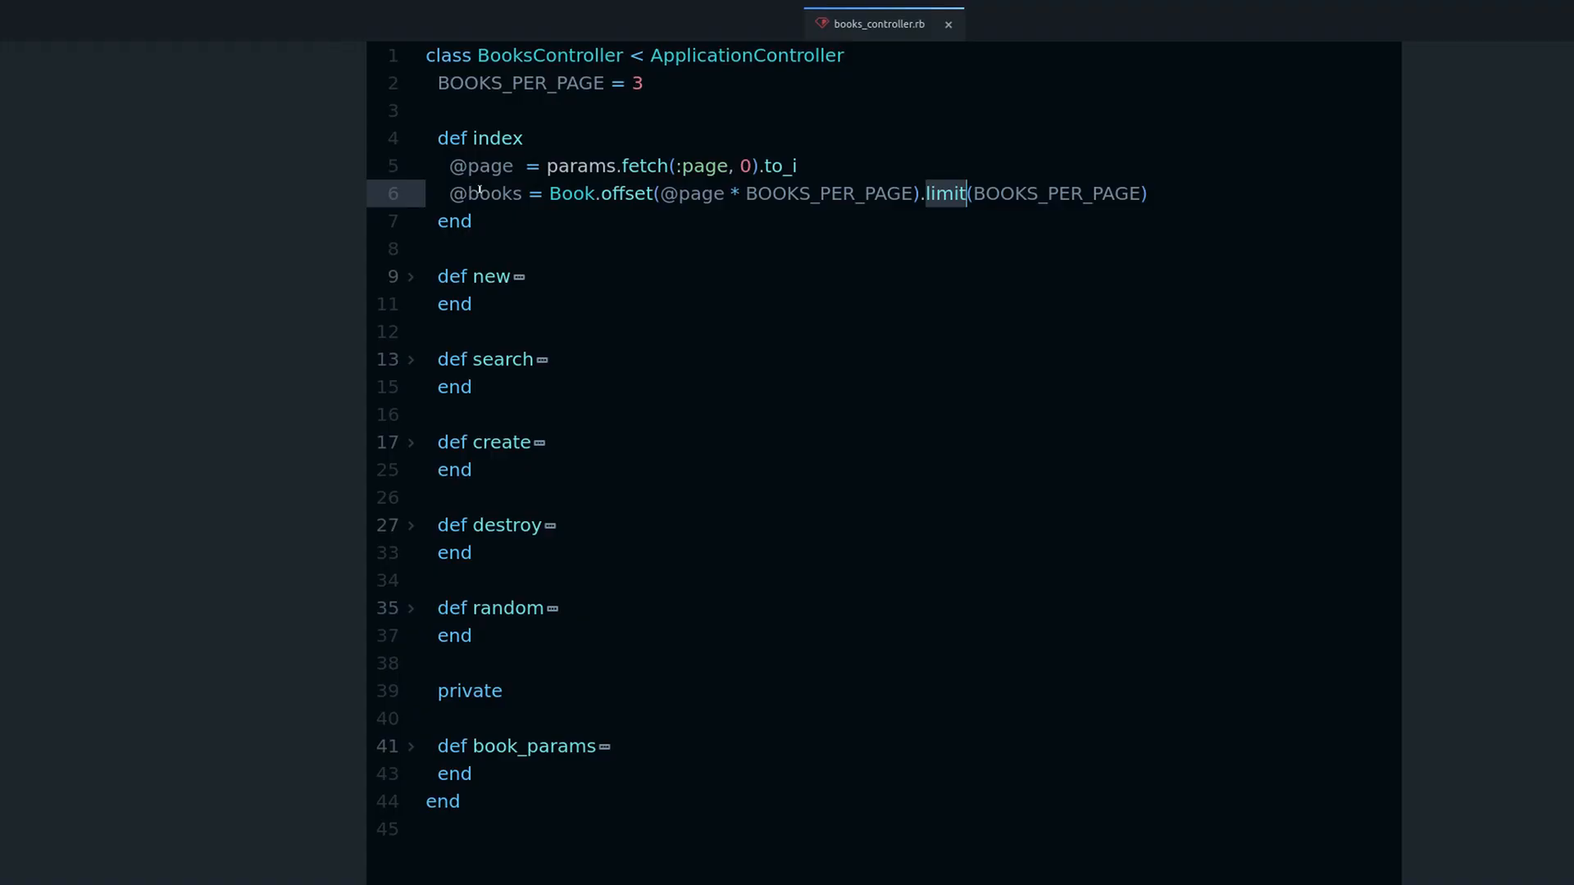
click(756, 221)
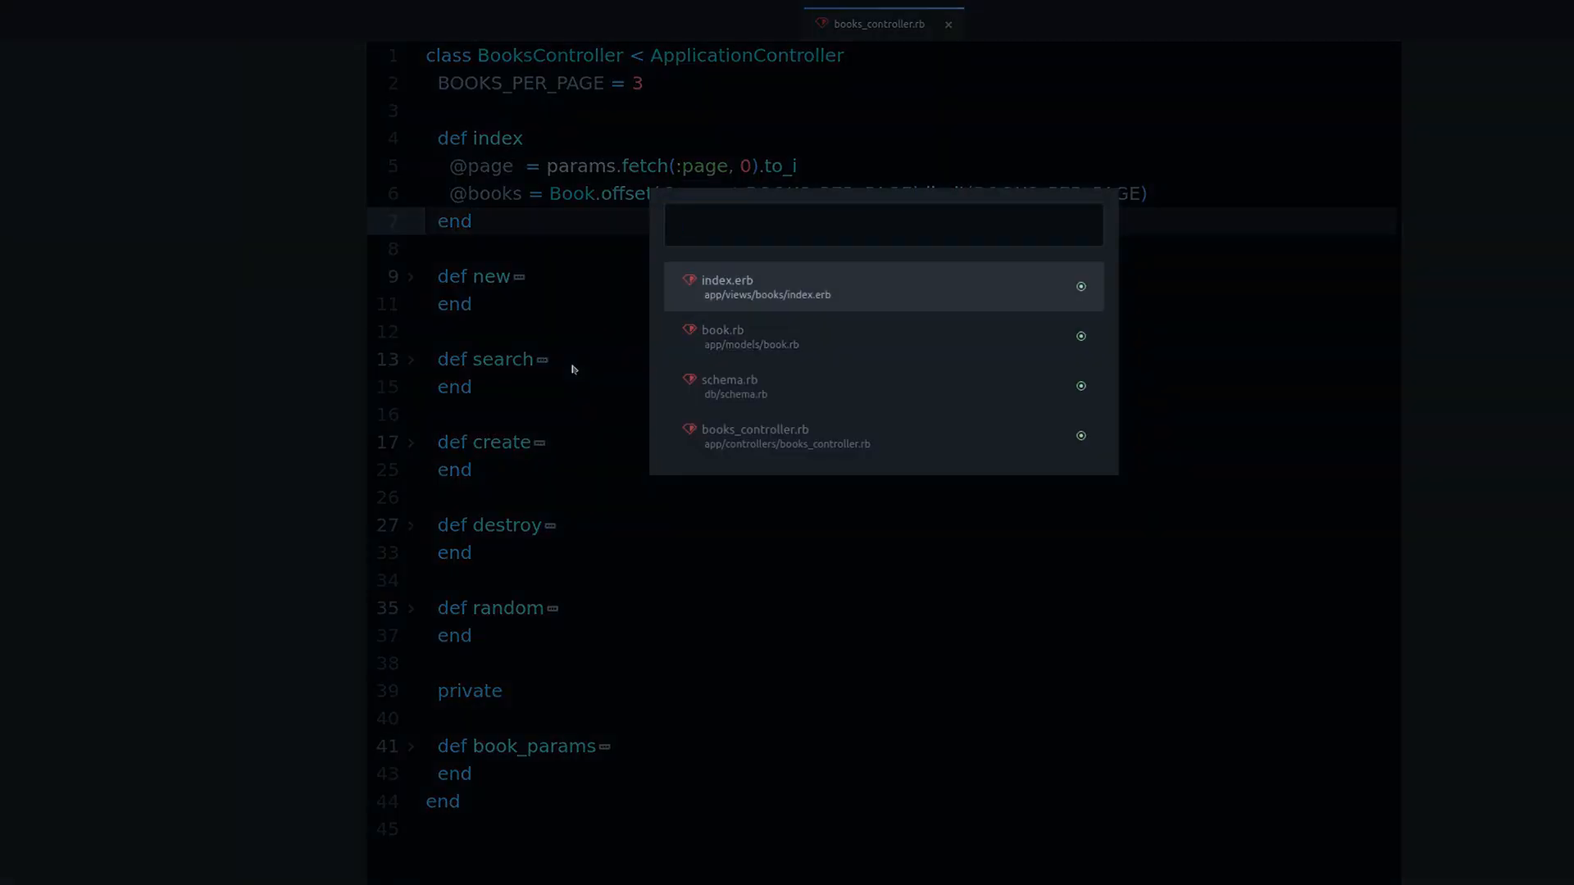
Step: In index.erb, add a div with link_to "Next Page", books_path and check it in Firefox
click(727, 286)
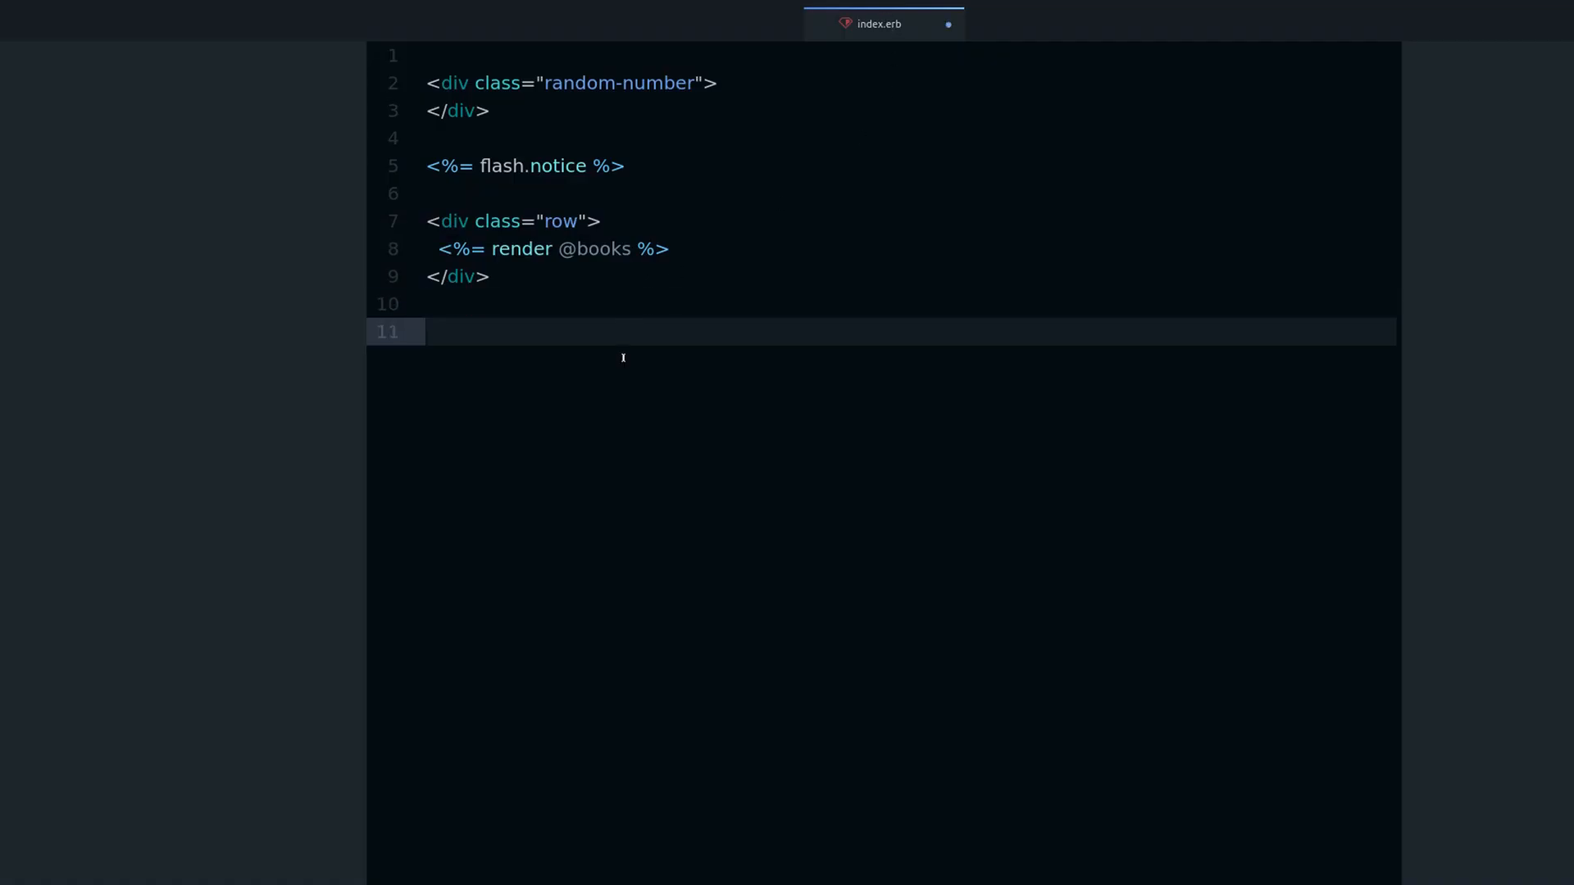
text(<div class="">)
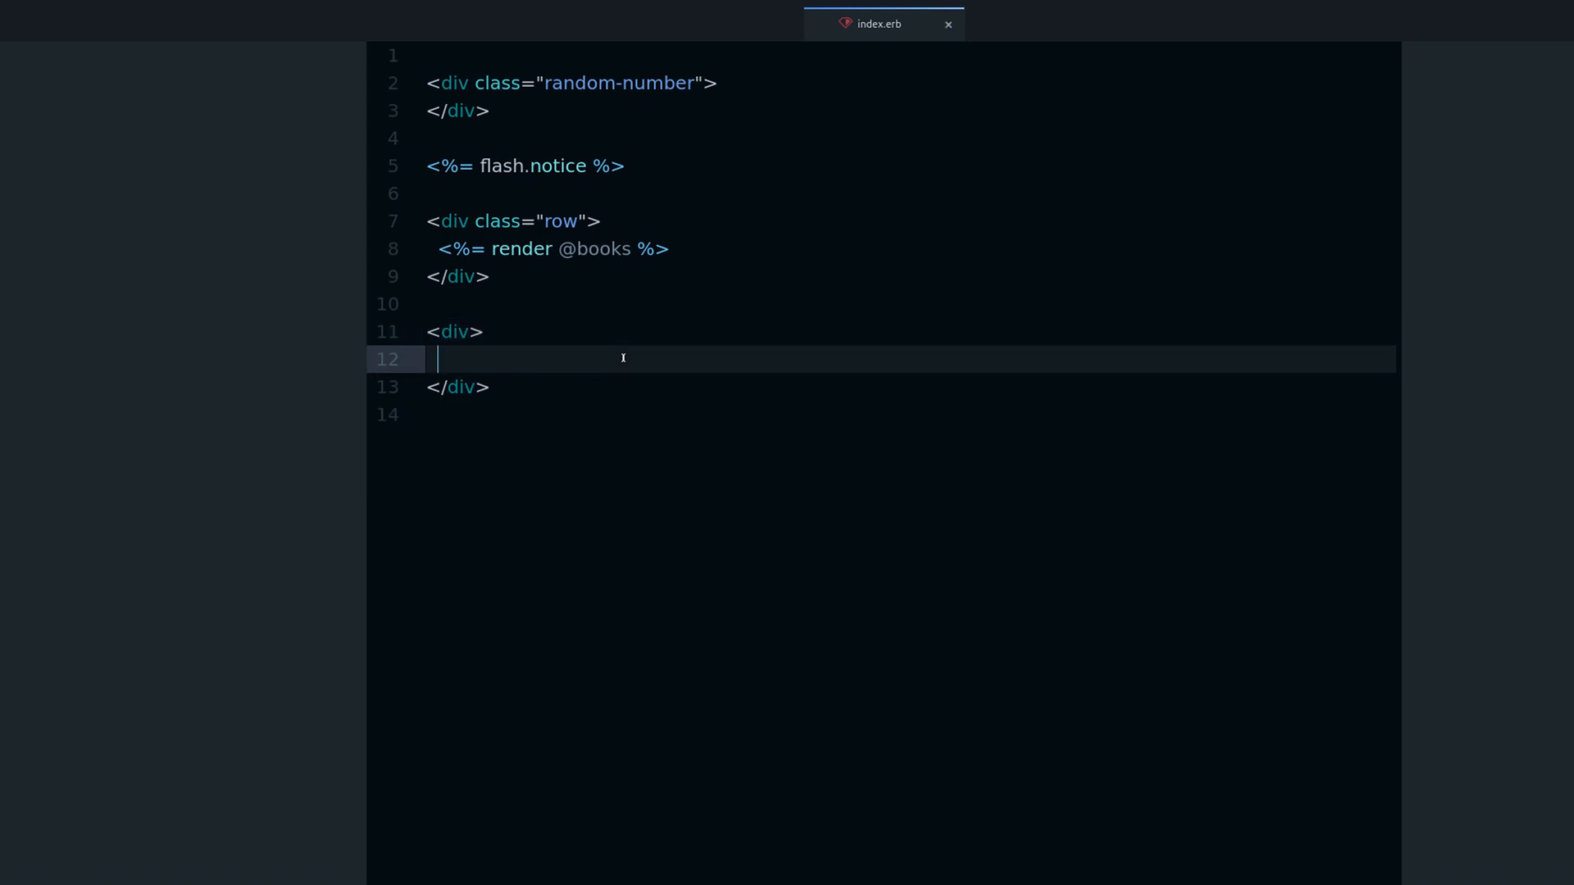
mouse_move(460, 348)
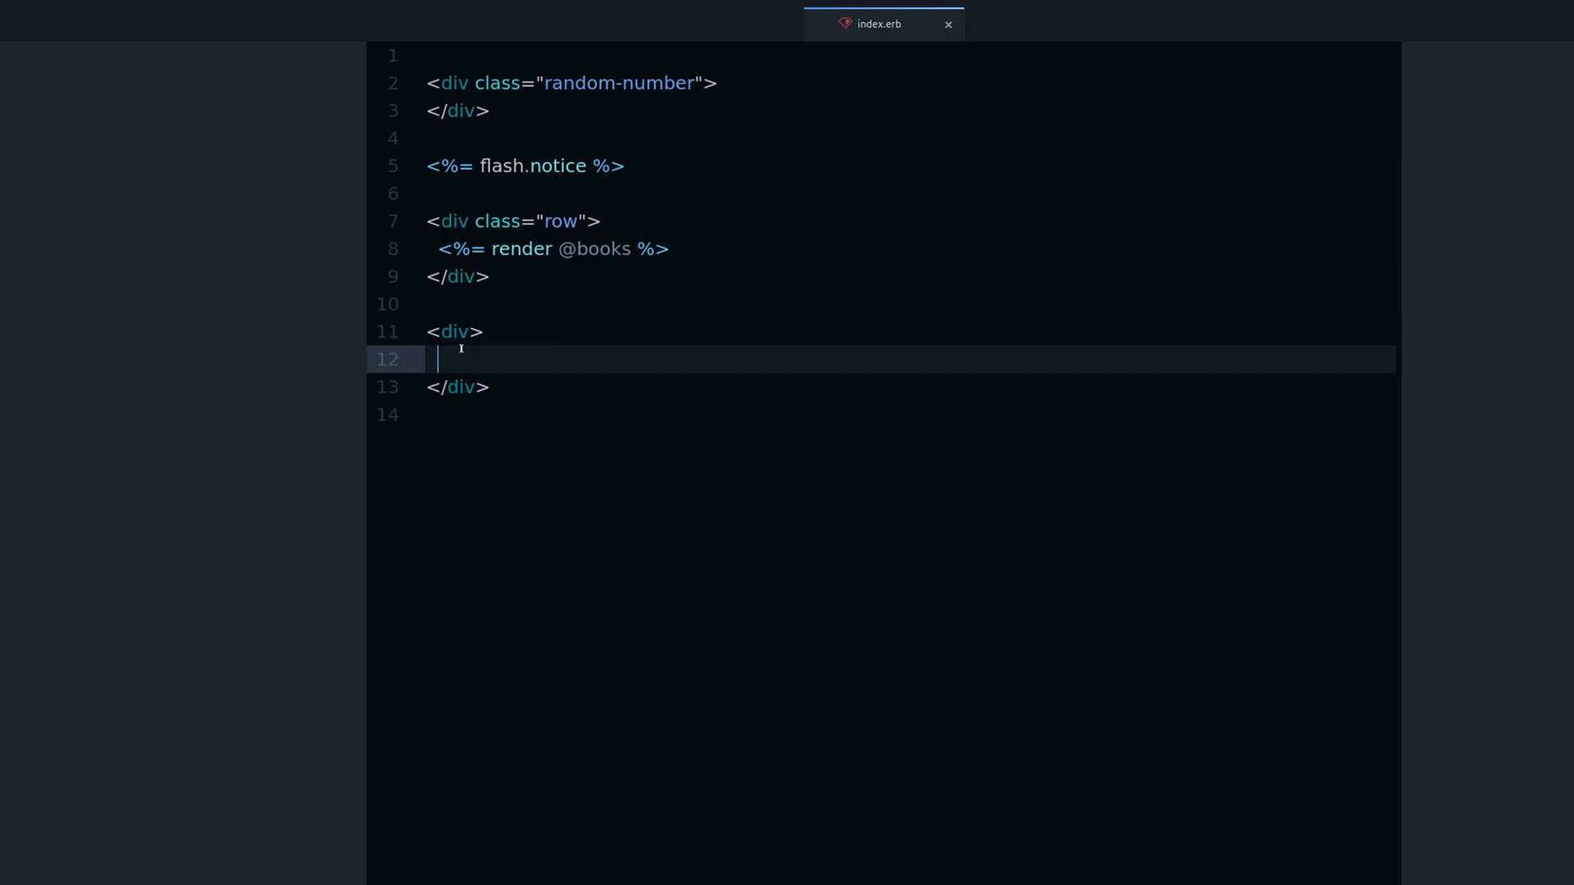
mouse_move(1122, 323)
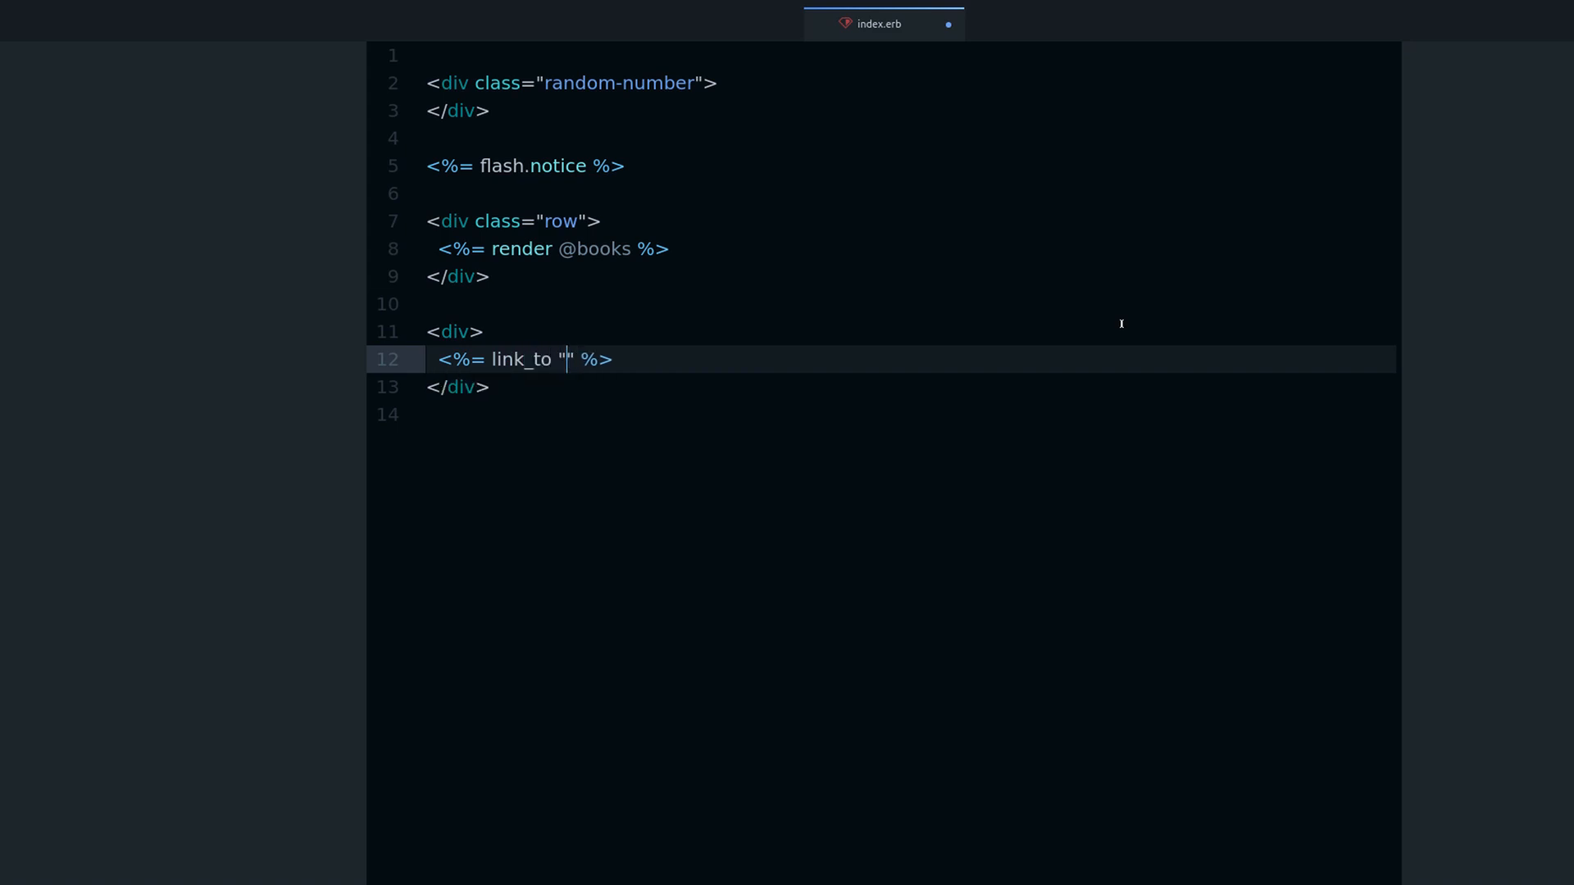
text(Next P)
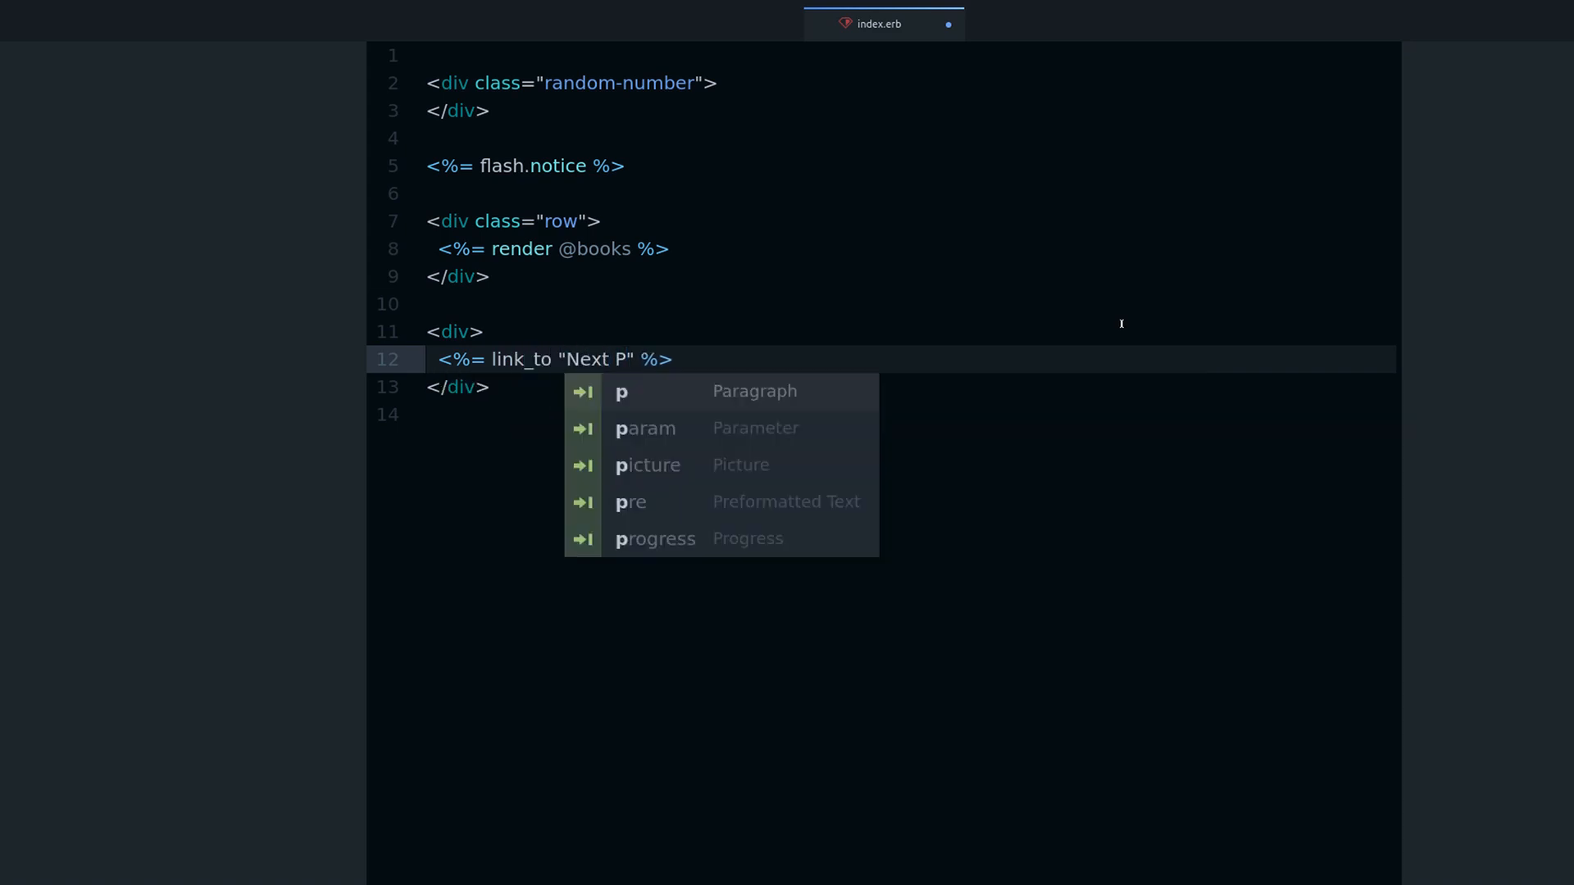
text(age)
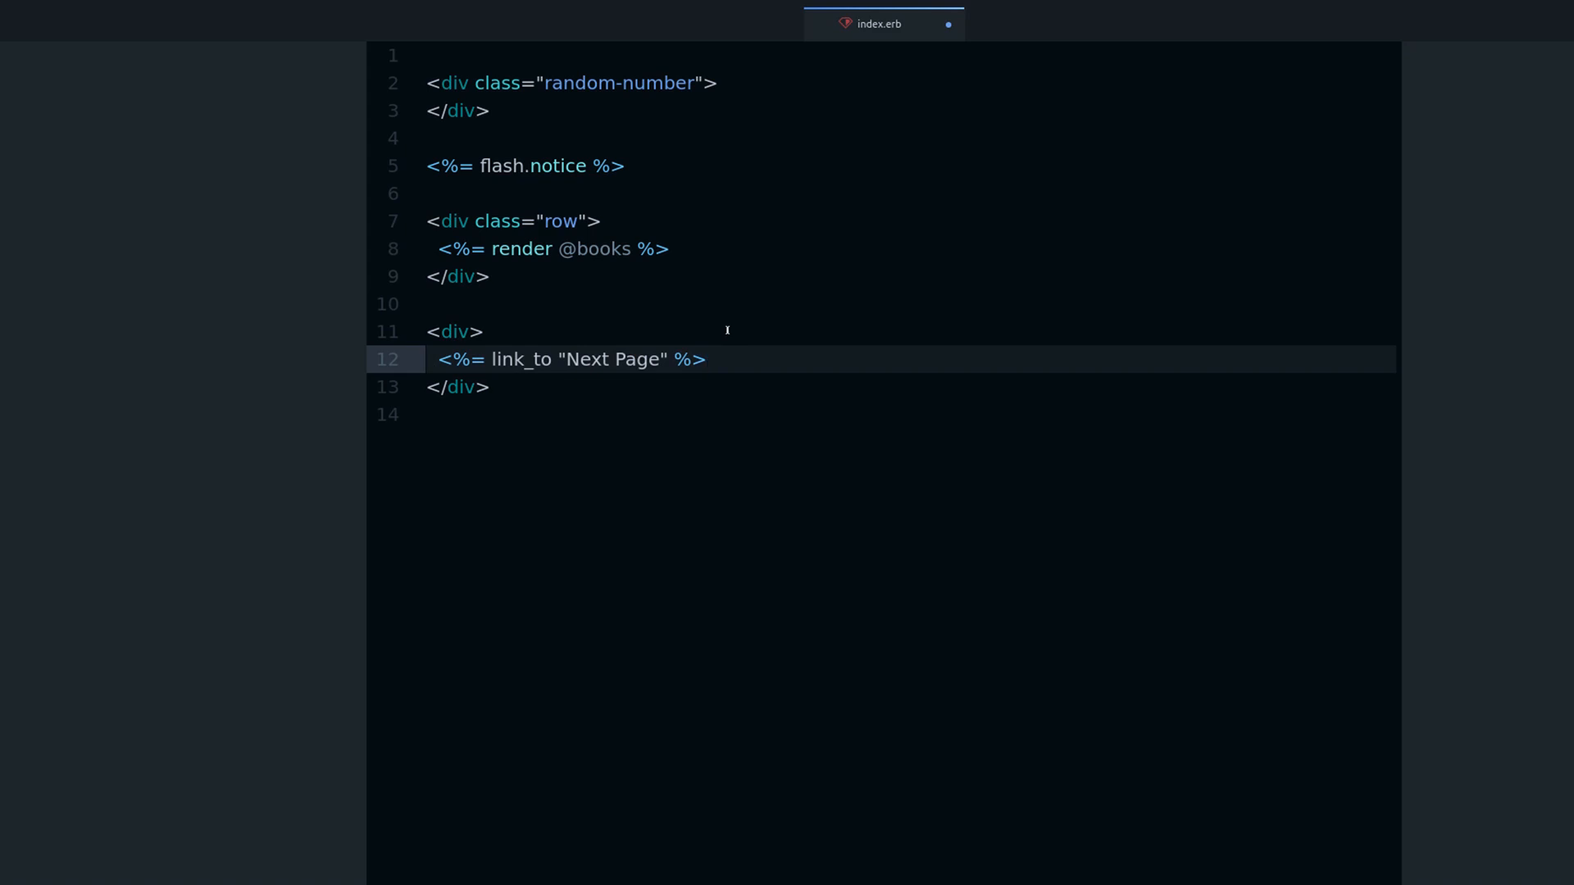
click(670, 359)
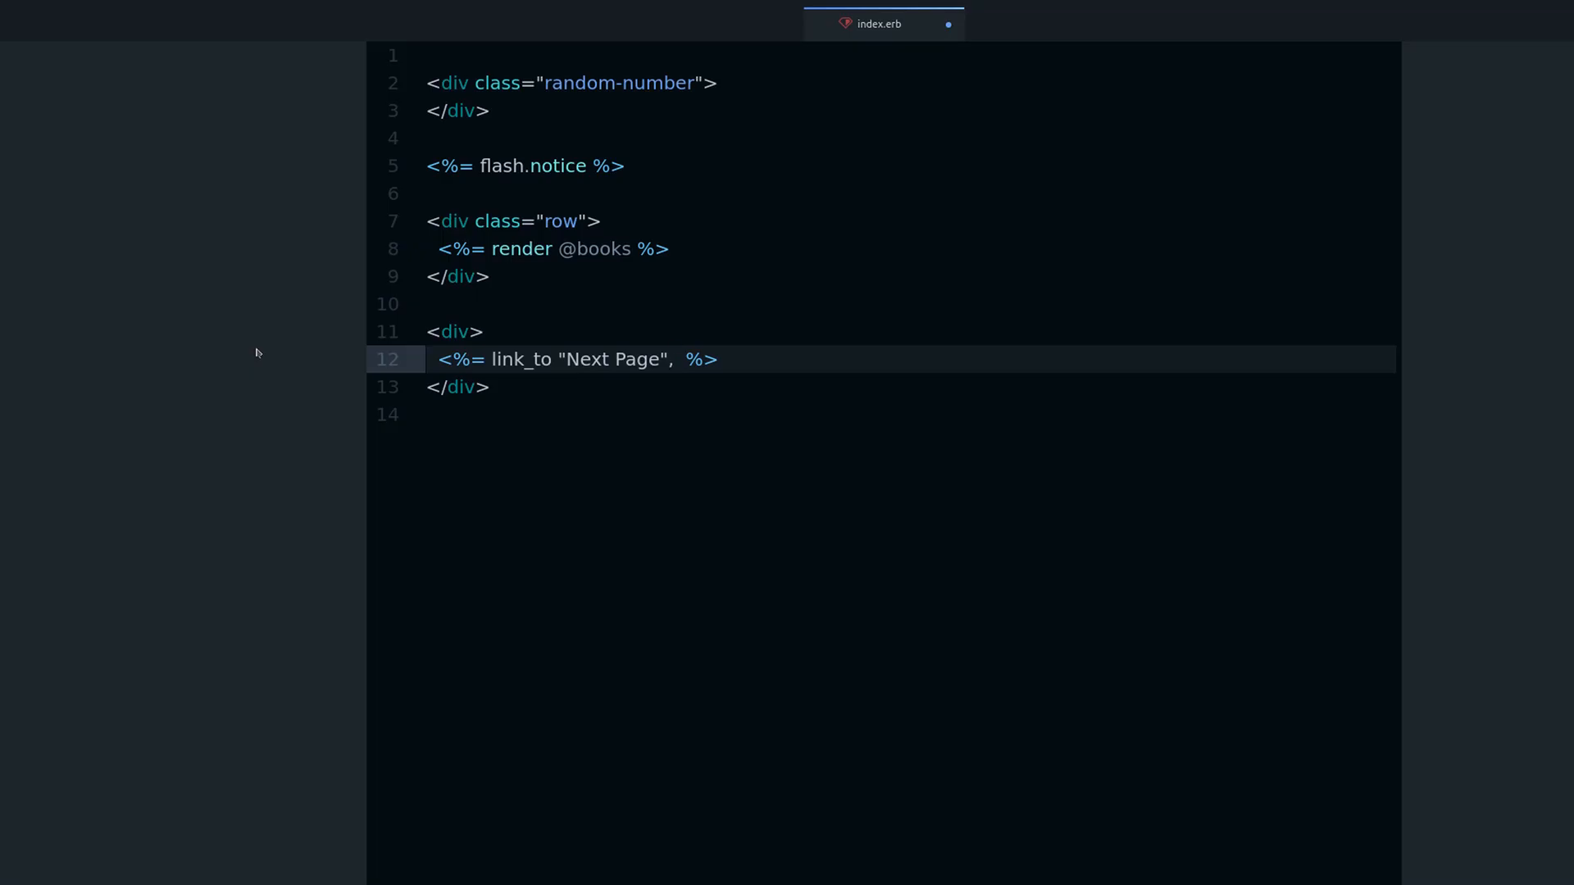
text(books_)
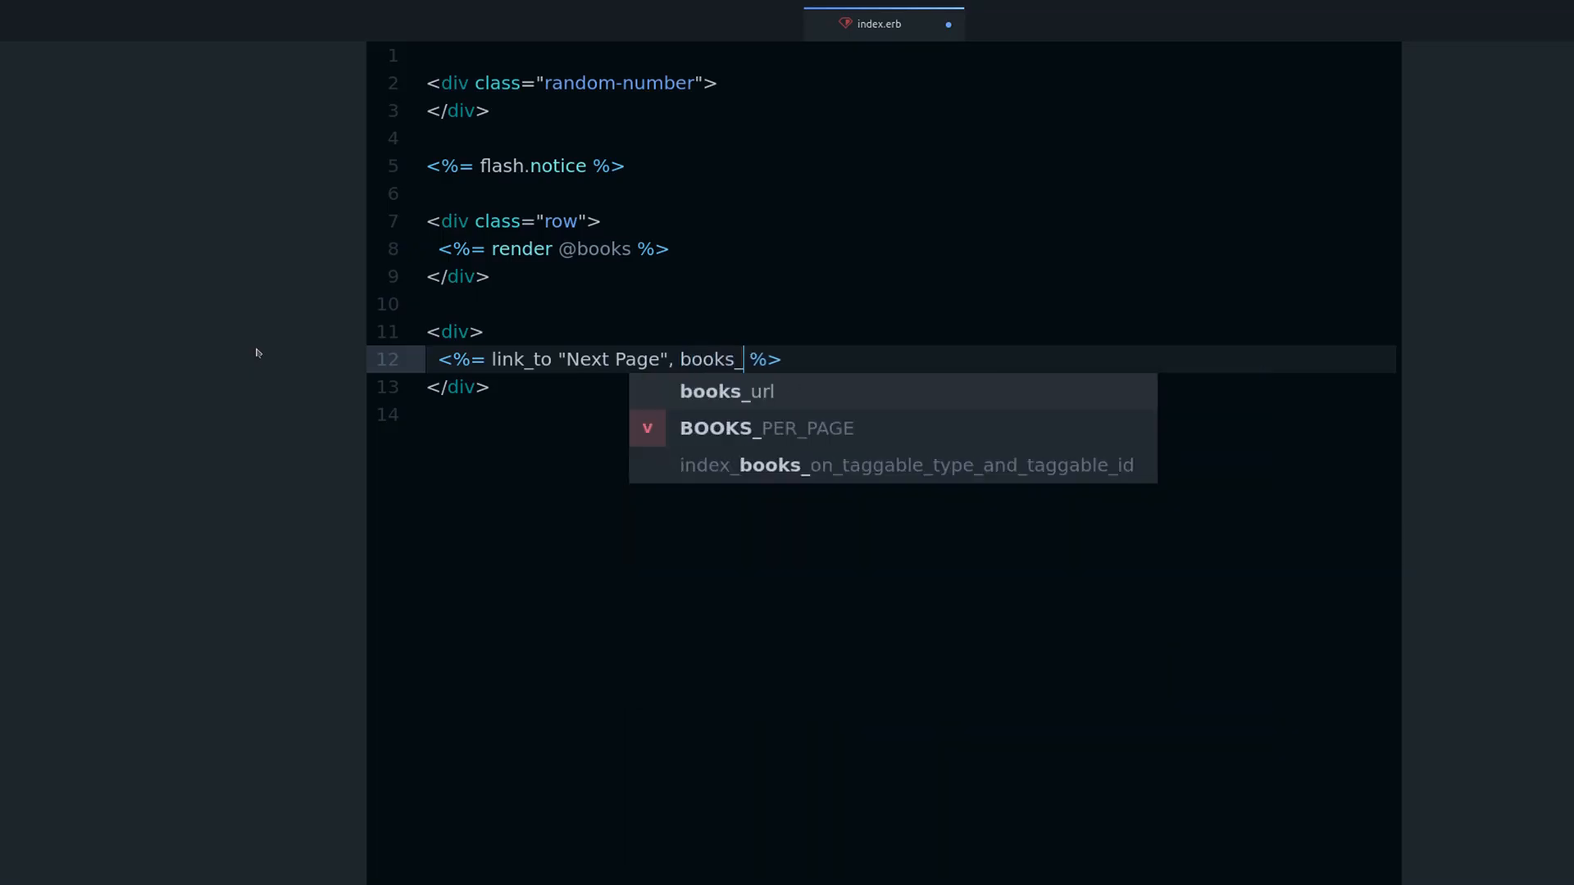
text(pa)
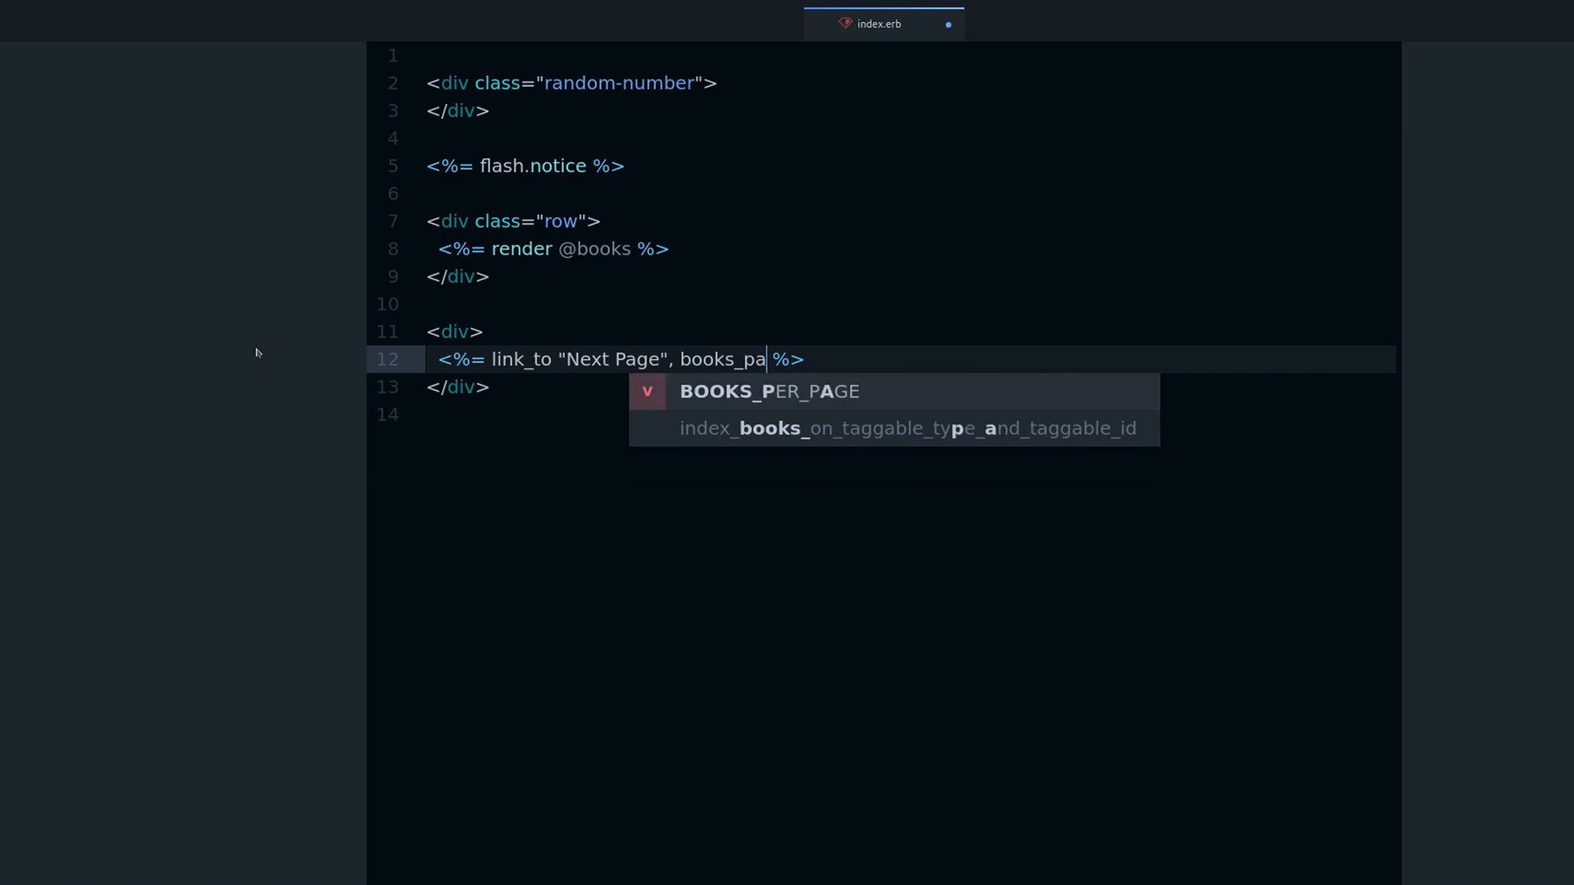
text(th)
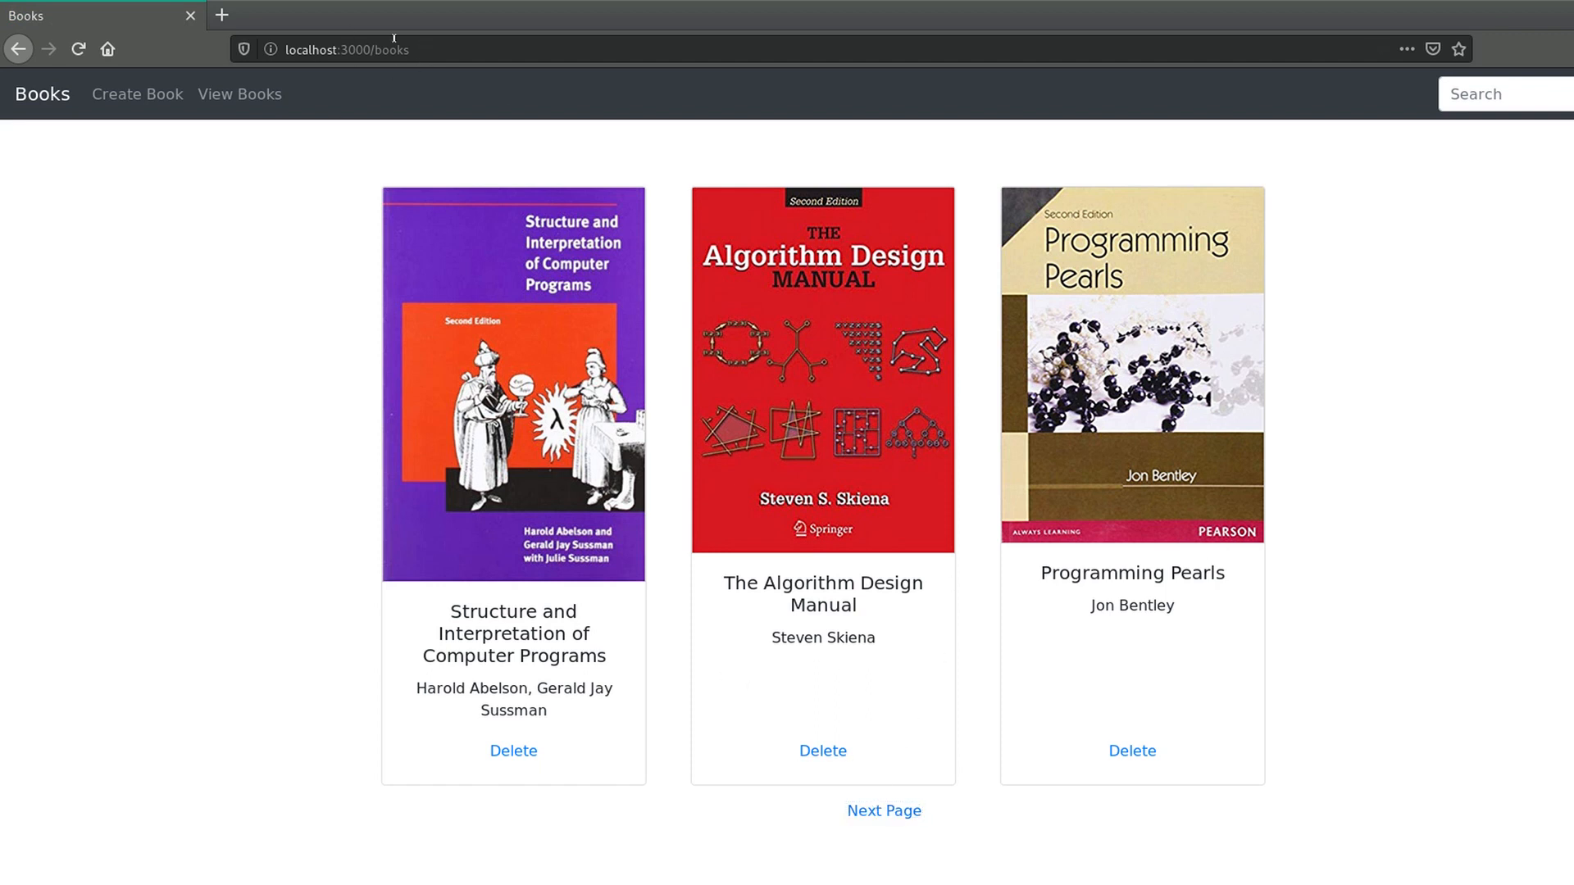
click(346, 49)
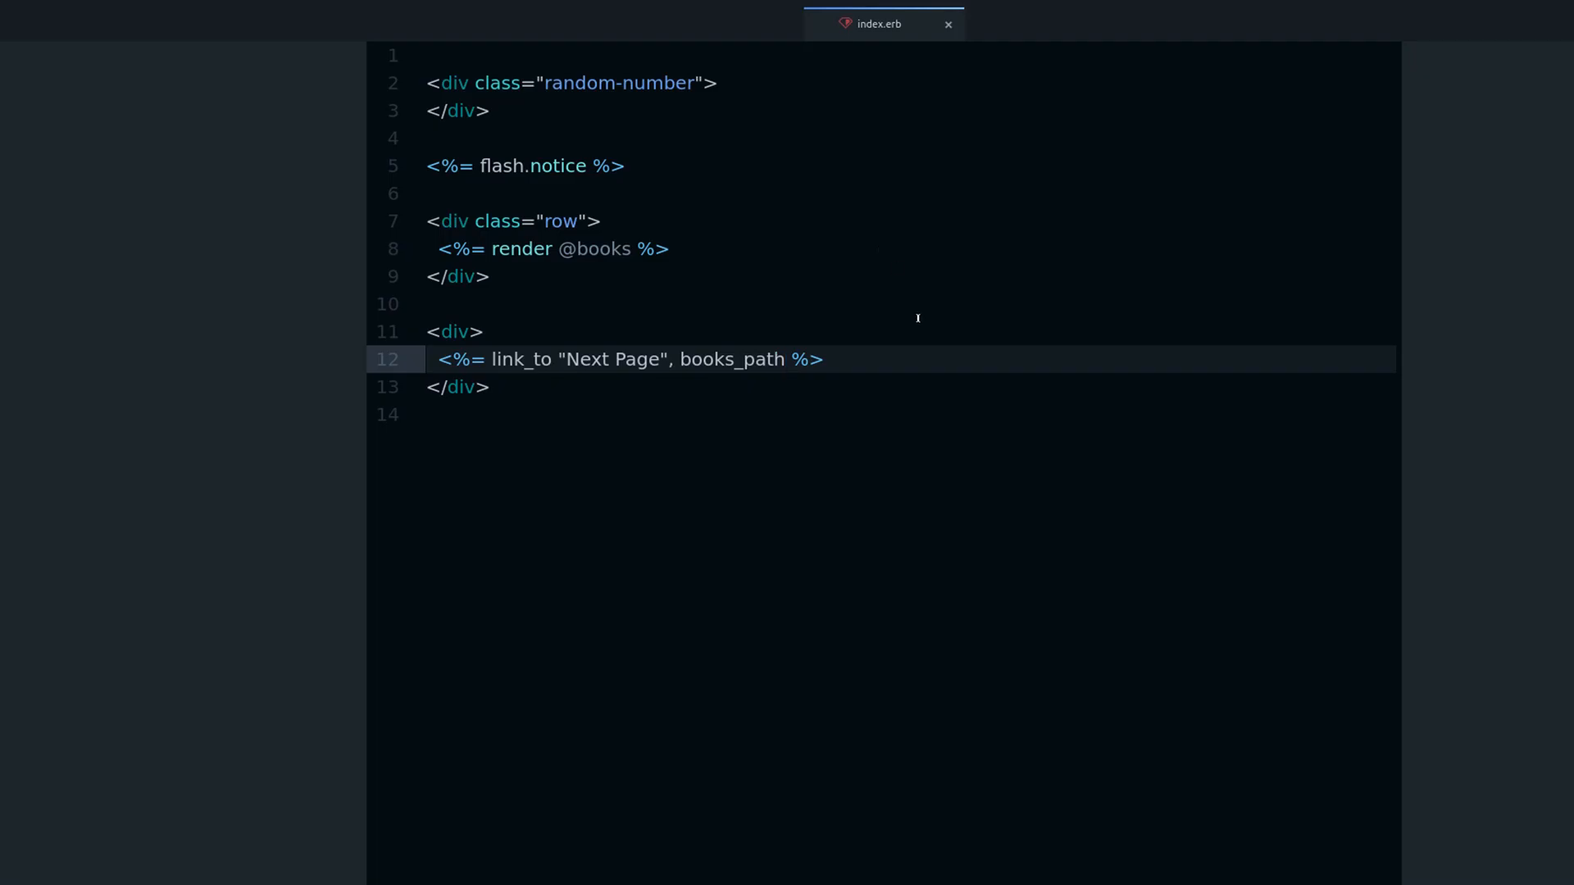
click(784, 359)
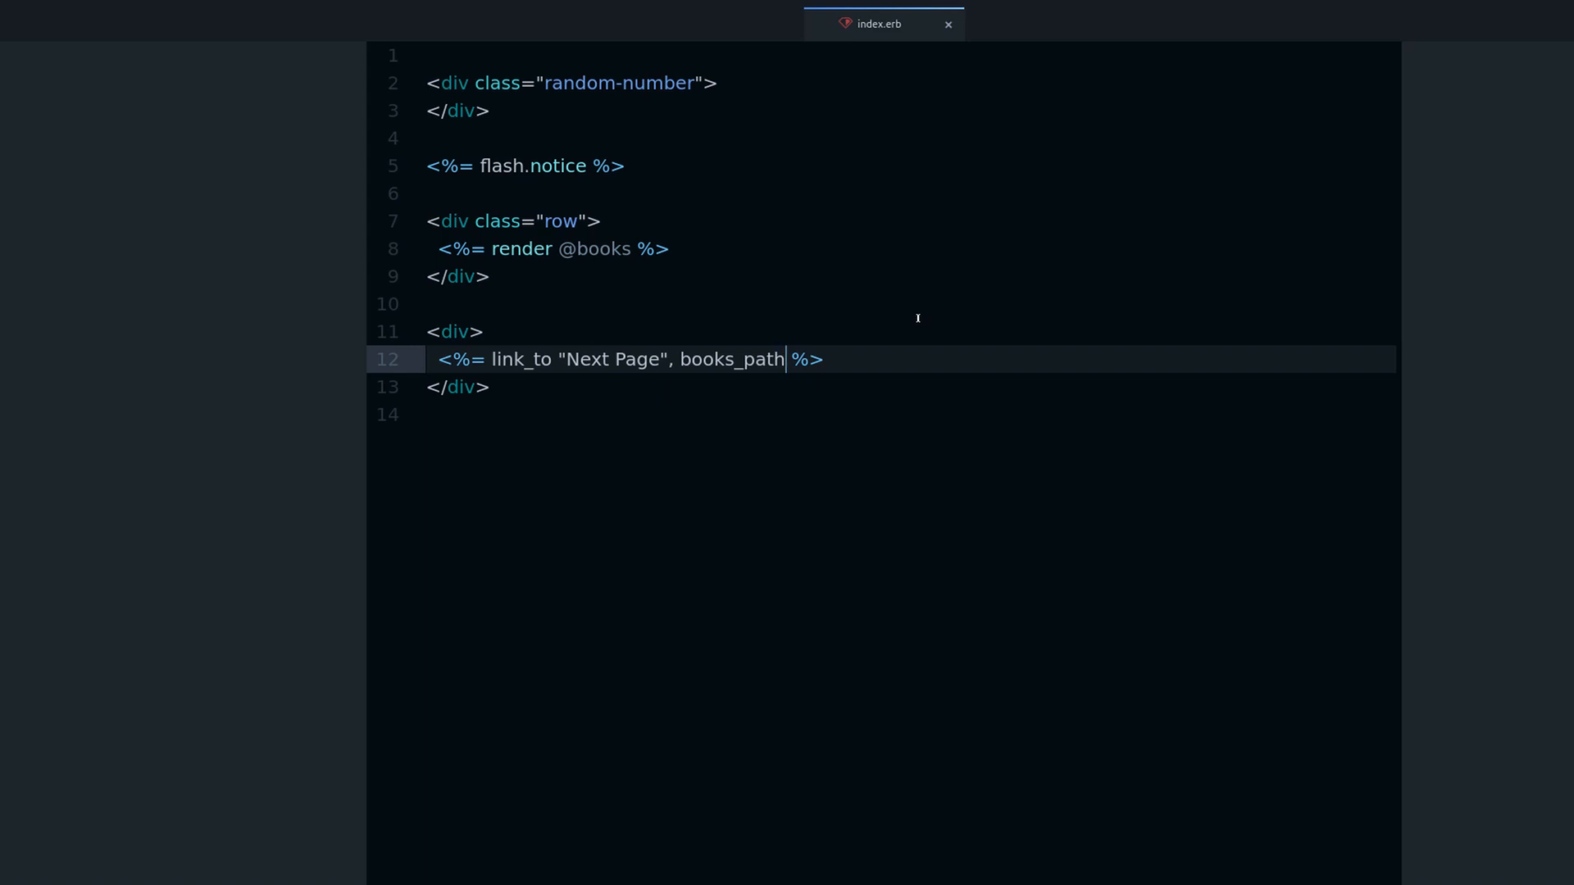
text((page:)
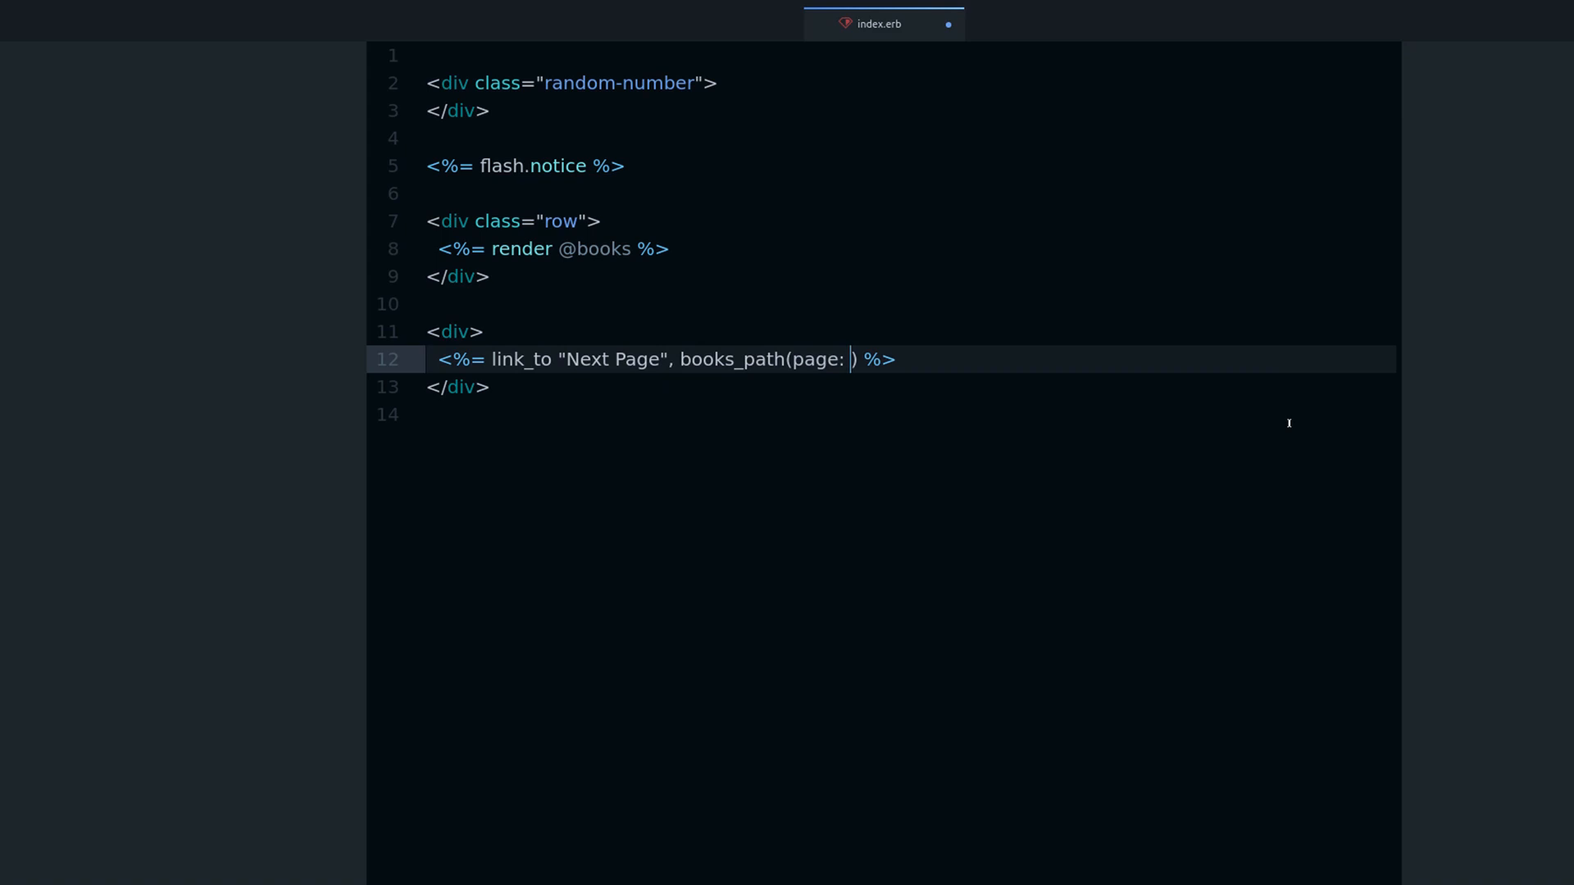
text(@page)
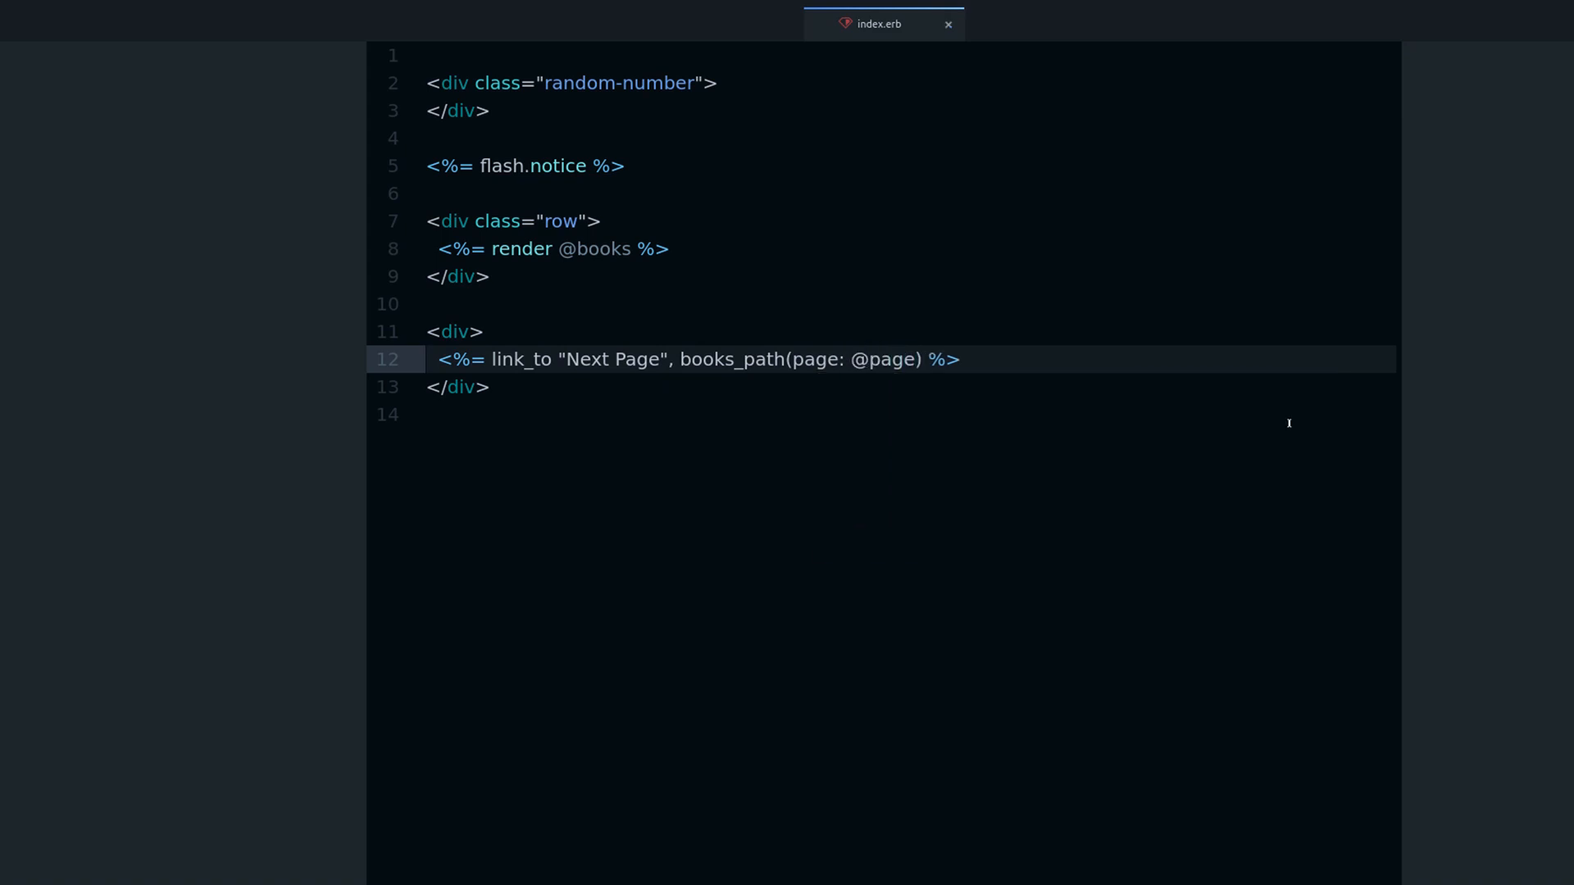
click(877, 23)
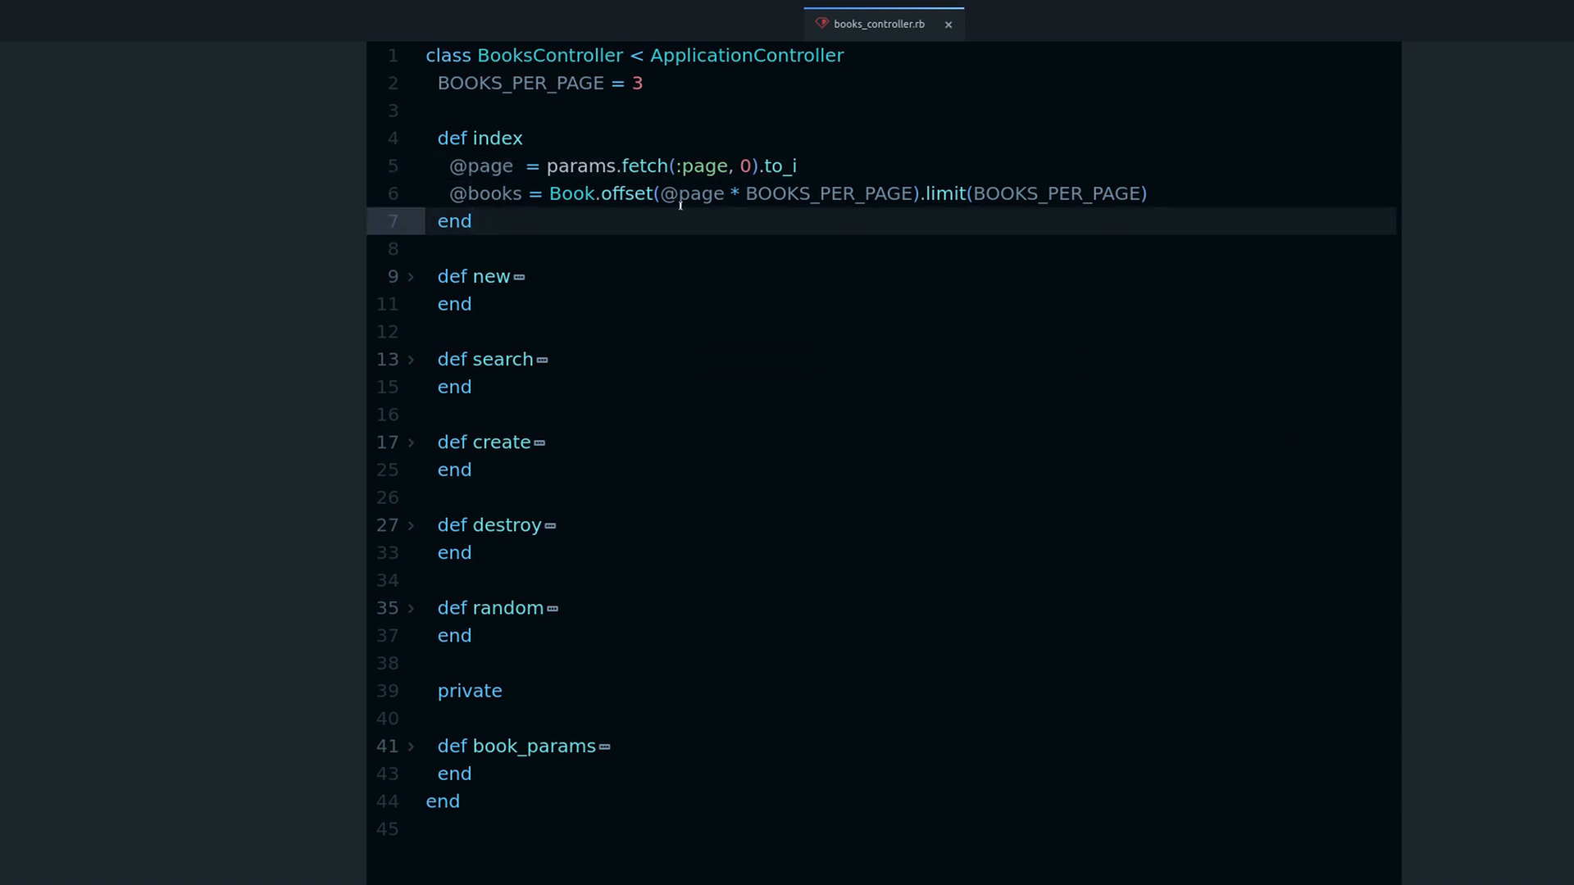
click(877, 23)
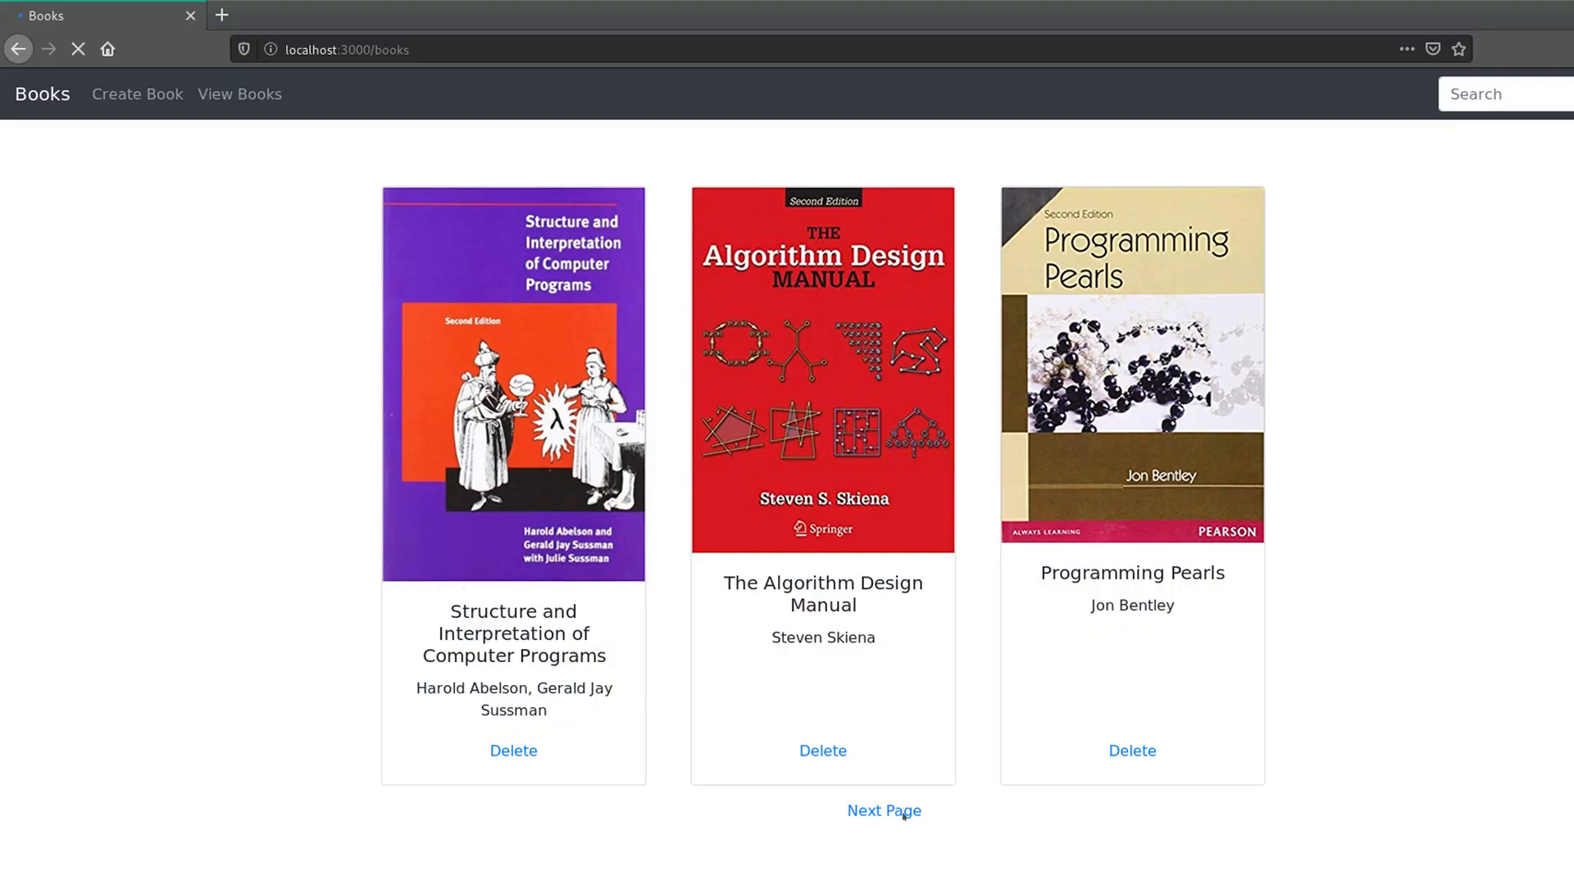
click(882, 810)
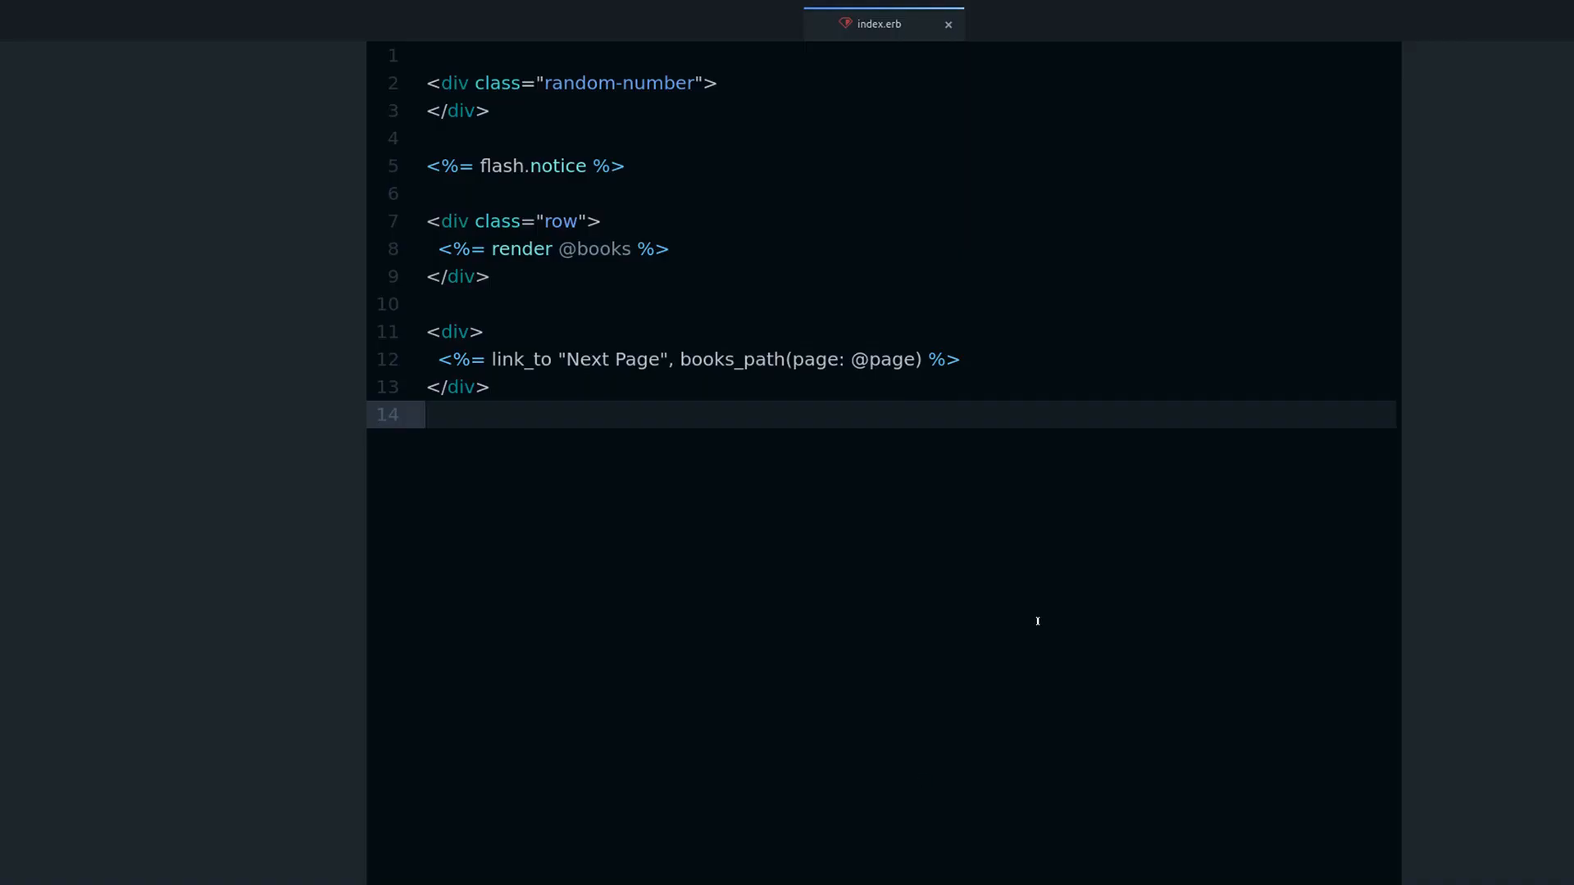
Step: Type '+ 1' into the link and follow Next Page through to the empty page 2
text(+ 1)
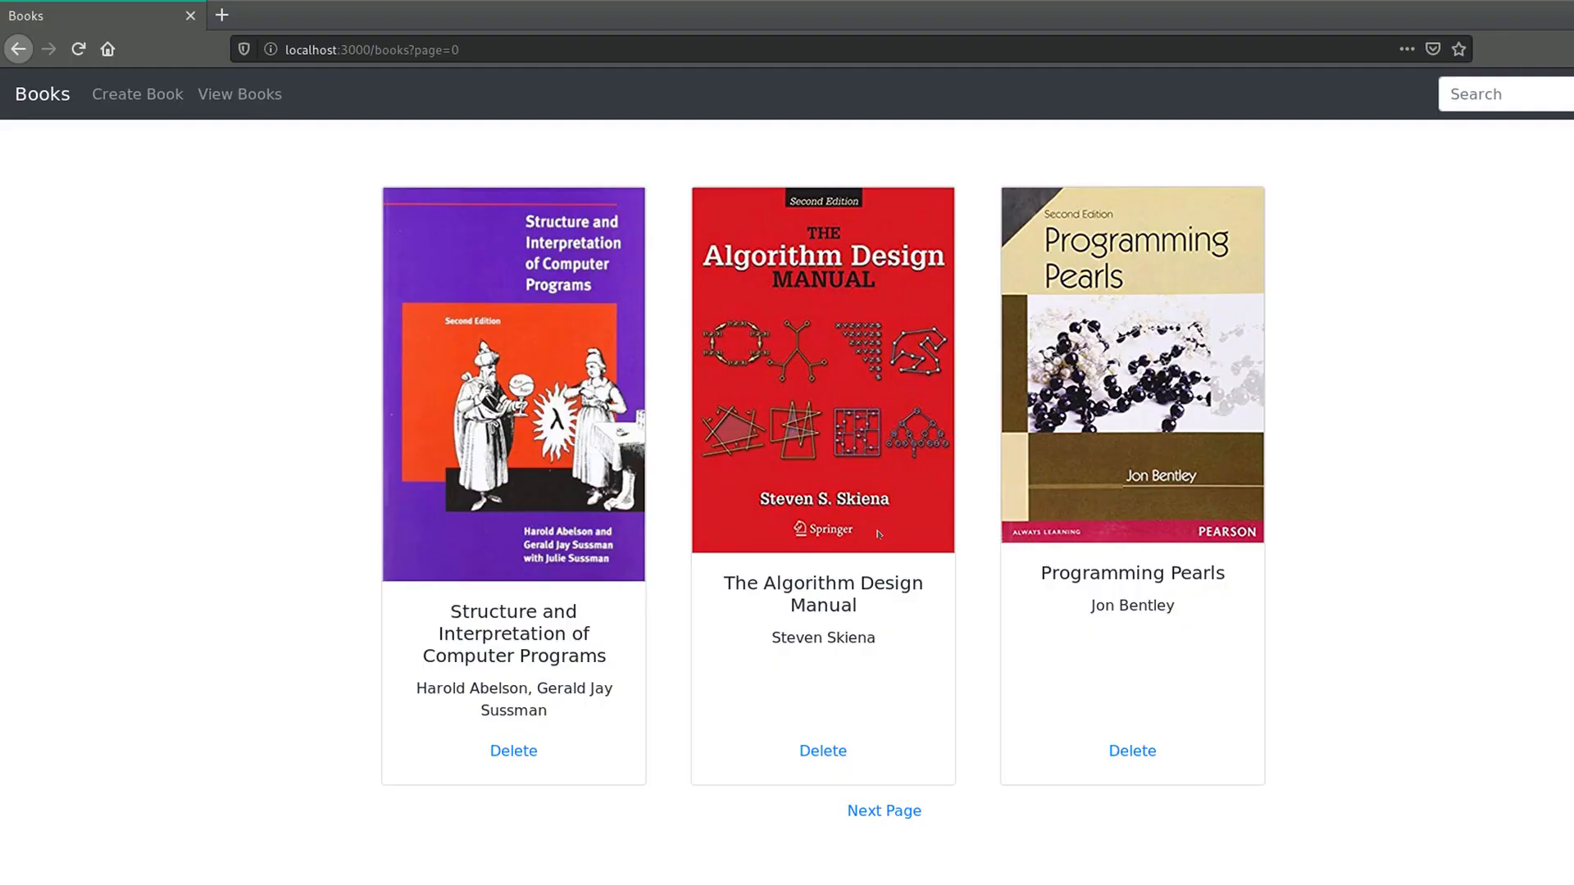
click(883, 810)
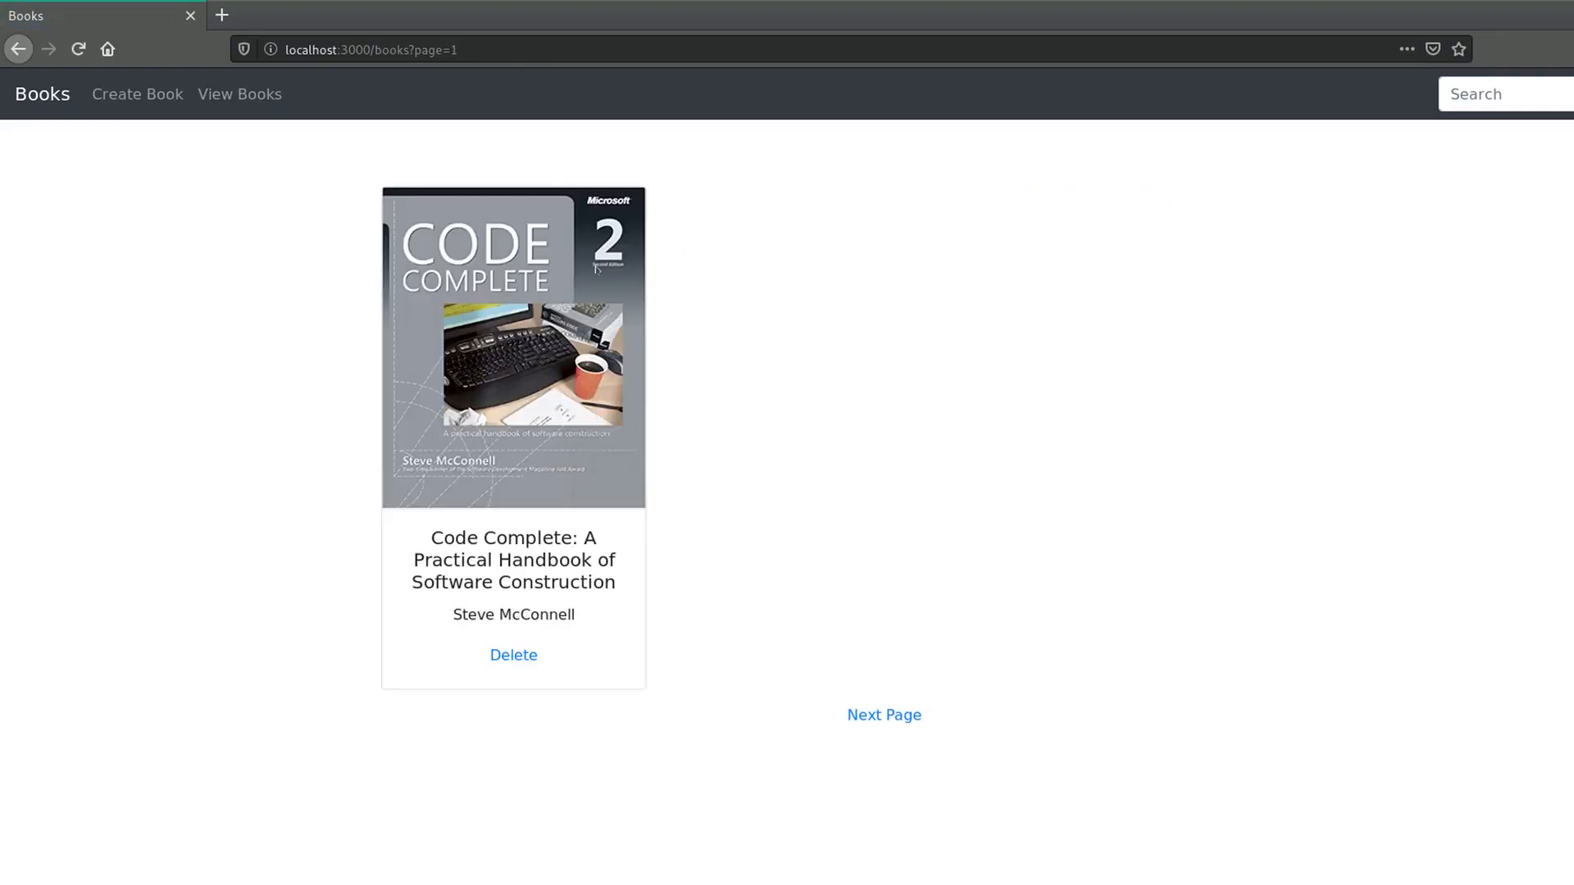
mouse_move(884, 715)
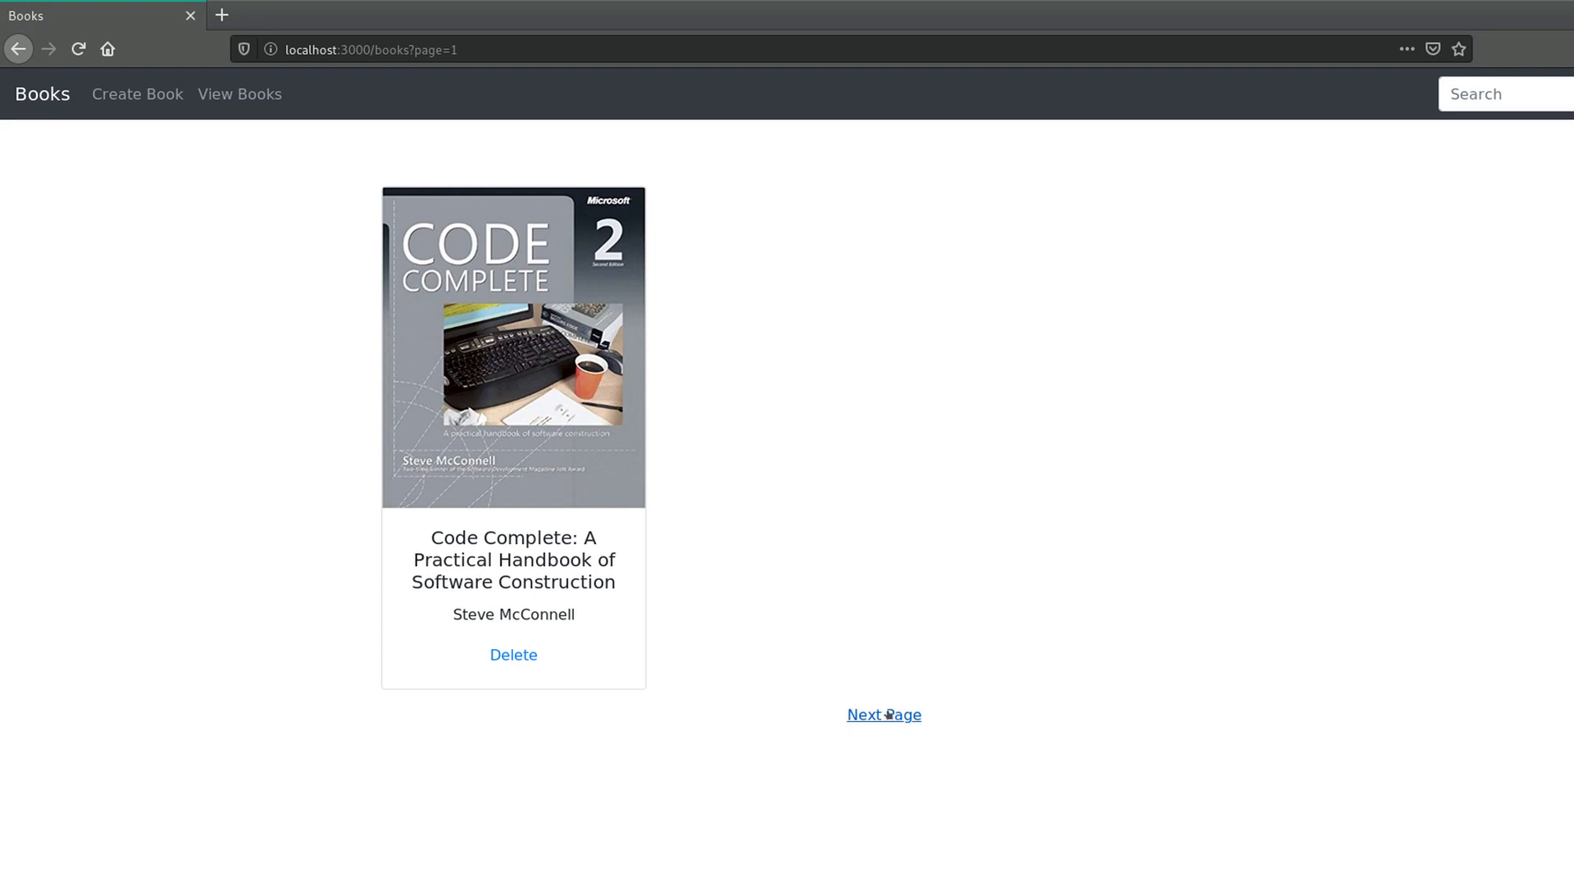
click(882, 715)
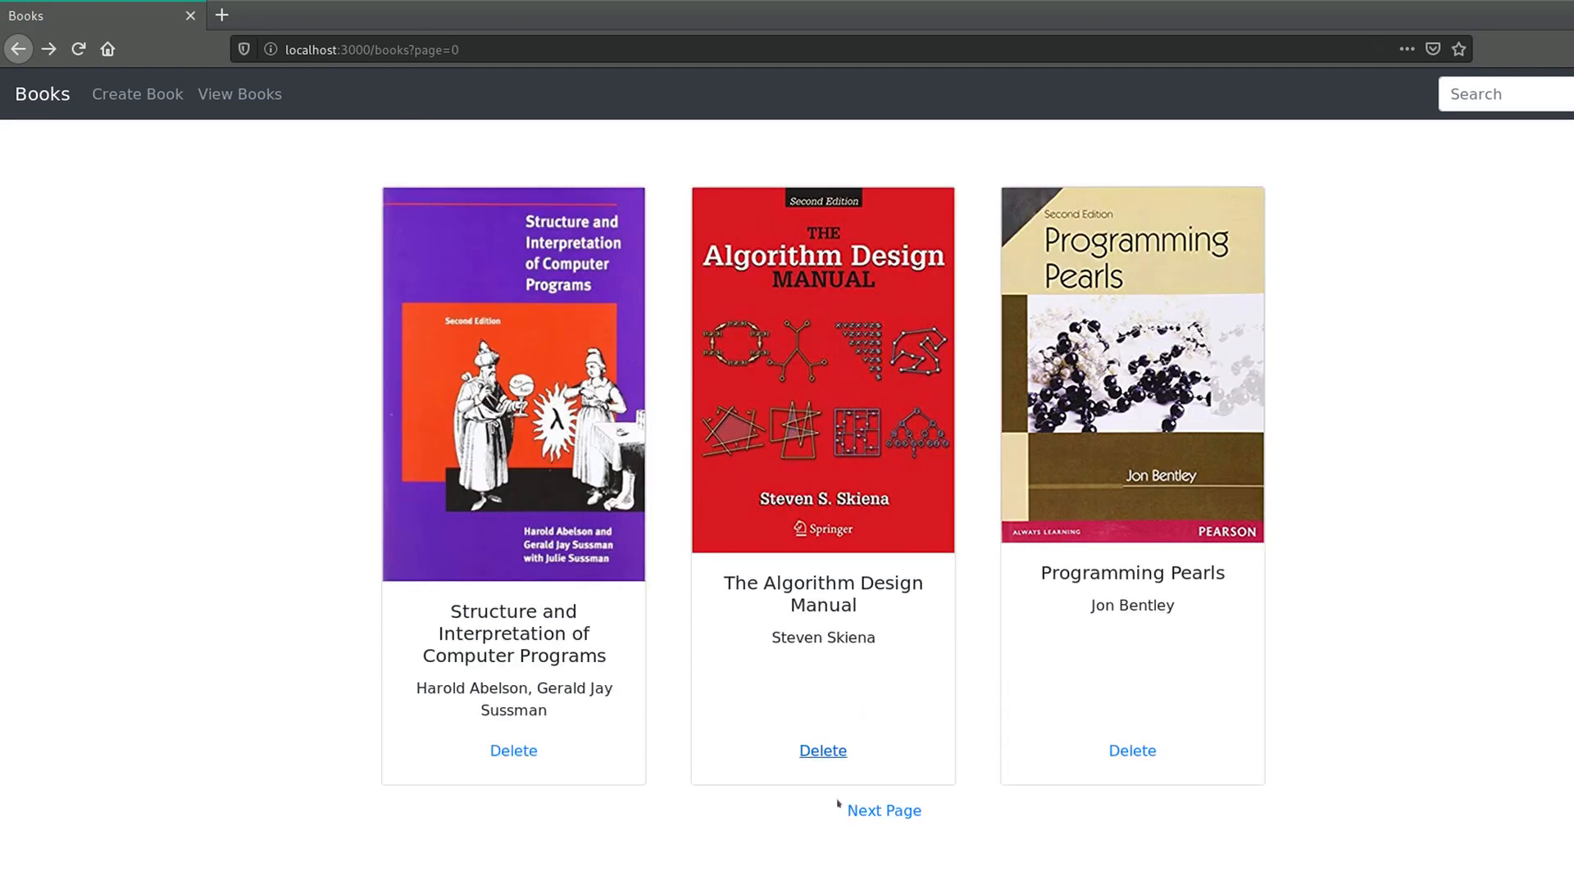
click(884, 811)
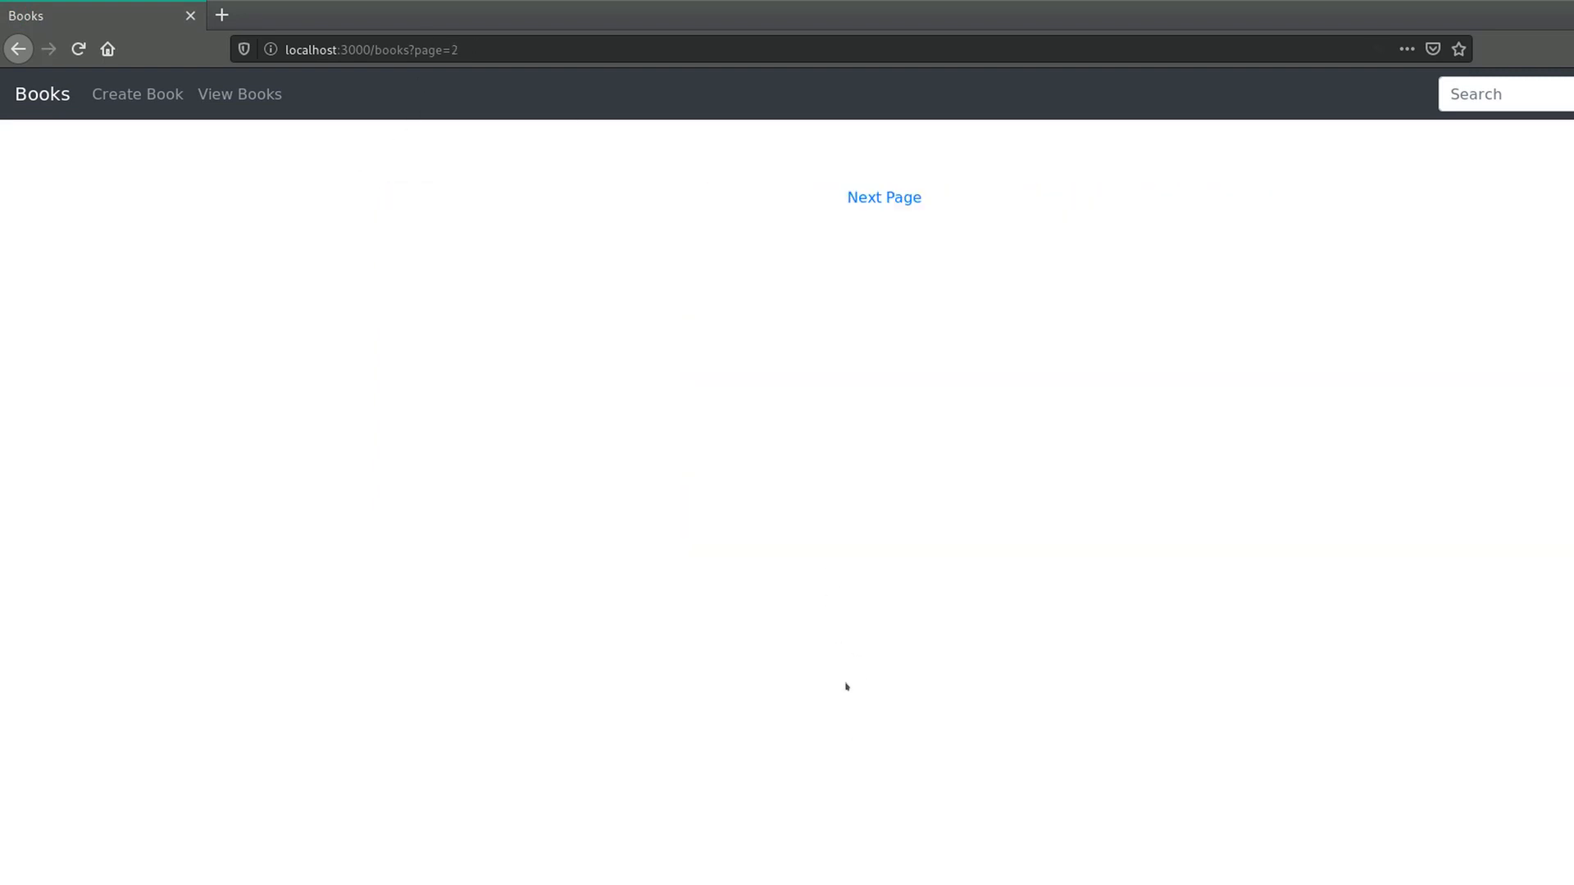
mouse_move(895, 355)
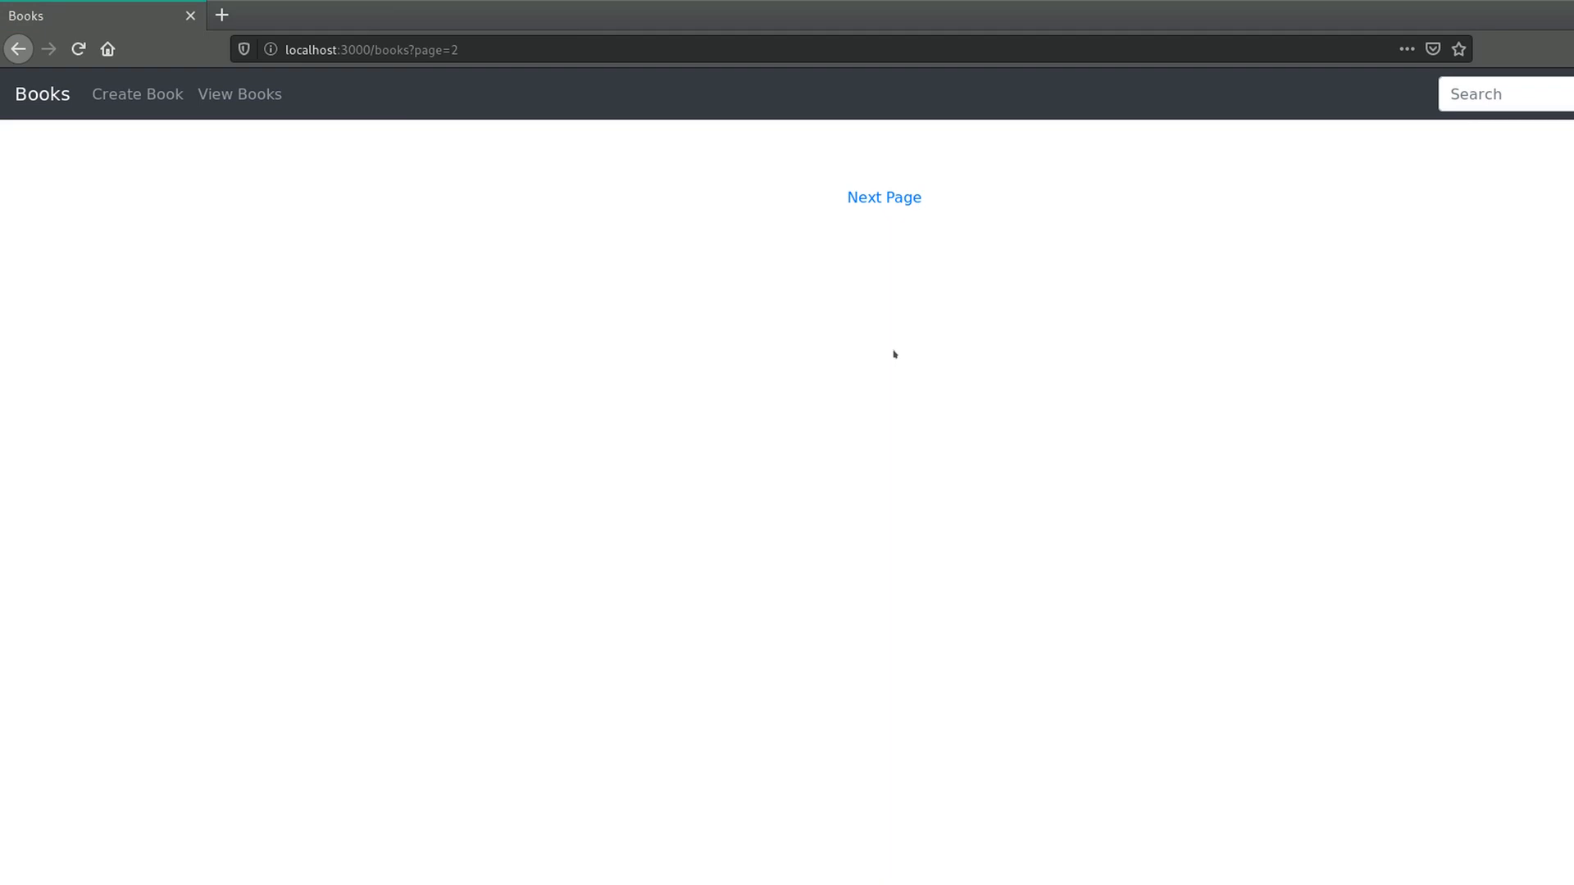
mouse_move(775, 386)
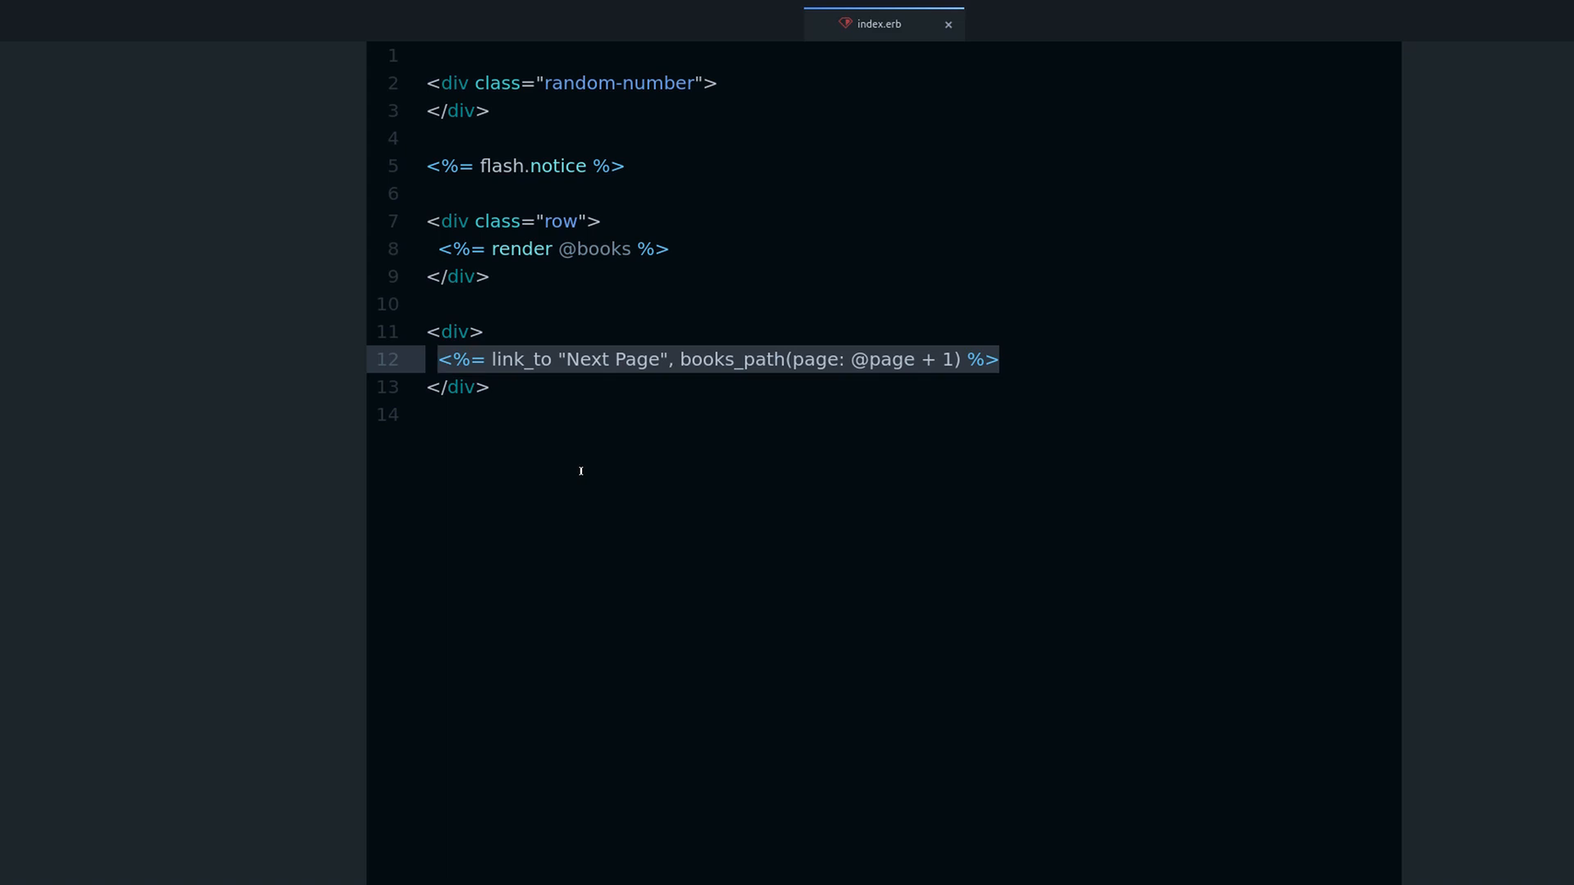
Step: Relabel the copied link in index.erb as 'Last Page'
click(1042, 359)
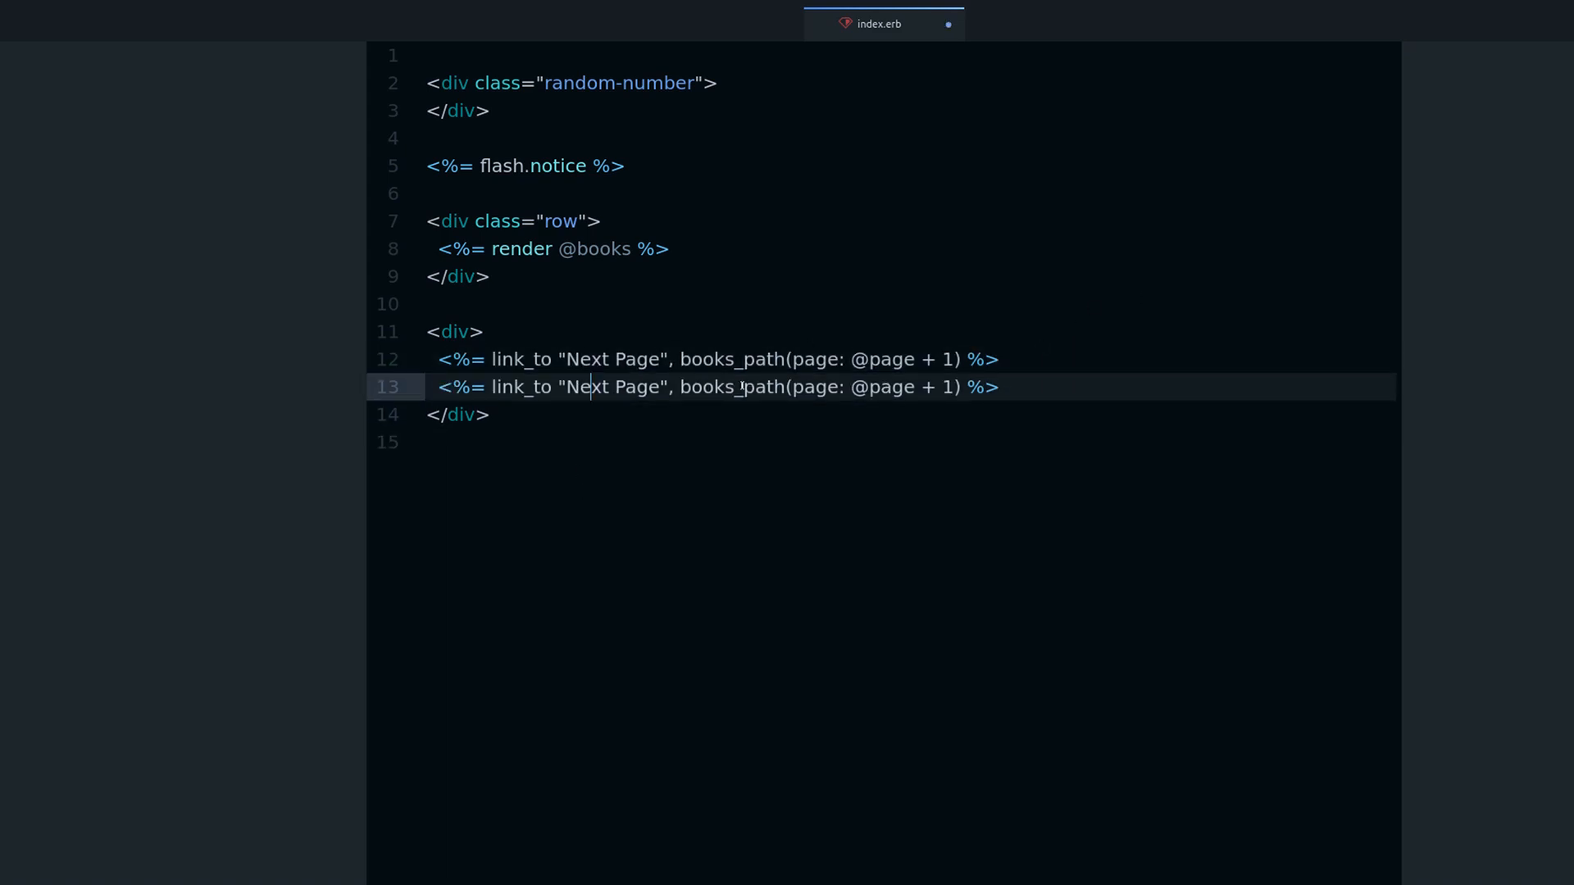
text(Las)
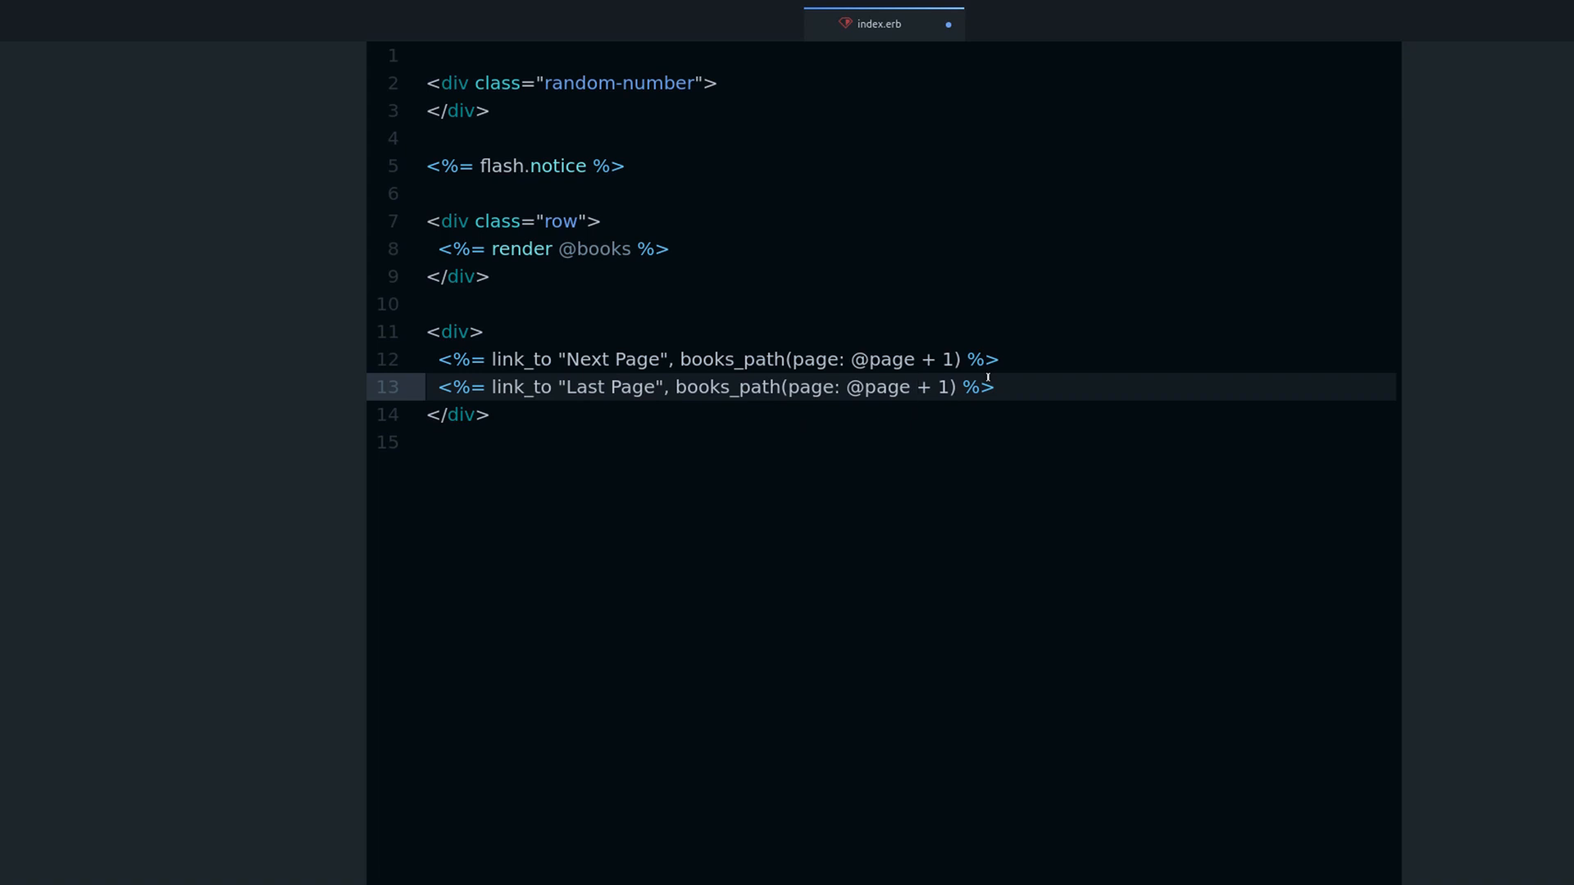
key(Backspace)
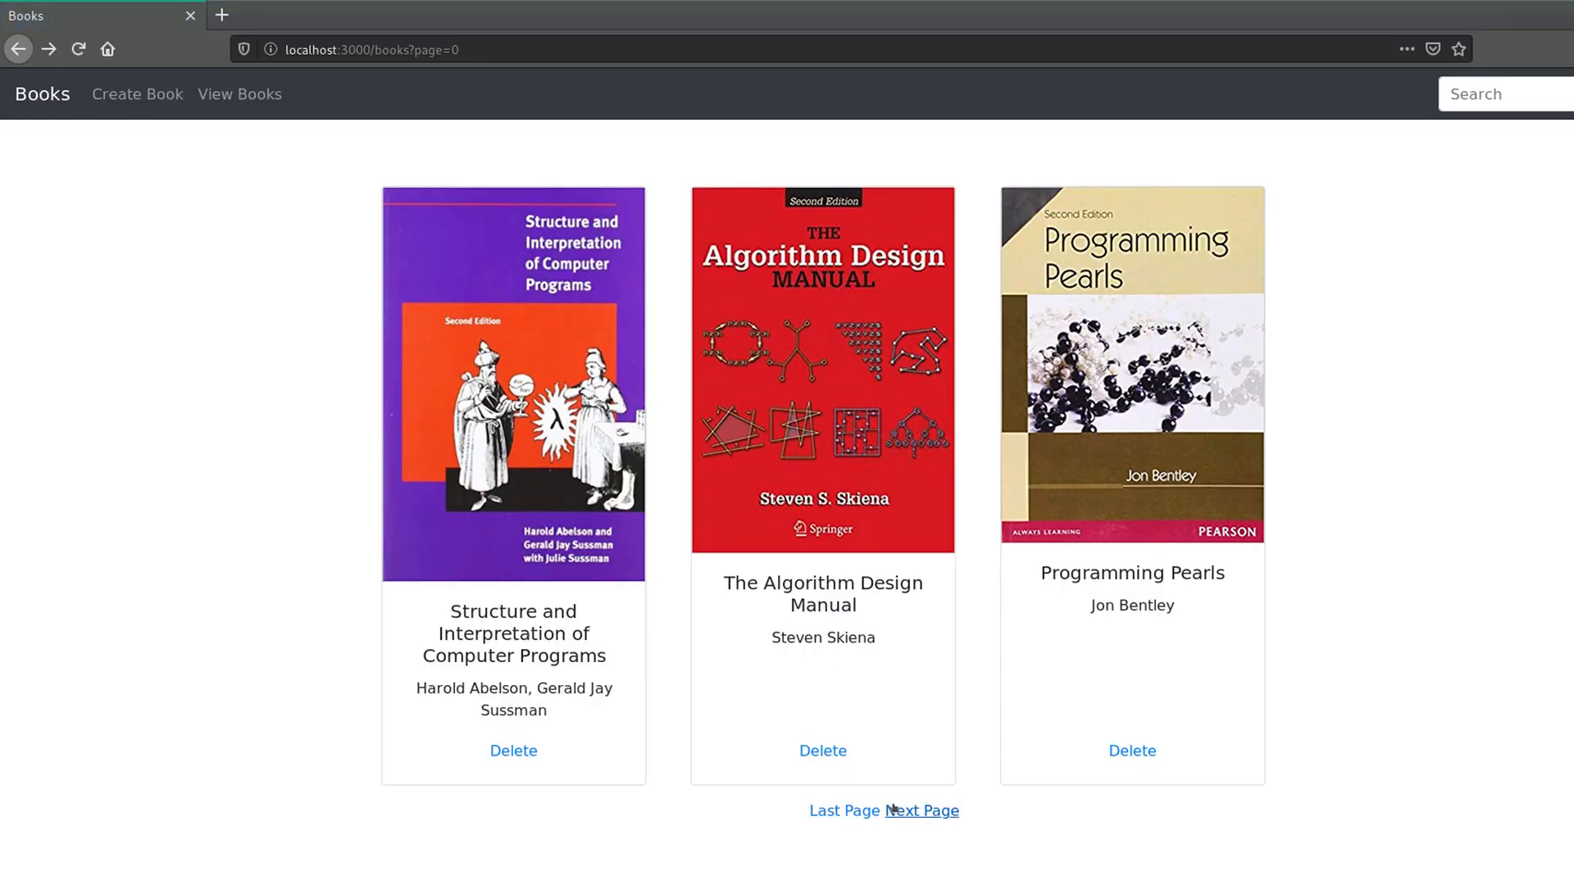
Step: Reload the books page in Firefox and follow the Next Page and Last Page links
key(ctrl+plus)
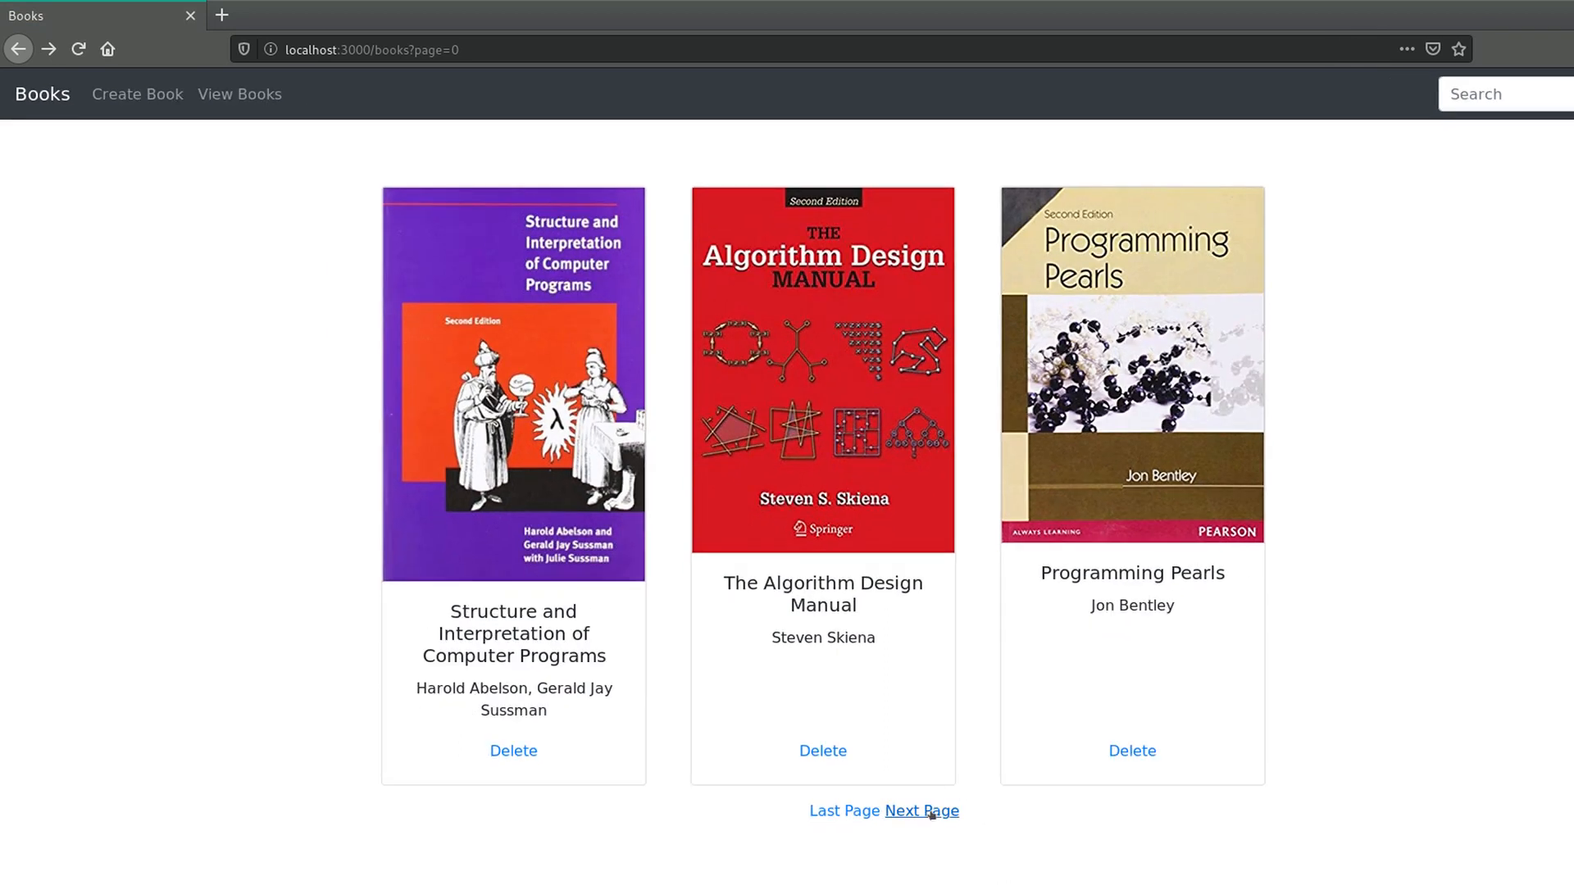
click(921, 811)
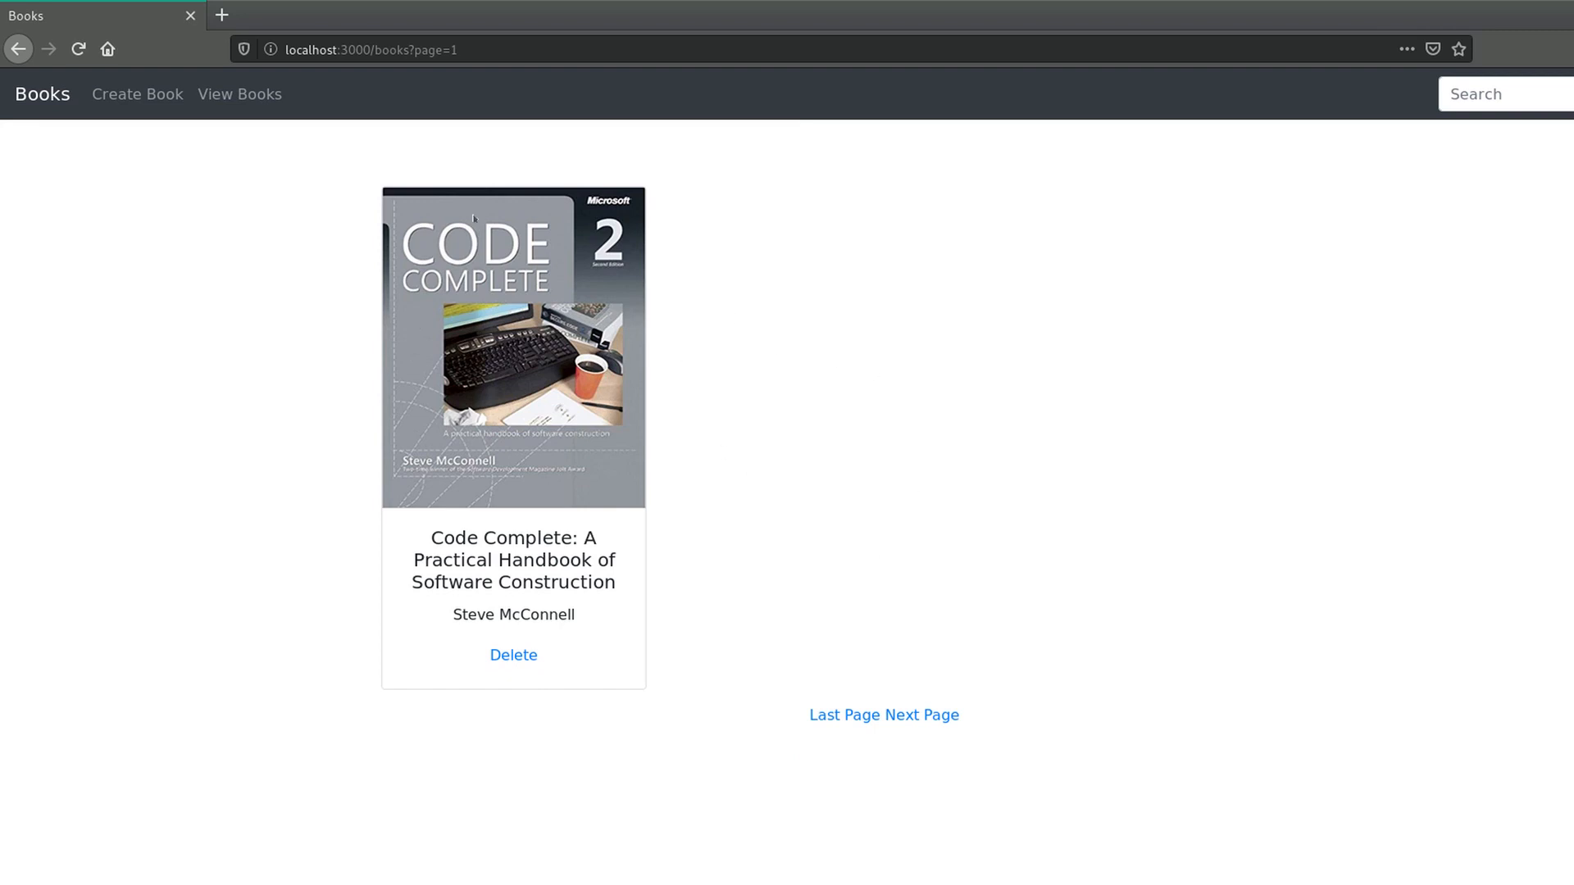
click(844, 715)
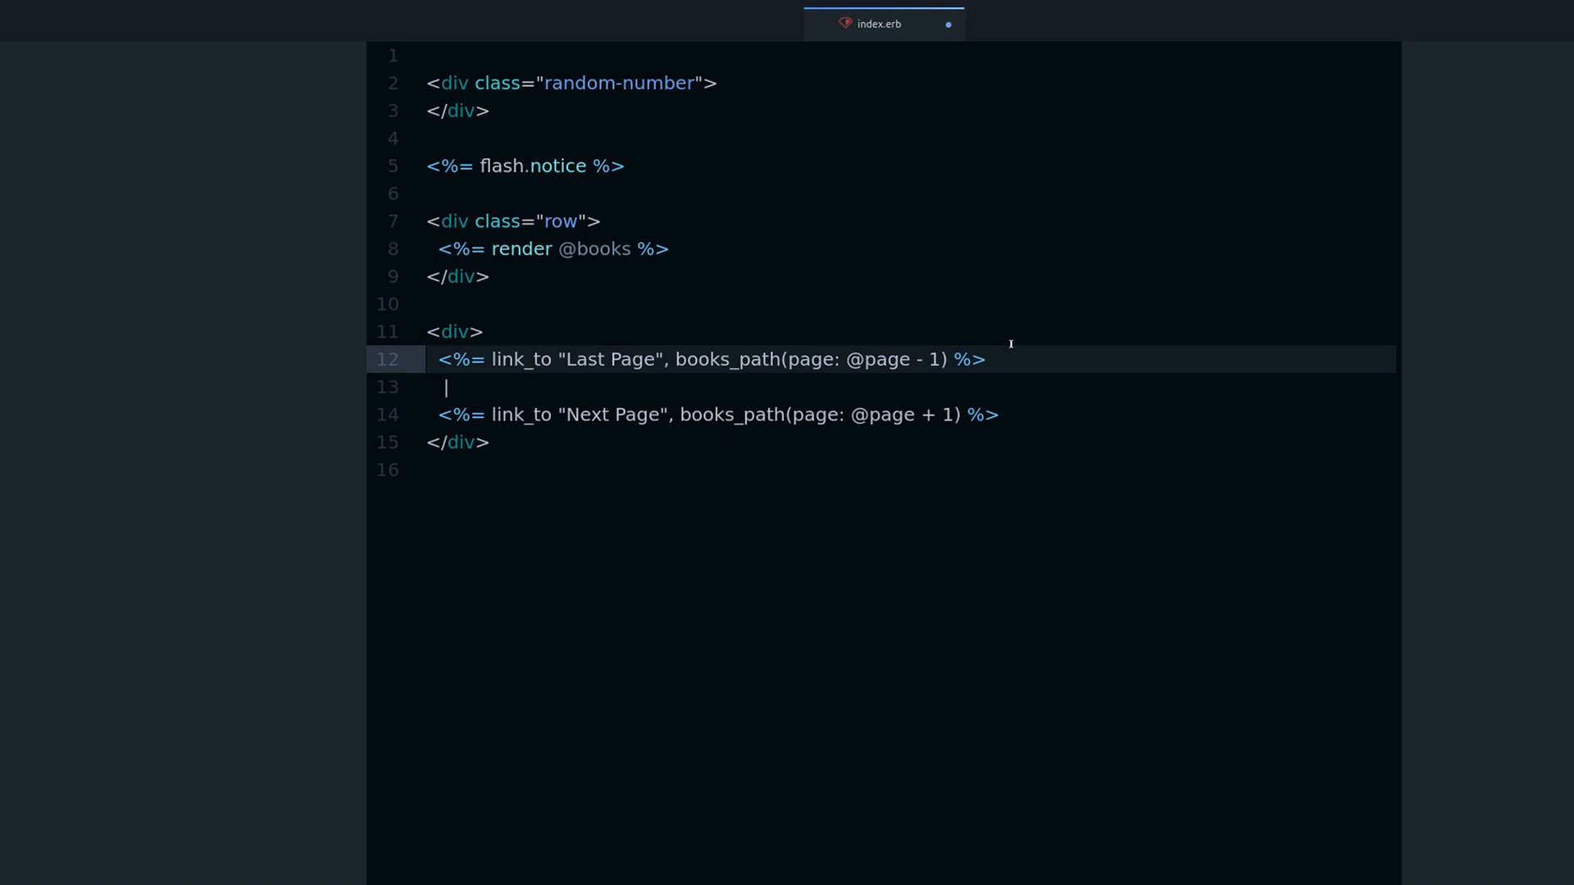
Step: Test the Next Page and Last Page links with the pipe separator in Firefox
key(alt+Tab)
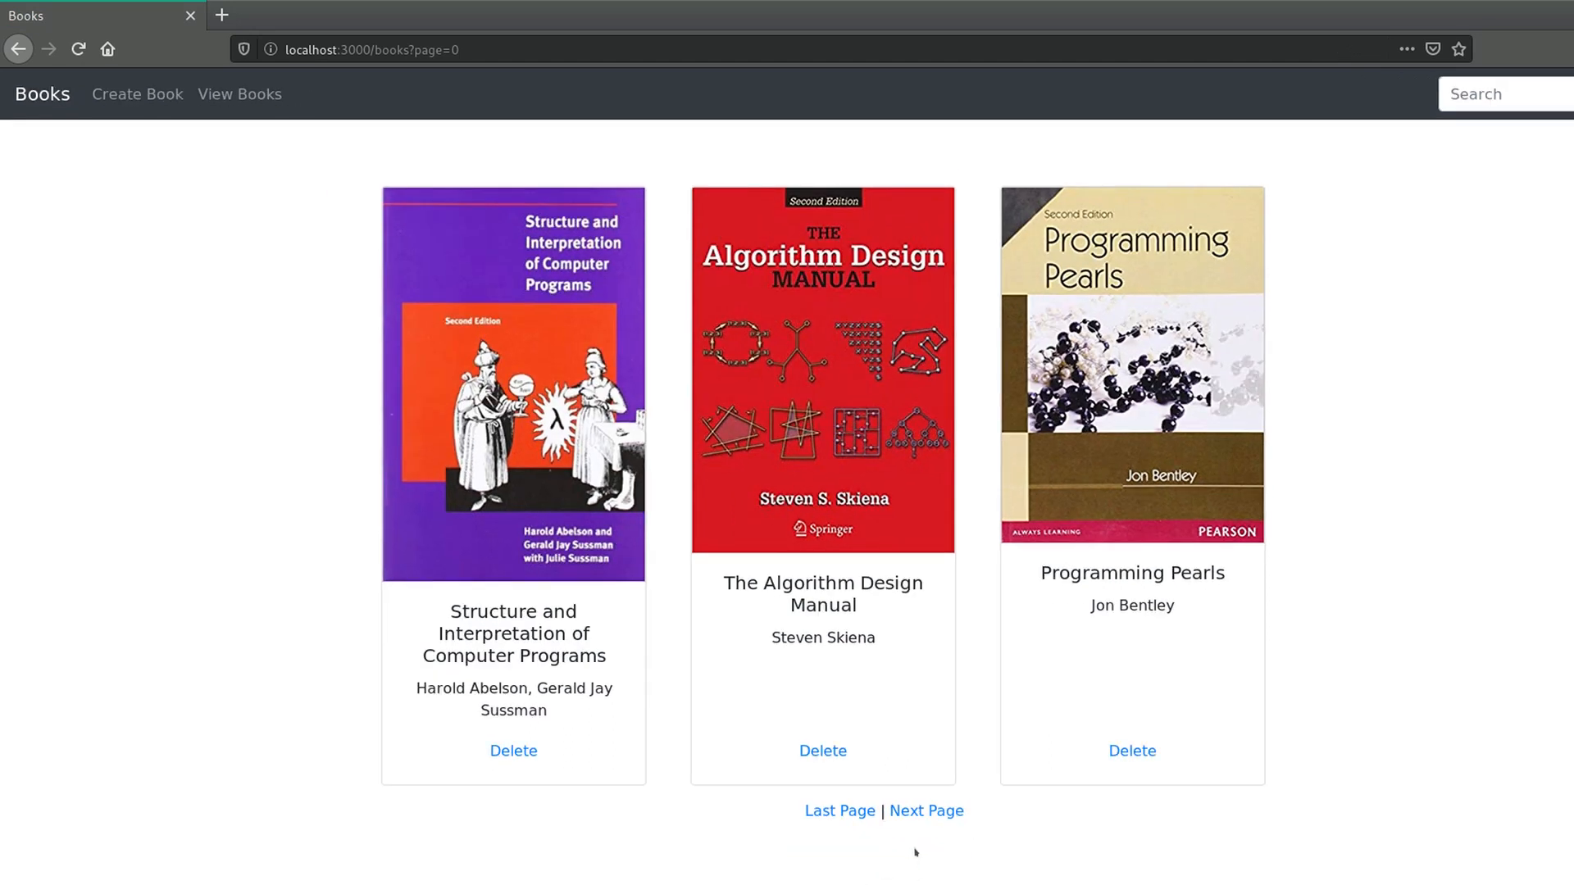
click(925, 810)
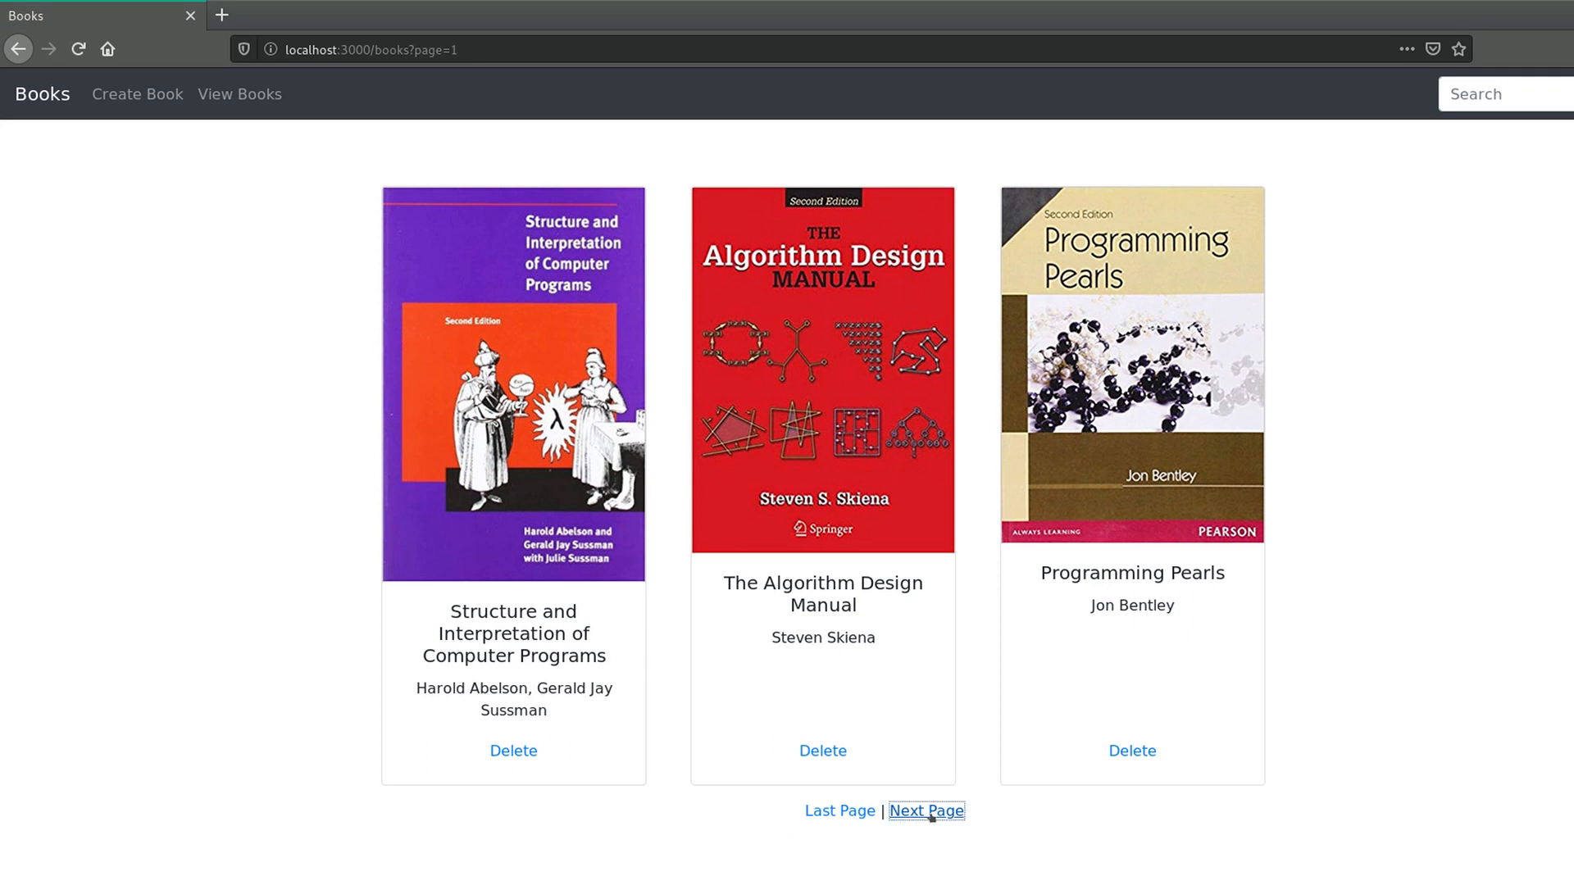
click(925, 810)
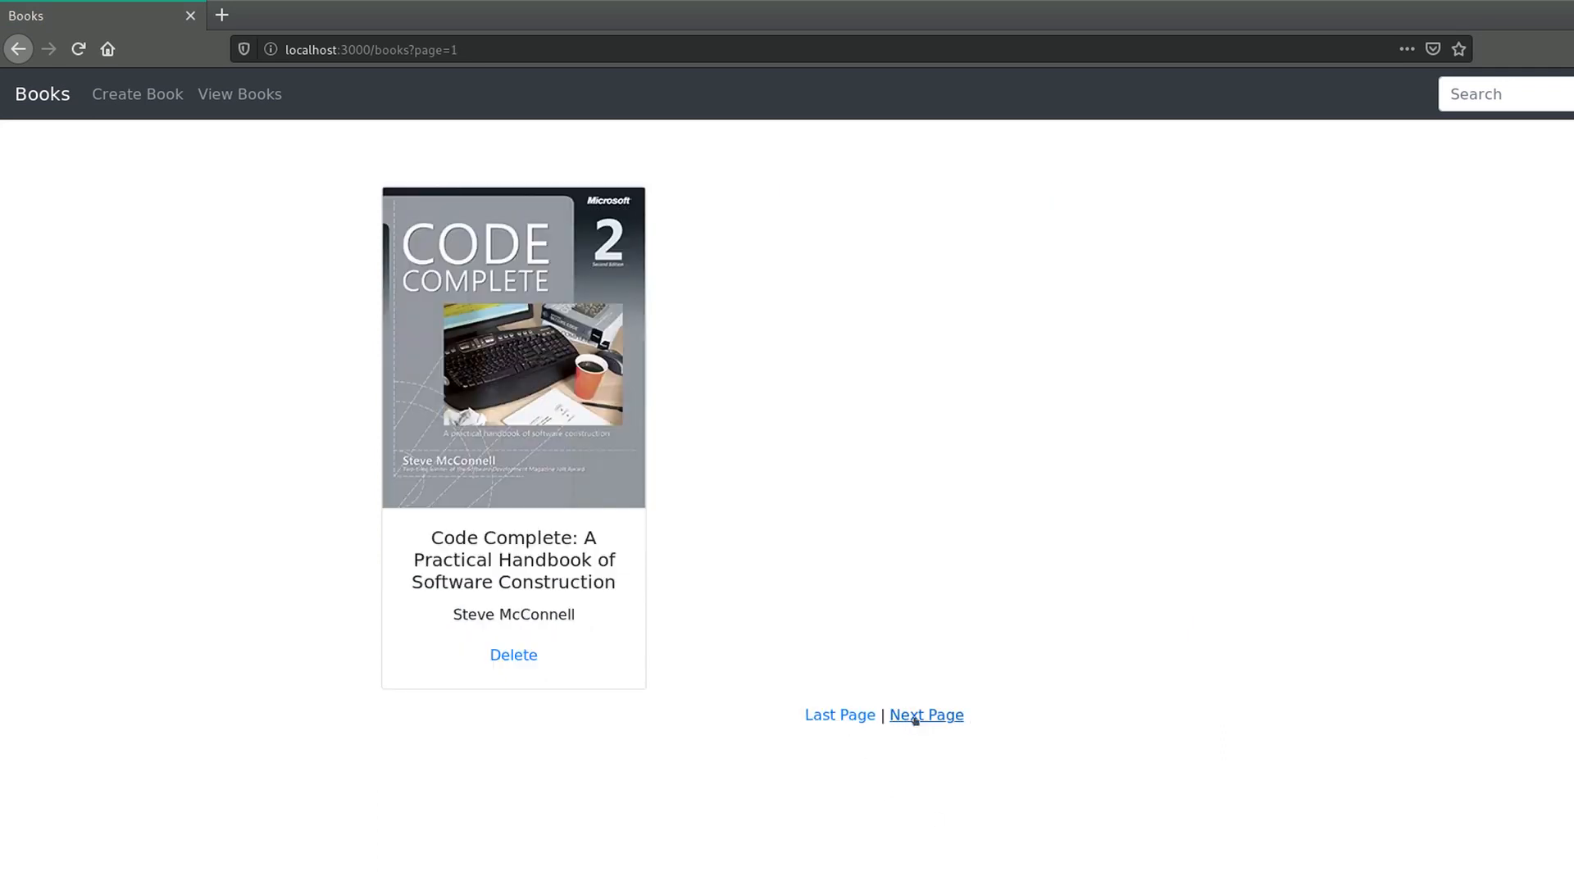
mouse_move(839, 715)
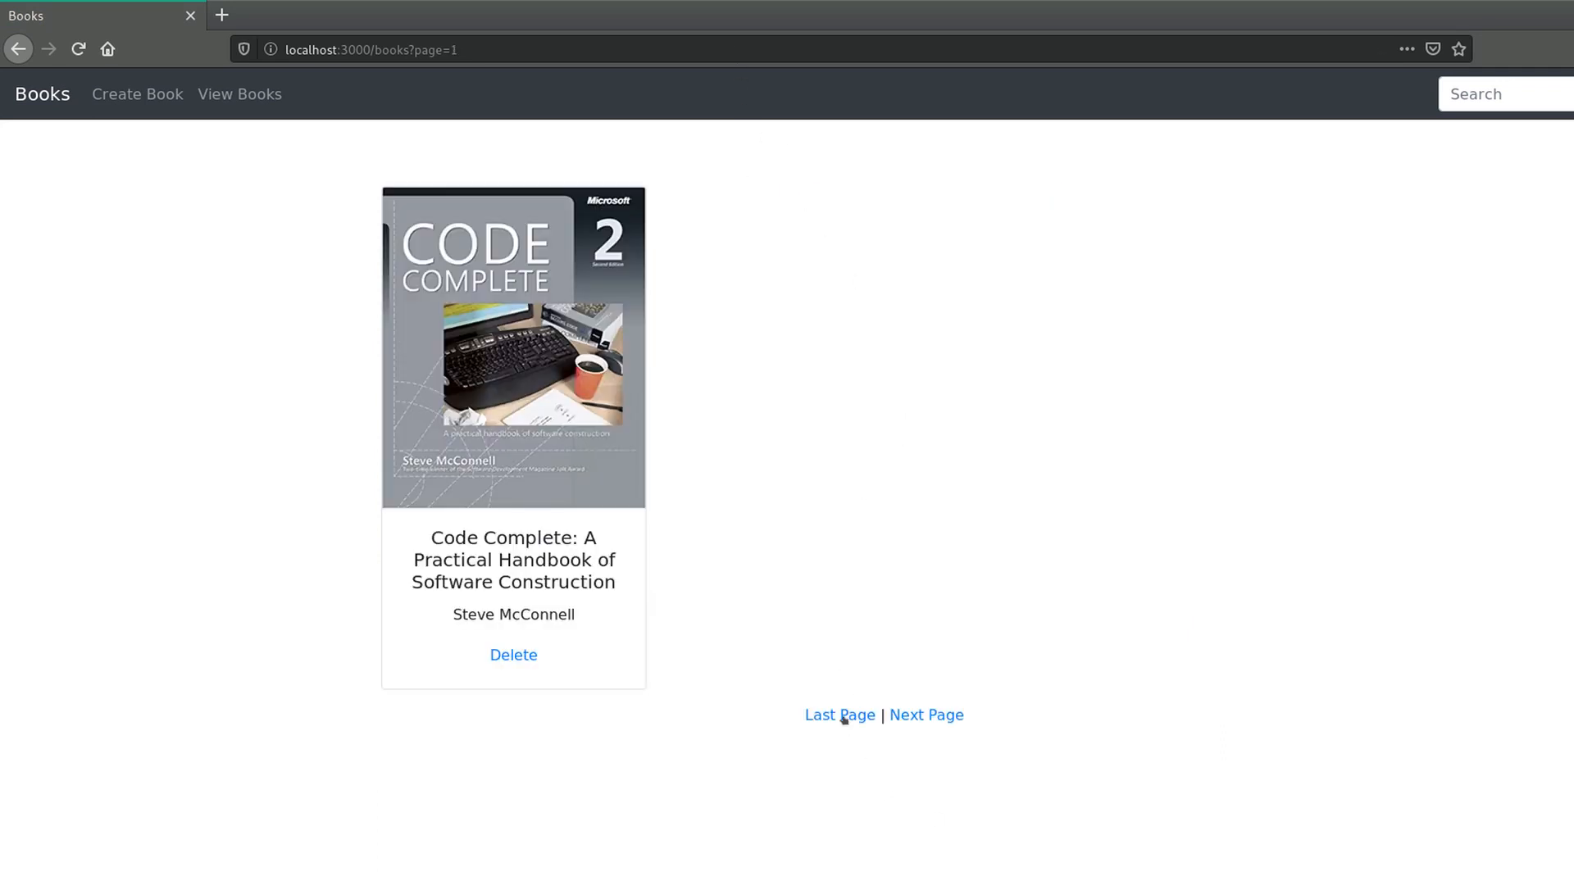
click(840, 715)
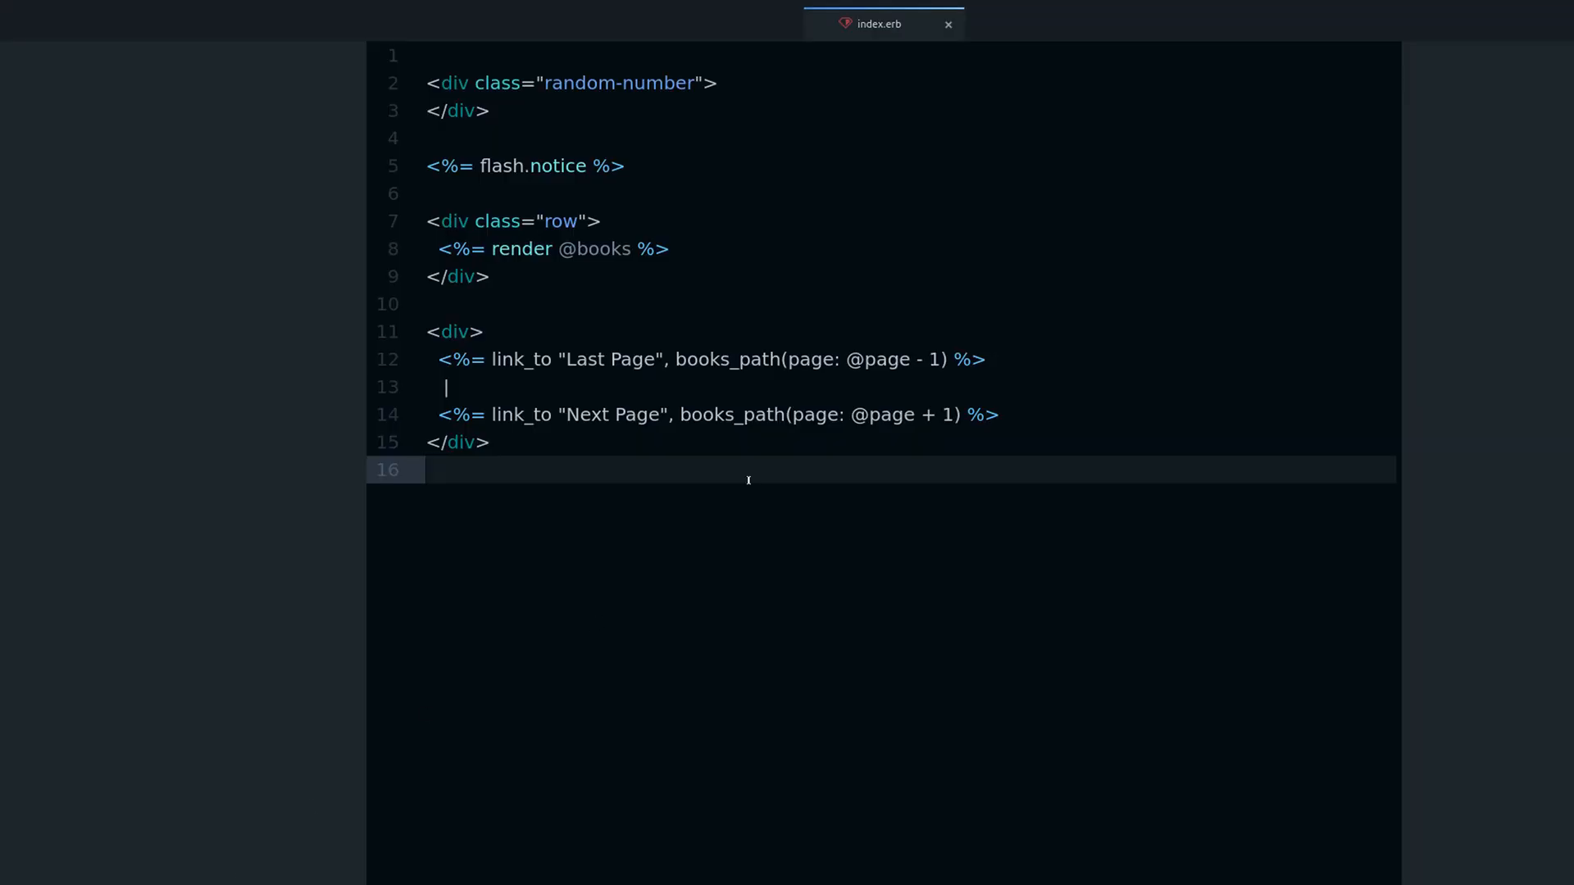
mouse_move(788, 515)
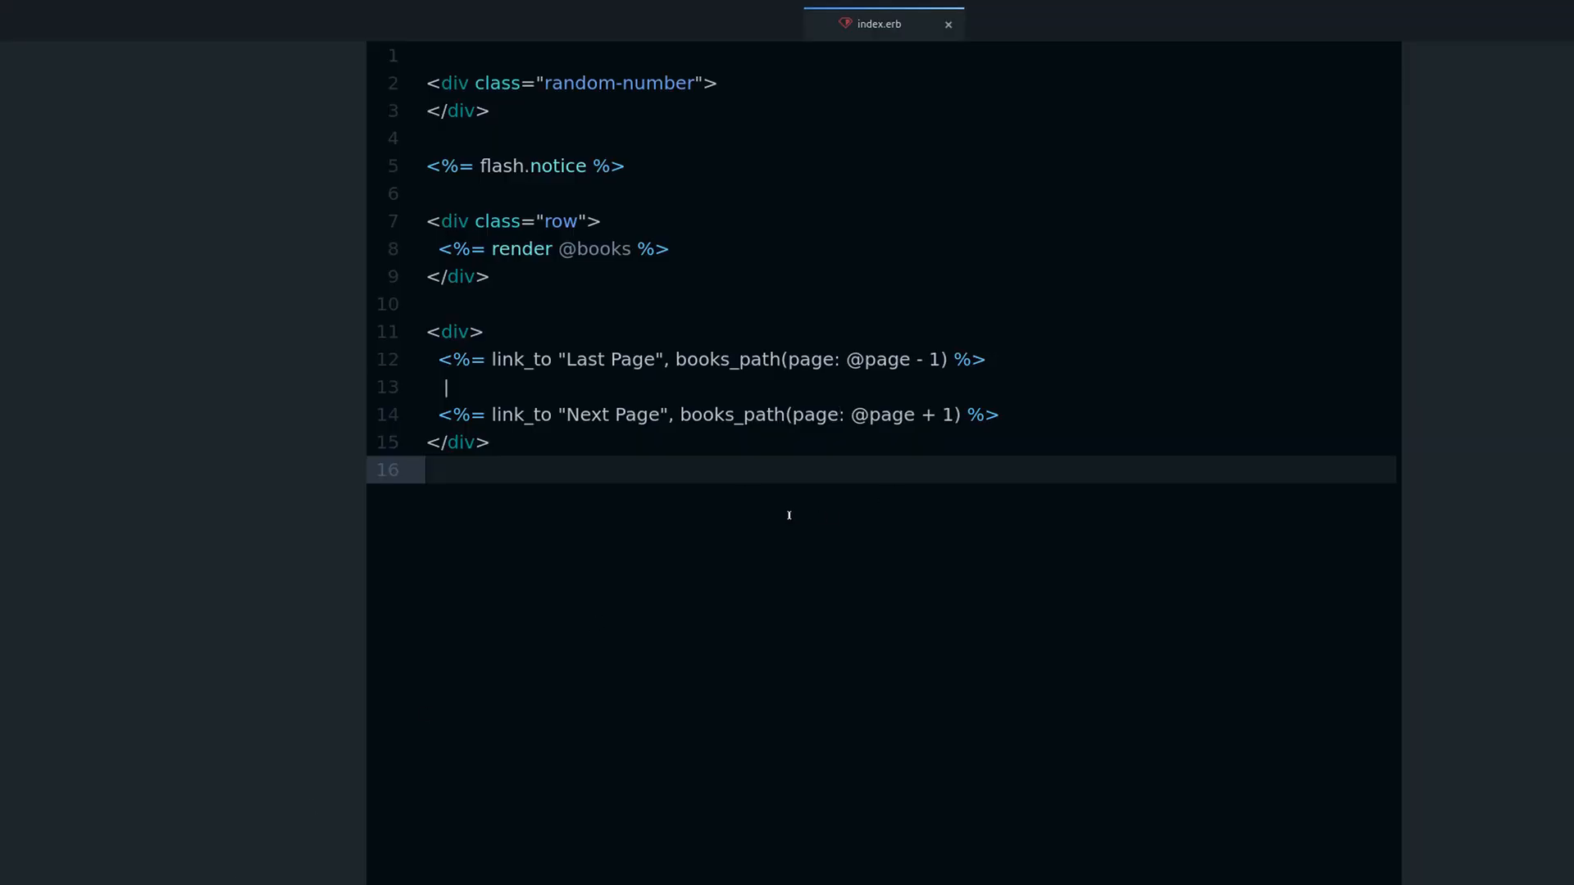
mouse_move(670, 504)
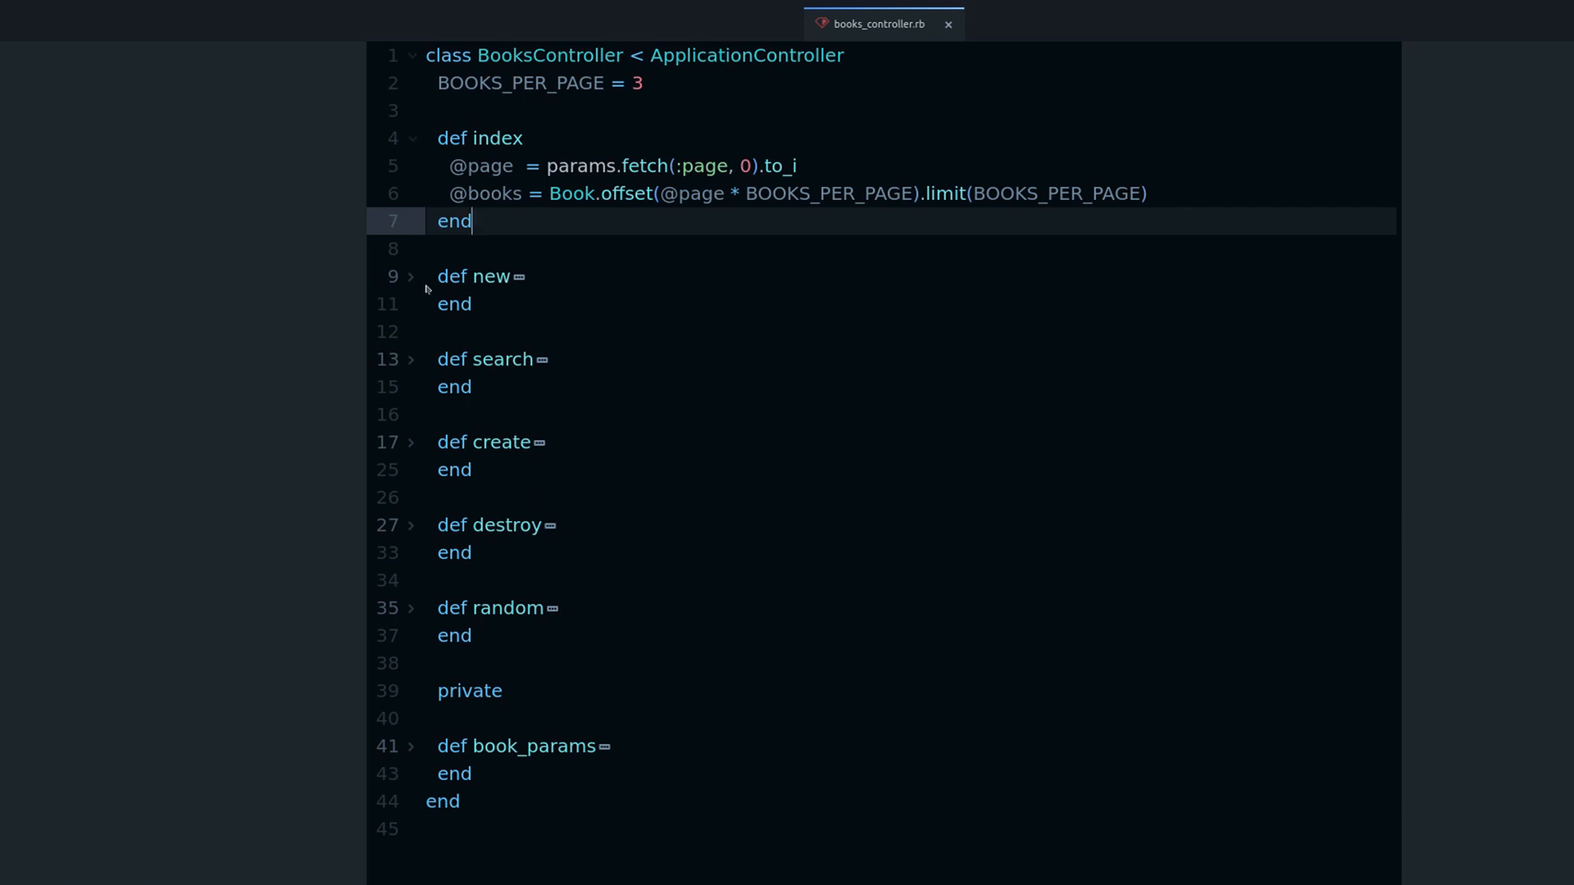
Step: Highlight BOOKS_PER_PAGE 3, the params.fetch page read, and the offset calculation in books_controller.rb
double_click(626, 192)
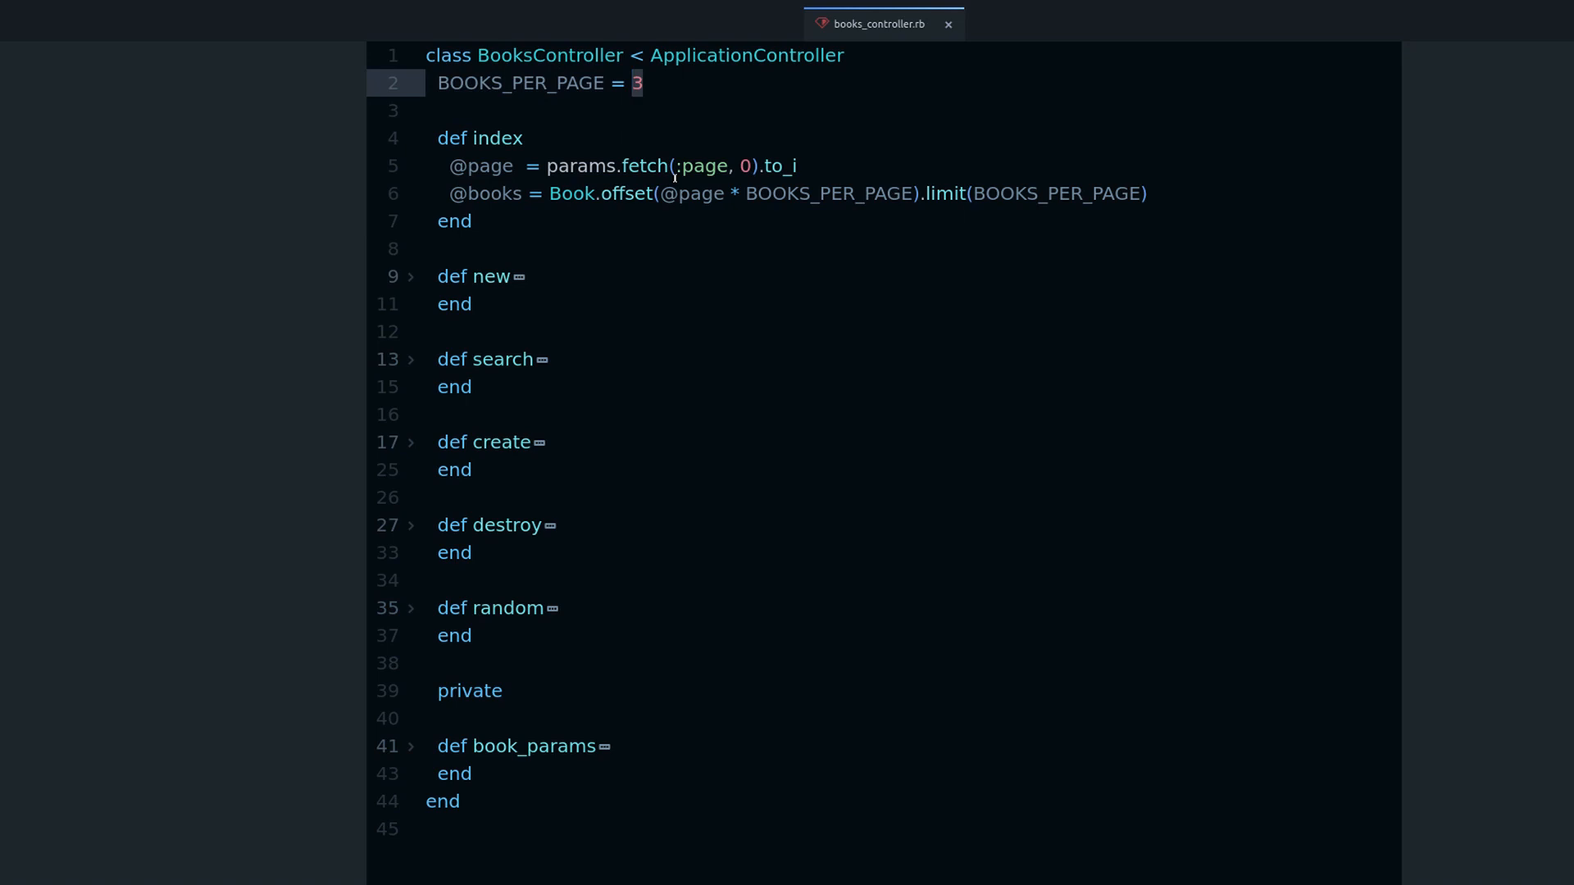
double_click(520, 82)
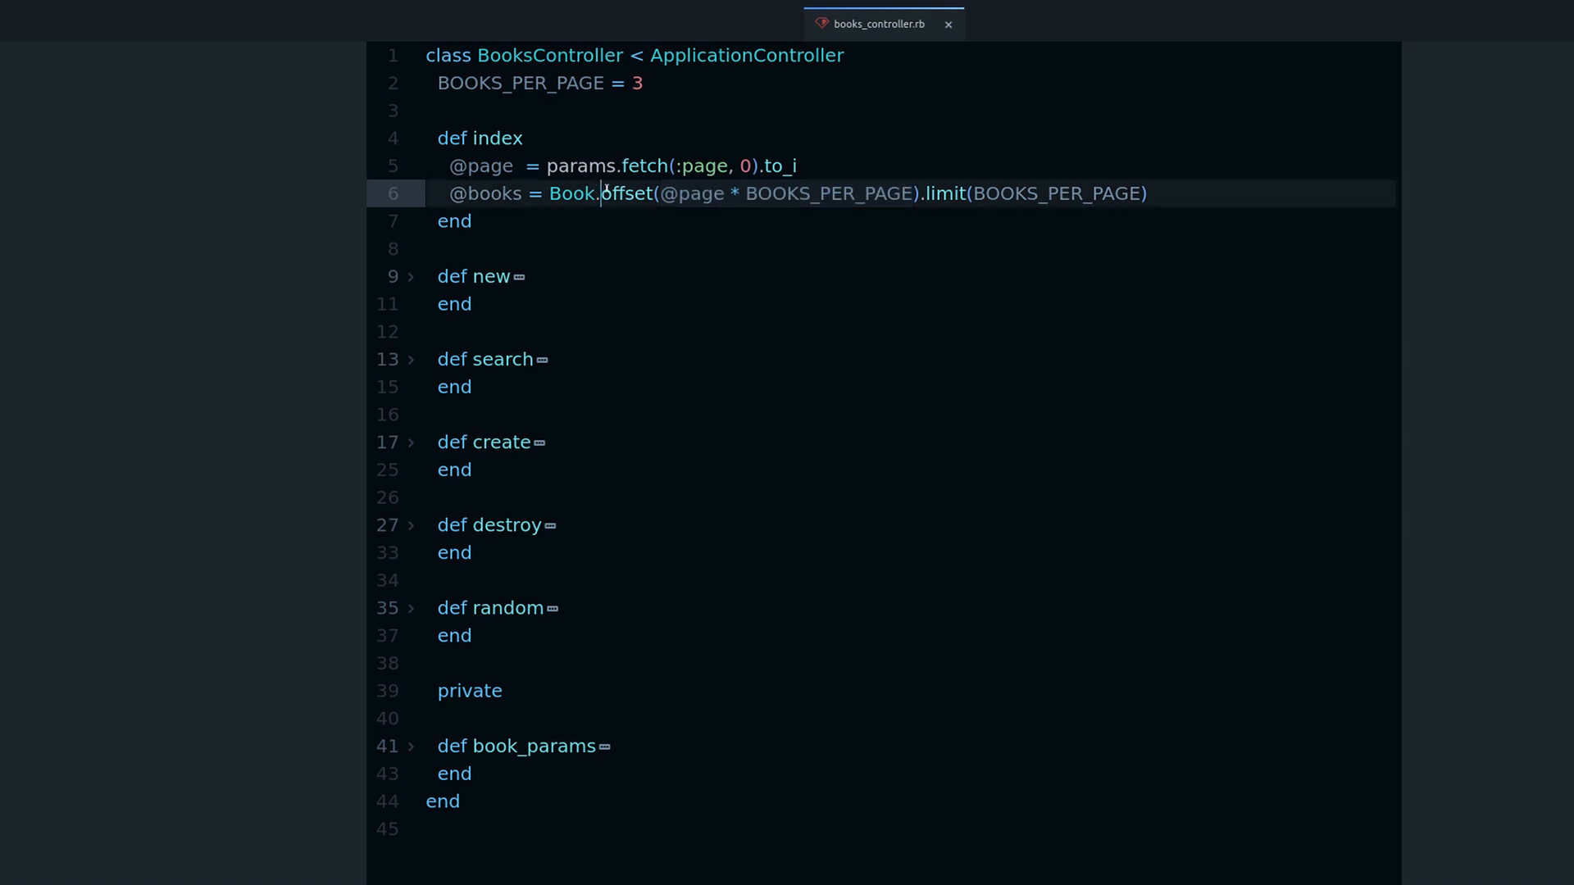
double_click(626, 193)
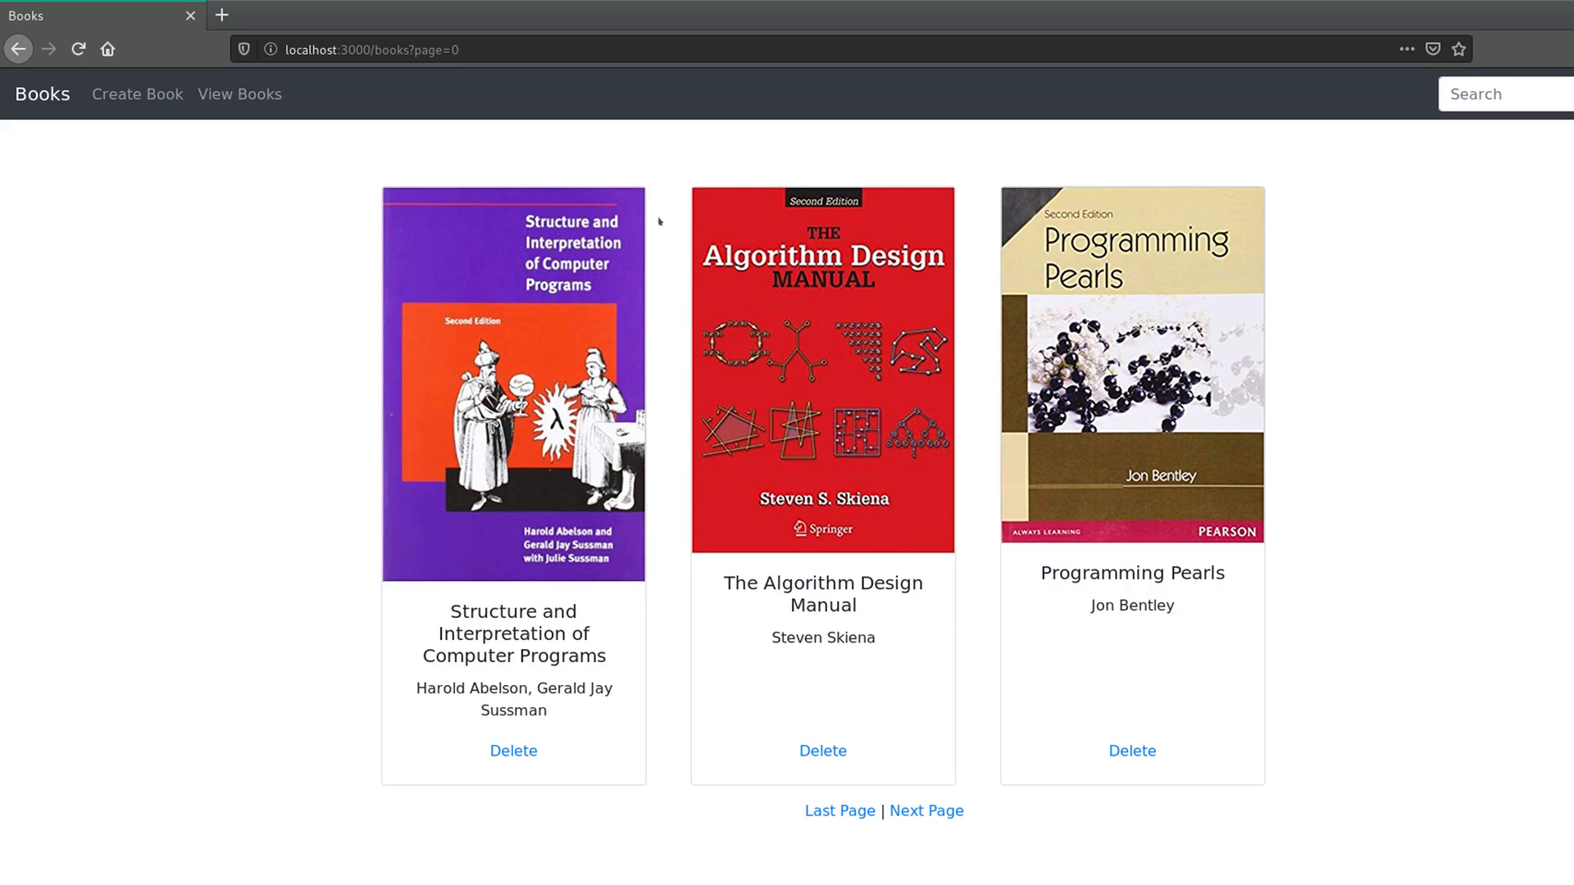
mouse_move(273, 285)
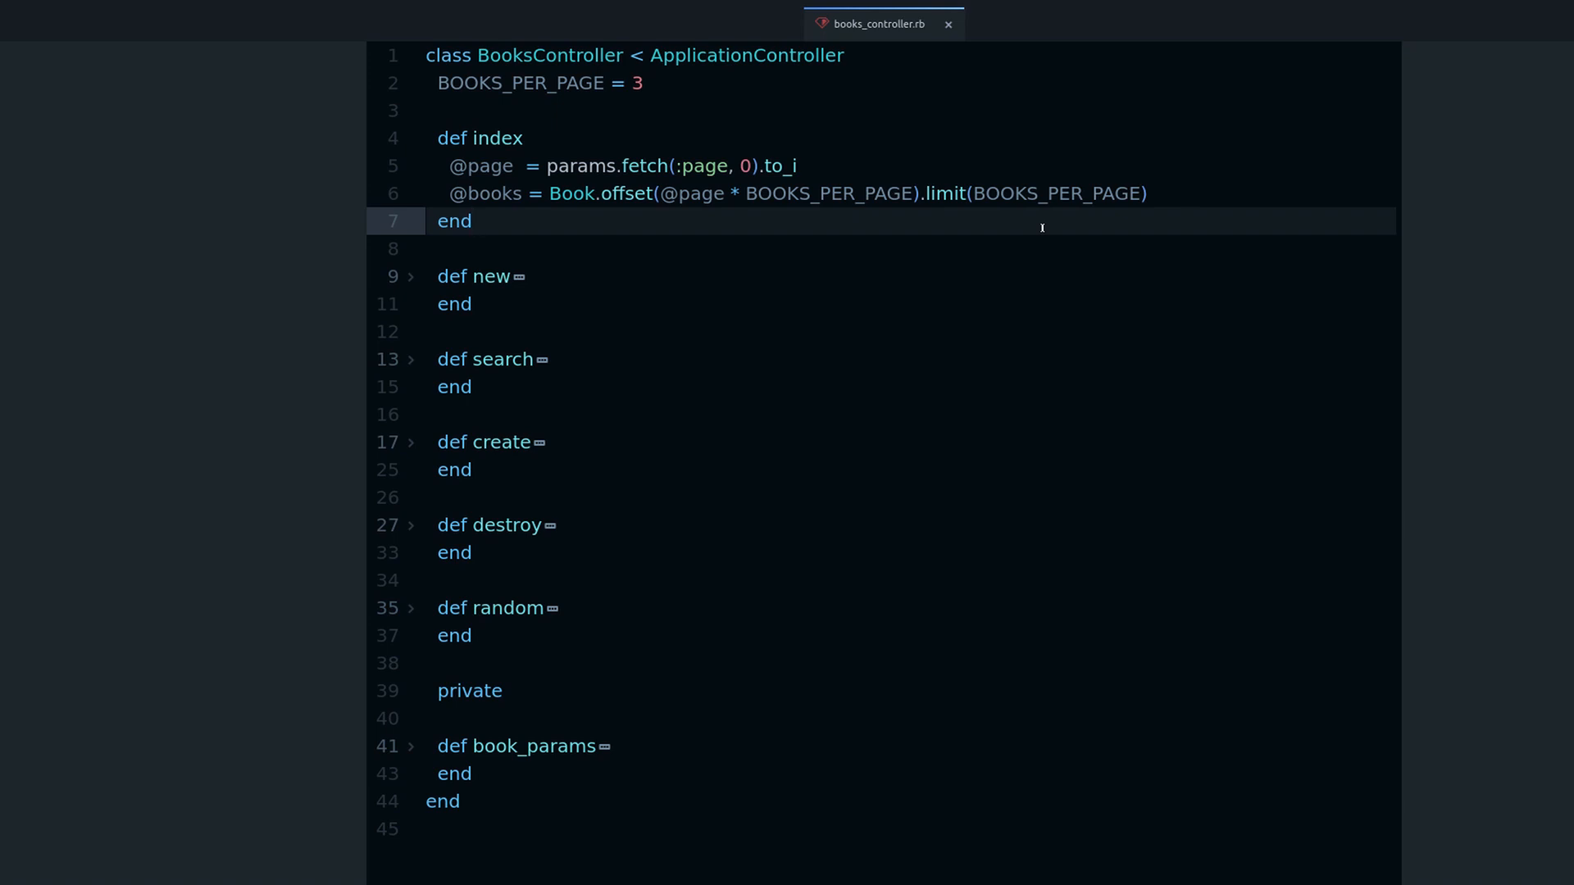
click(474, 221)
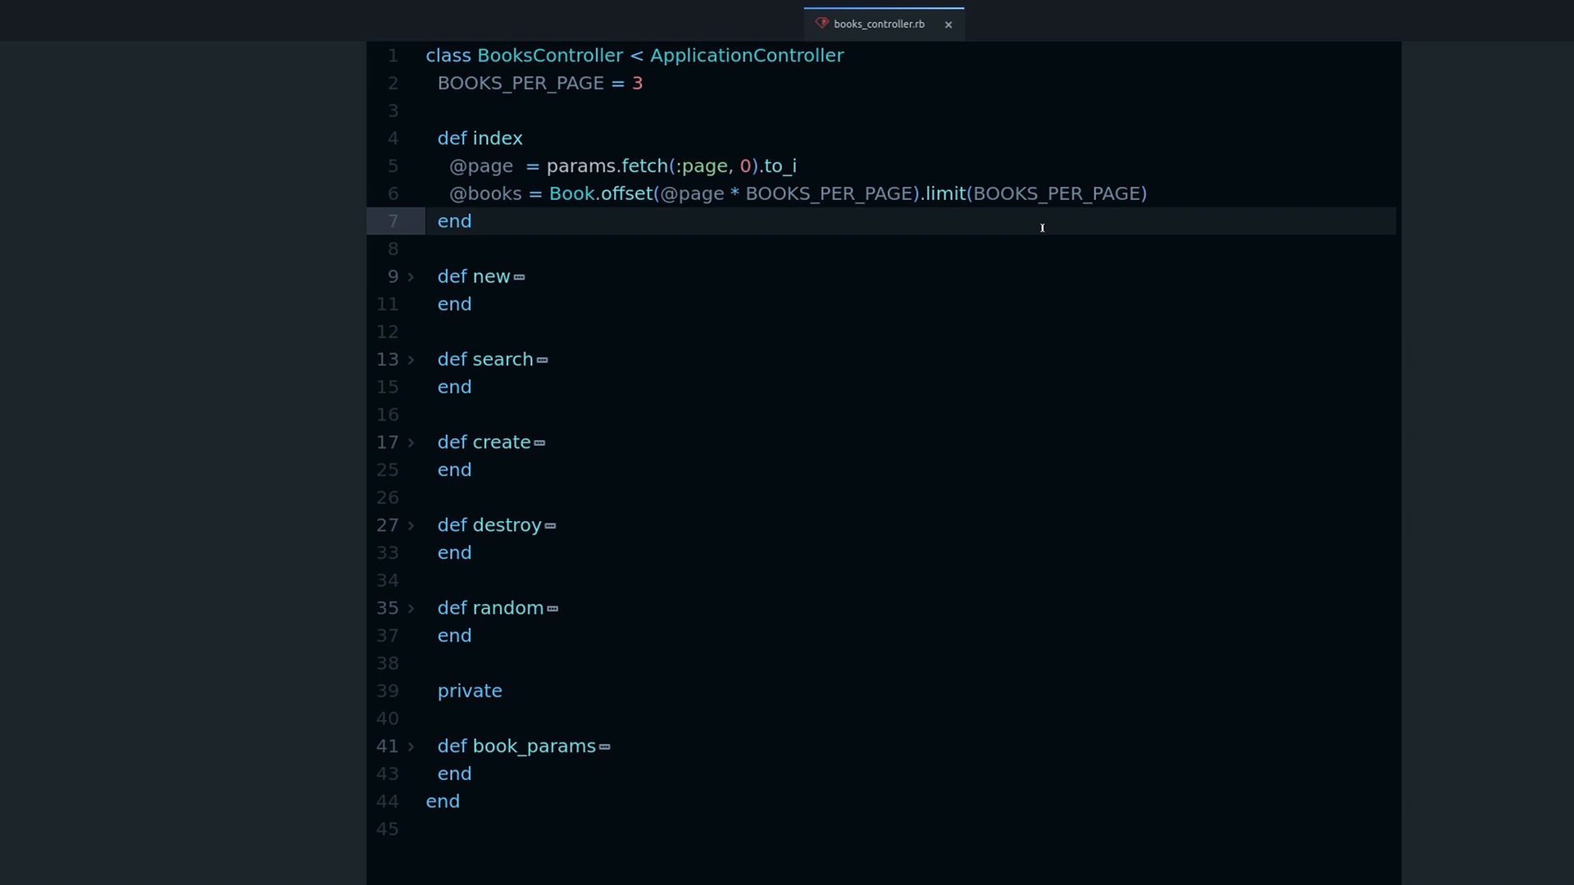
click(472, 220)
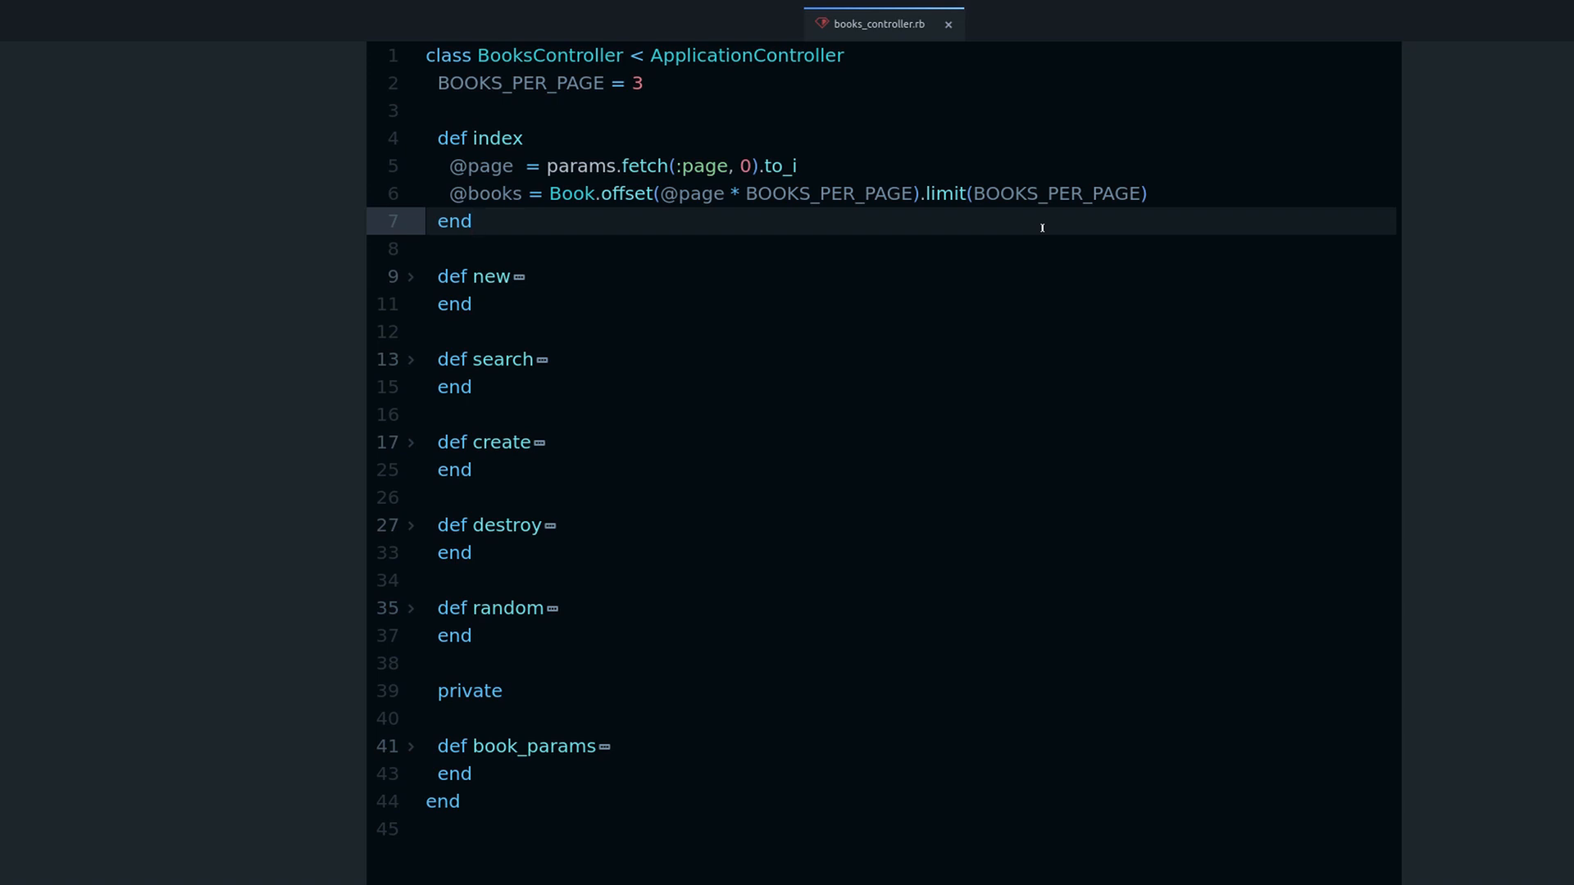
click(472, 221)
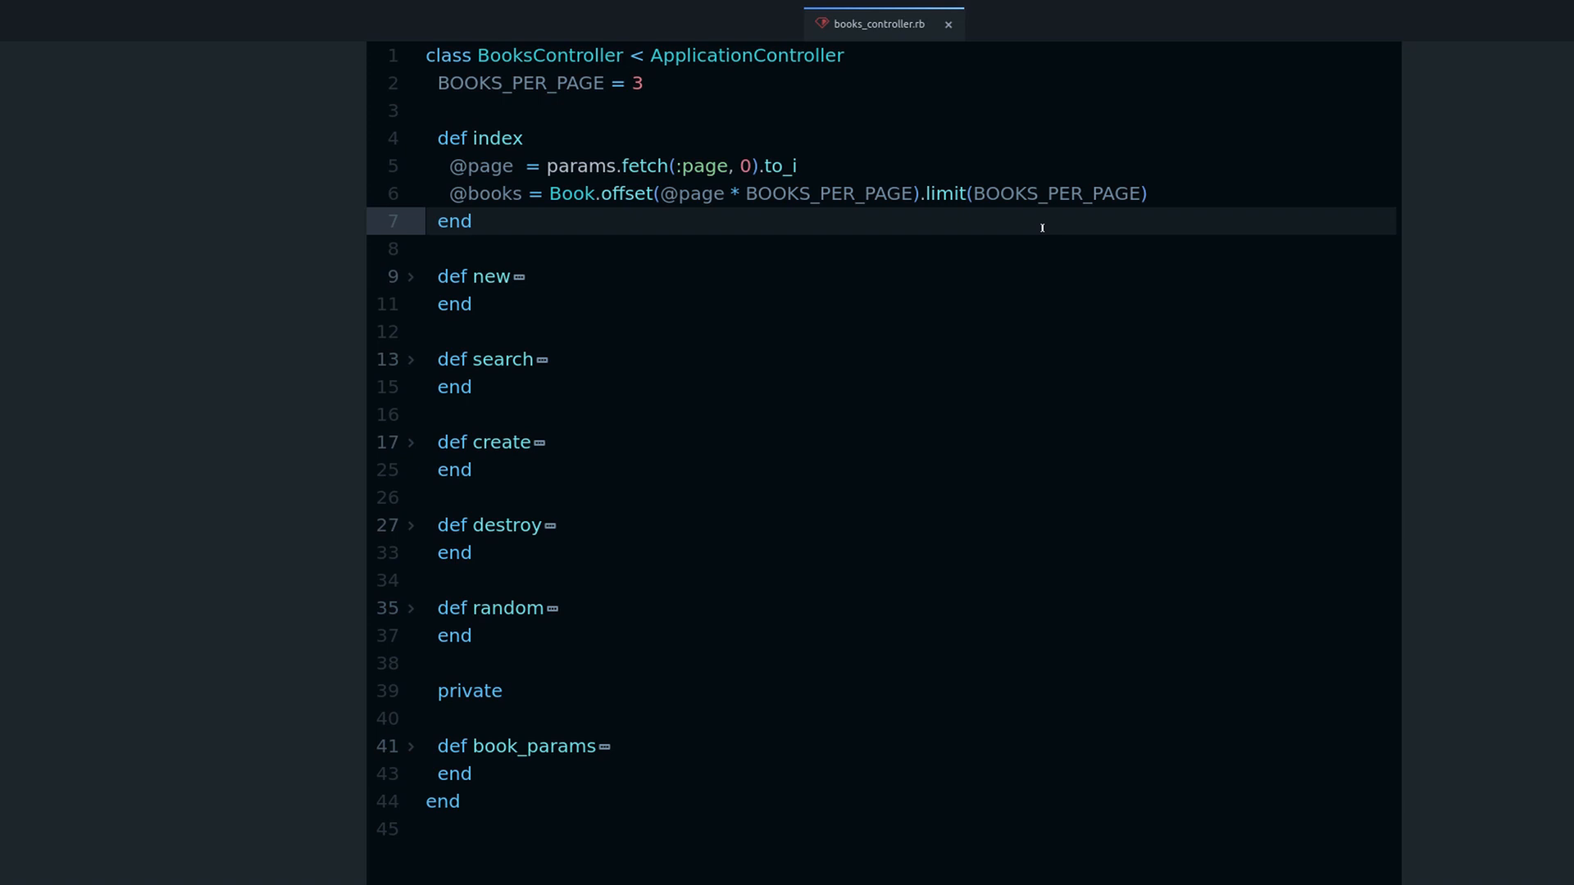
click(472, 220)
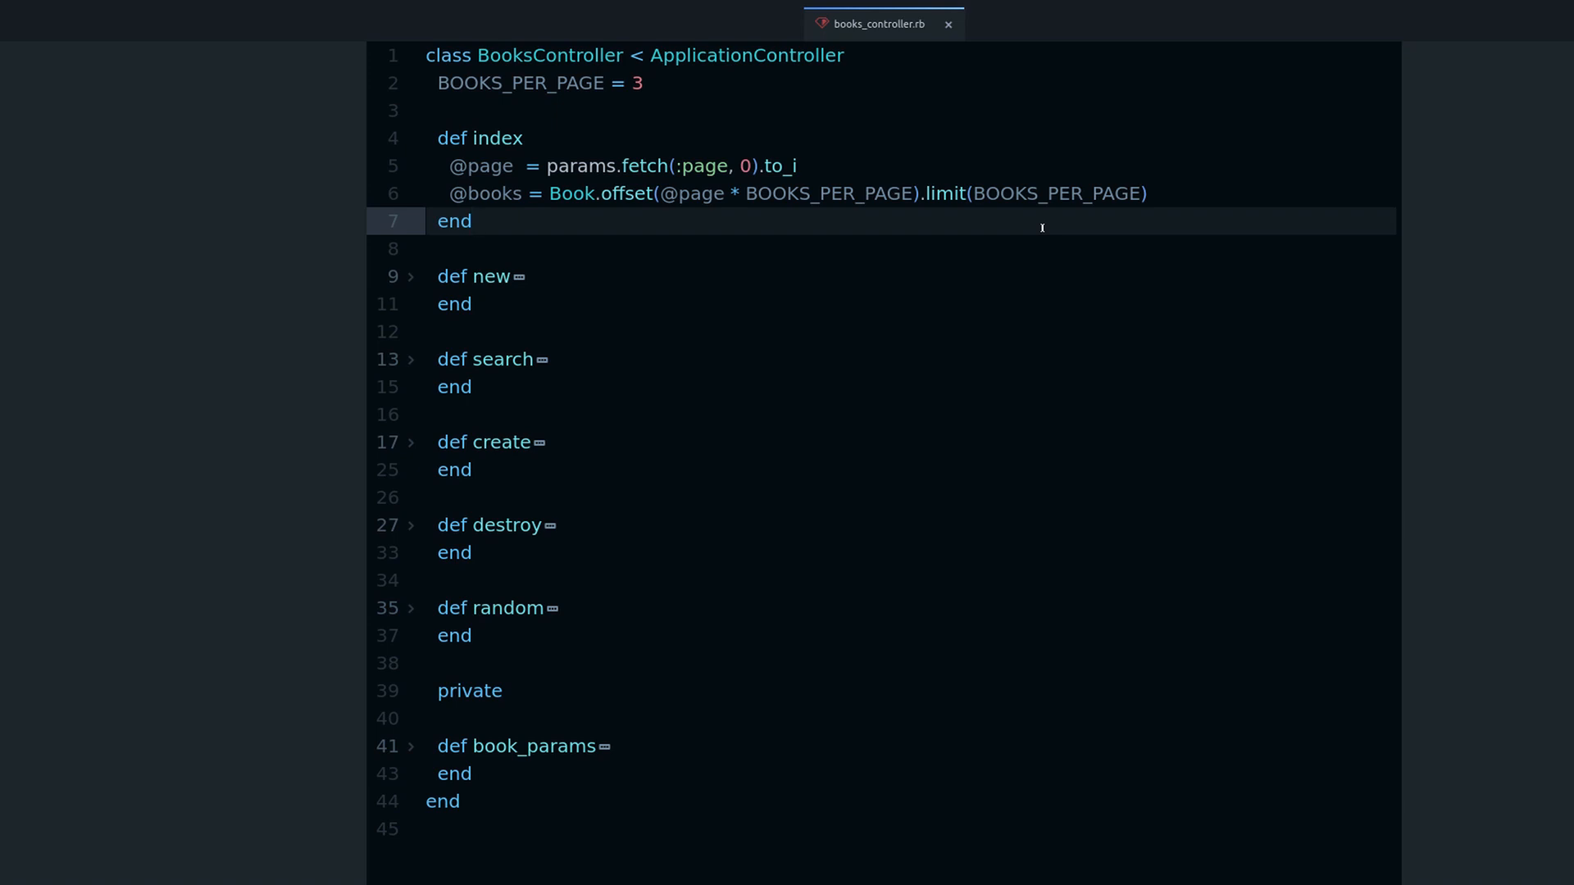
click(473, 221)
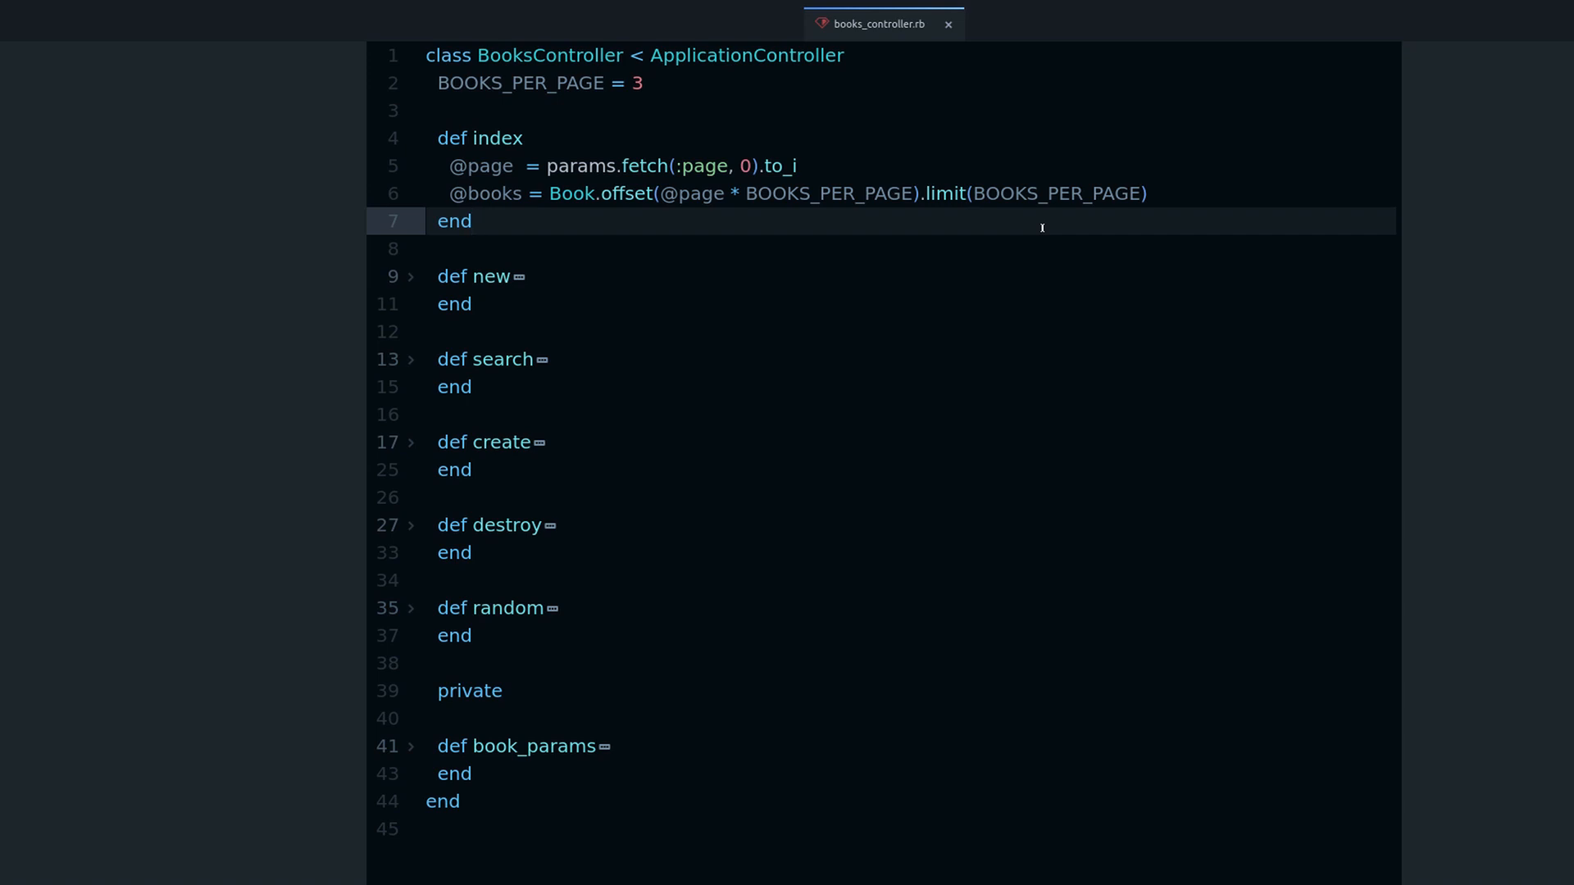
click(472, 220)
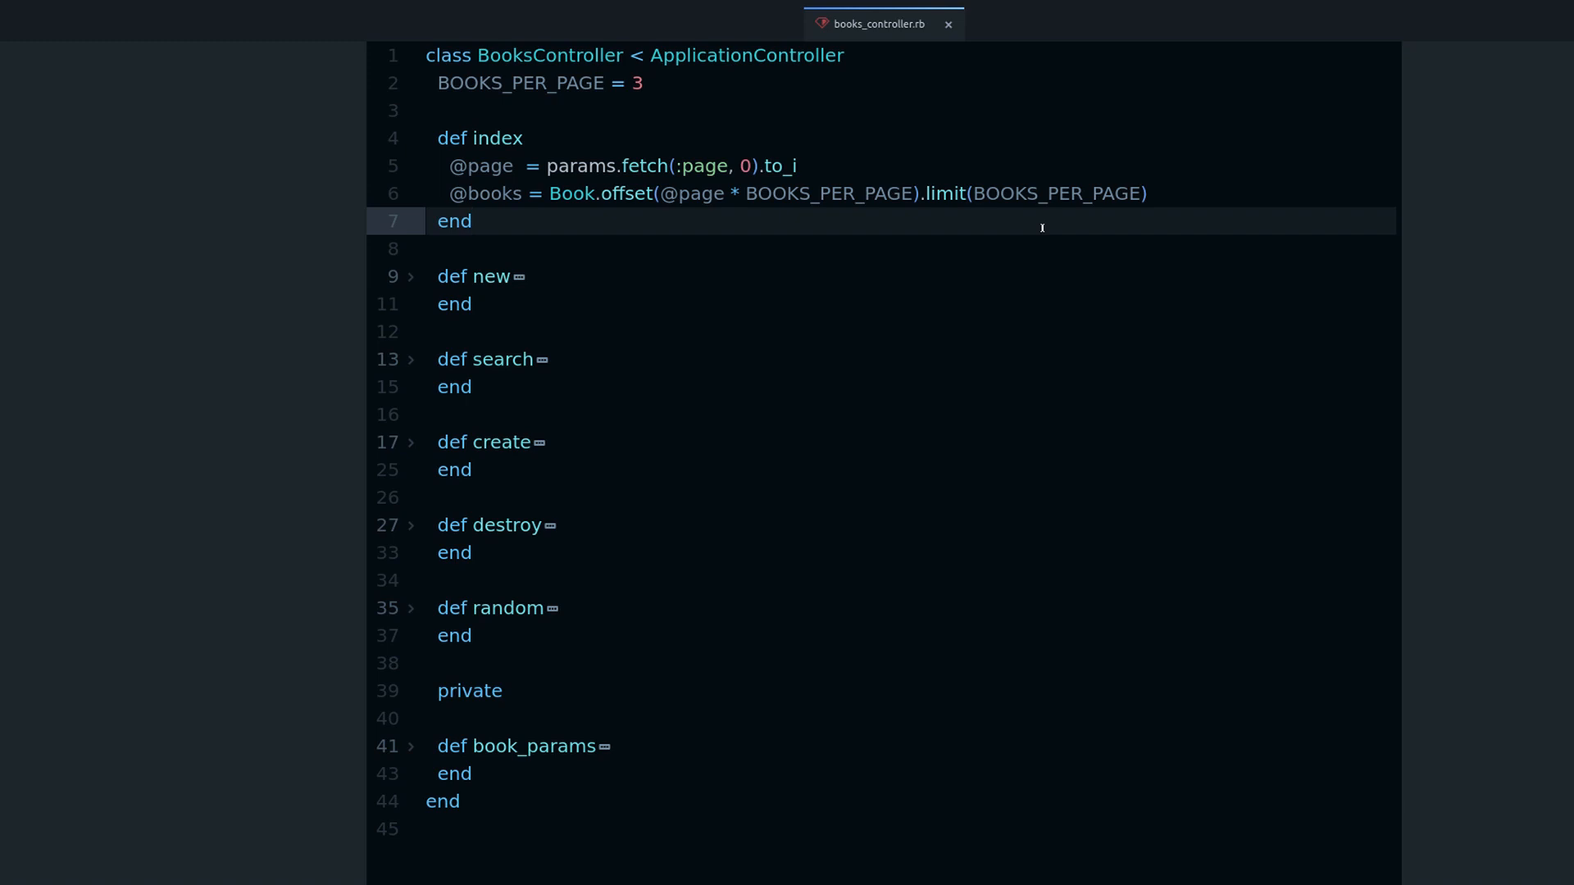
click(473, 220)
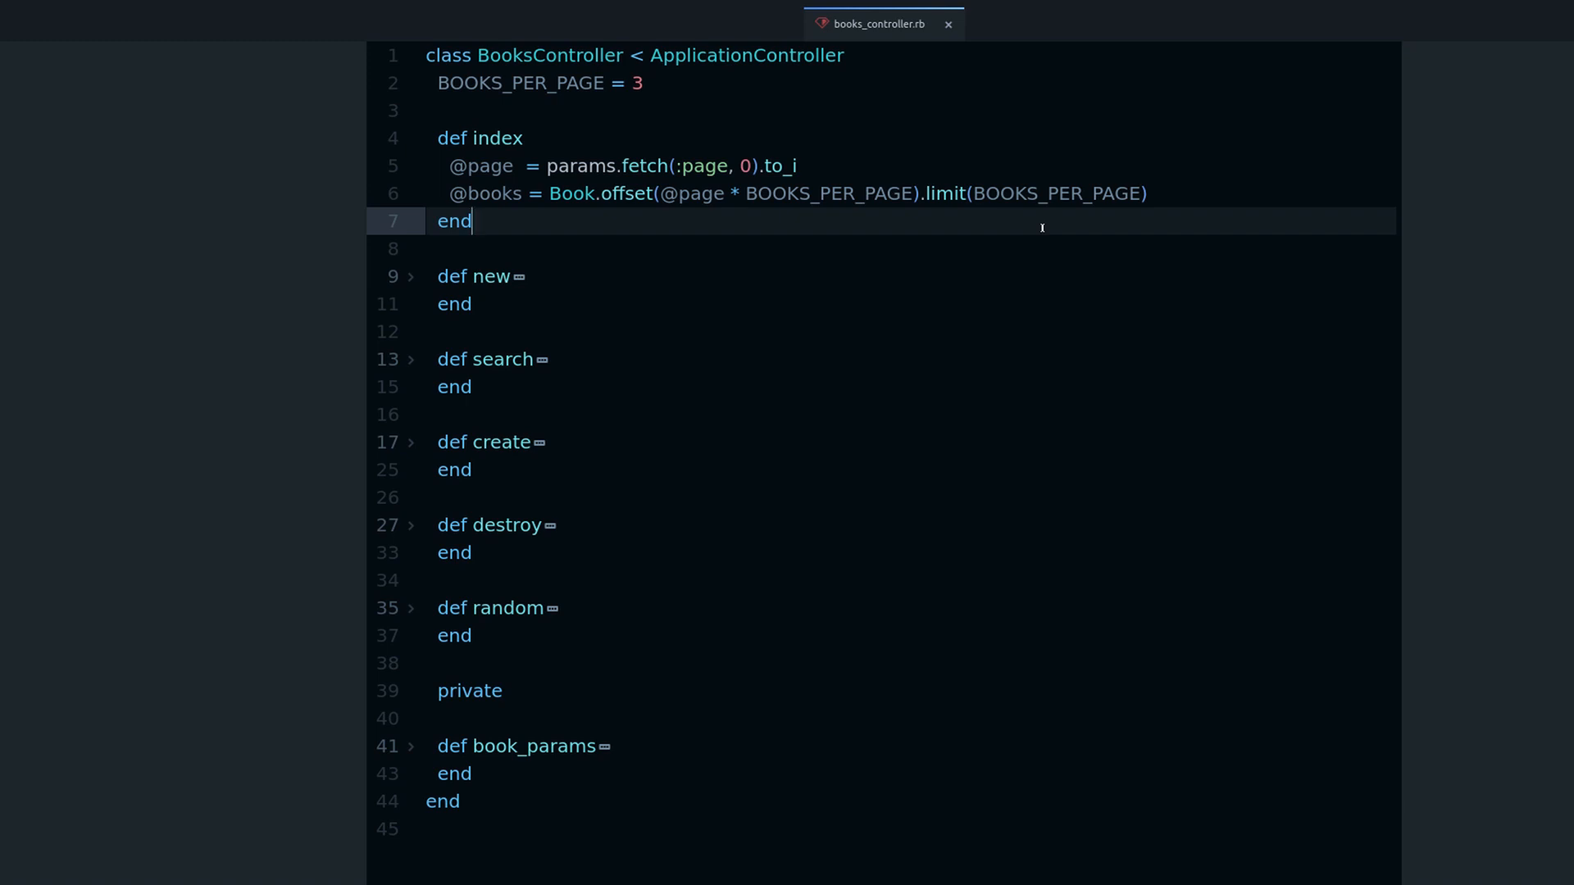